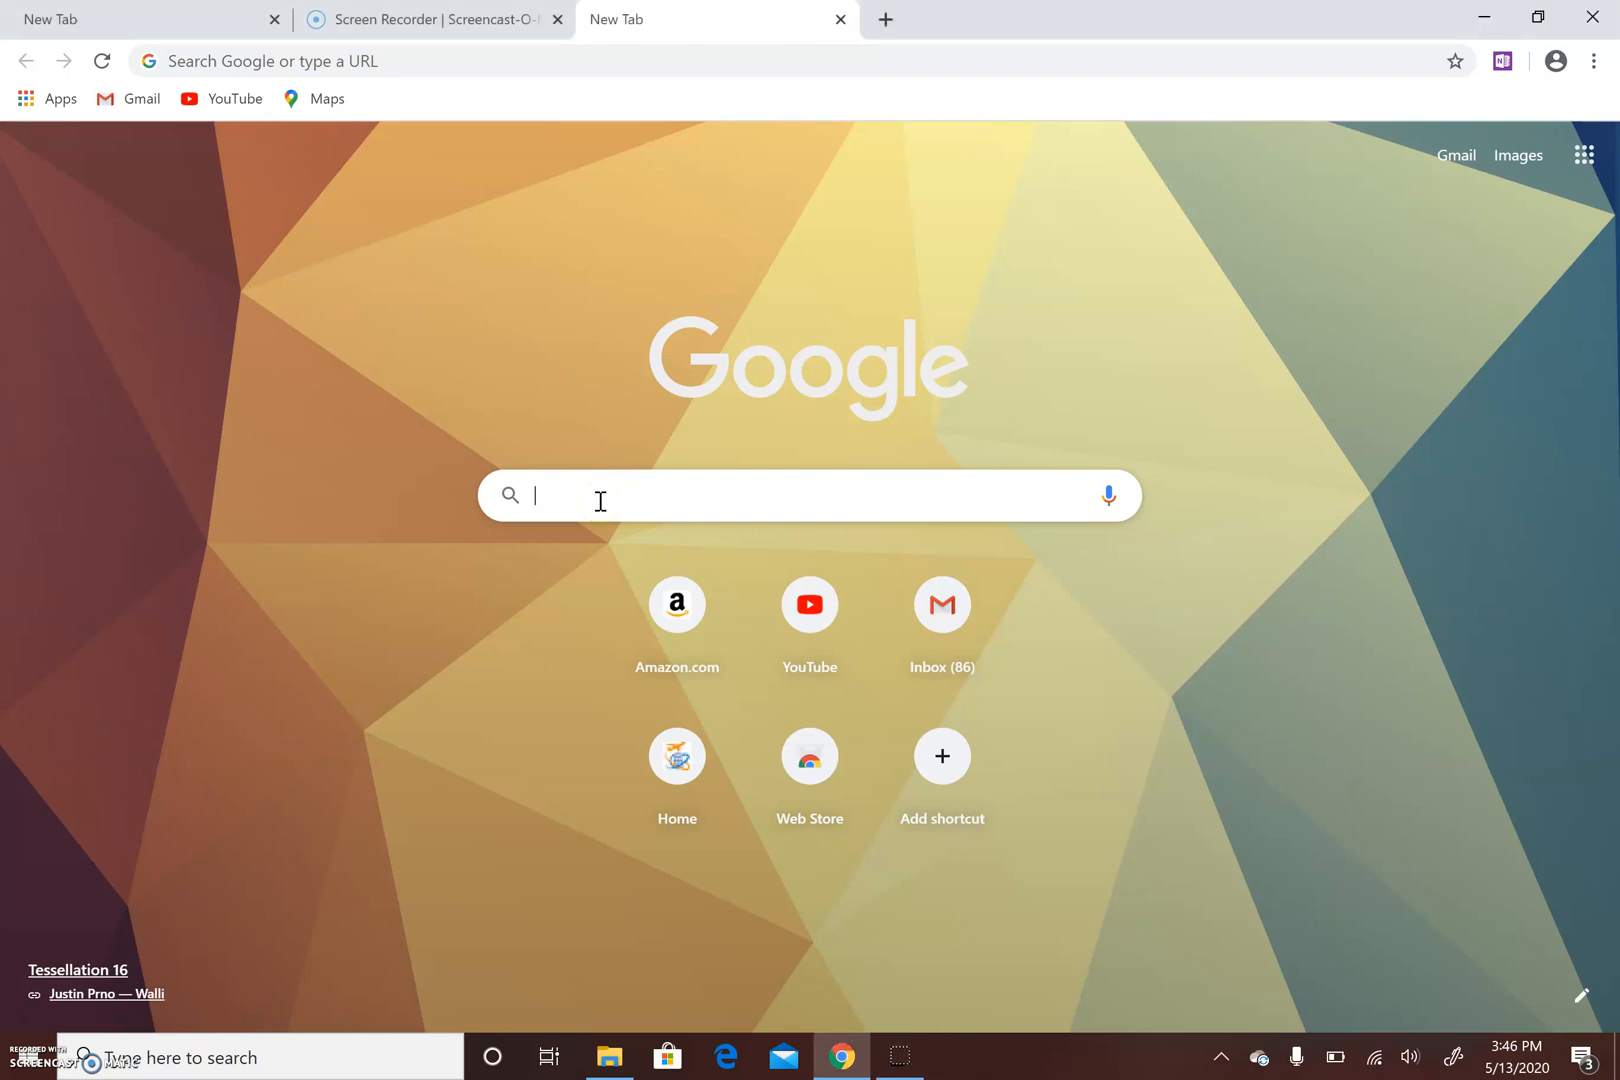
# Search Google for "cxc ors login" to find the CXC Online Registration login page.
pyautogui.write('cxc ors login')
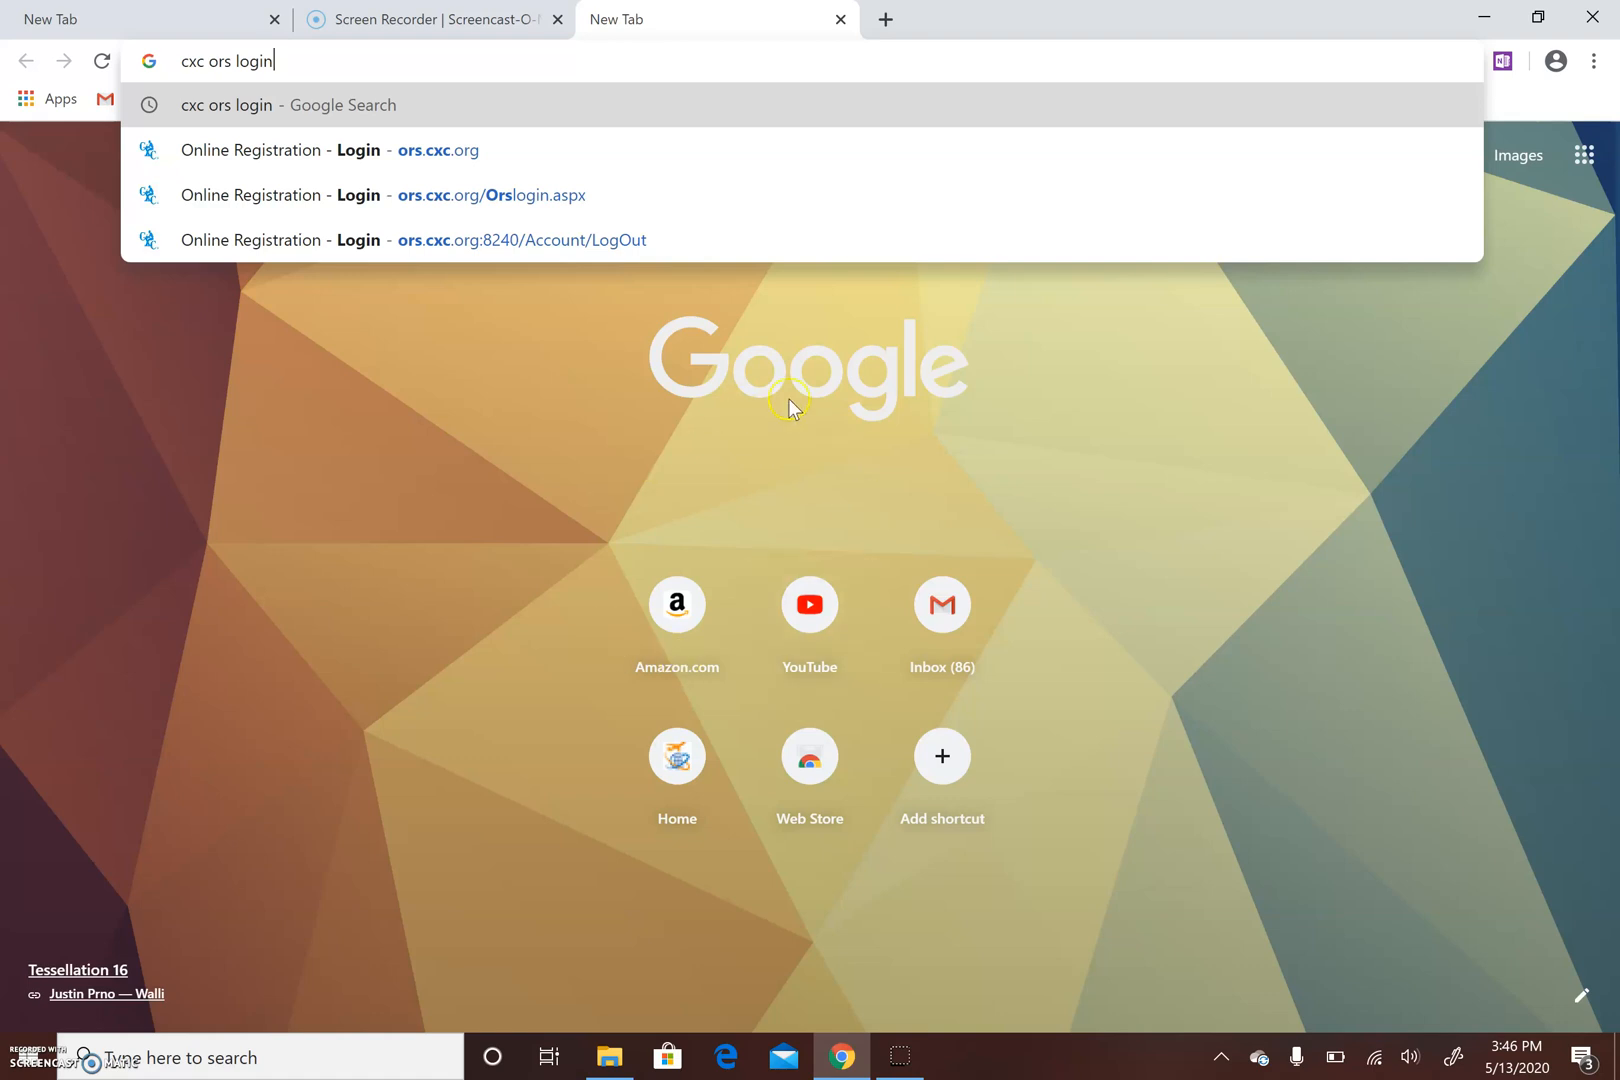
pyautogui.press('Return')
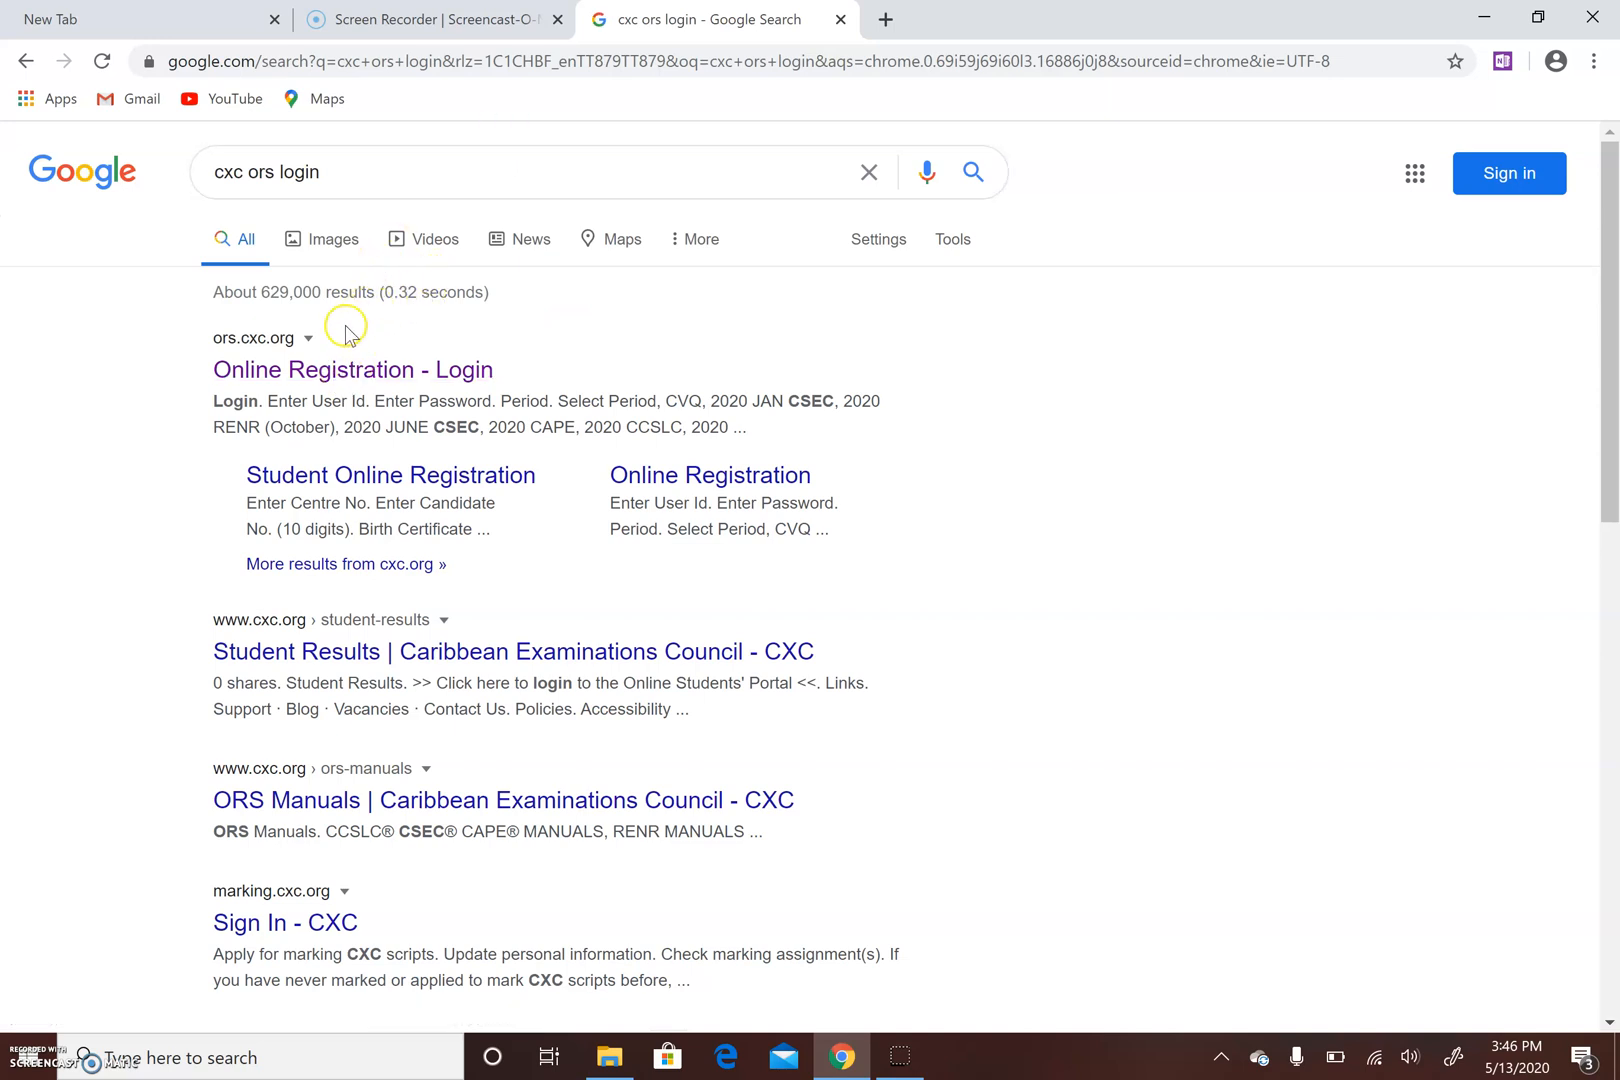
# Sign in to the Online Registration System for the 2020 JUNE CSEC period.
pyautogui.click(338, 368)
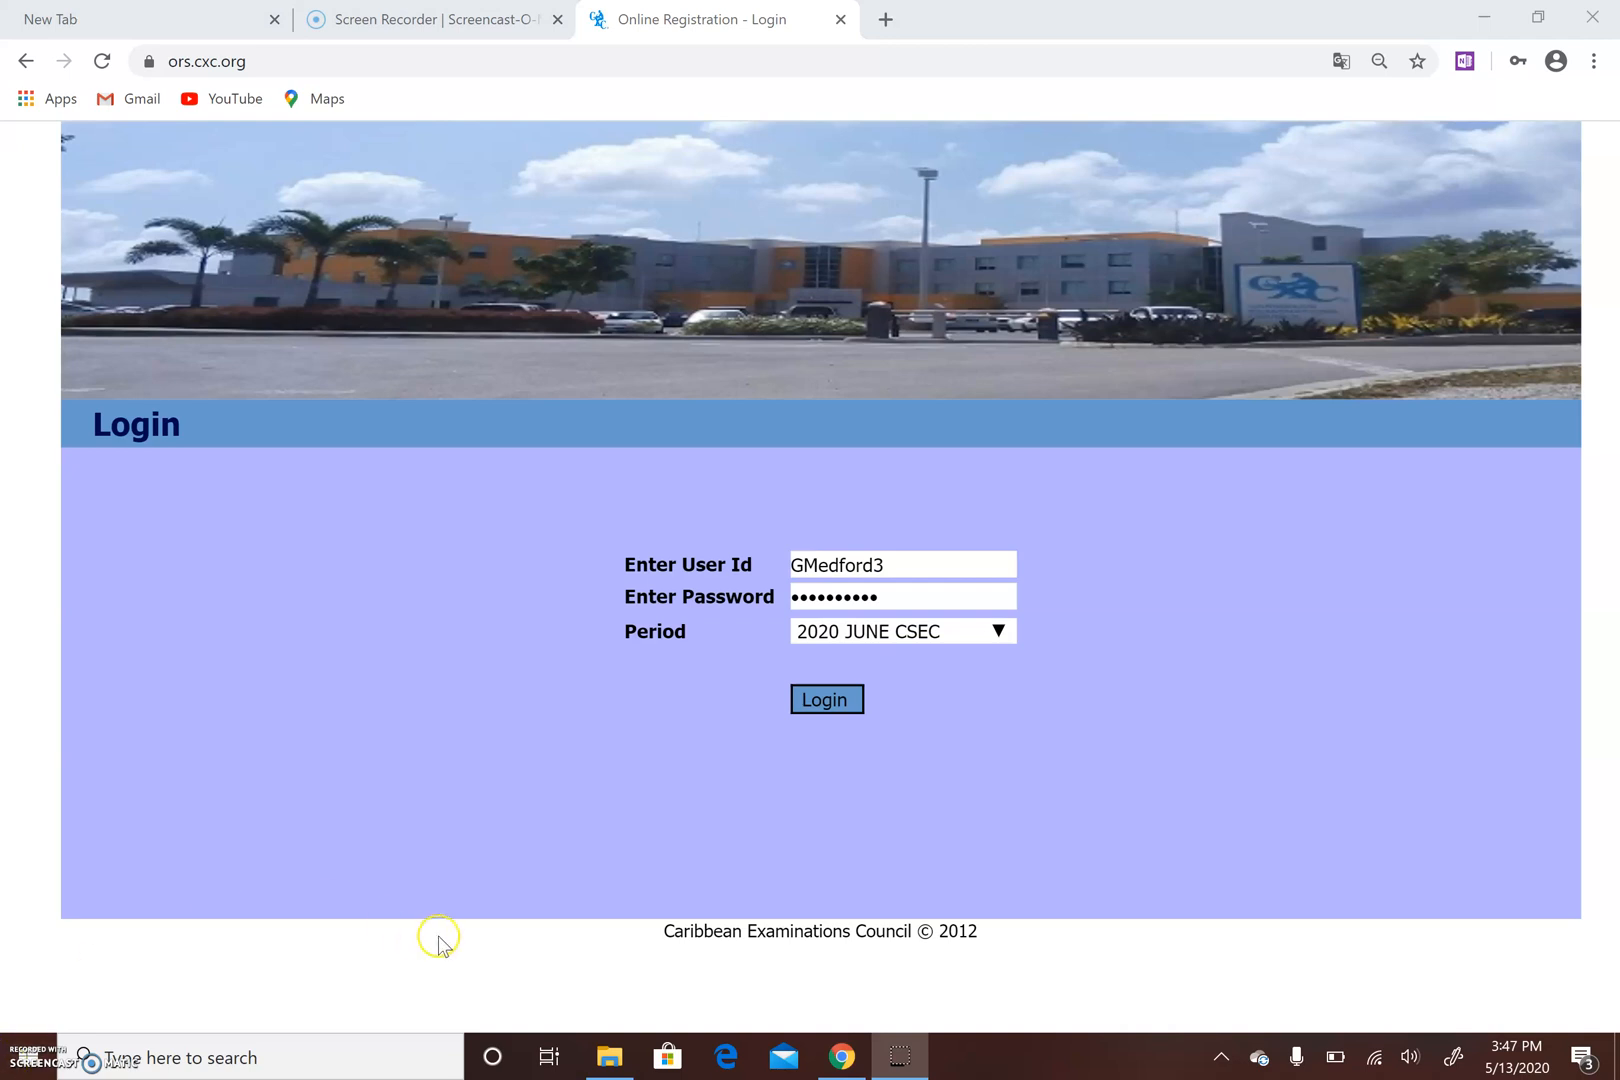
pyautogui.click(826, 700)
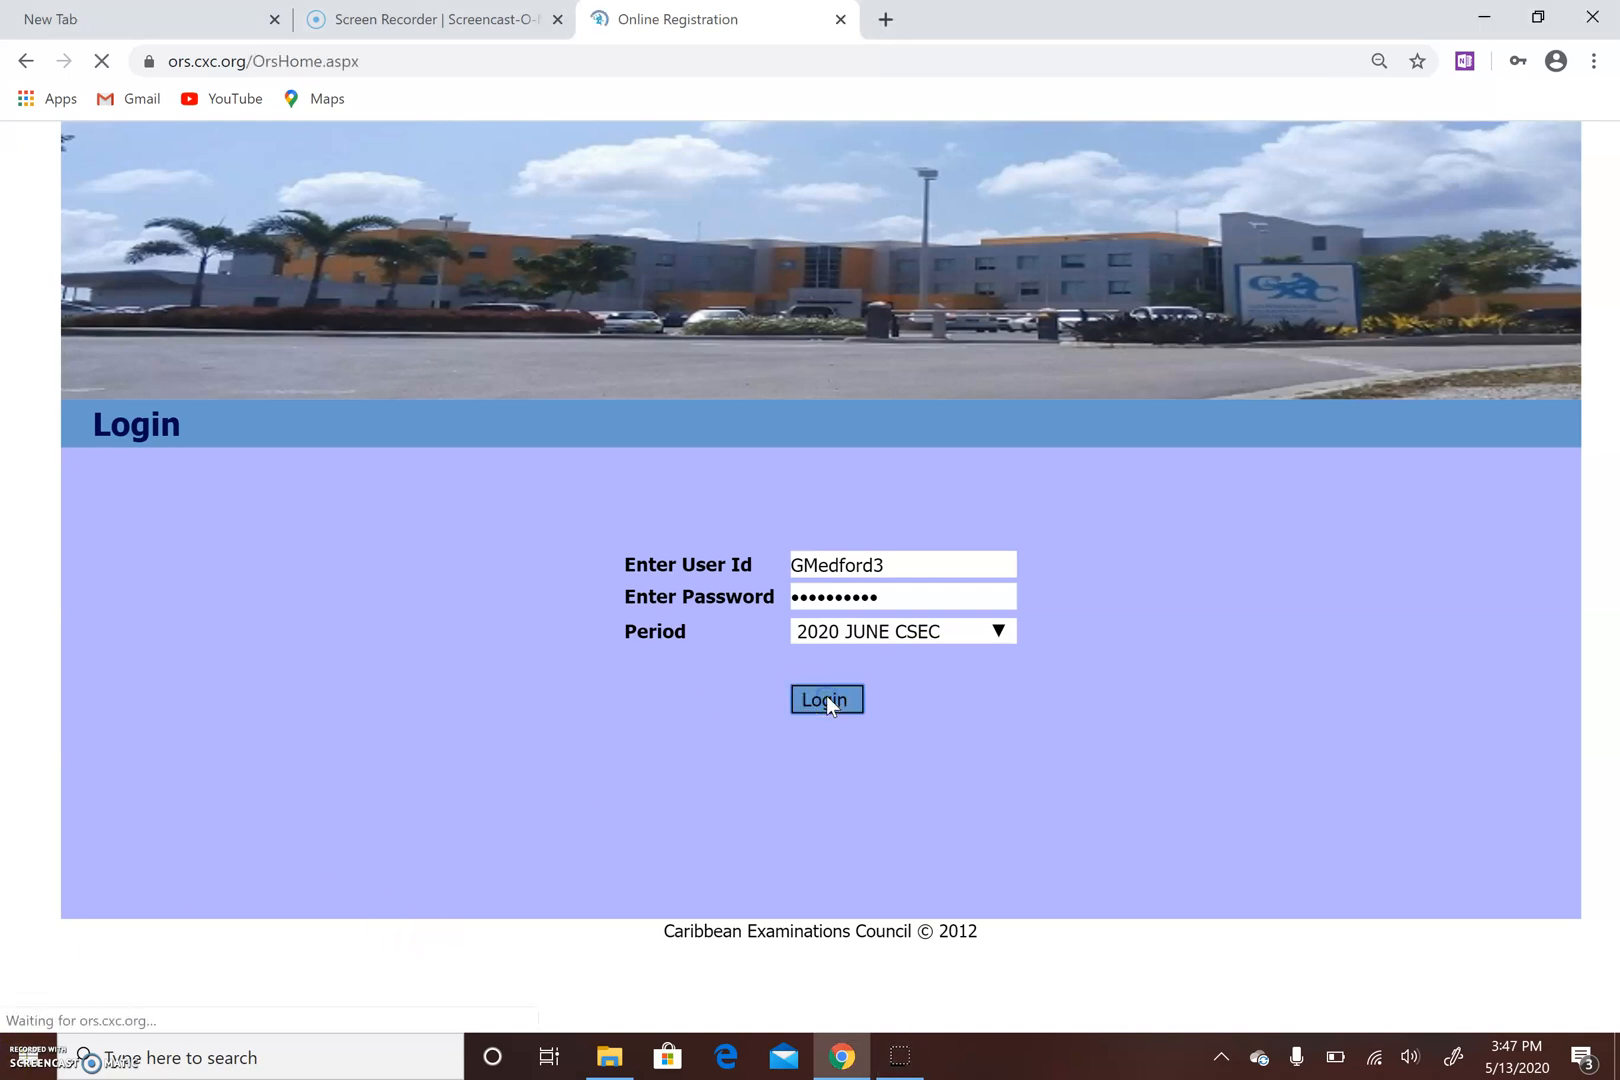
pyautogui.click(826, 698)
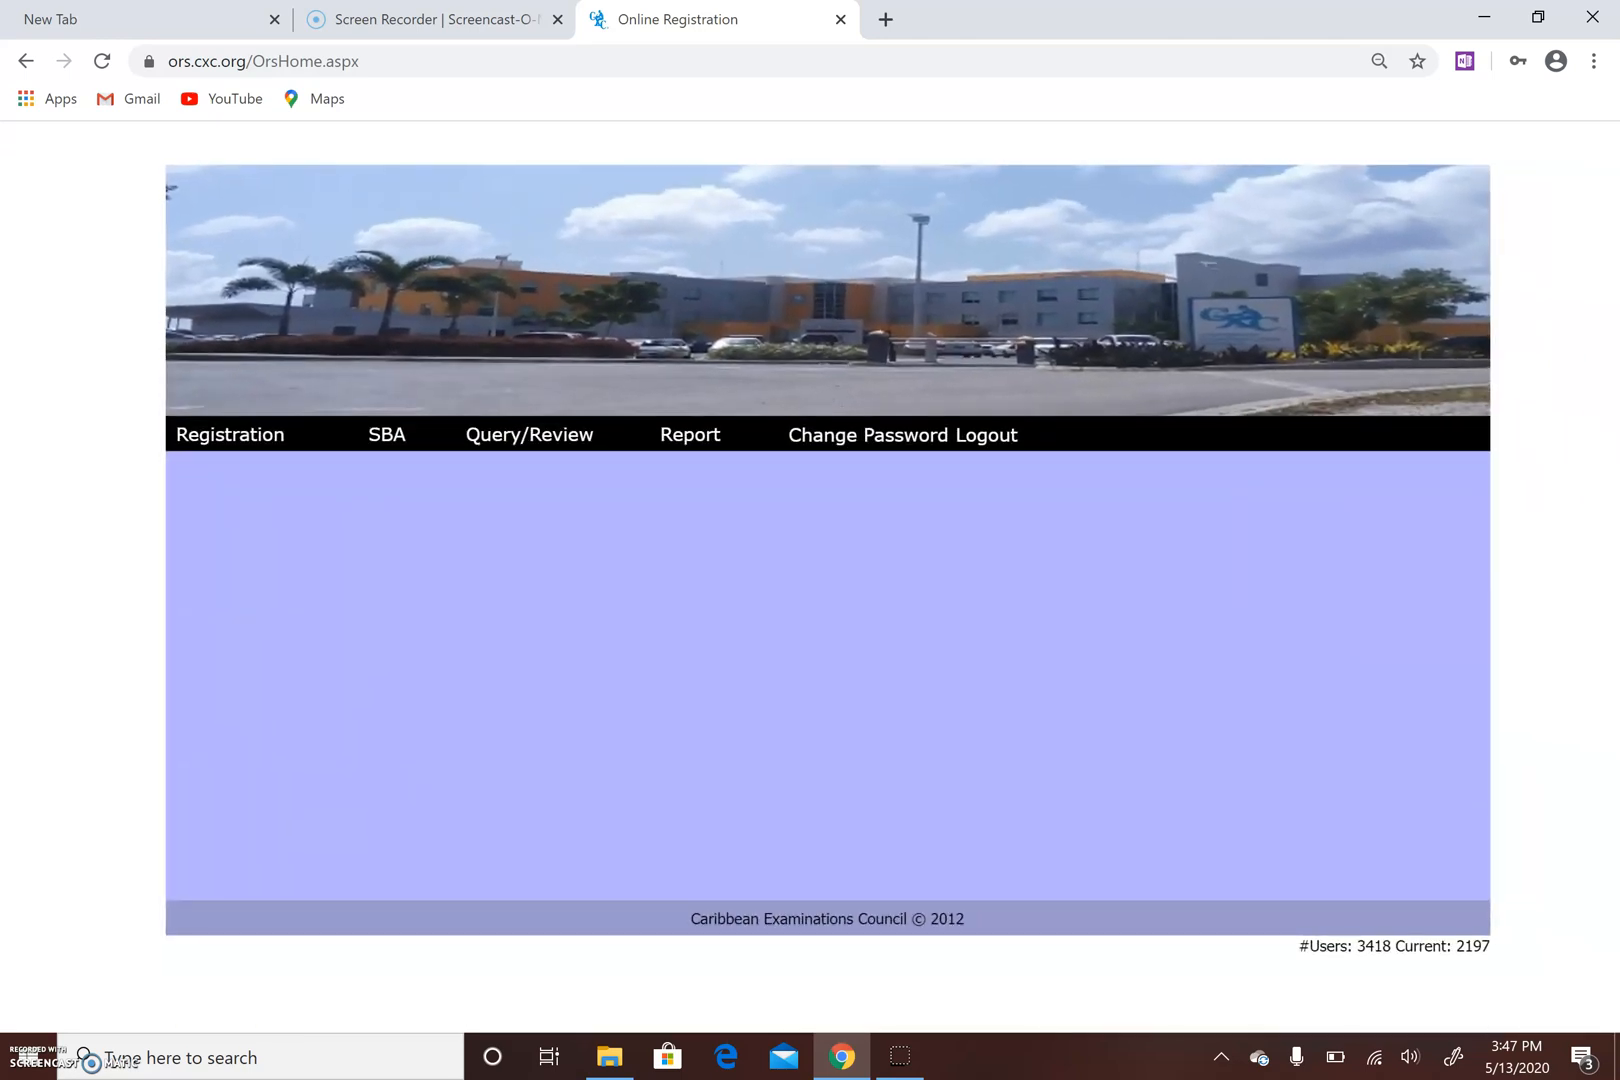
# In SBA Data Capture, choose the Union/Claxton Bay Secondary School centre and its teacher.
pyautogui.click(230, 434)
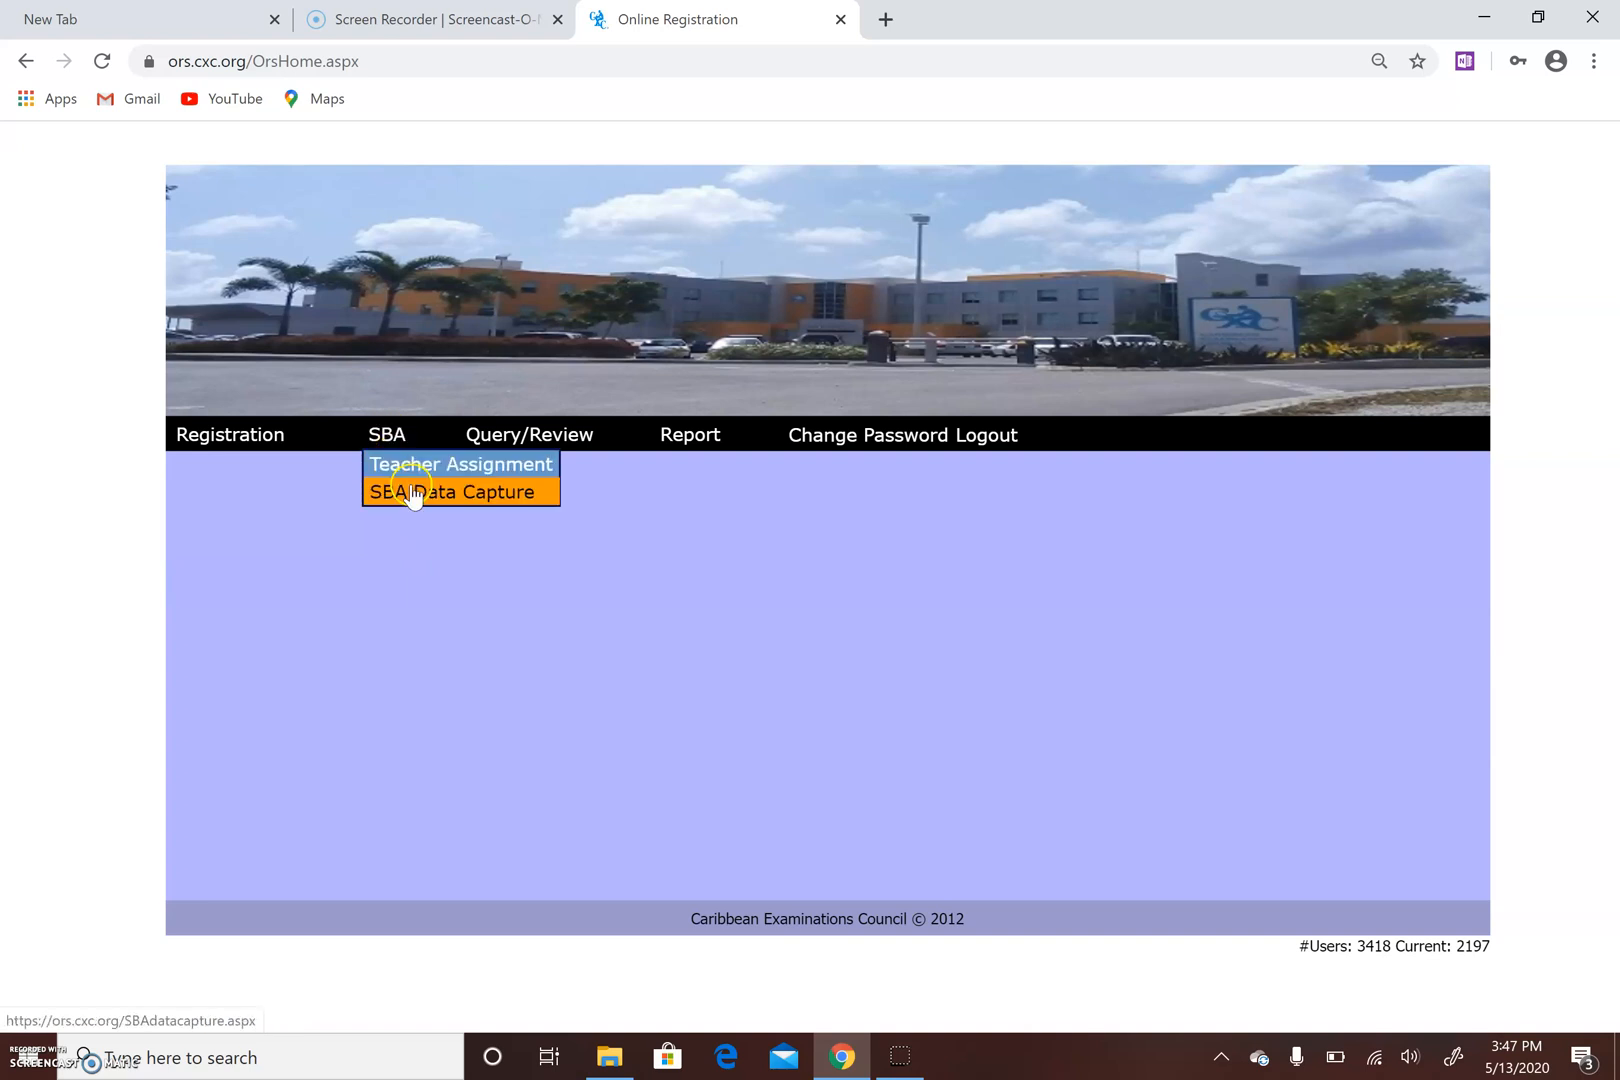
pyautogui.click(460, 464)
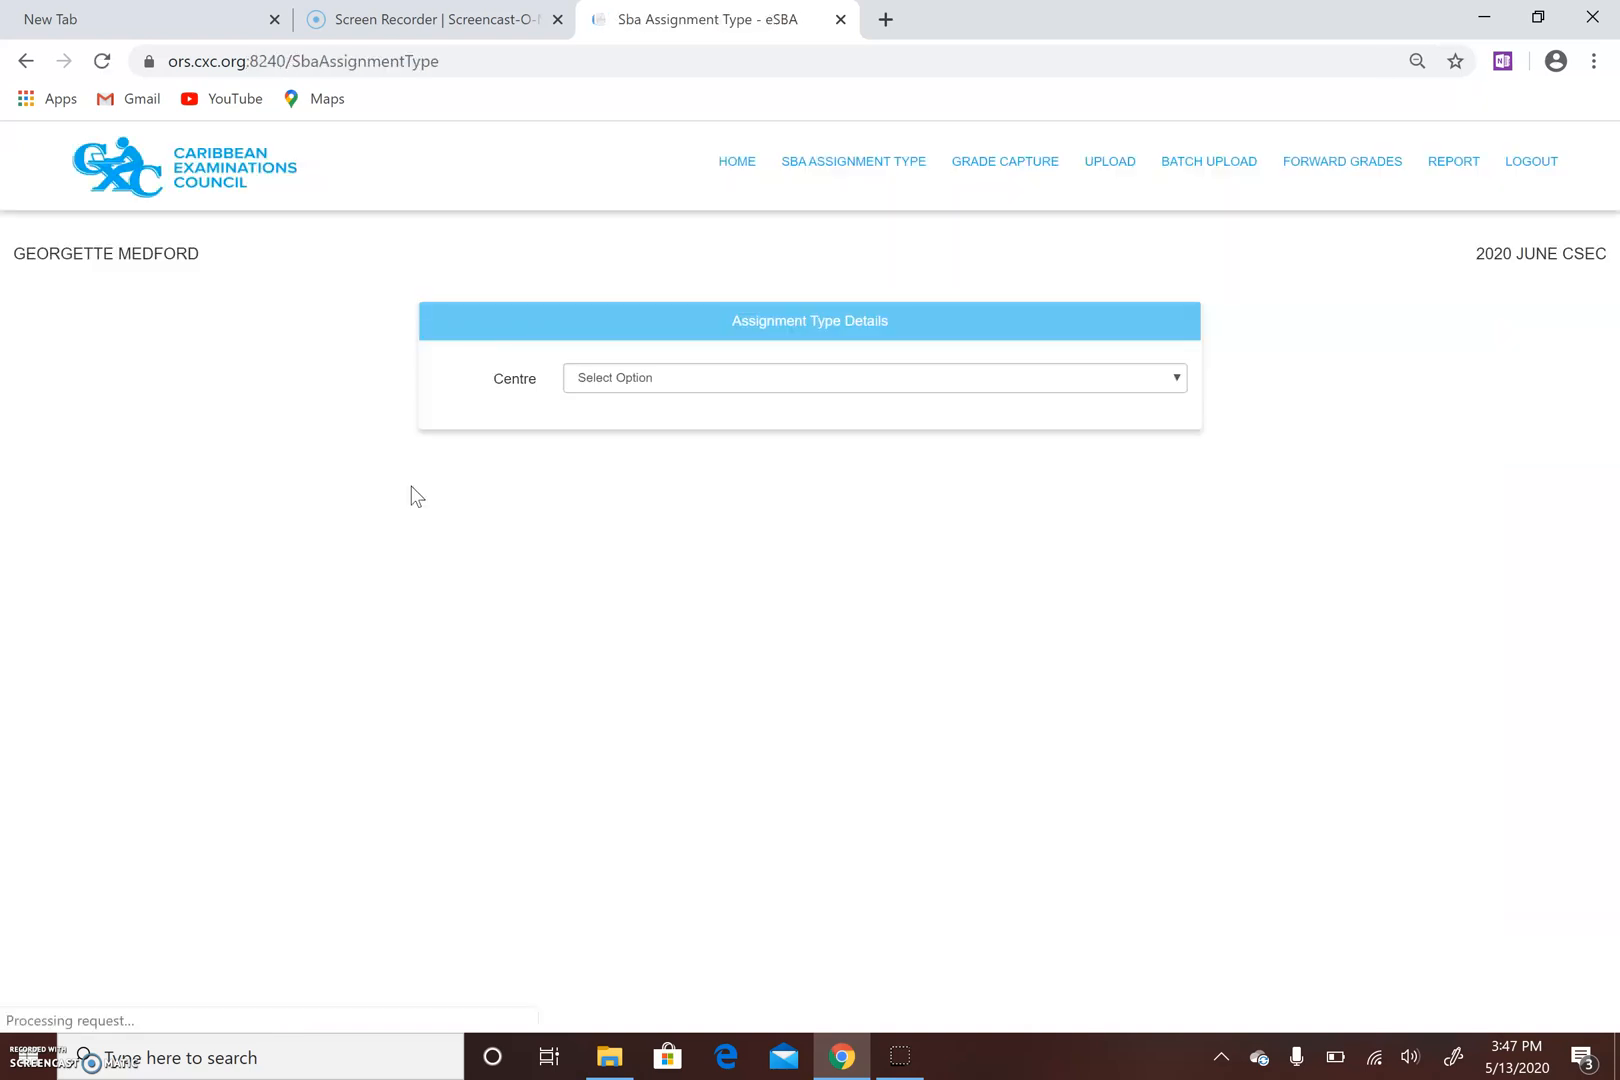
pyautogui.click(874, 378)
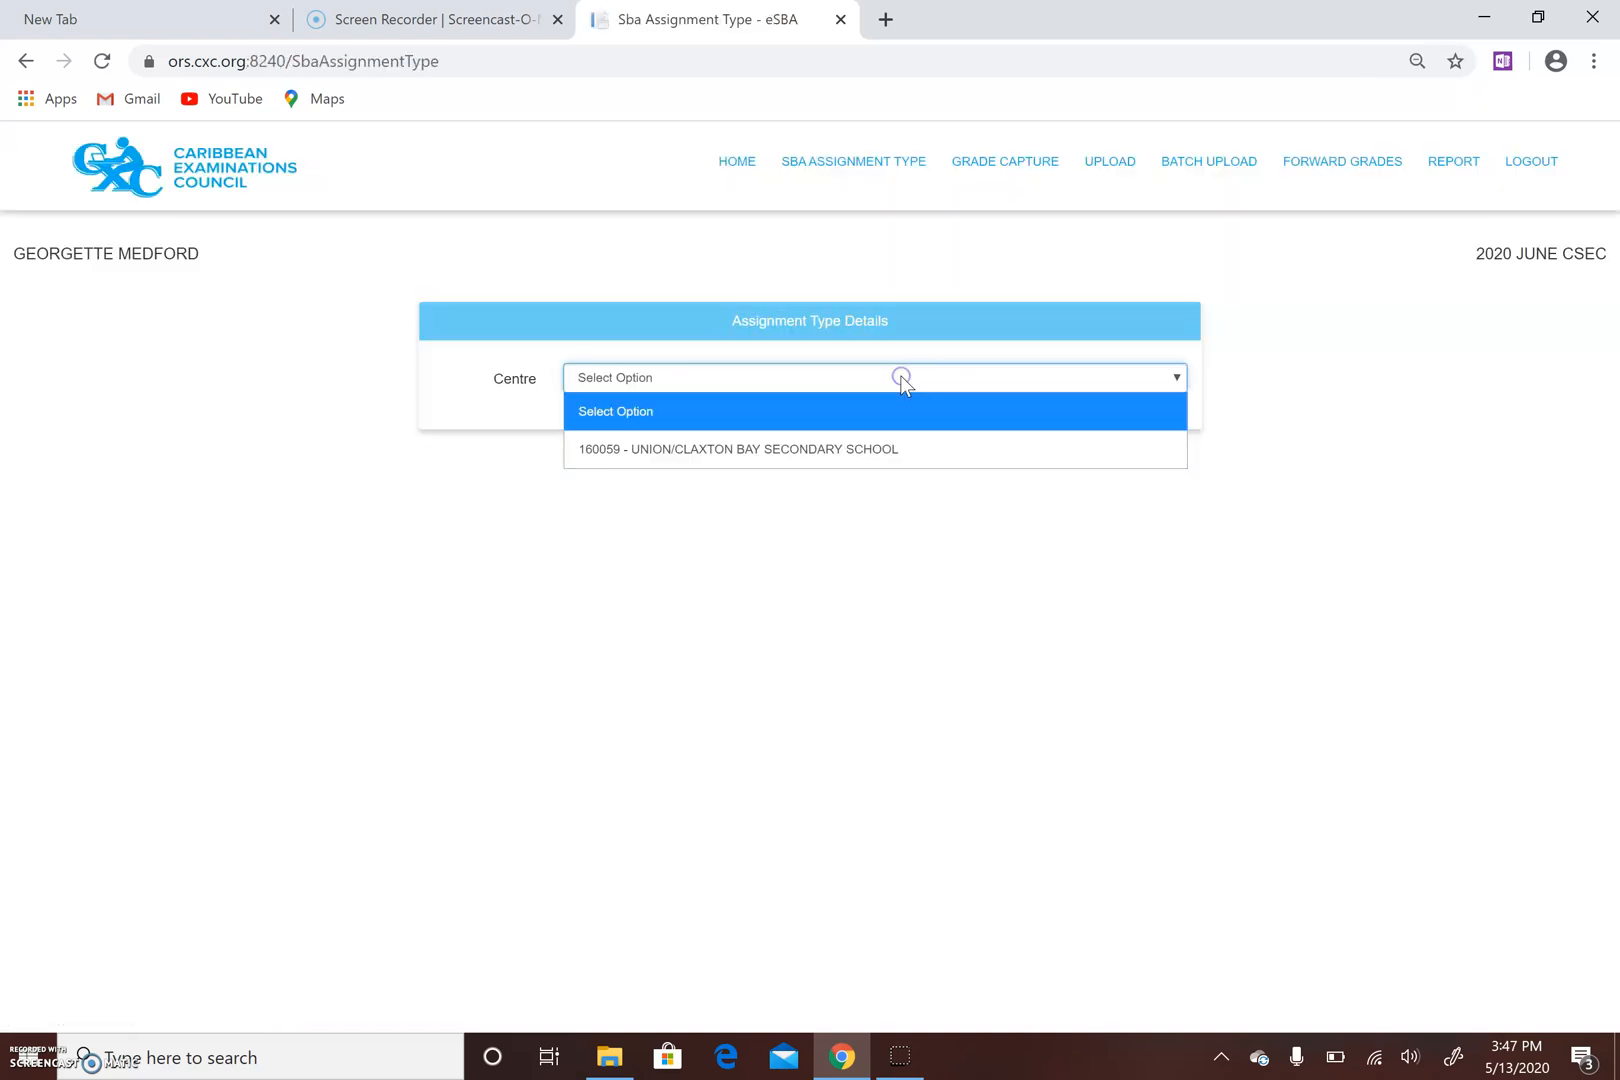
pyautogui.click(738, 448)
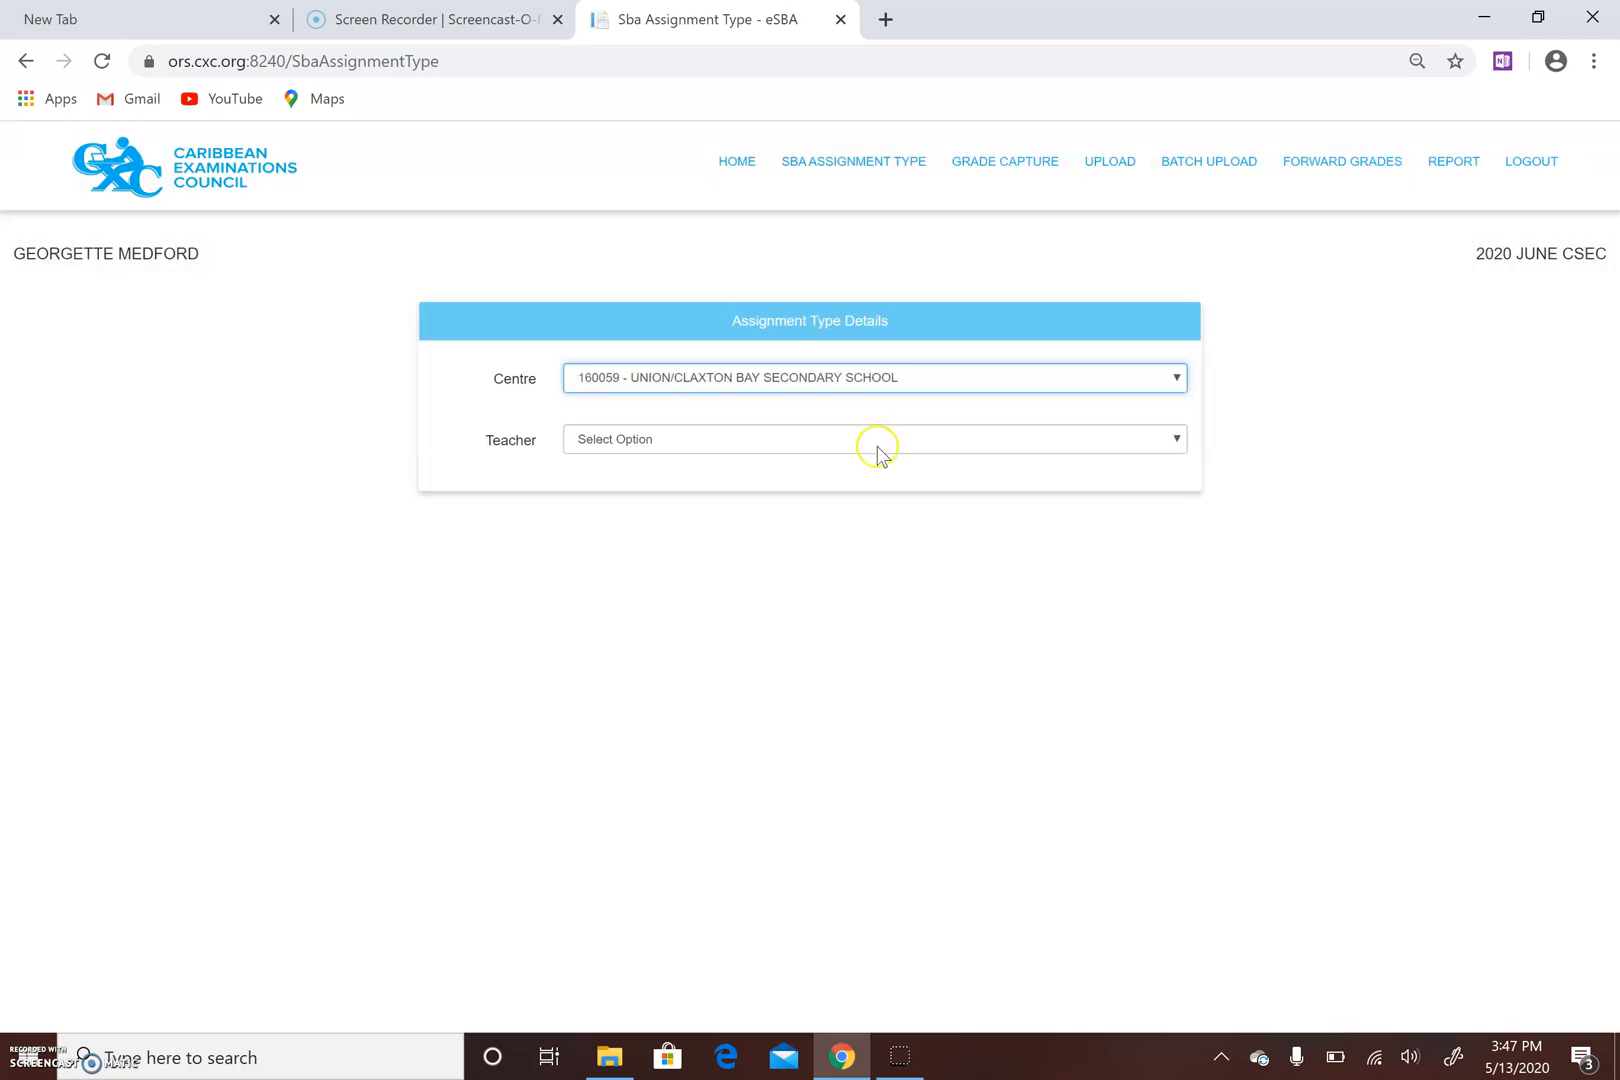
pyautogui.click(874, 440)
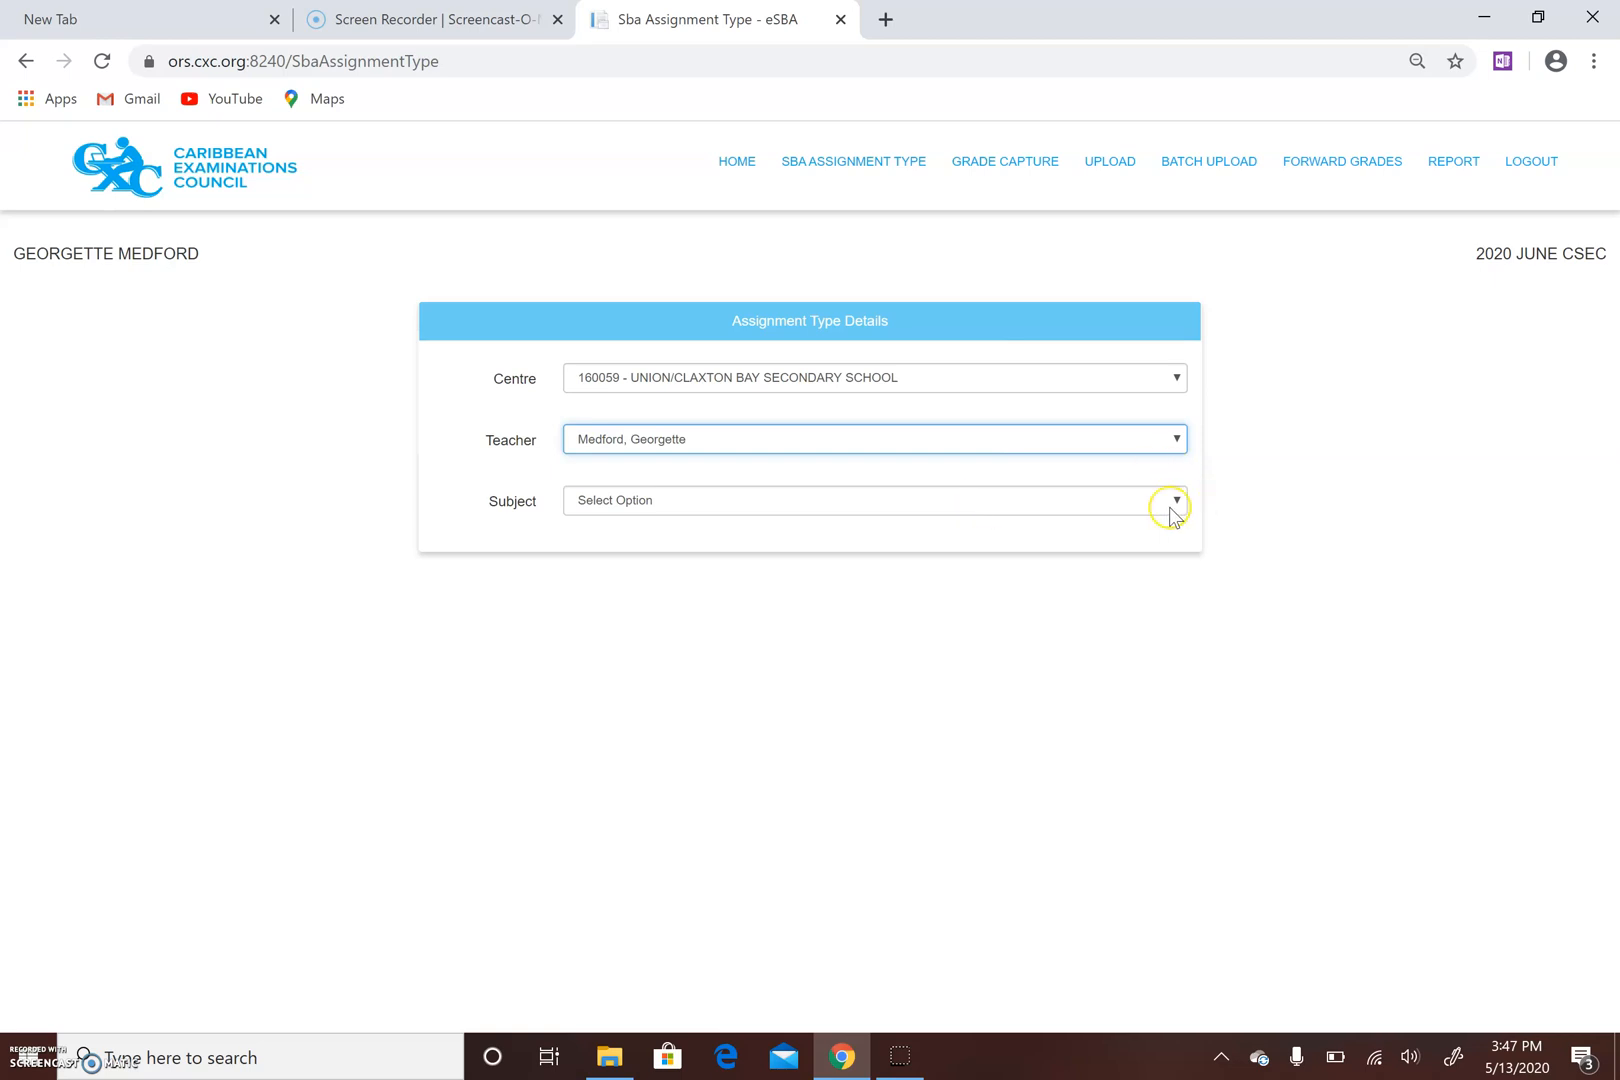
# Choose Electronic Document Preparation and Management General and set it as Individual SBA.
pyautogui.click(1172, 500)
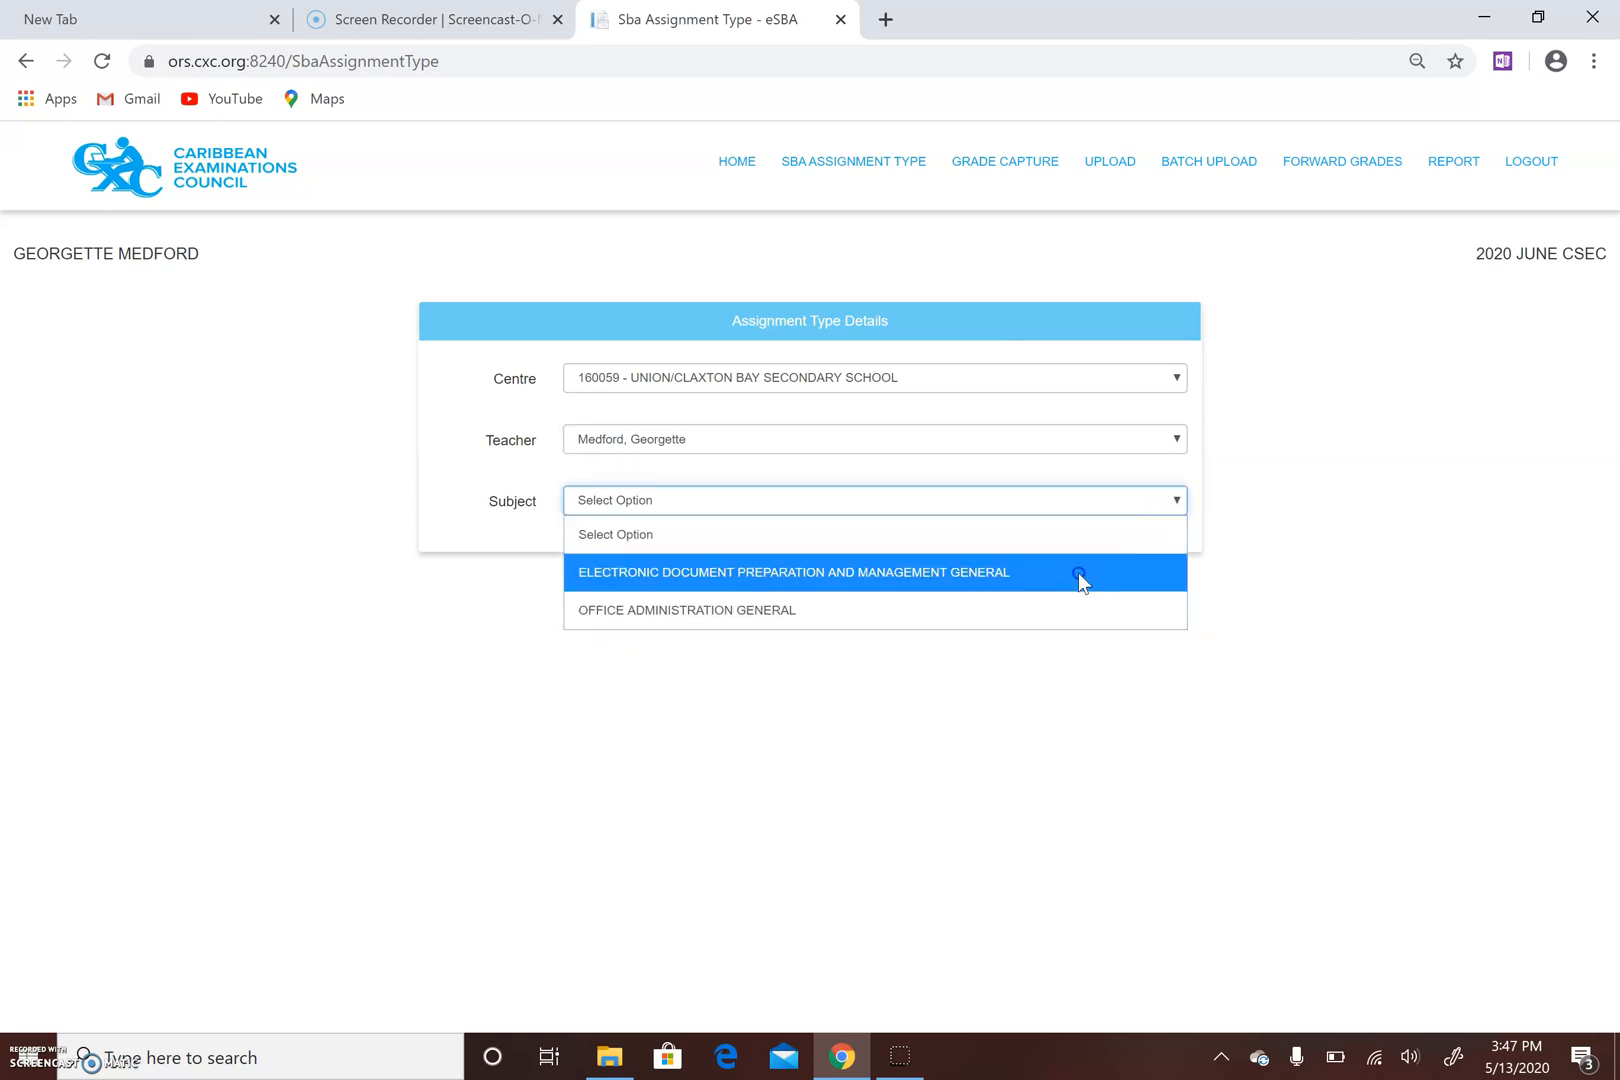
pyautogui.click(792, 572)
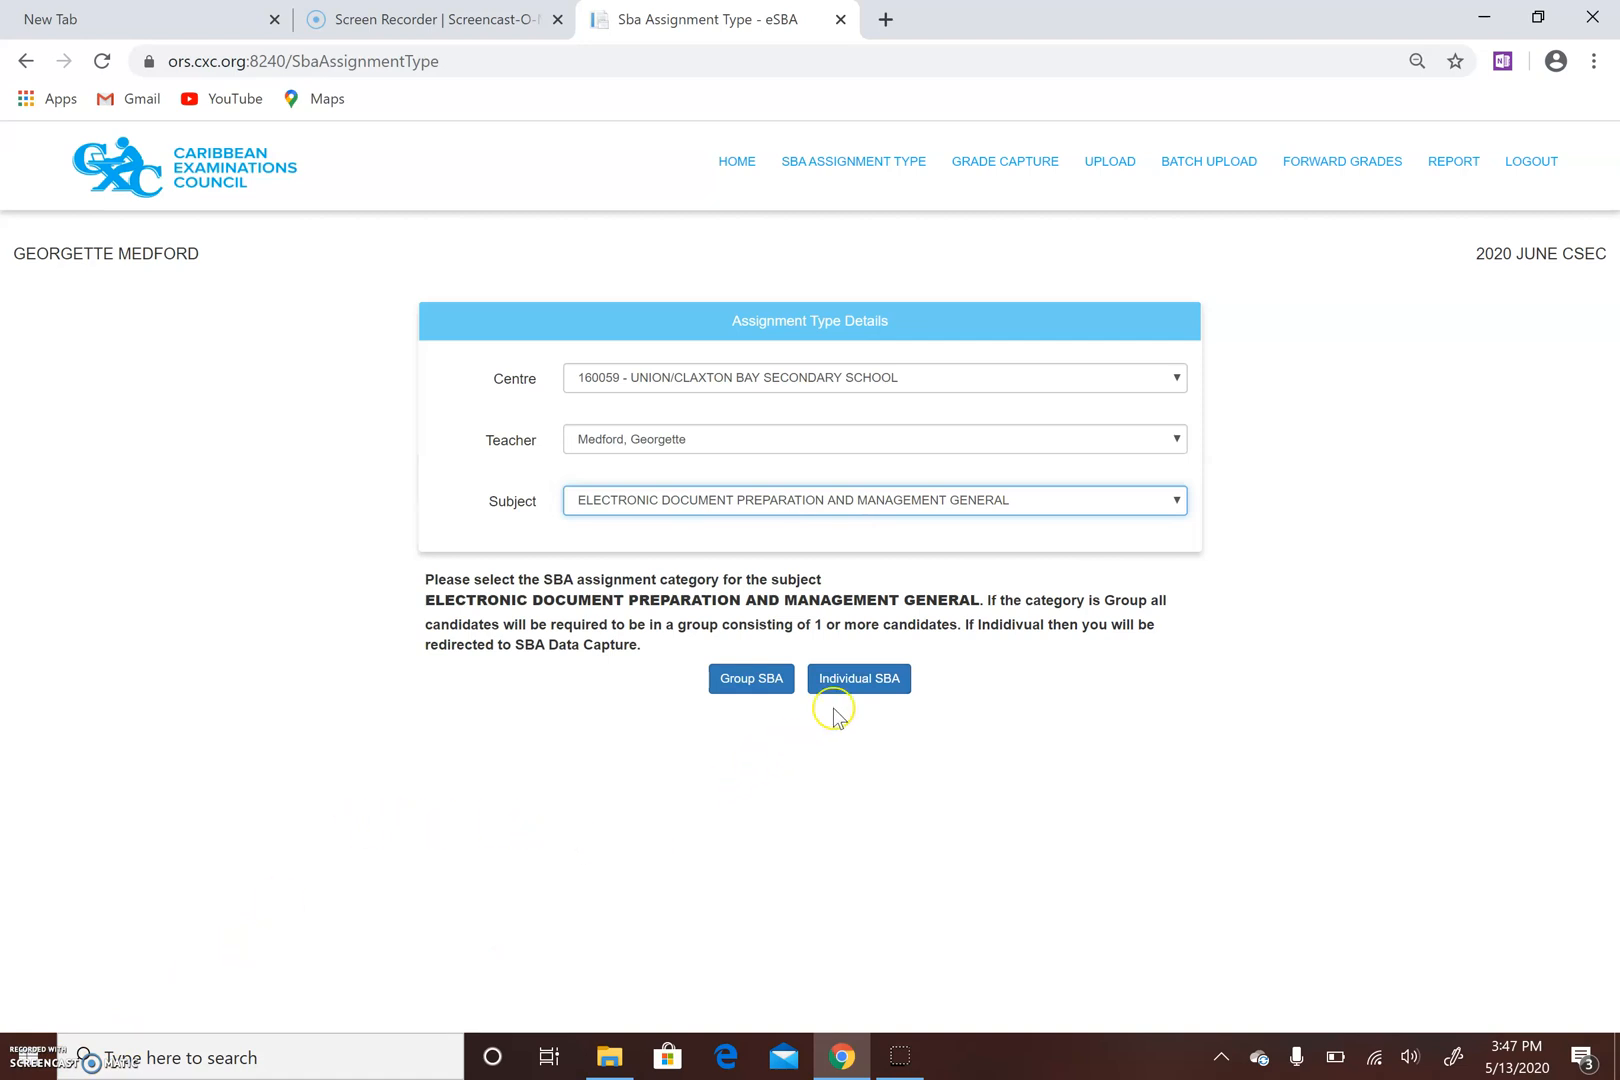
pyautogui.click(858, 680)
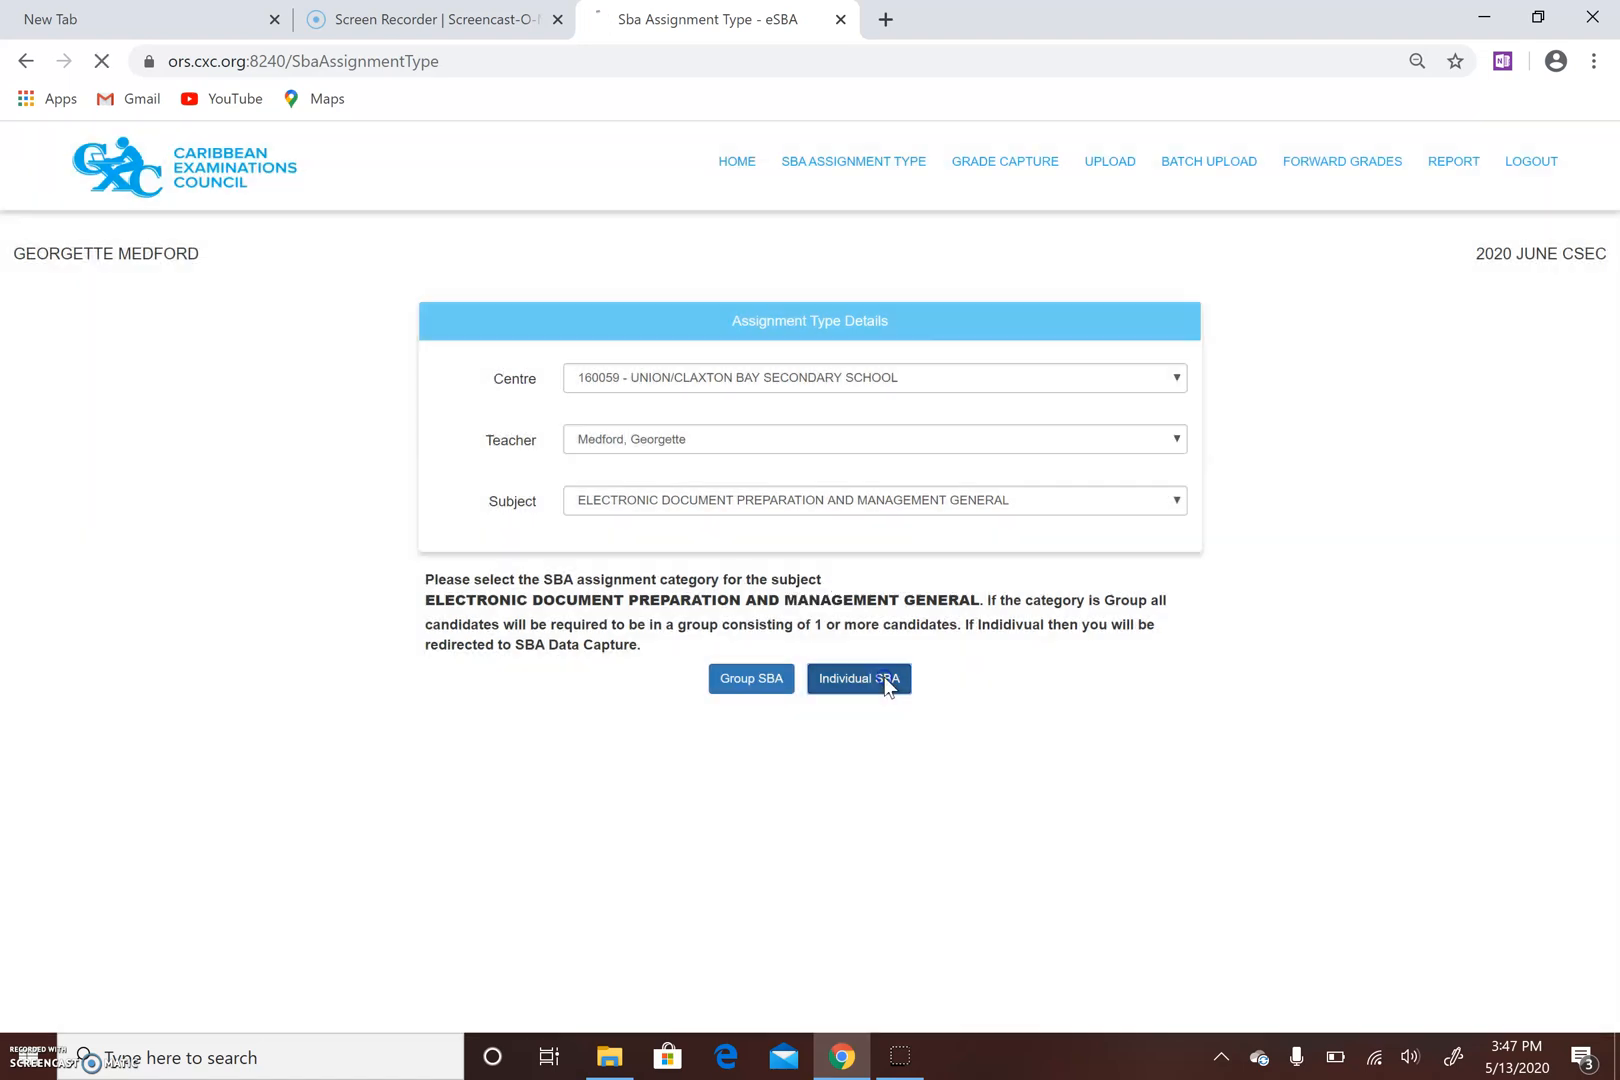
# Load the Grade Capture page listing the 14 EDPM candidate groups.
pyautogui.click(858, 680)
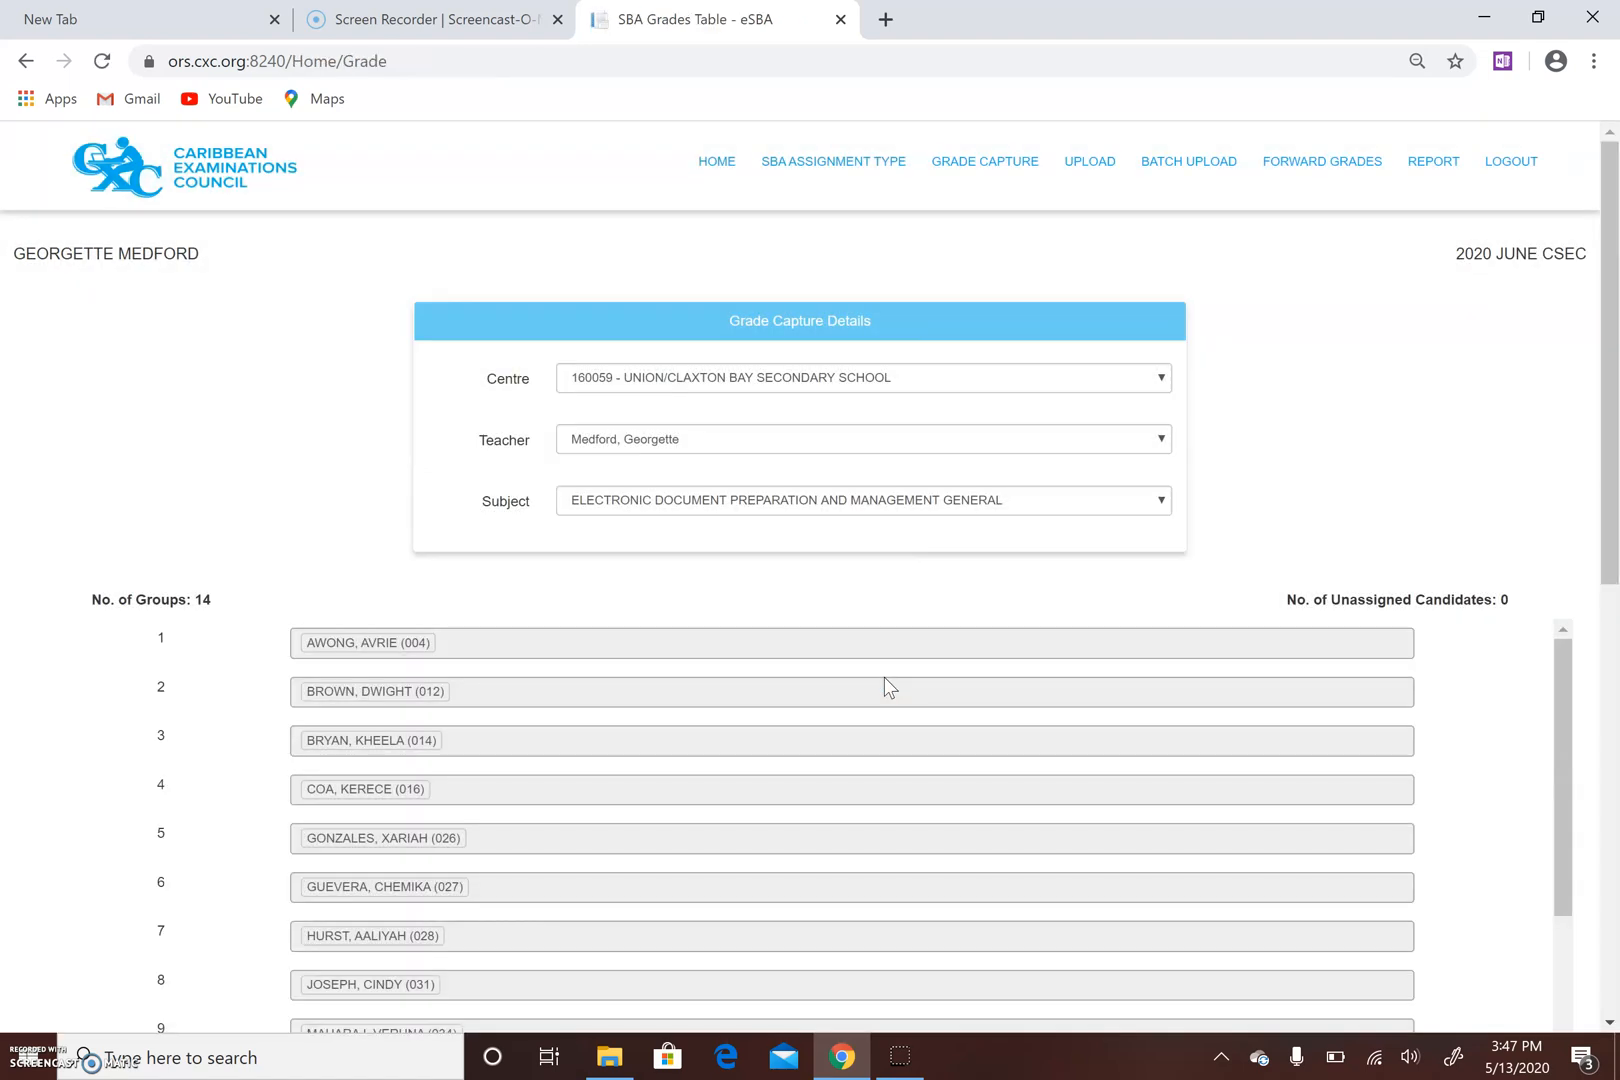
pyautogui.moveTo(984, 162)
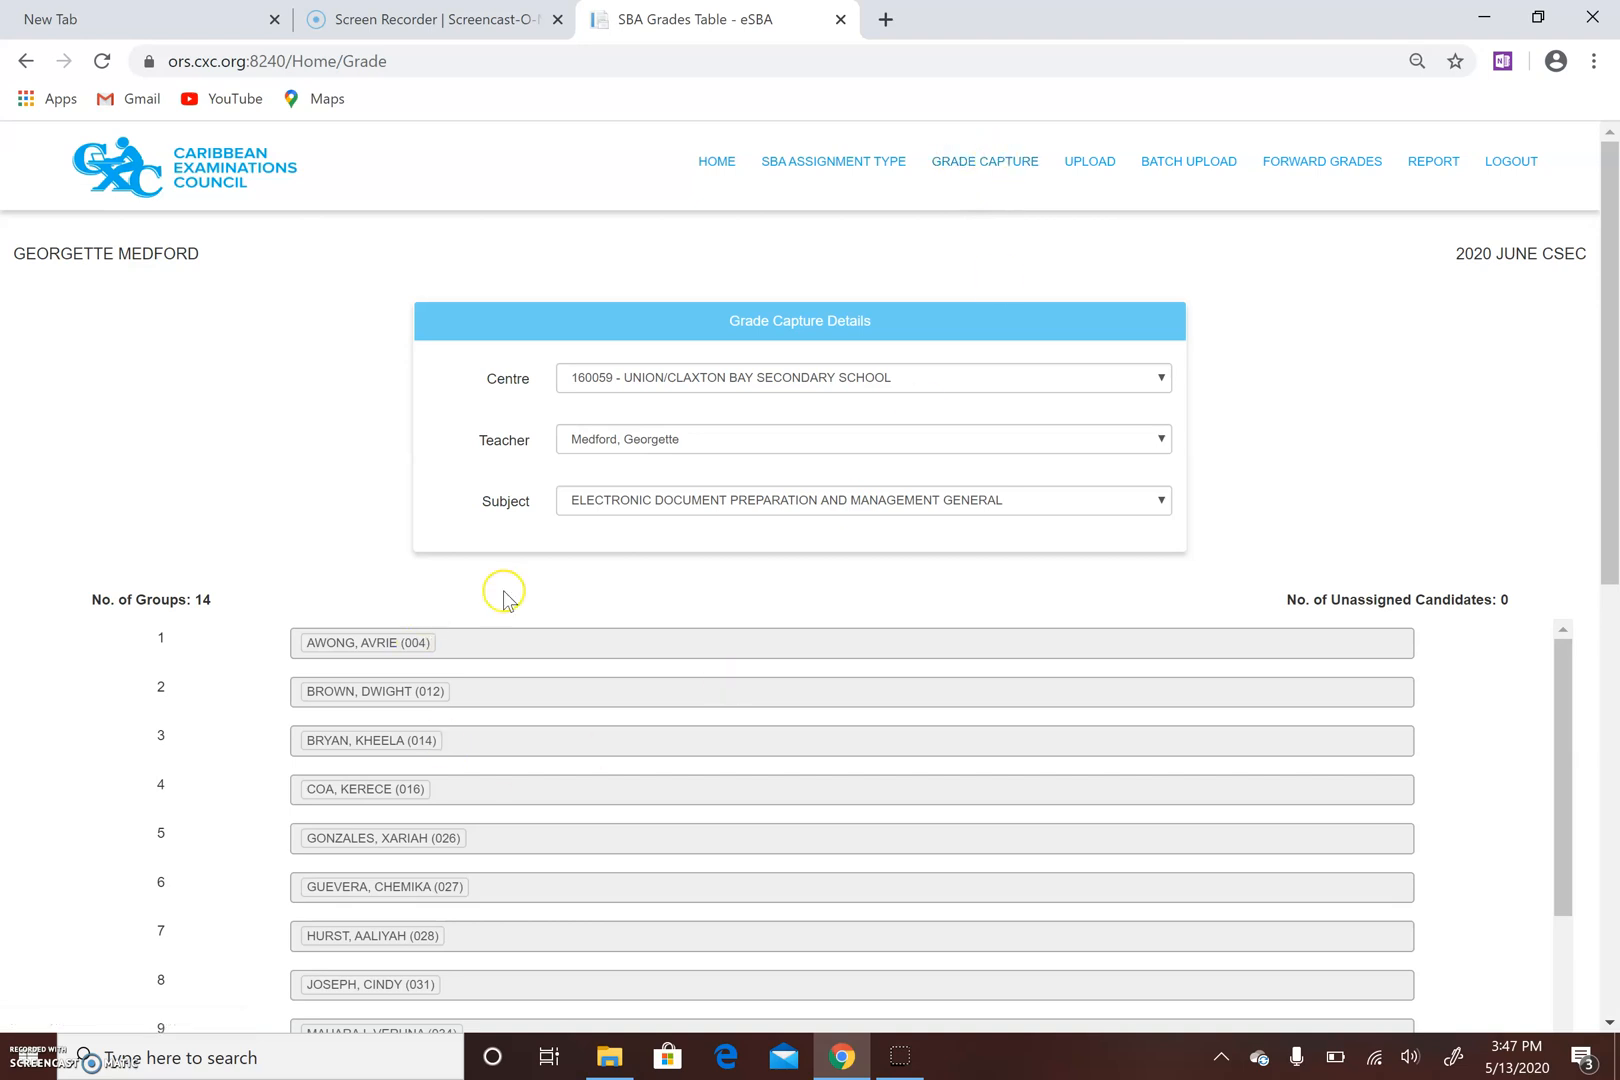
pyautogui.moveTo(500, 552)
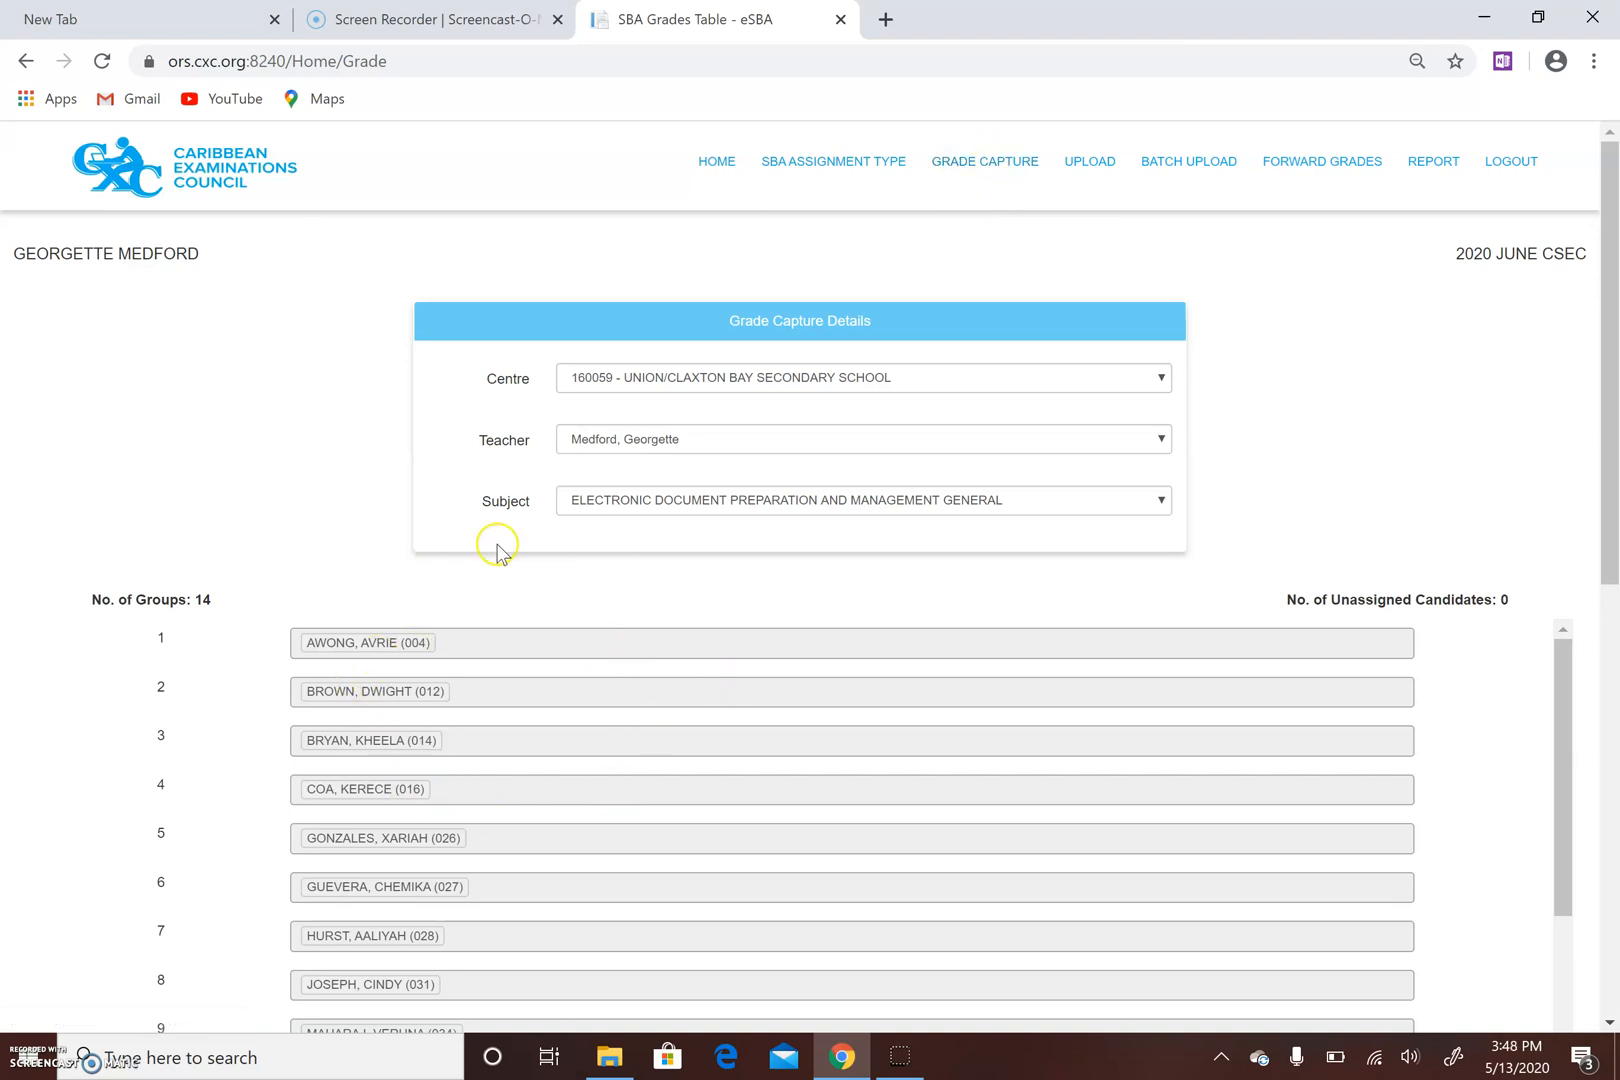
pyautogui.moveTo(486, 688)
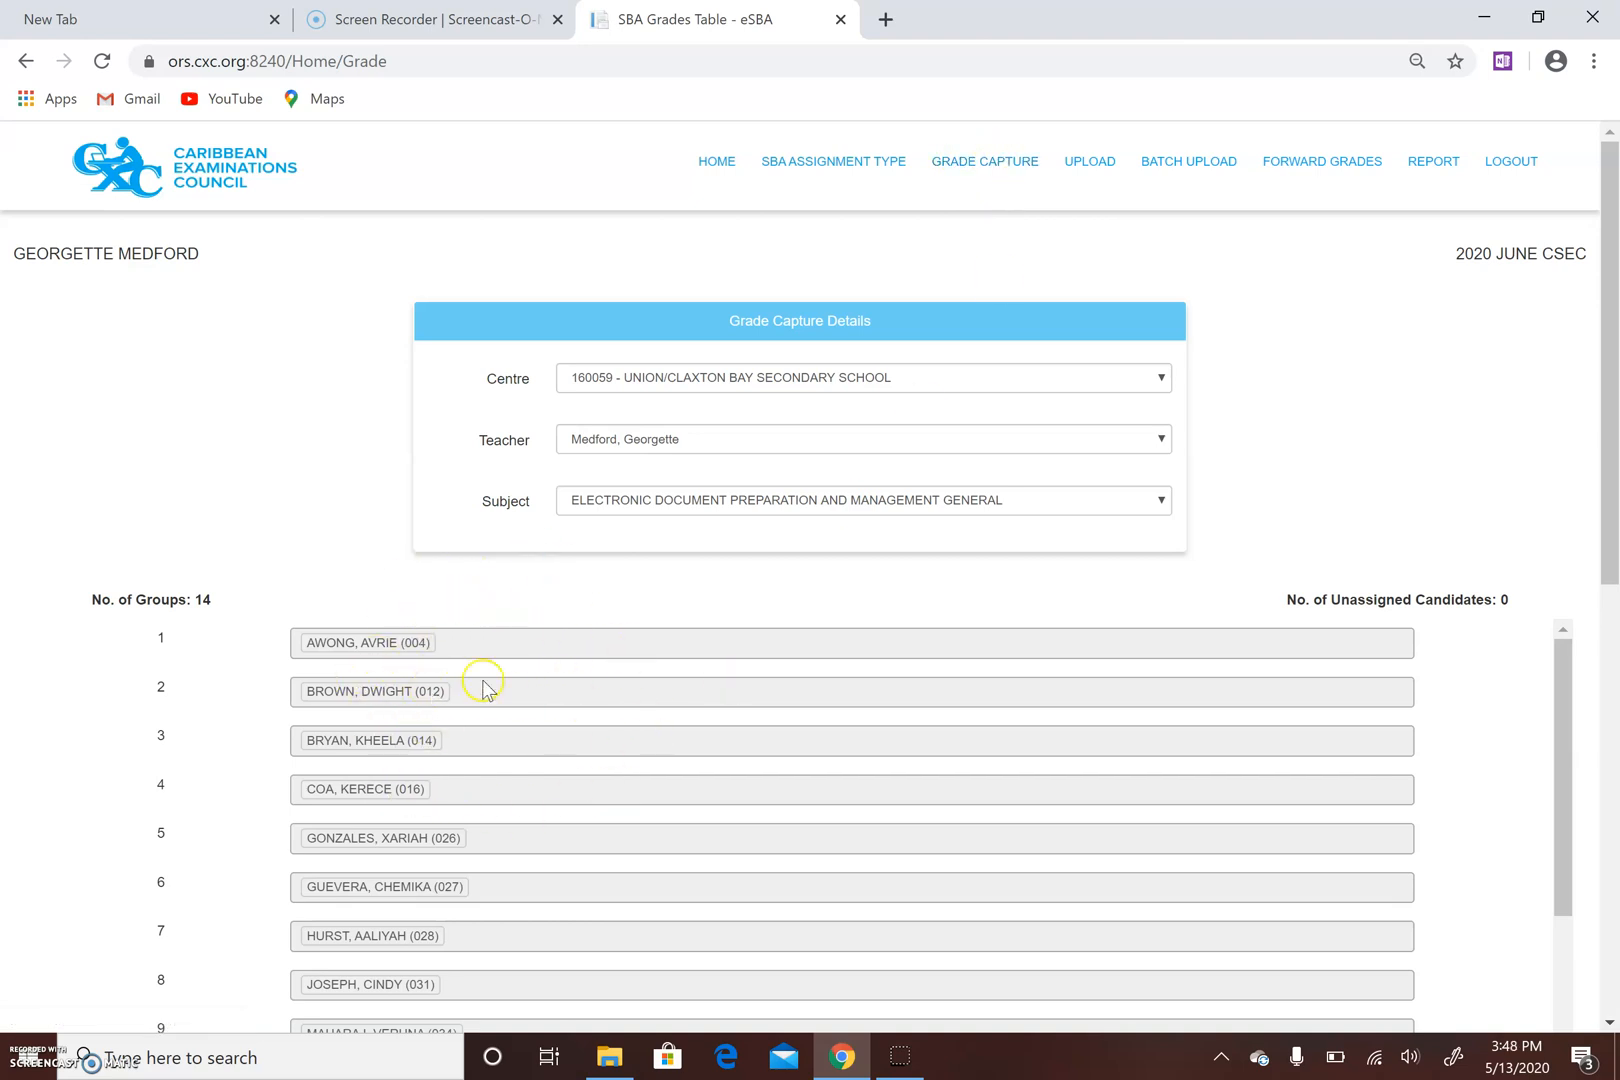
pyautogui.moveTo(744, 338)
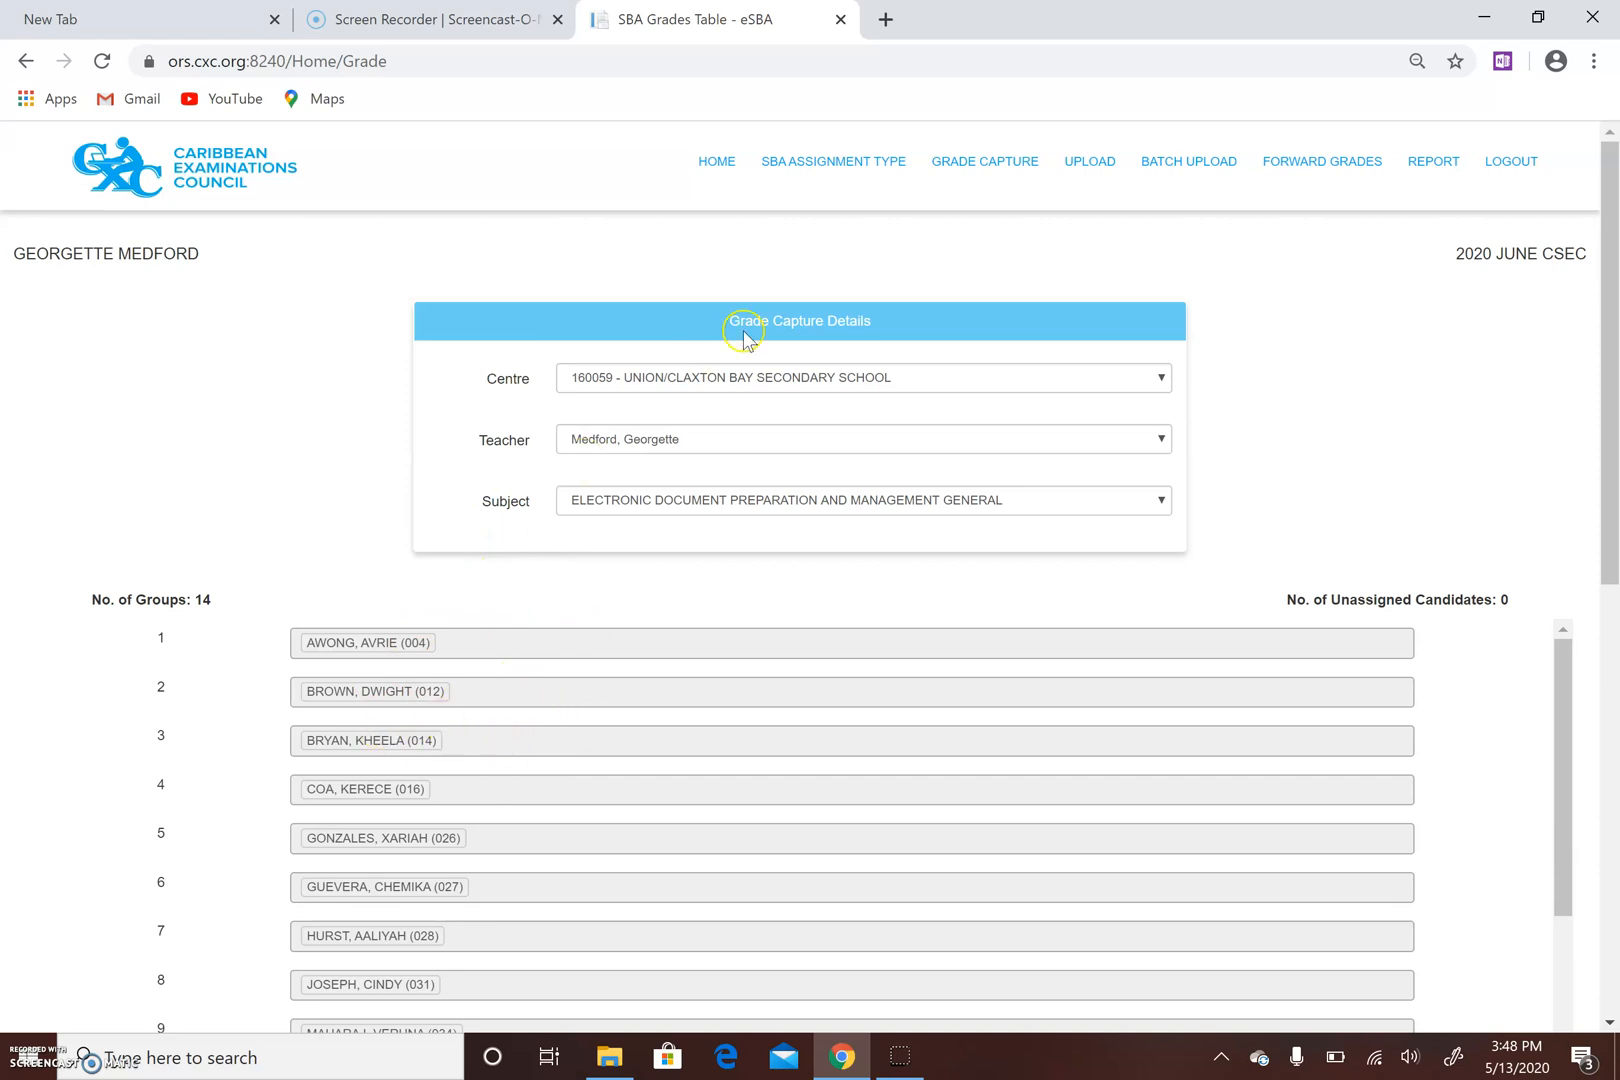
pyautogui.moveTo(984, 162)
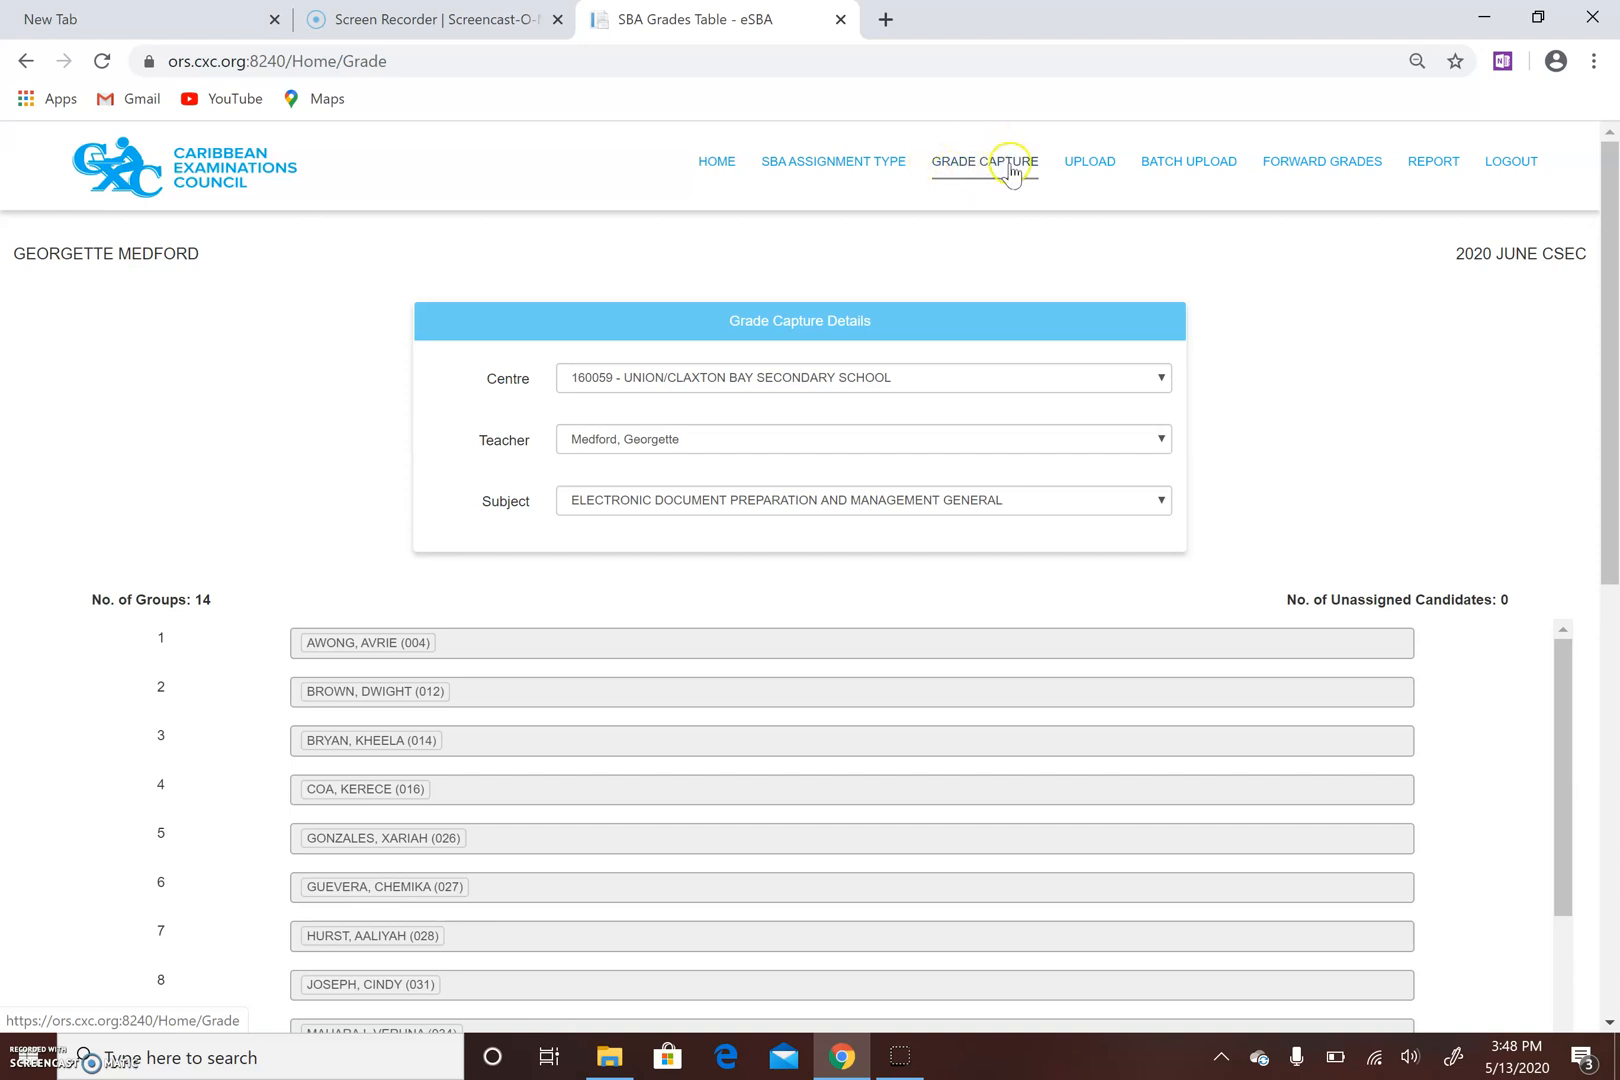
pyautogui.moveTo(676, 734)
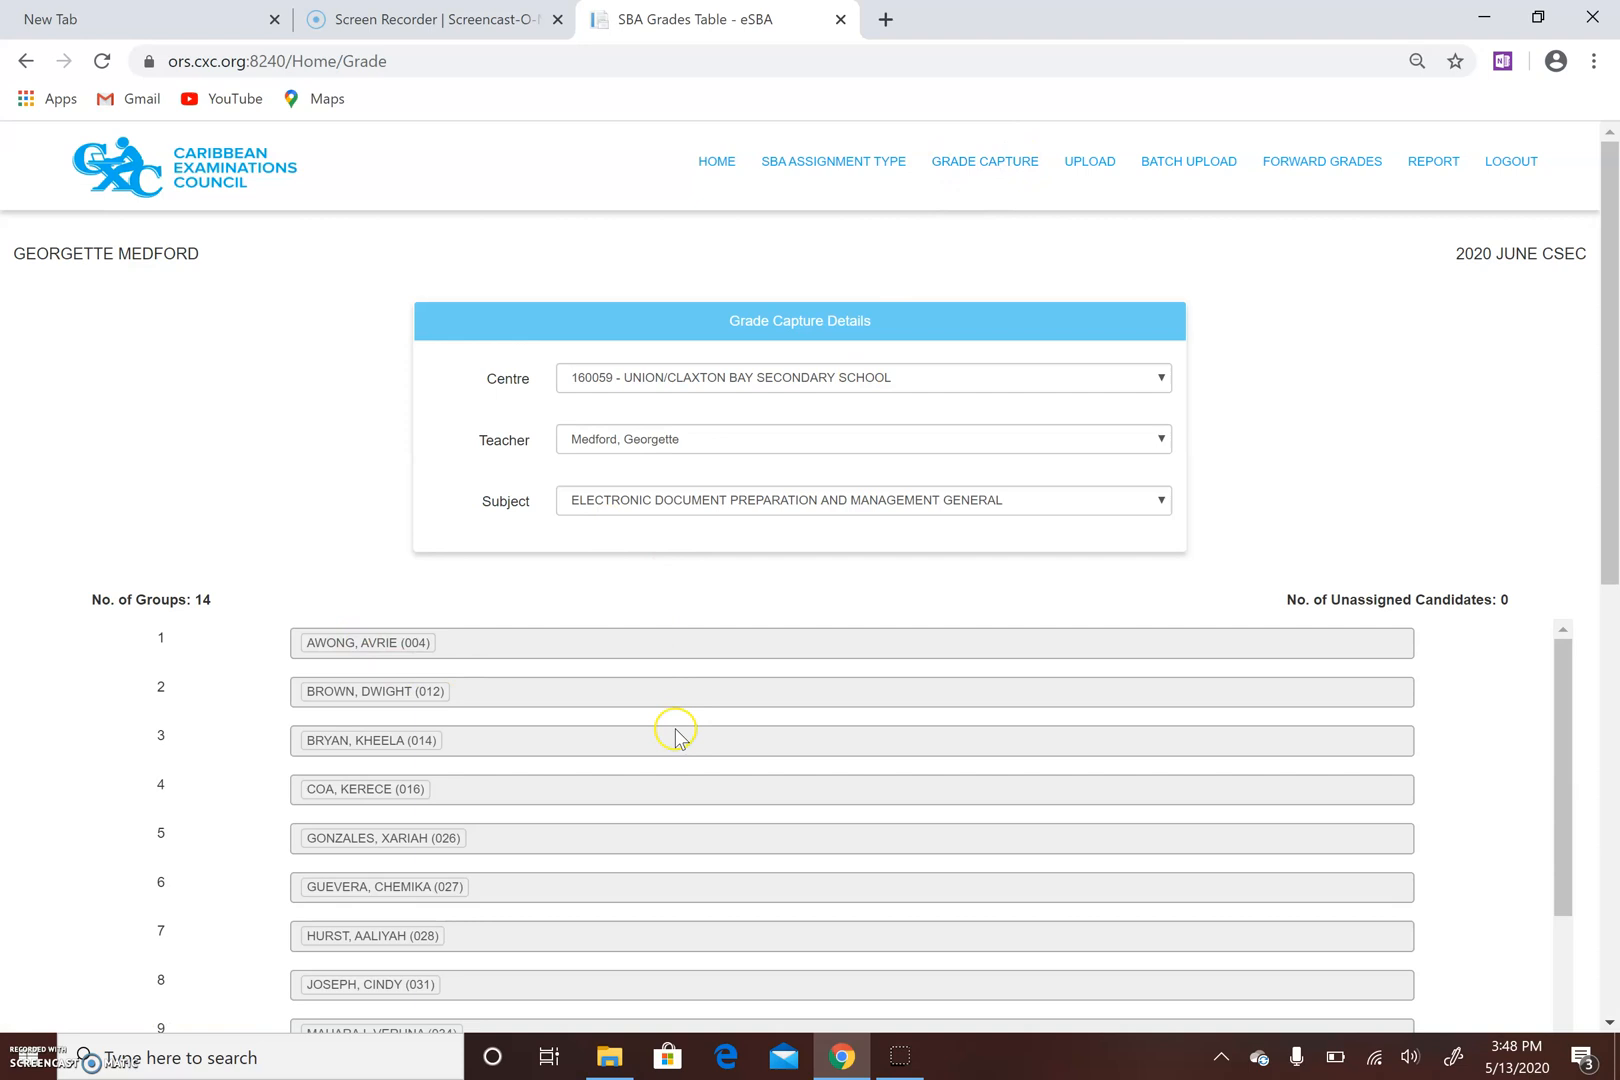
pyautogui.moveTo(344, 548)
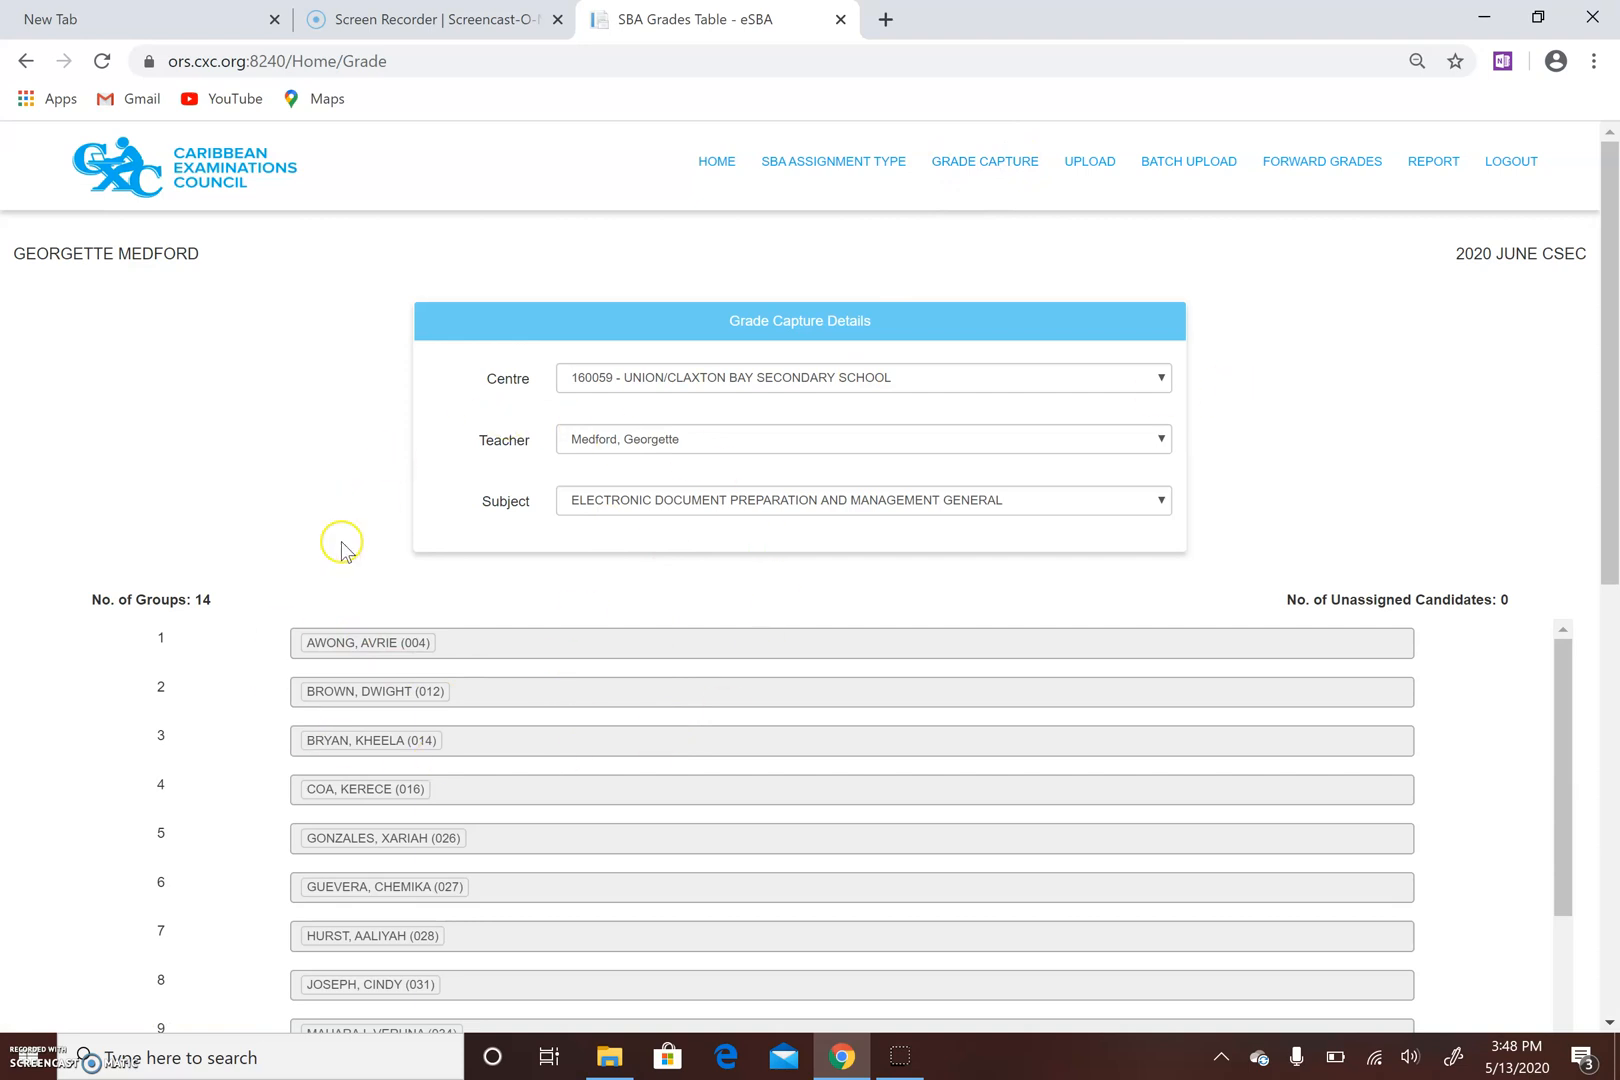
pyautogui.moveTo(340, 650)
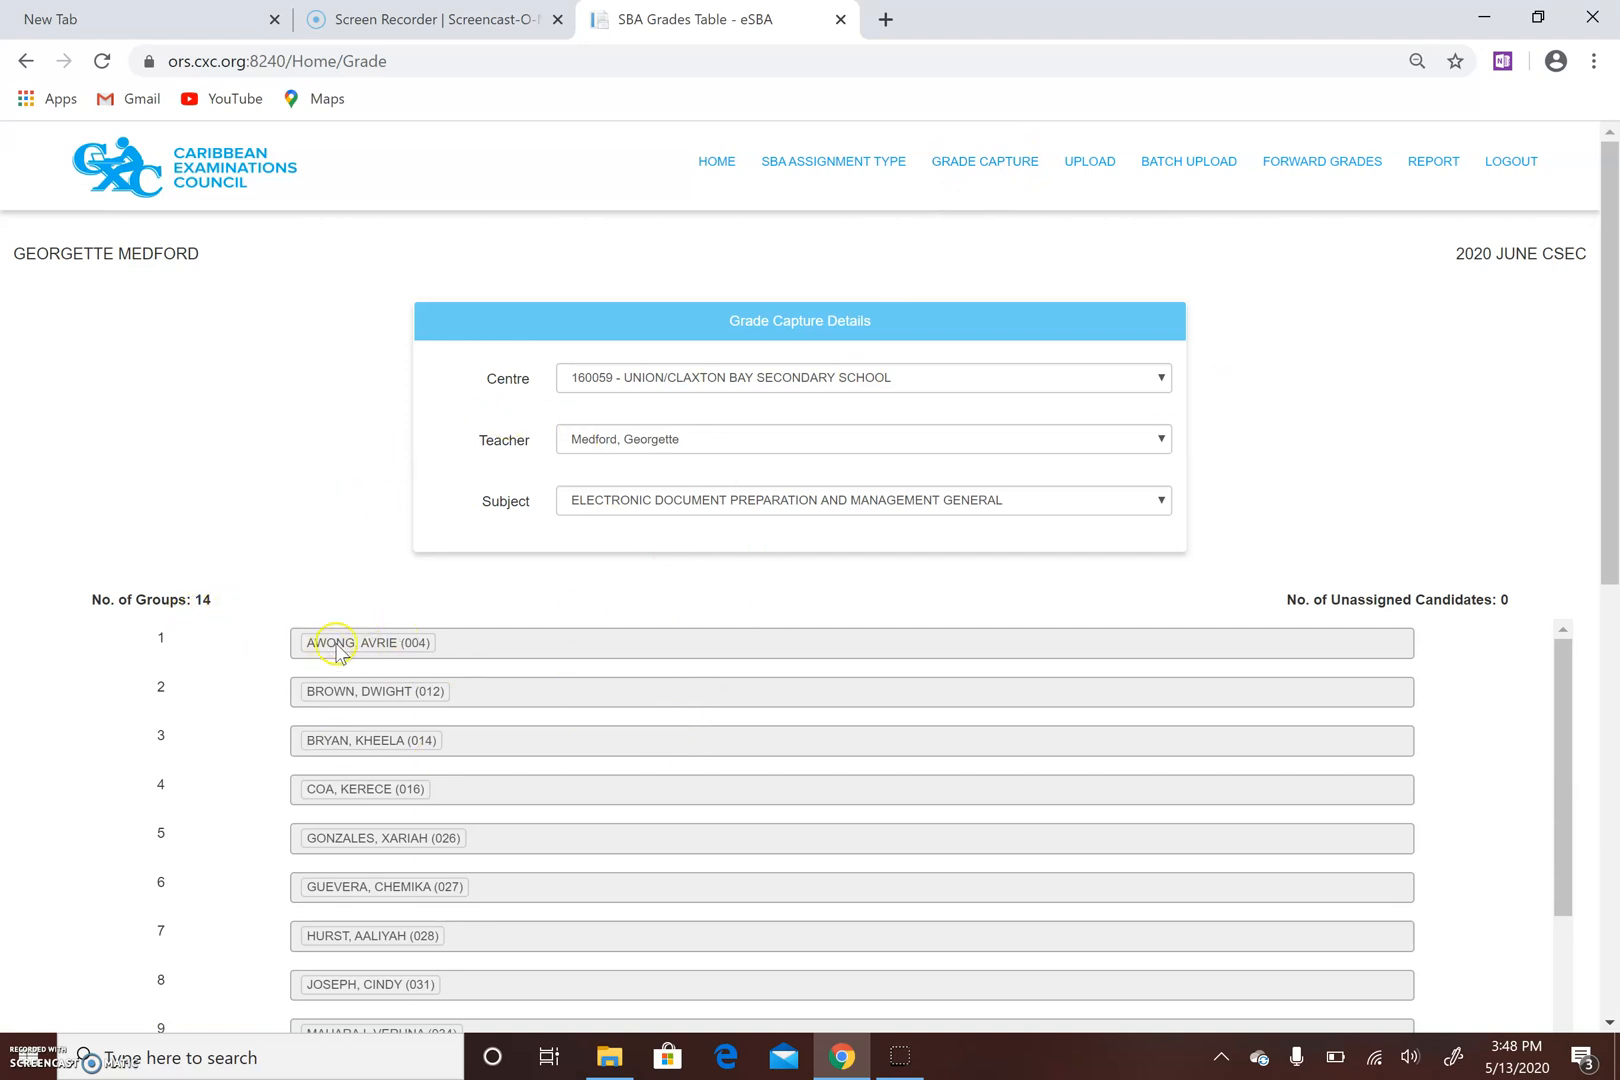
pyautogui.moveTo(1608, 370)
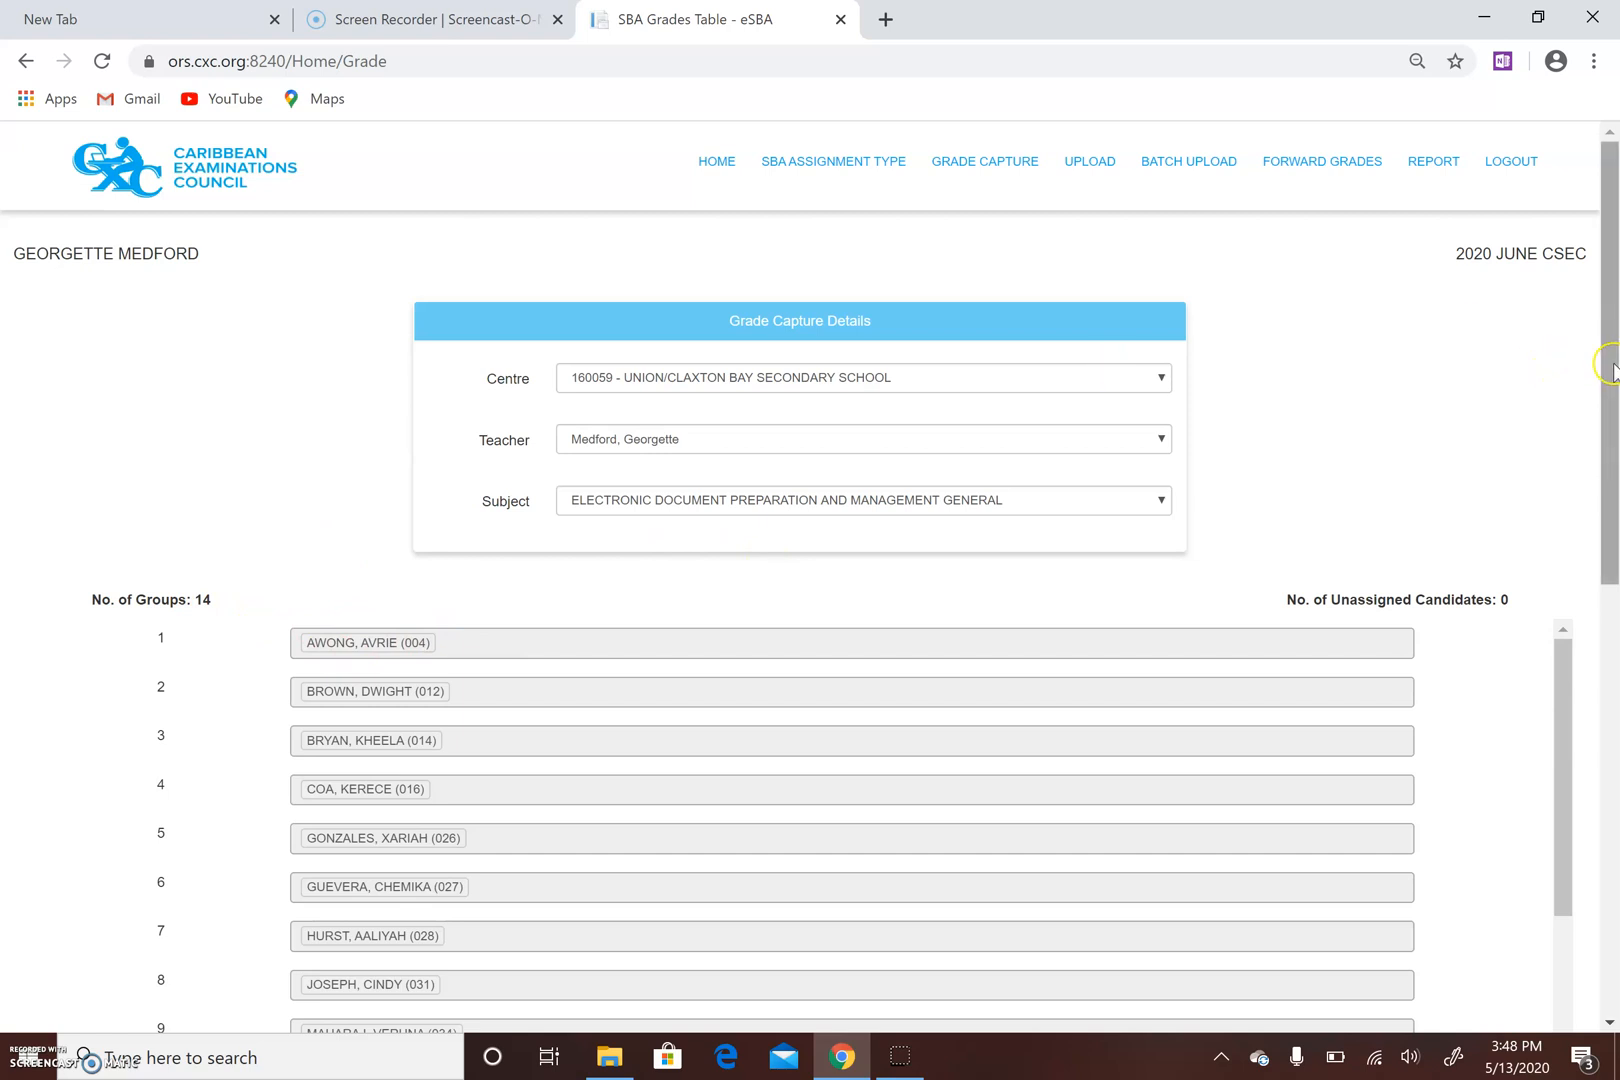
pyautogui.scroll(-3)
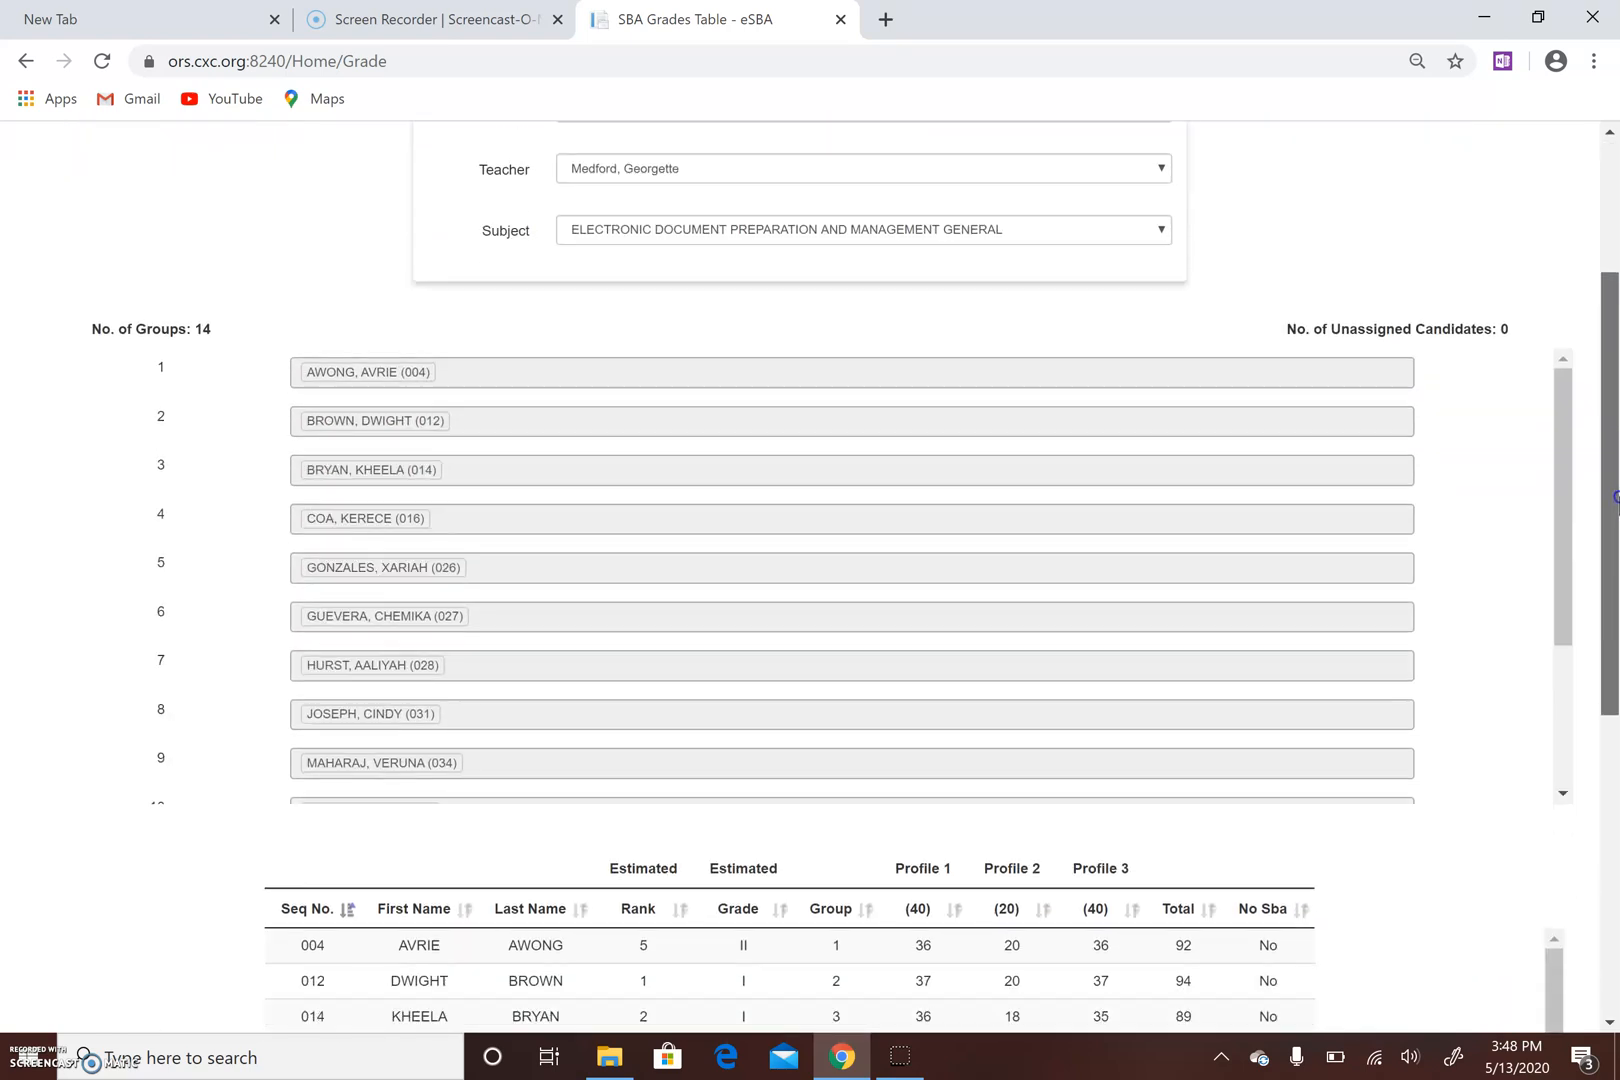
pyautogui.scroll(-3)
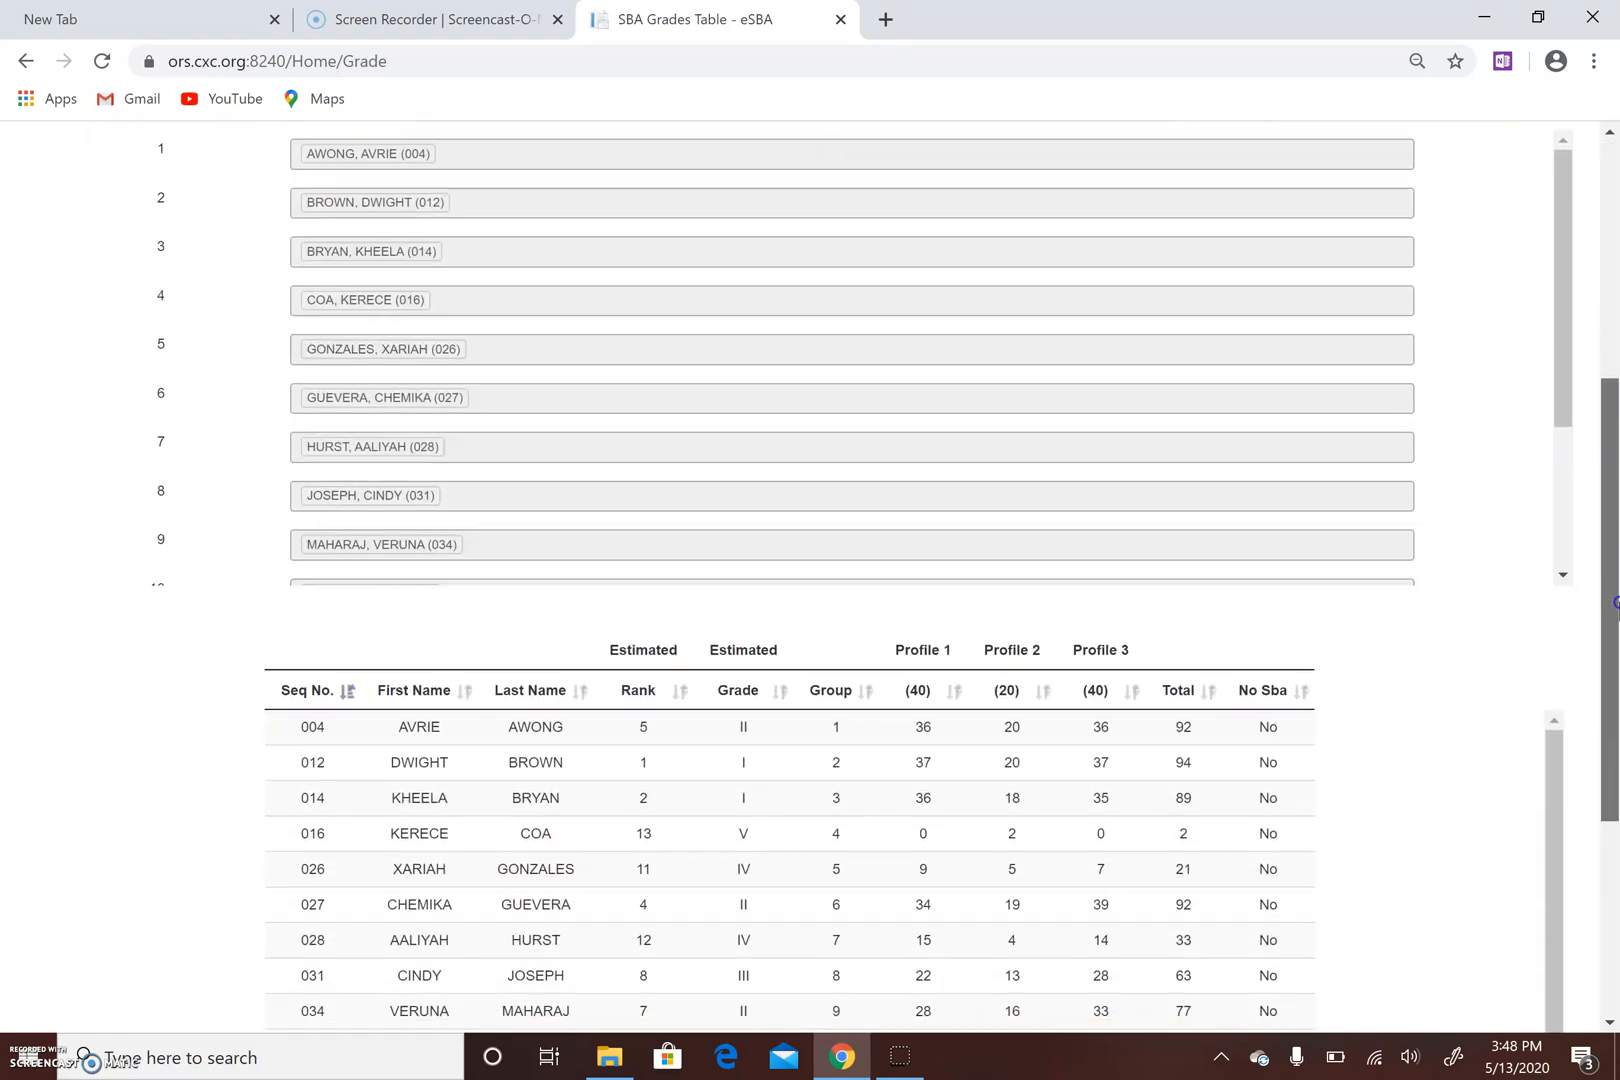
pyautogui.scroll(-3)
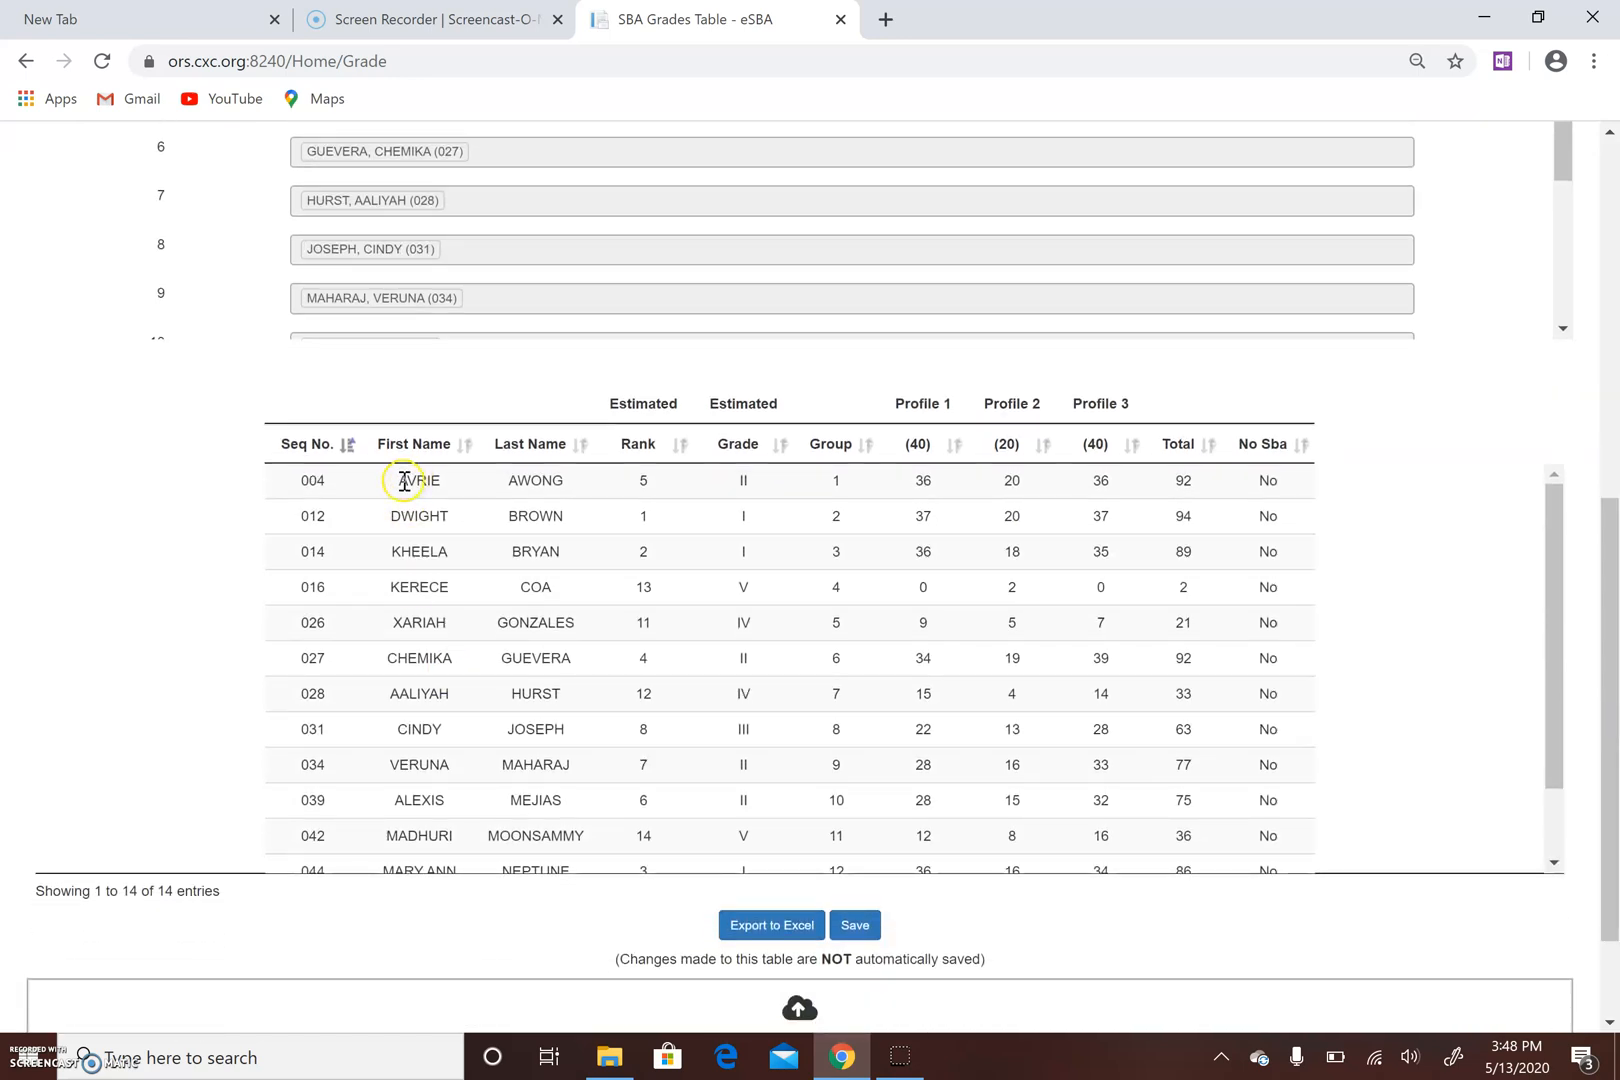
pyautogui.moveTo(288, 480)
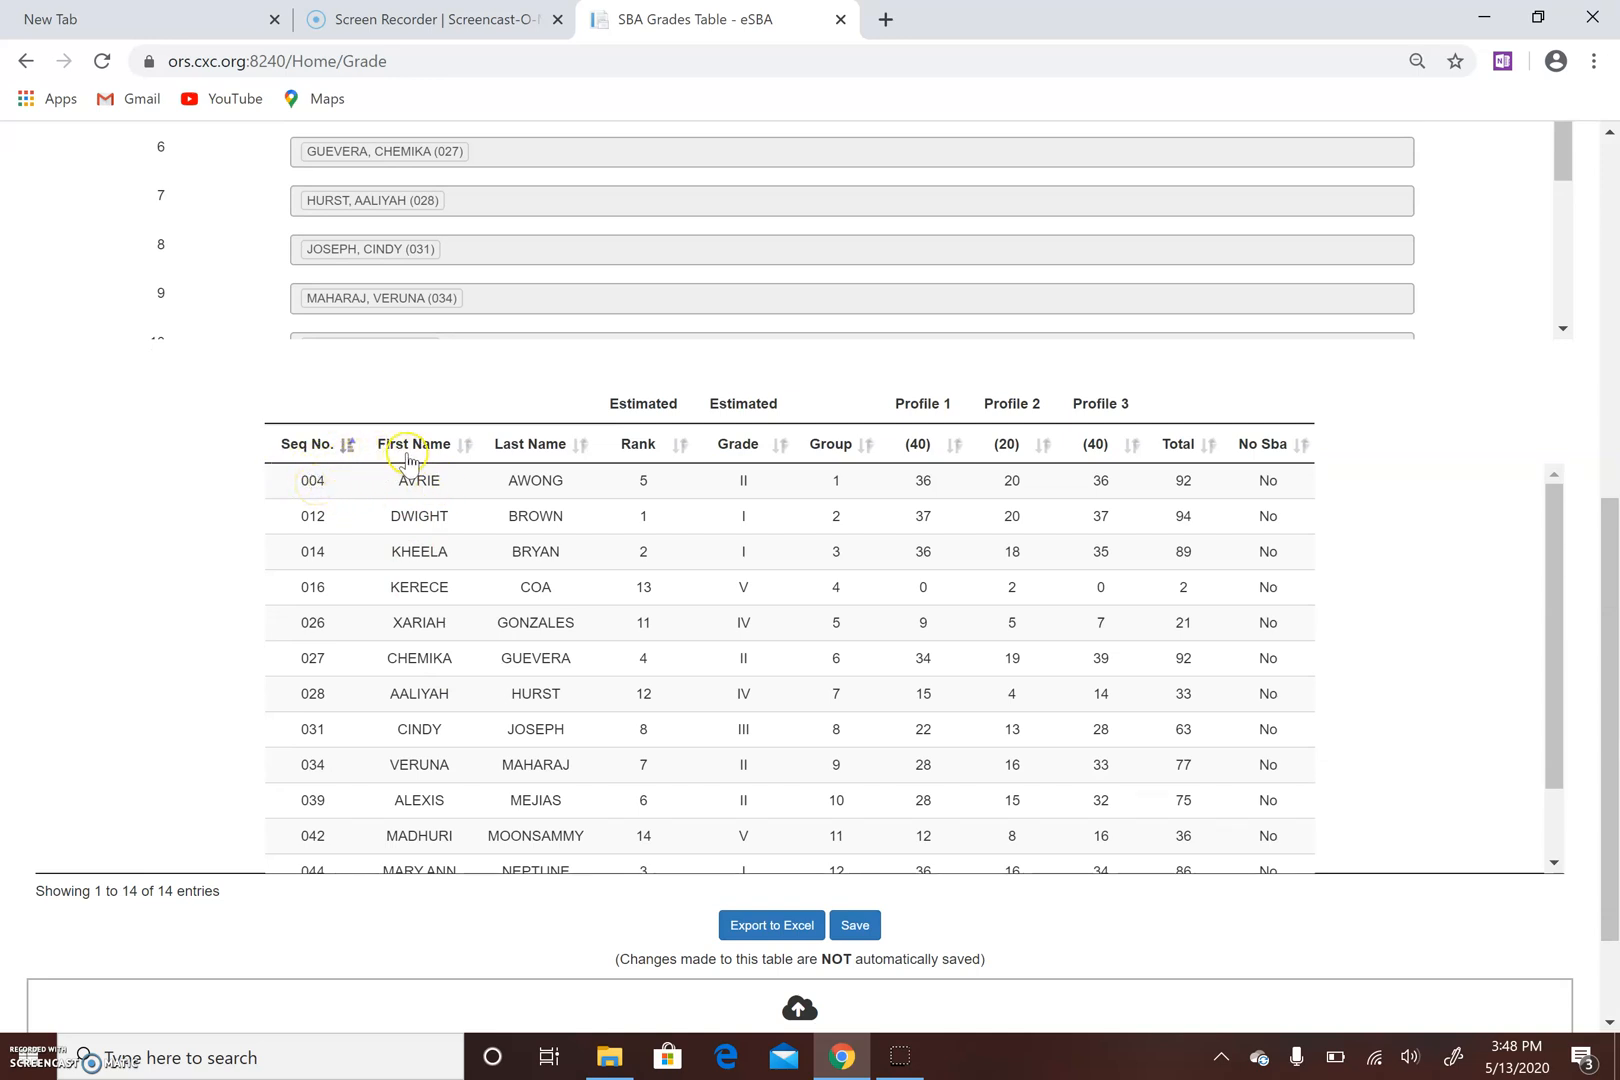
pyautogui.moveTo(536, 460)
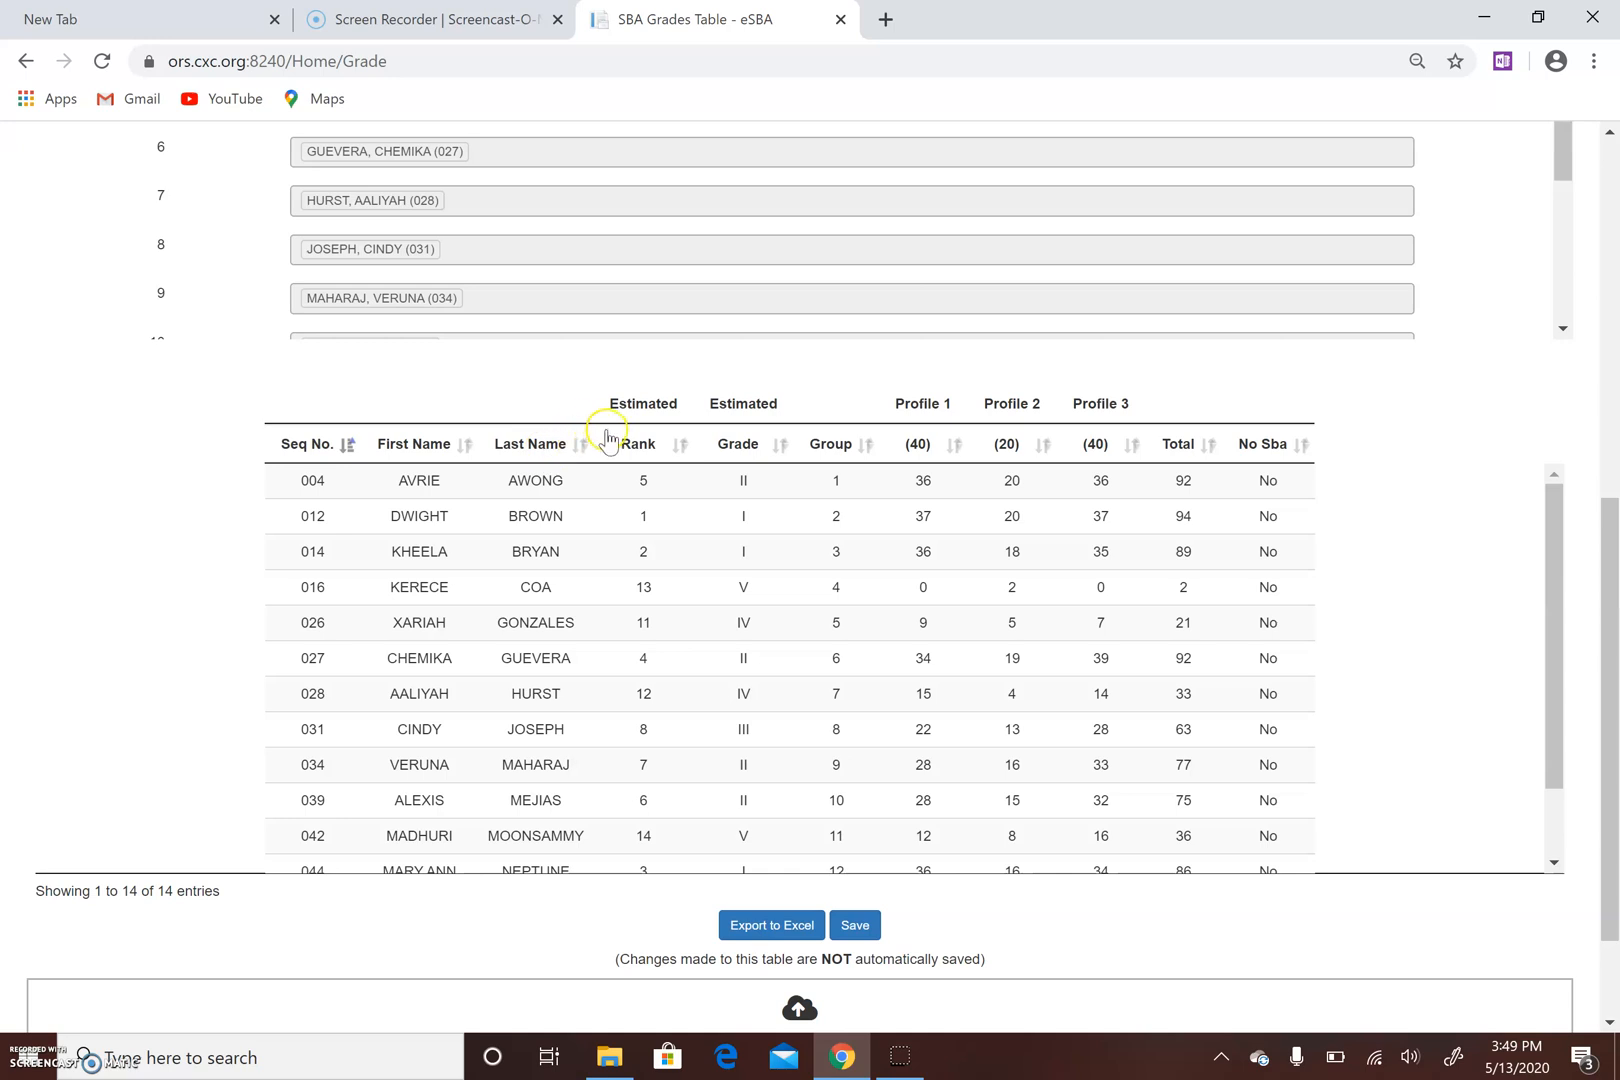
pyautogui.moveTo(640, 794)
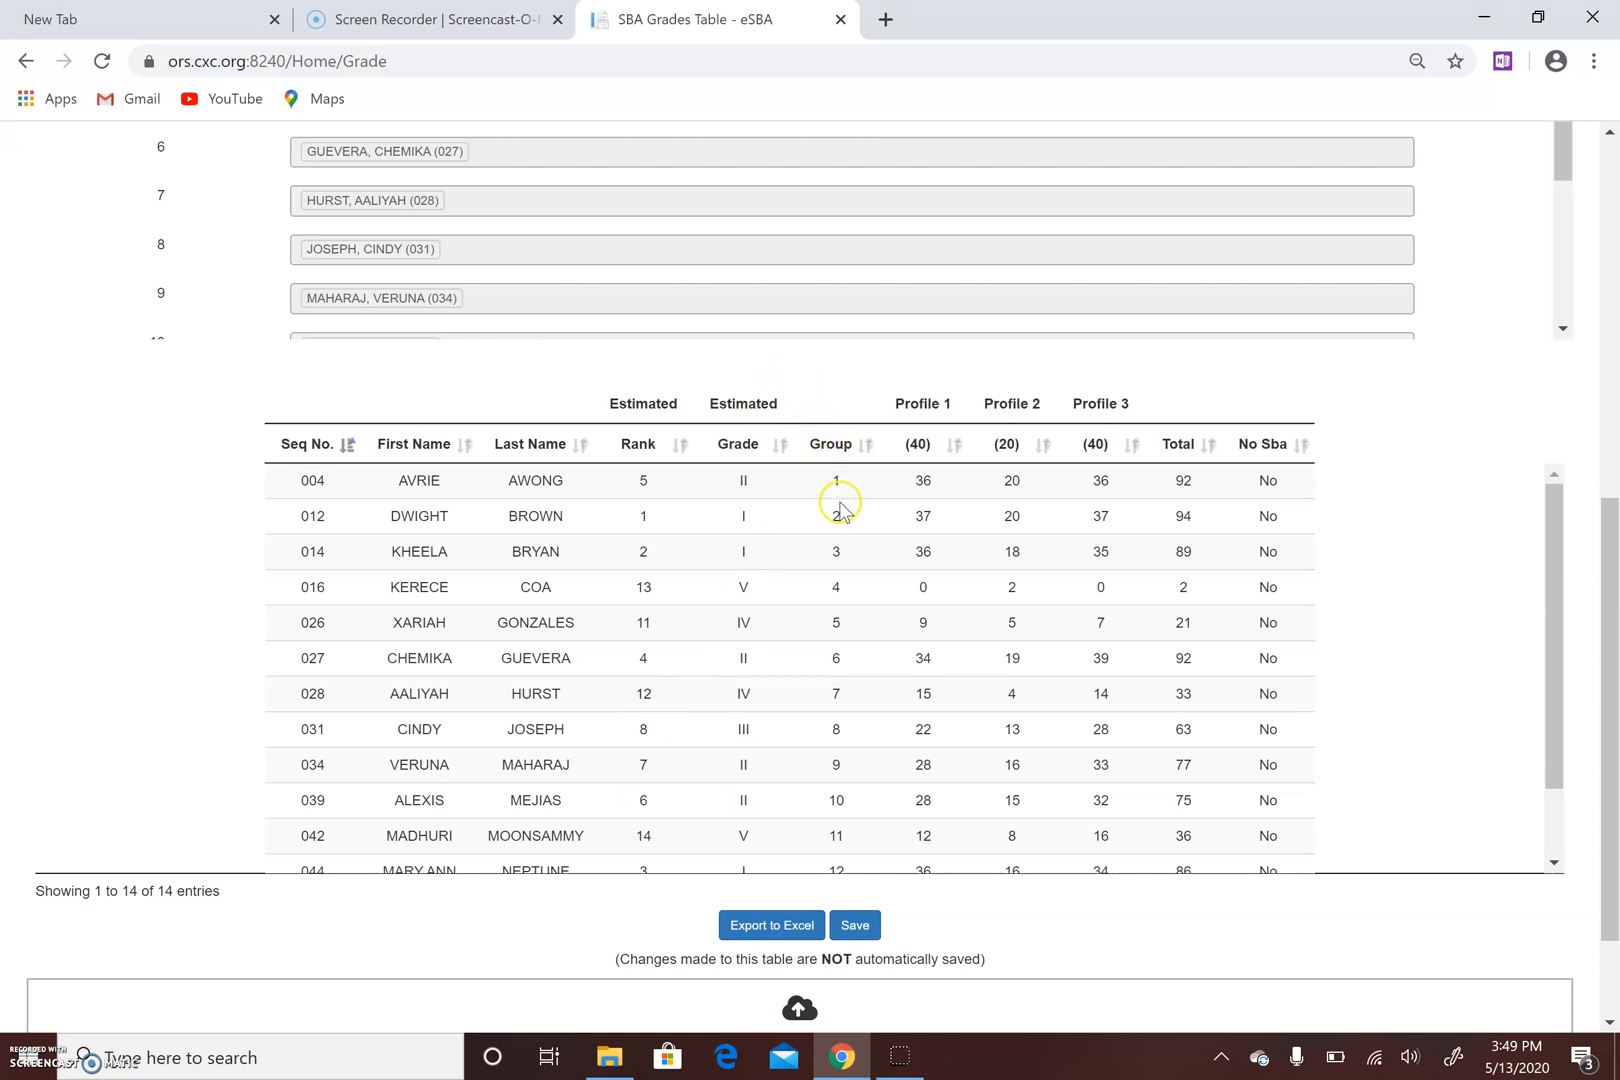
pyautogui.moveTo(828, 574)
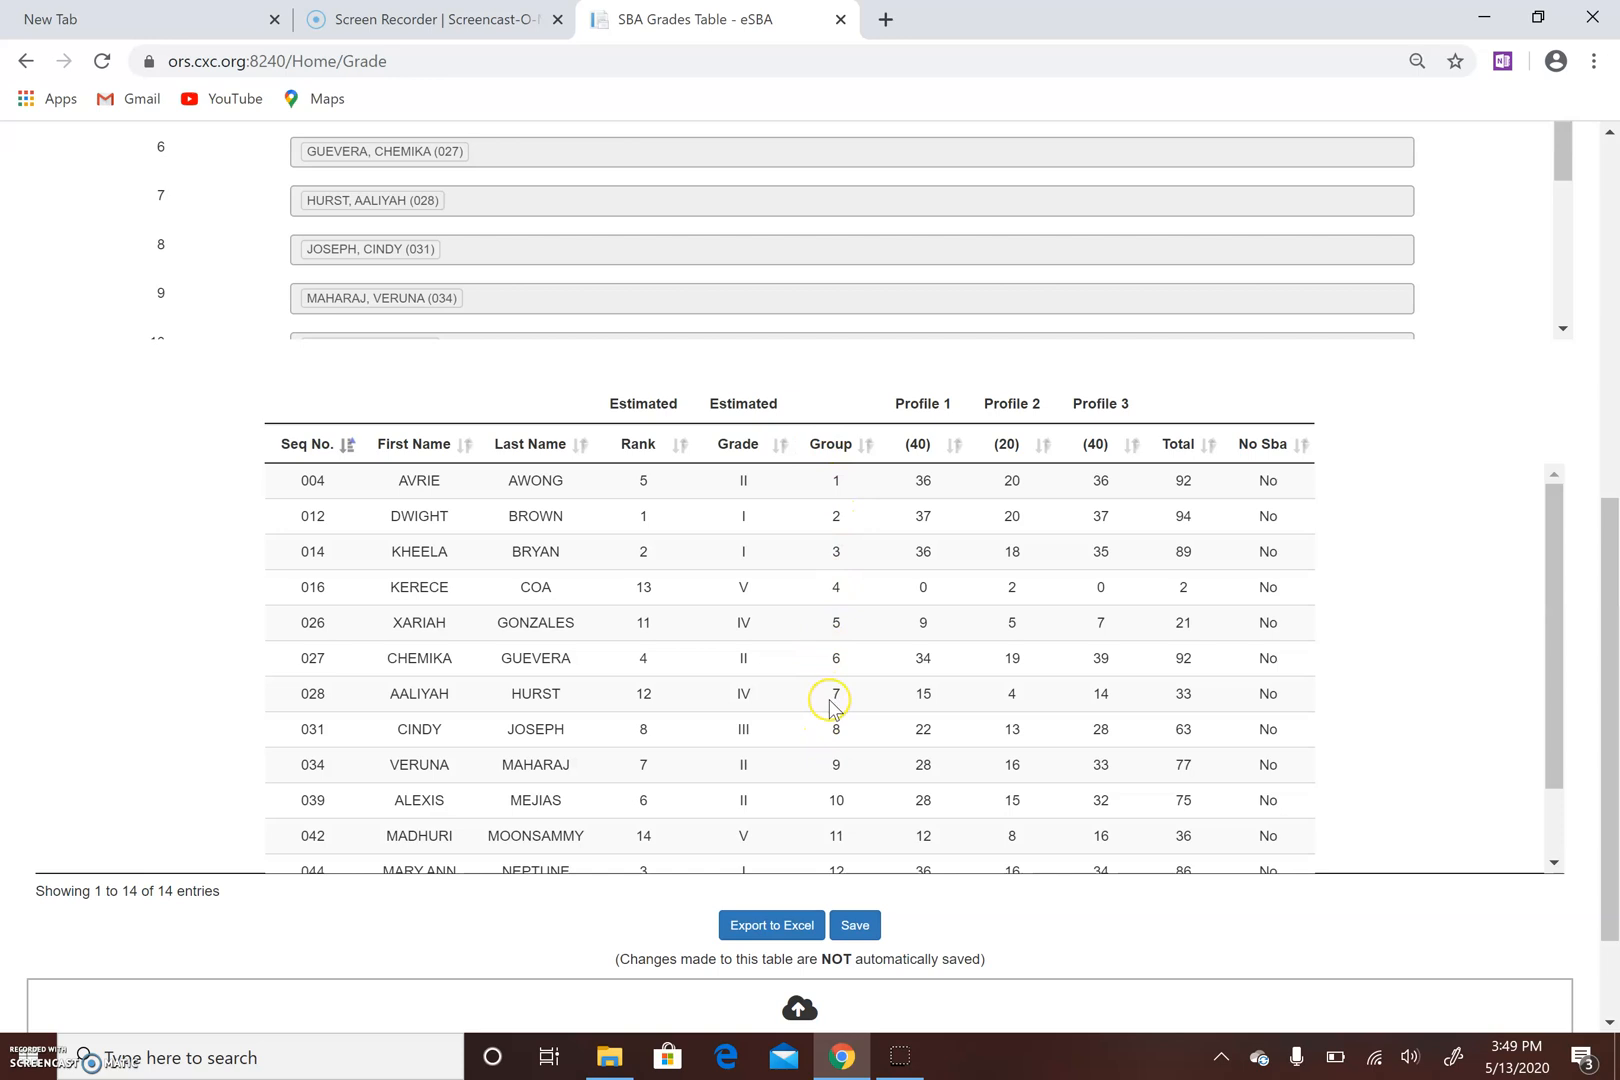
pyautogui.moveTo(918, 444)
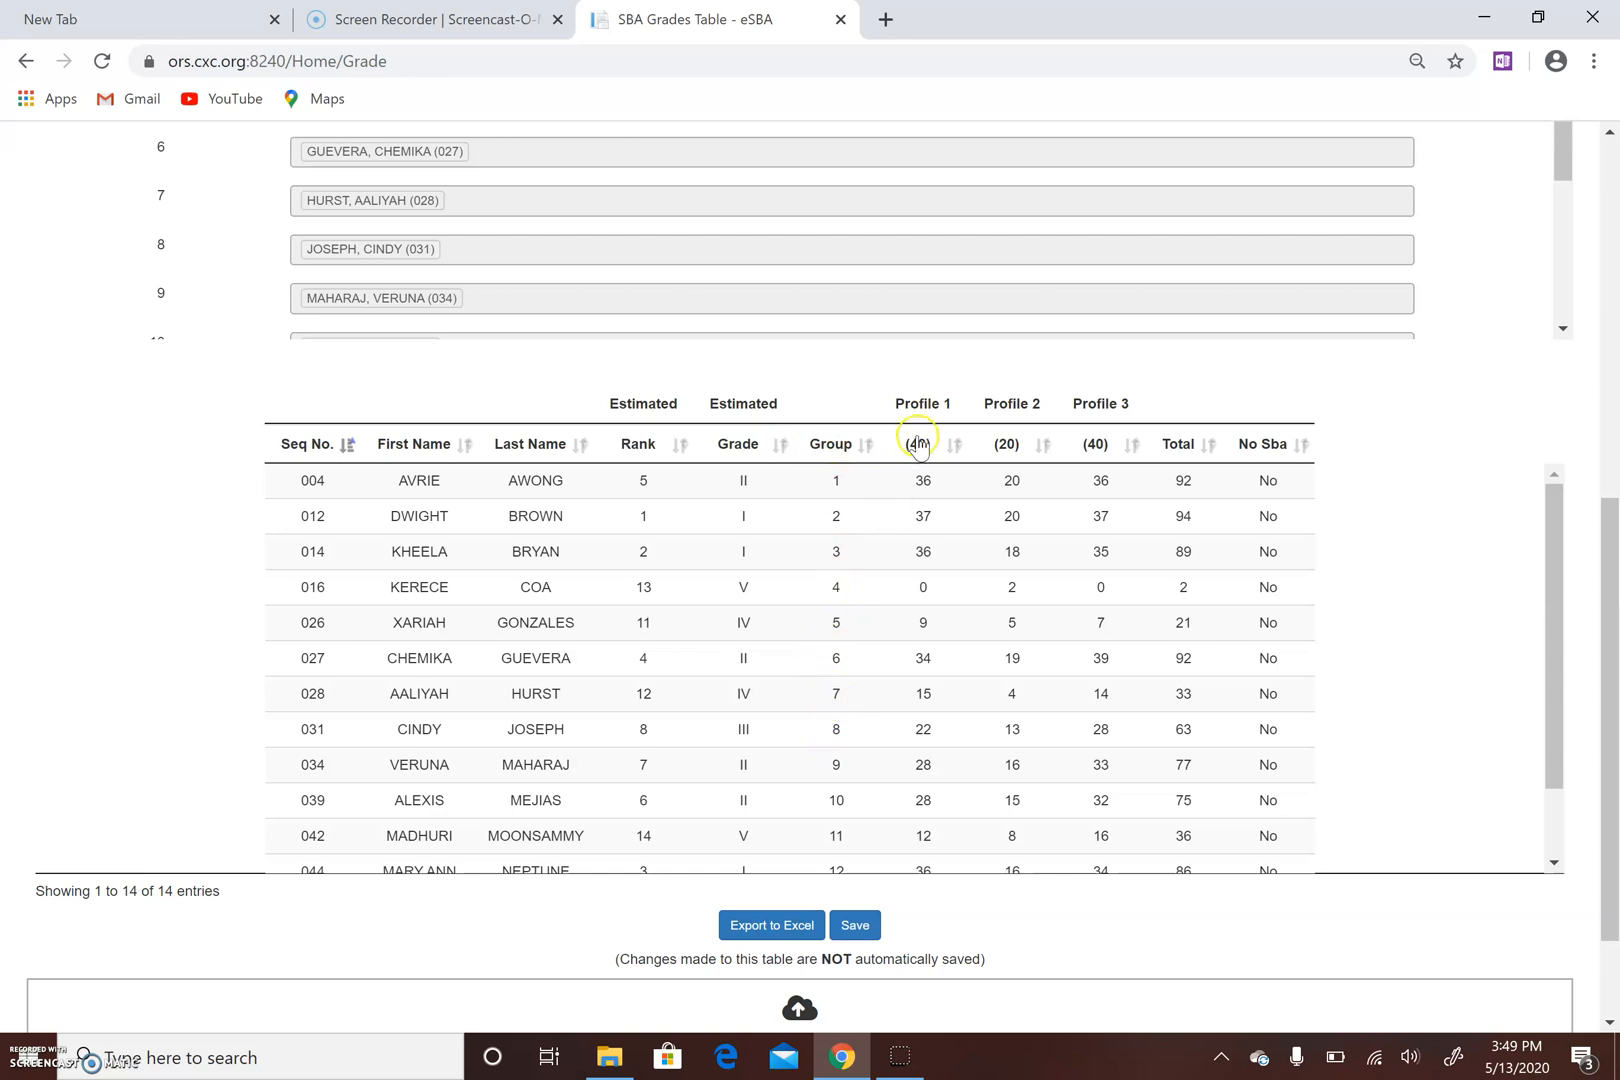
pyautogui.moveTo(1126, 400)
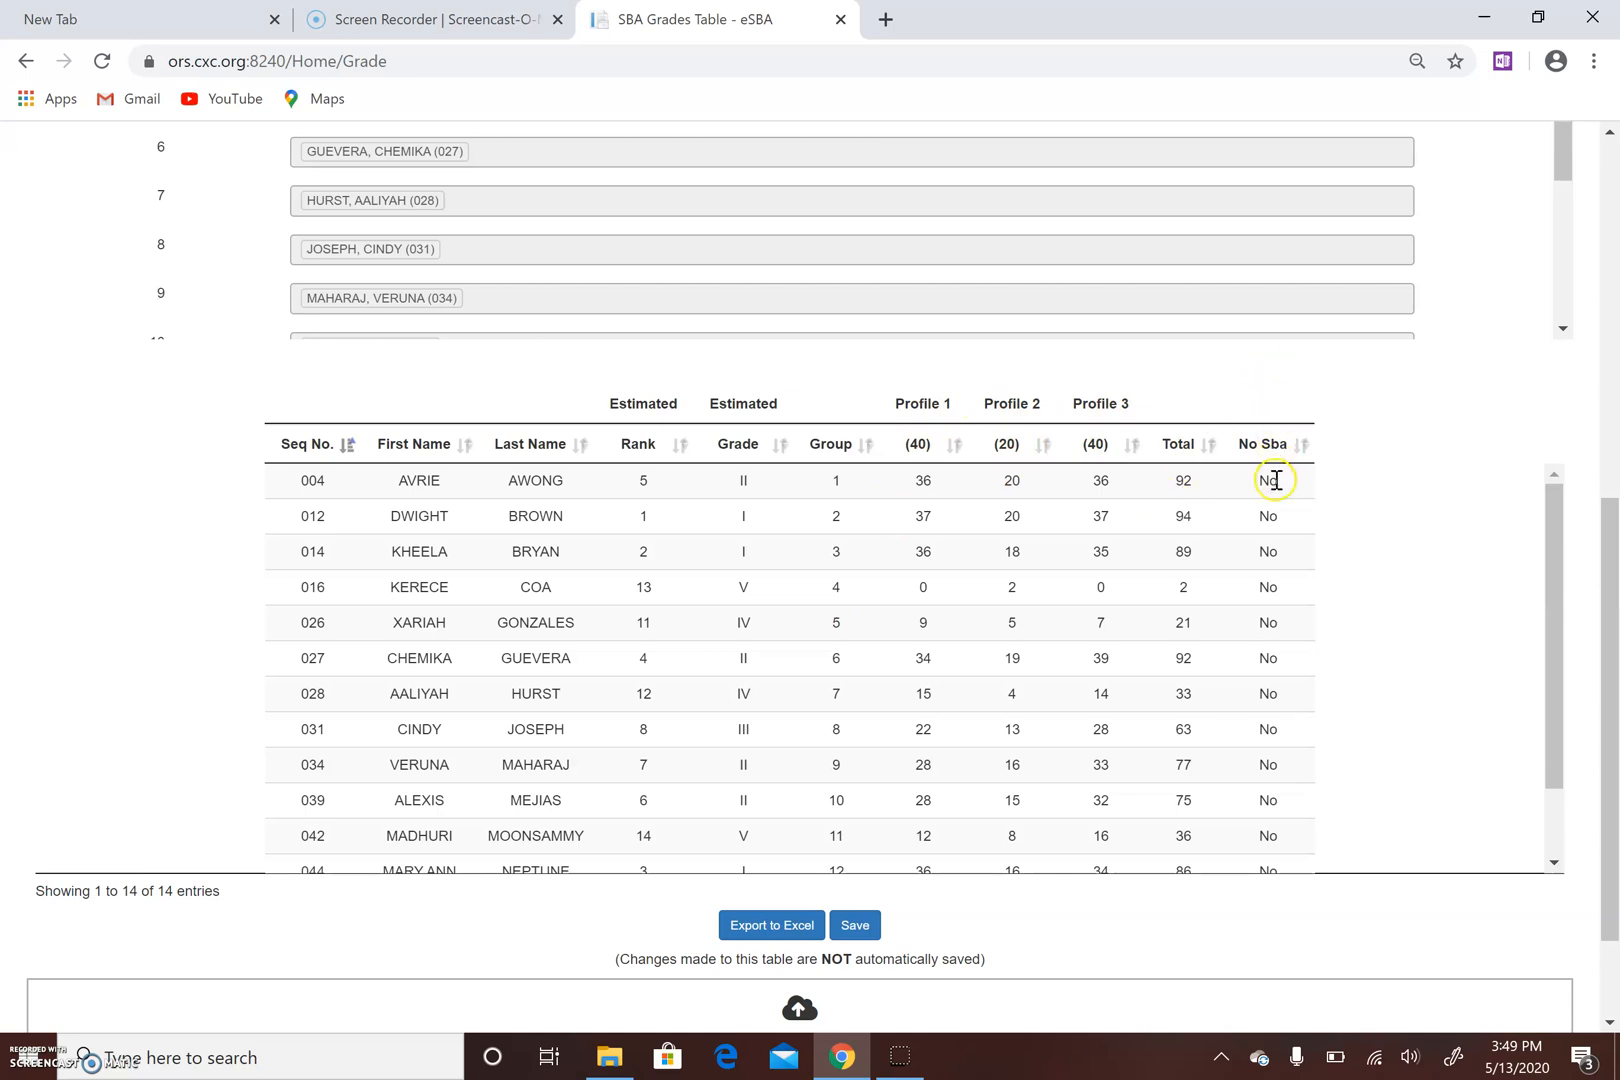
pyautogui.moveTo(1266, 516)
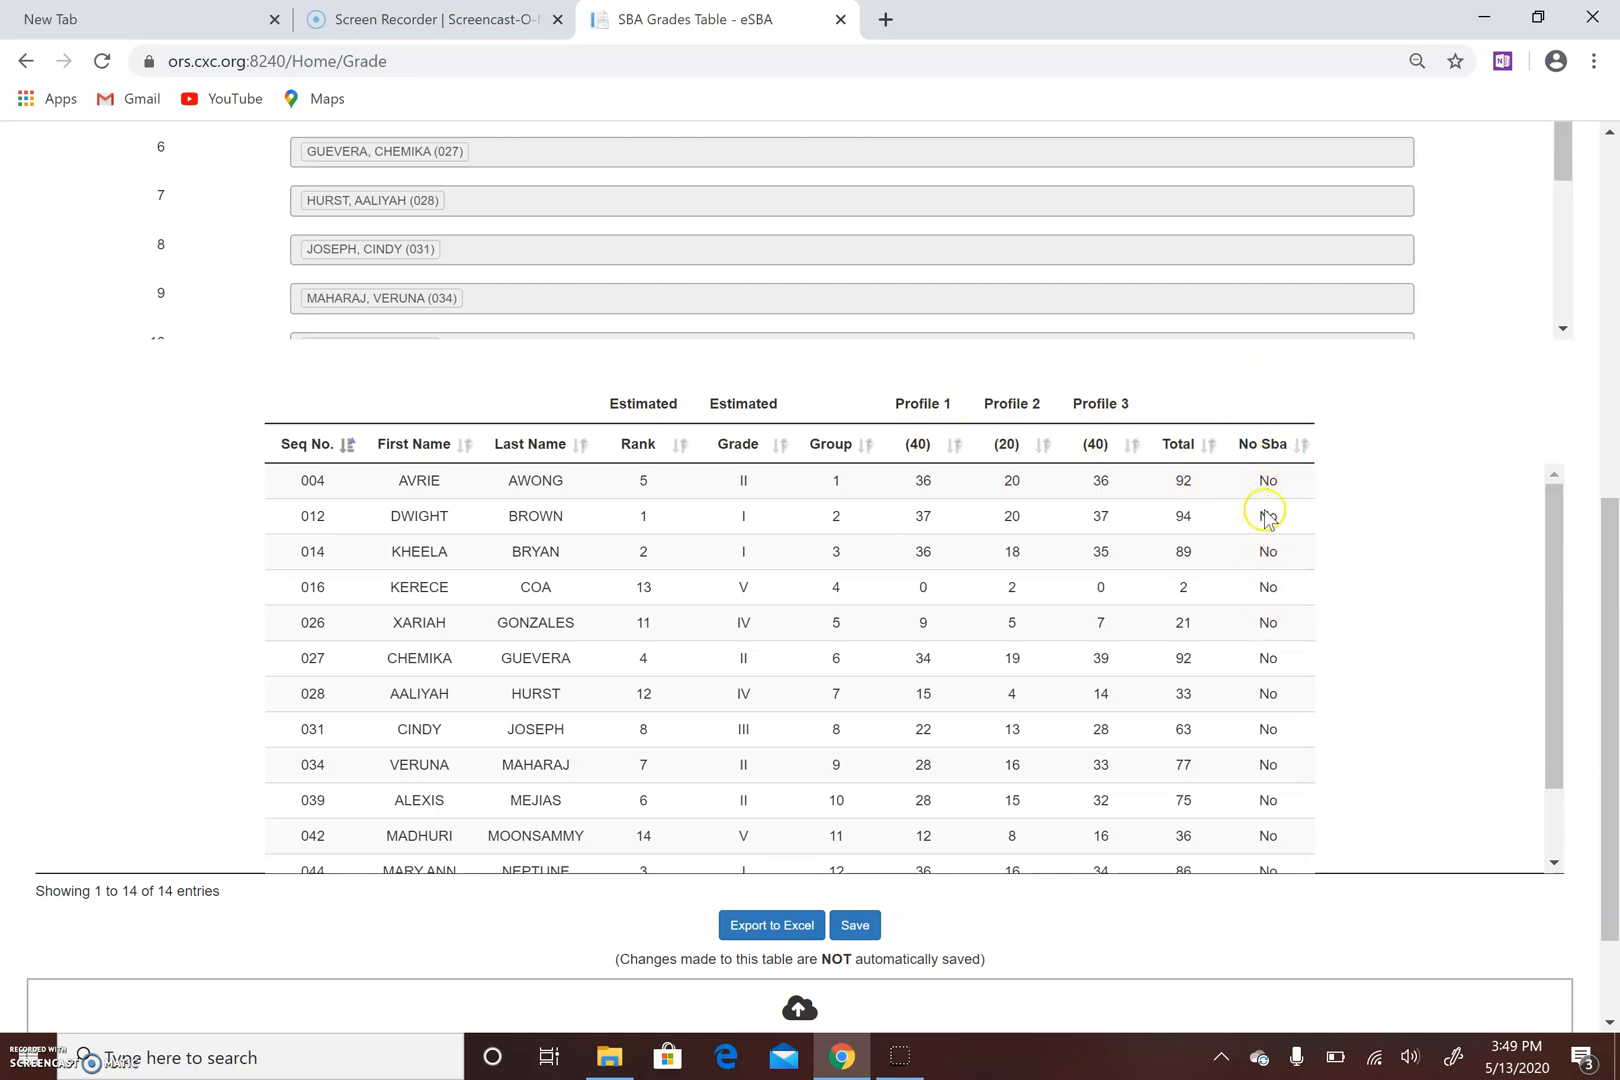
pyautogui.moveTo(1610, 522)
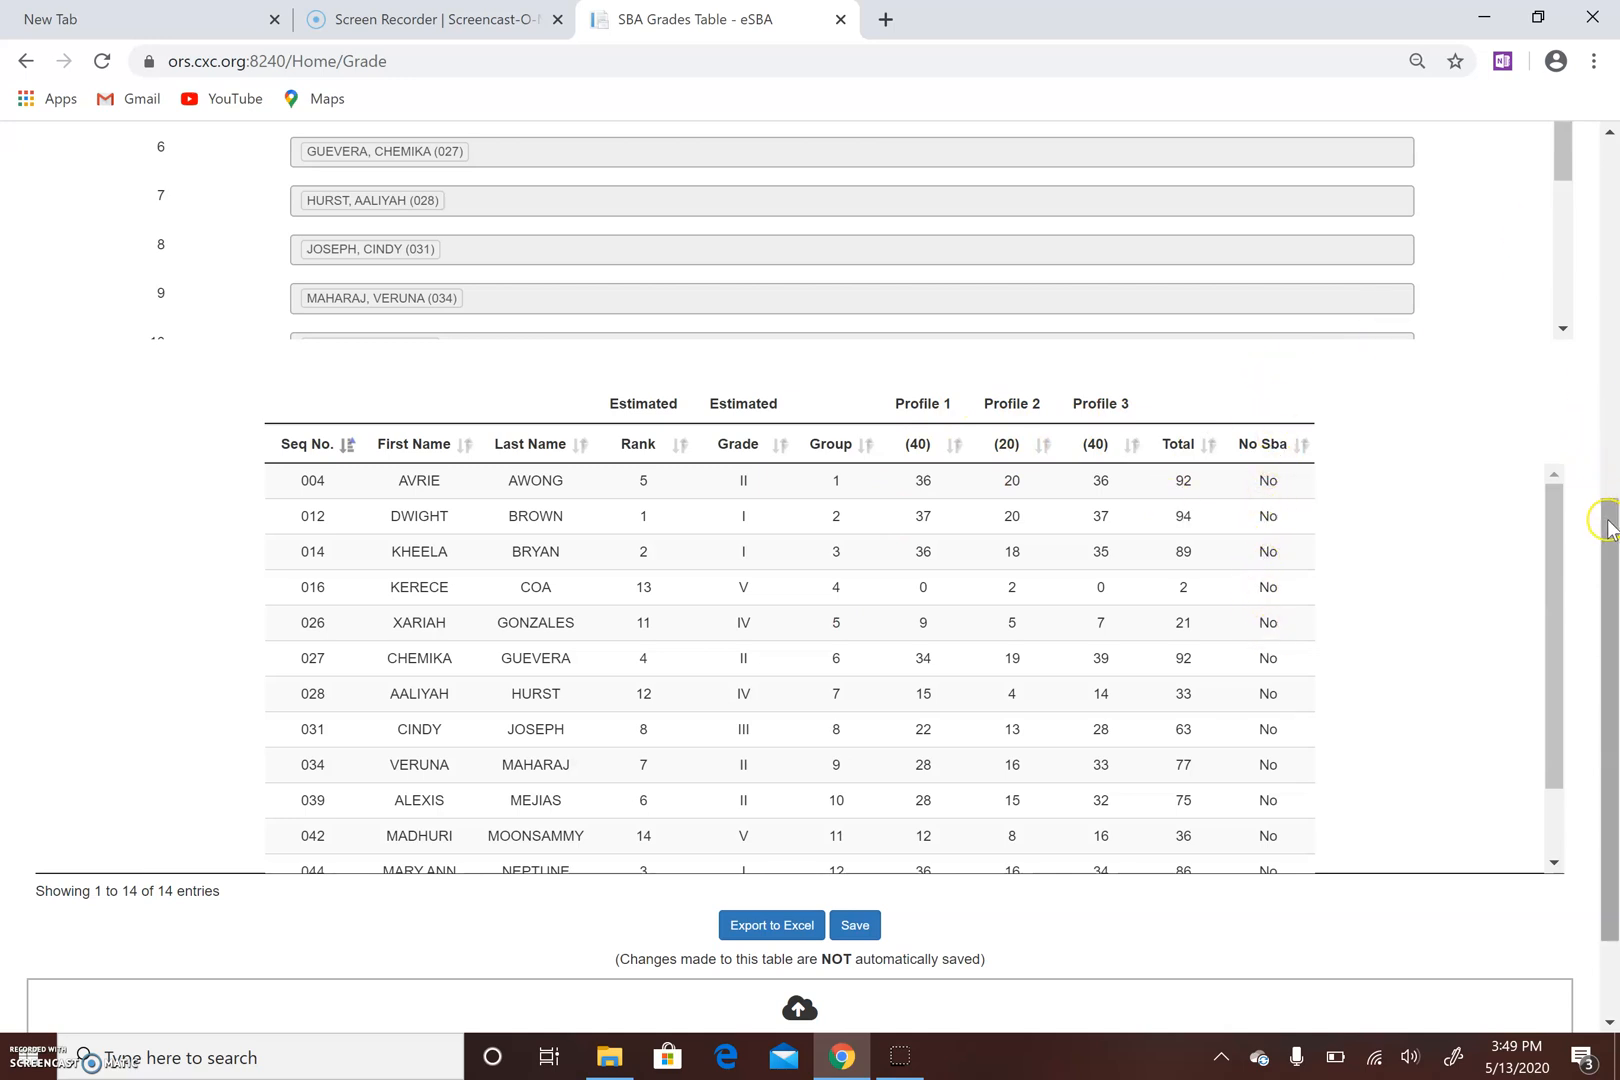
pyautogui.scroll(3)
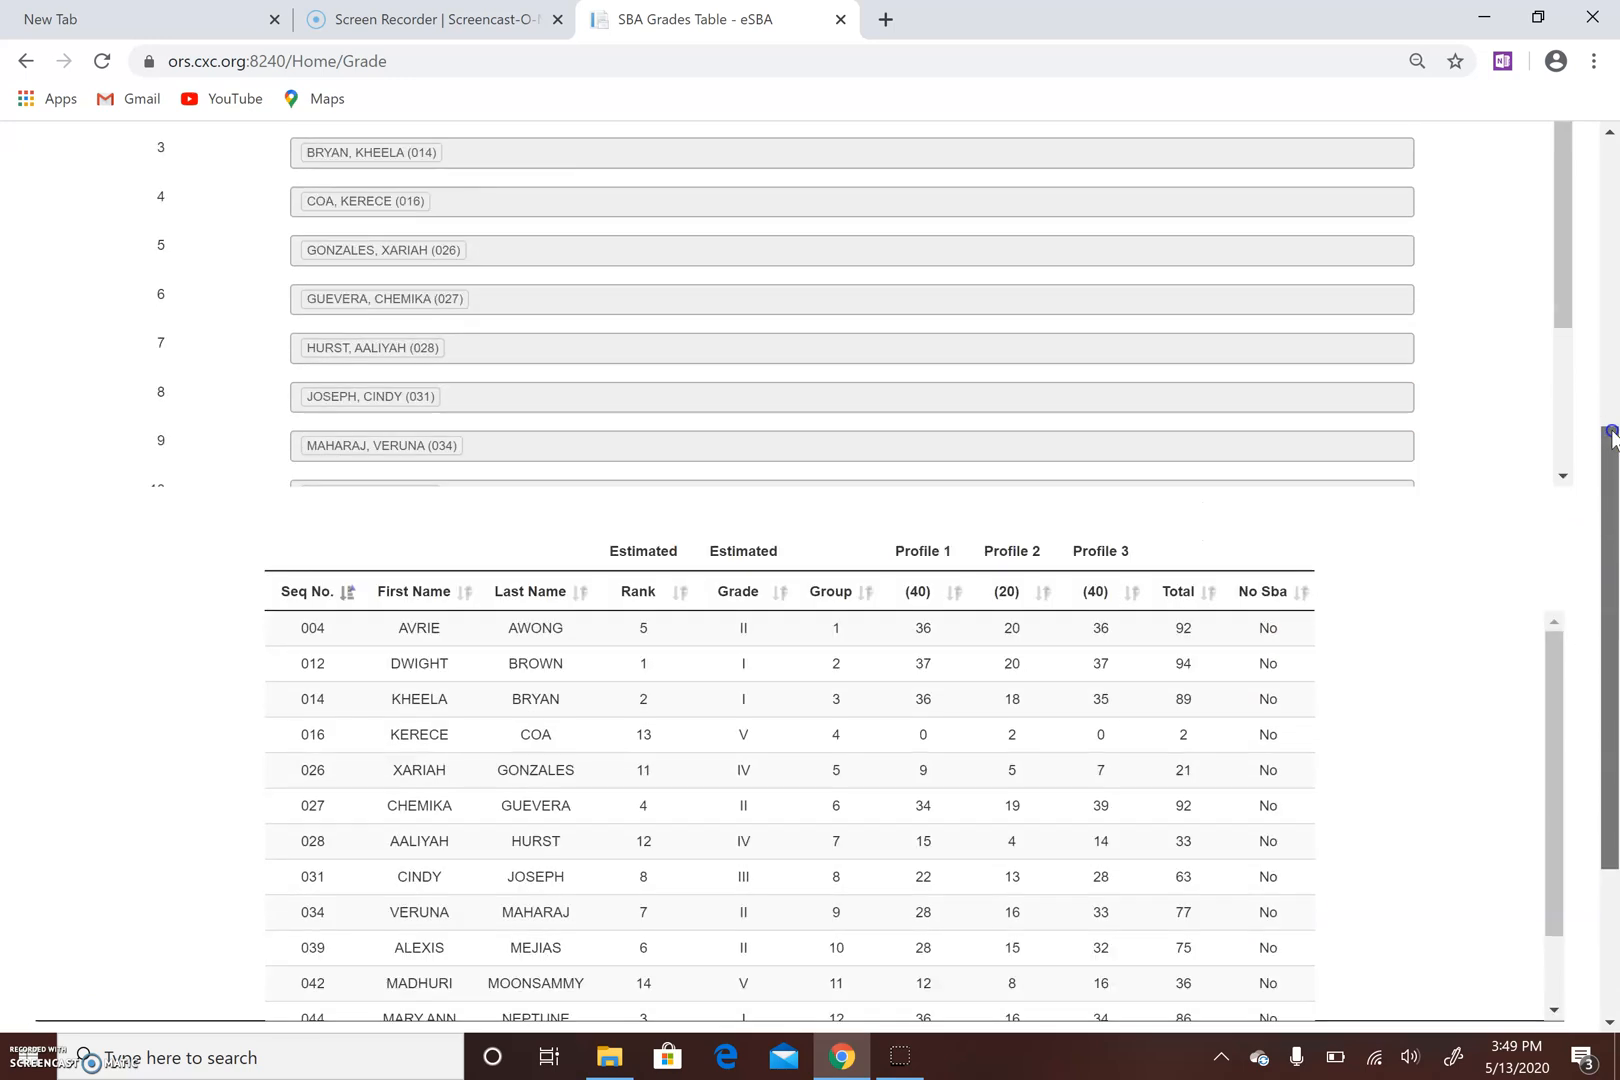
pyautogui.scroll(3)
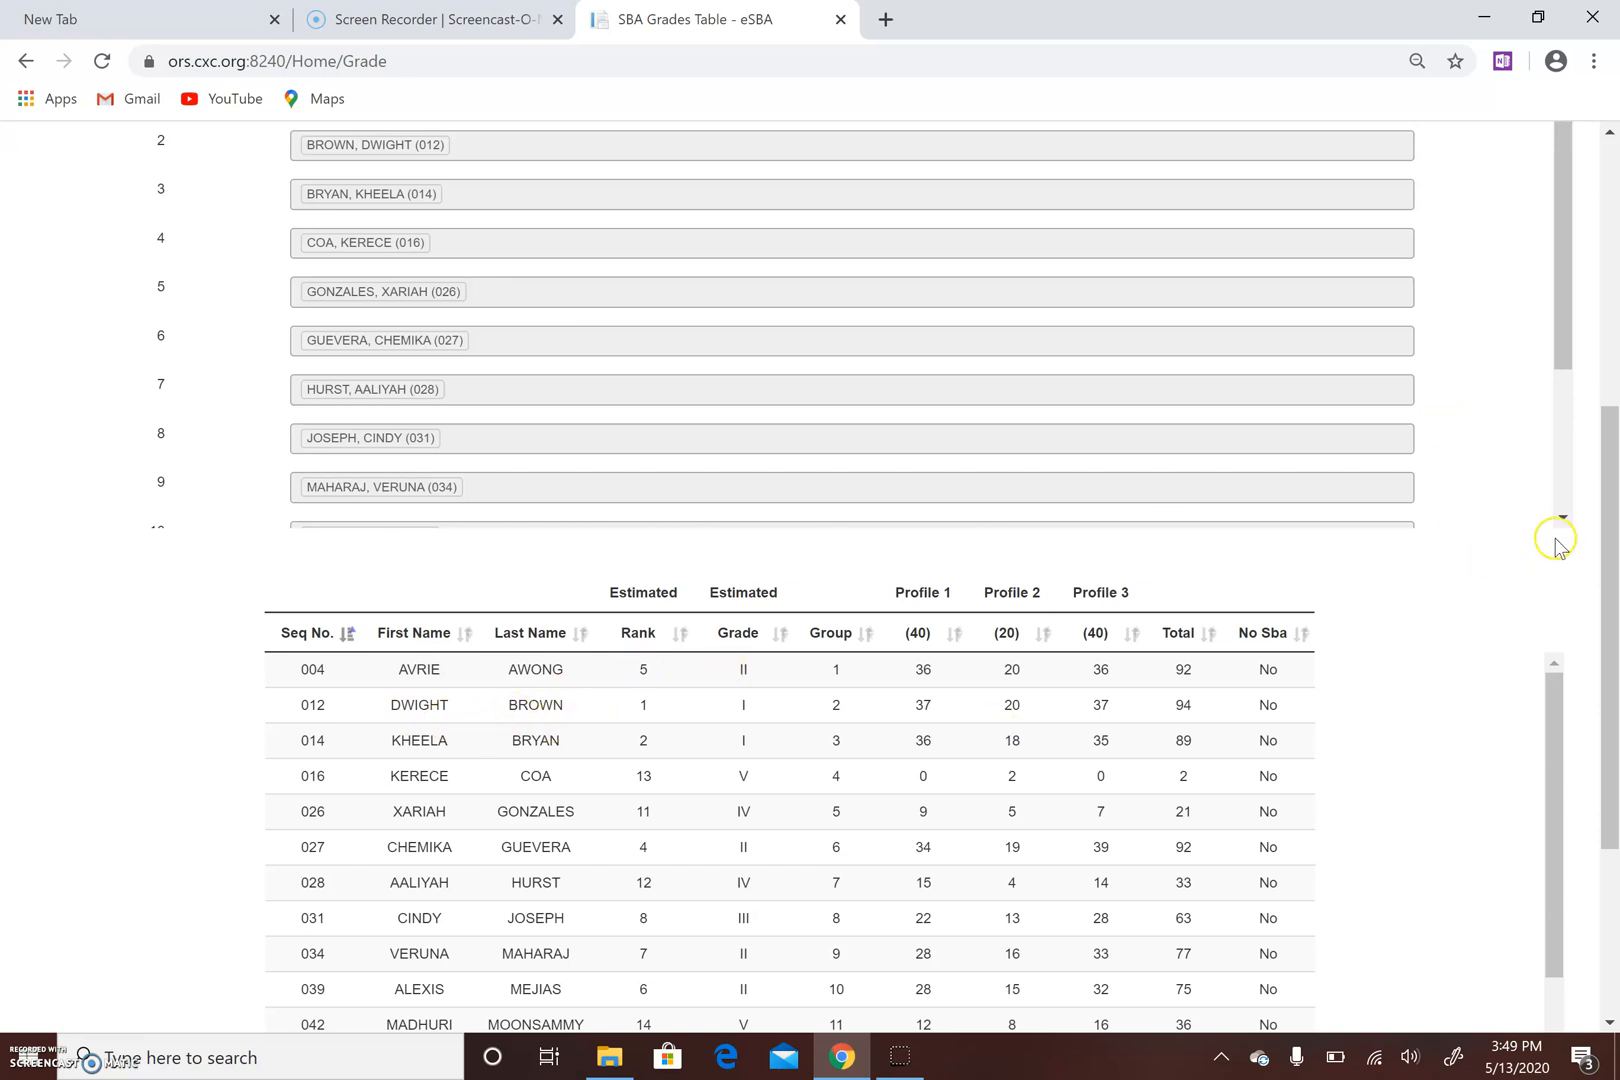
pyautogui.scroll(3)
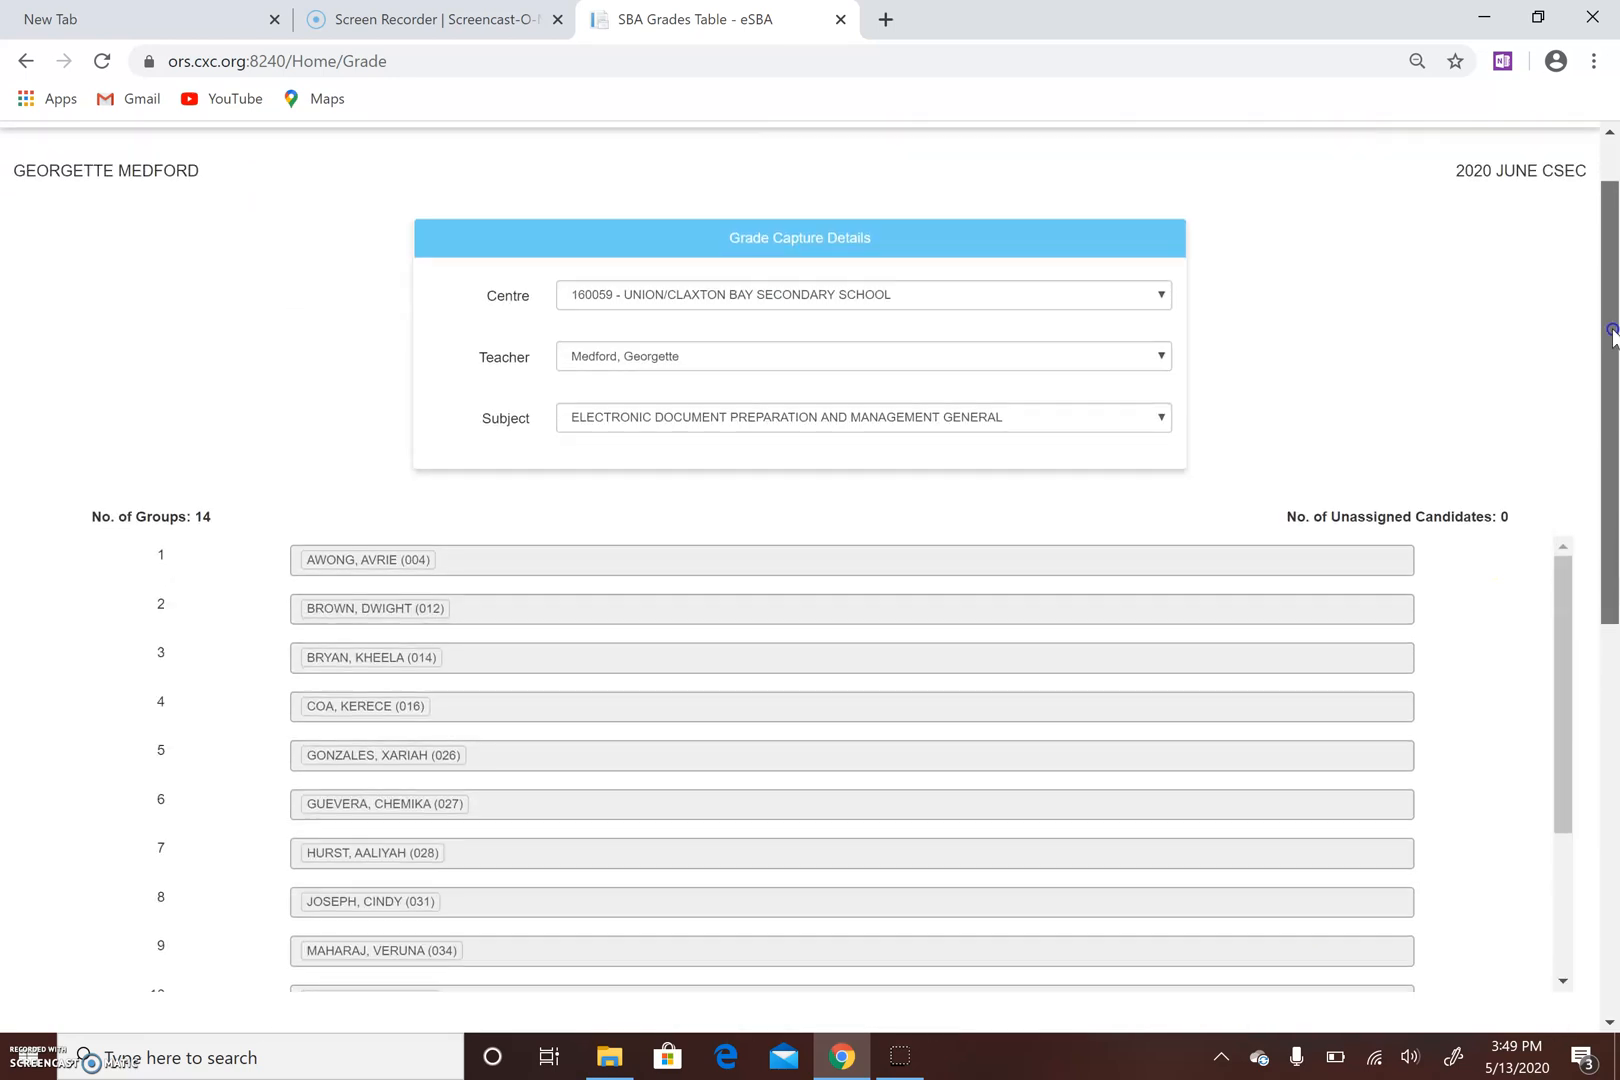
pyautogui.scroll(-3)
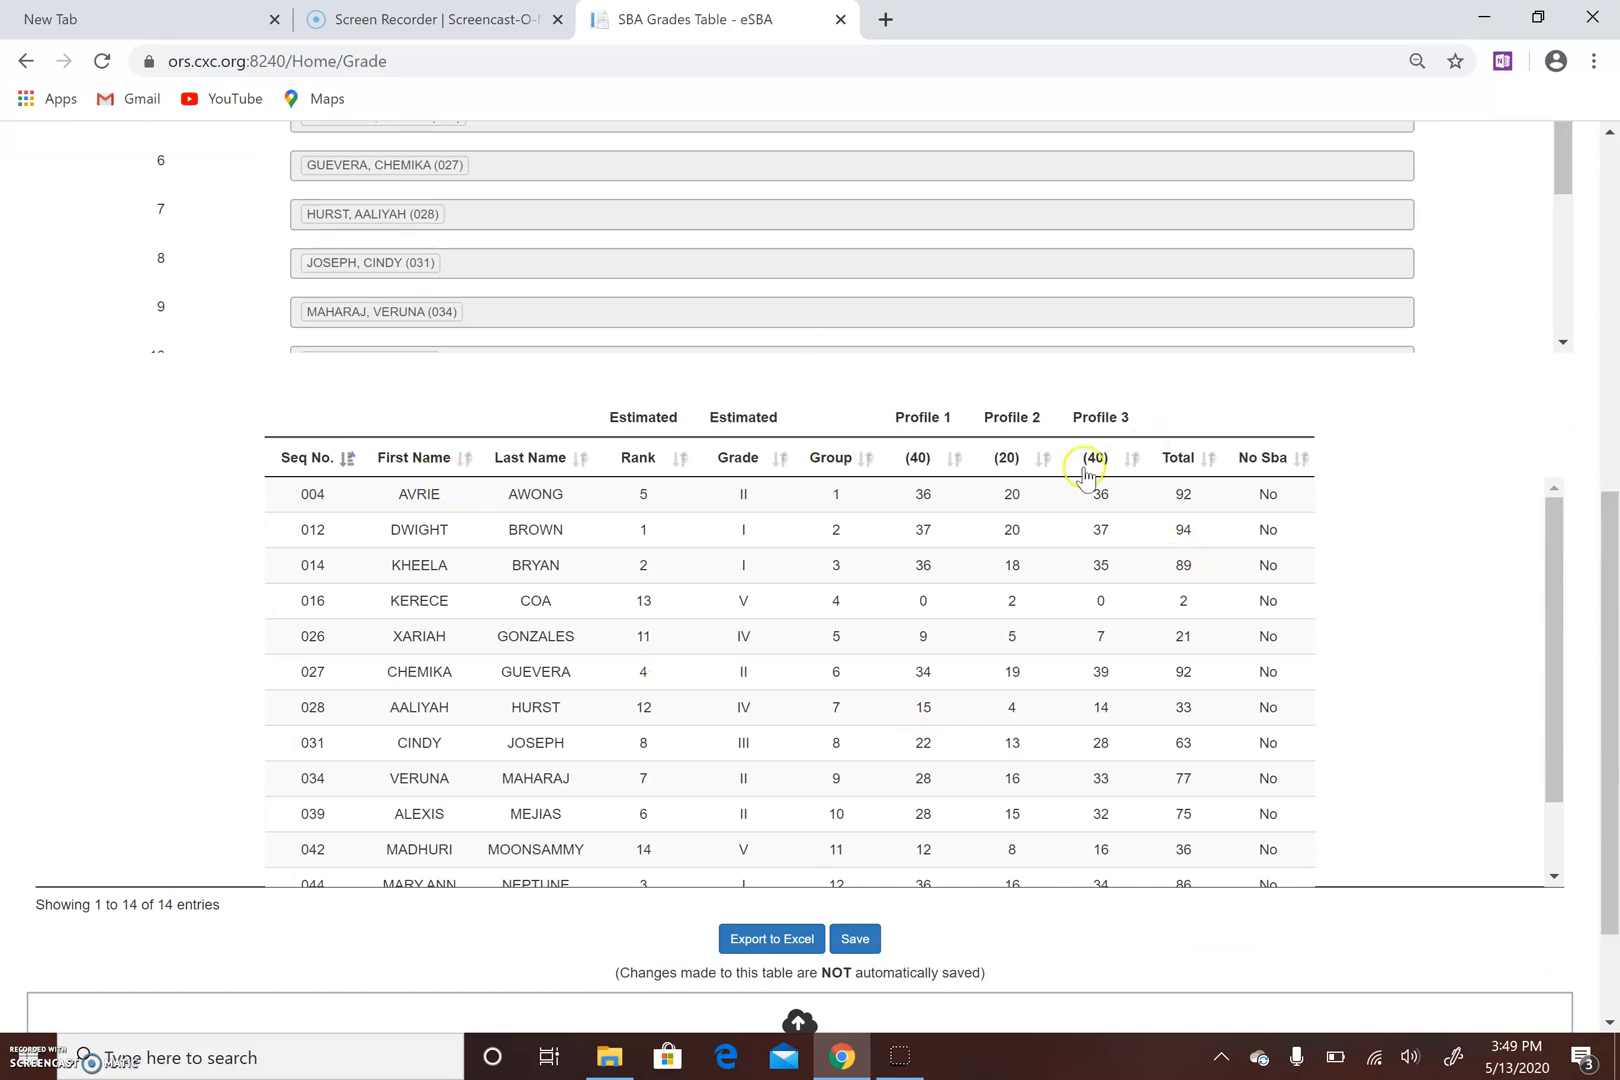
pyautogui.moveTo(612, 816)
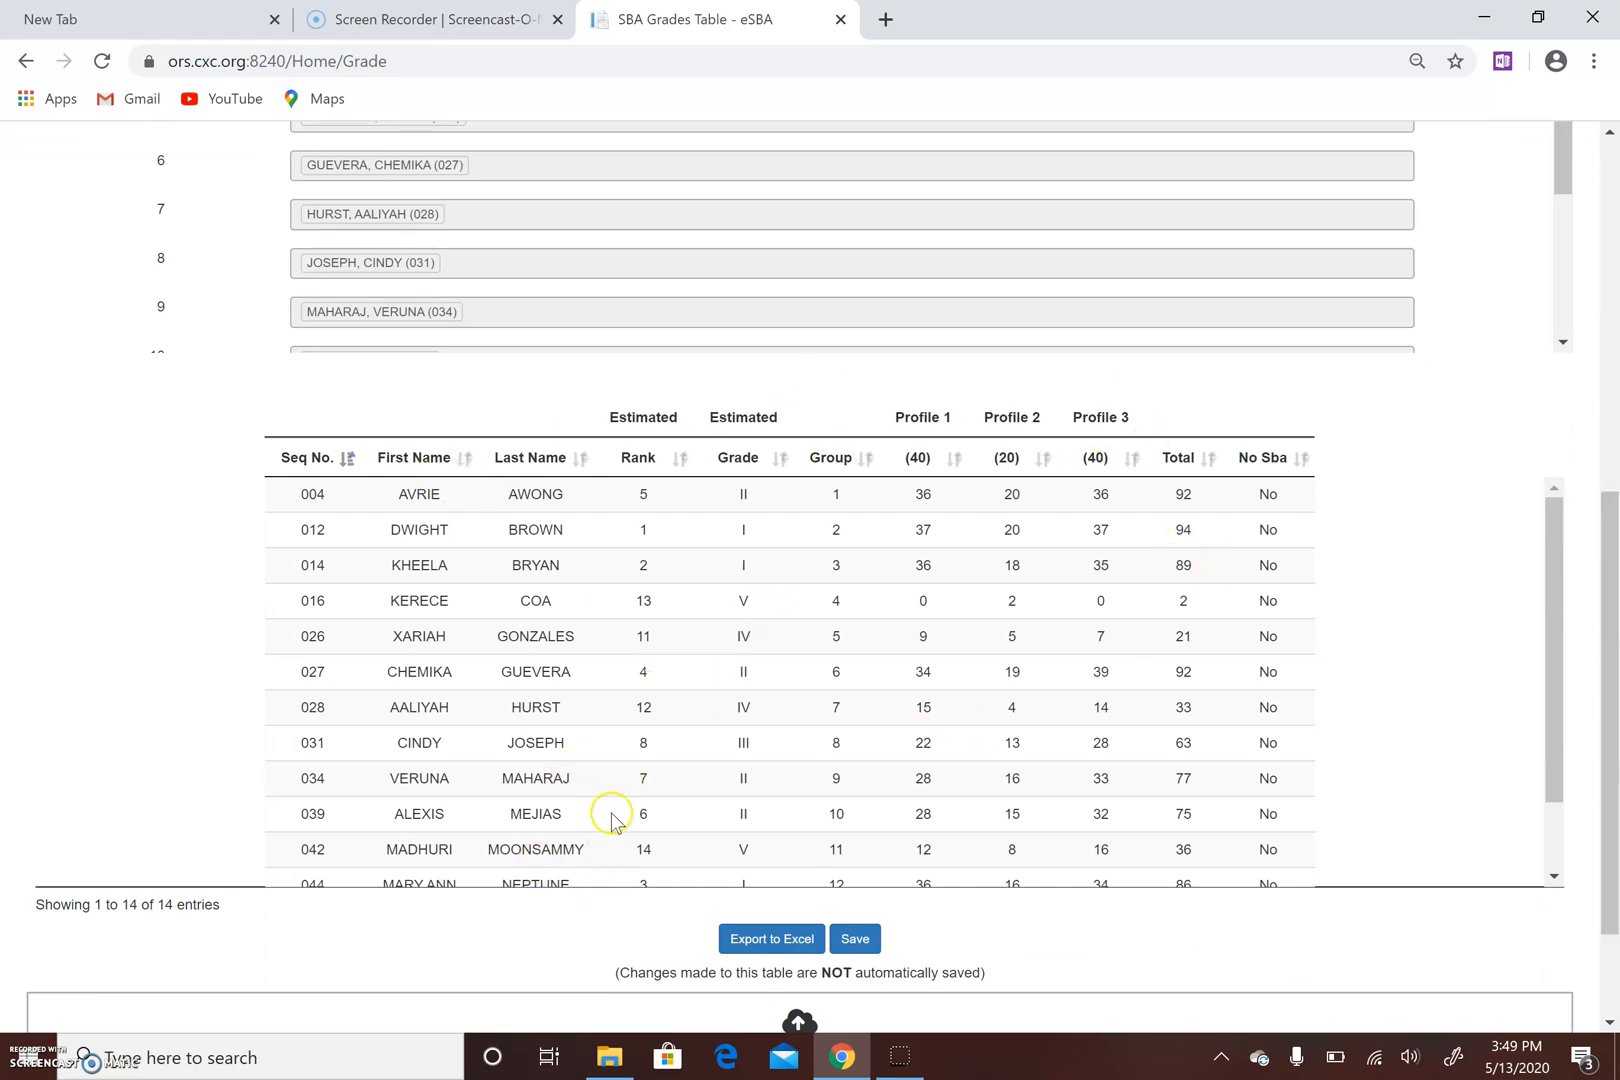
pyautogui.moveTo(854, 938)
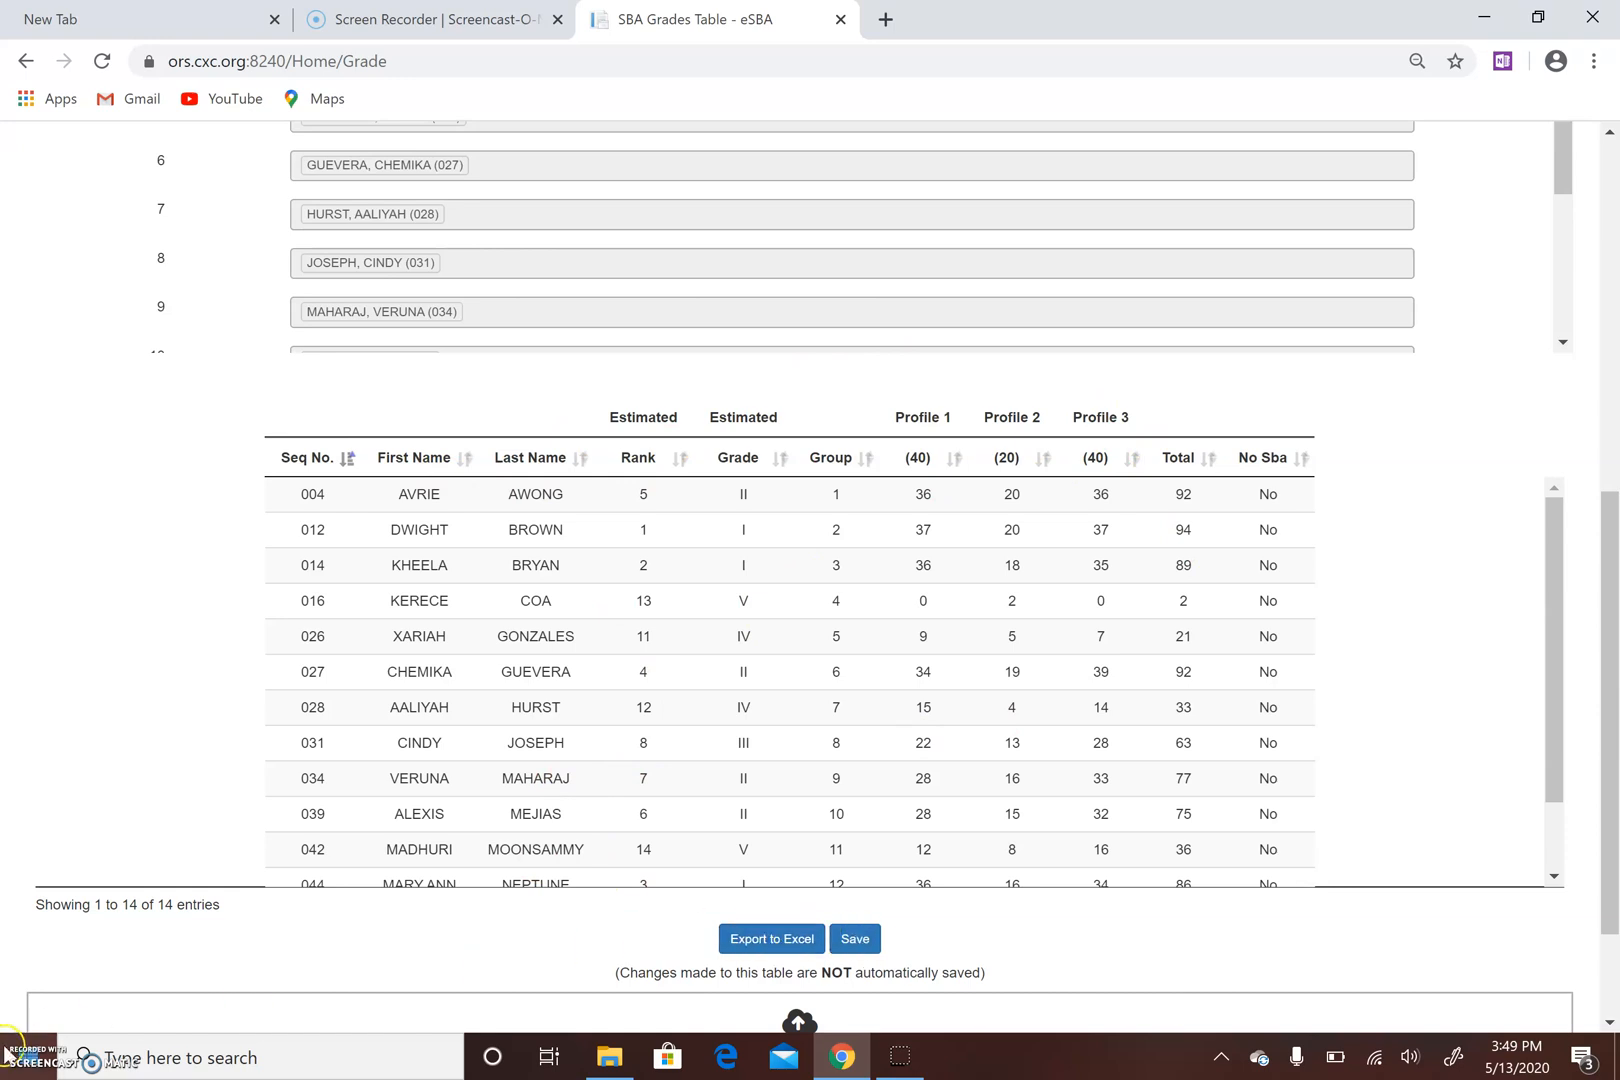
# Return to the ORS home page and show the SBA menu options.
pyautogui.scroll(3)
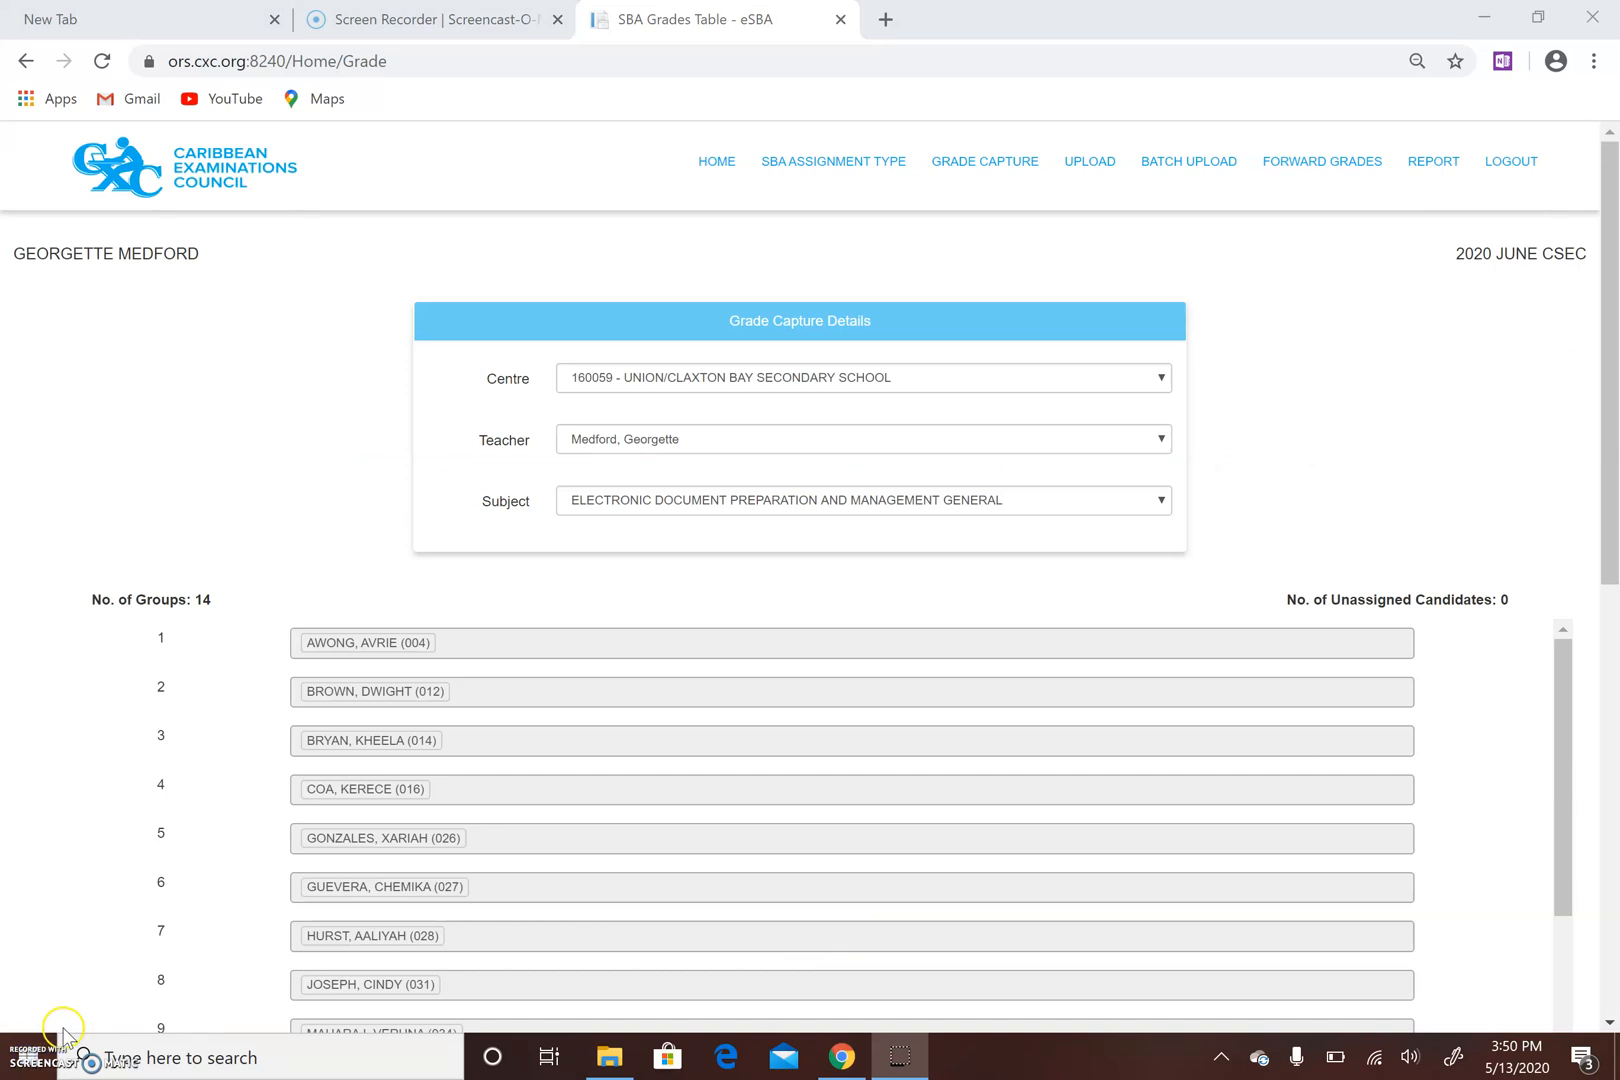
pyautogui.moveTo(586, 836)
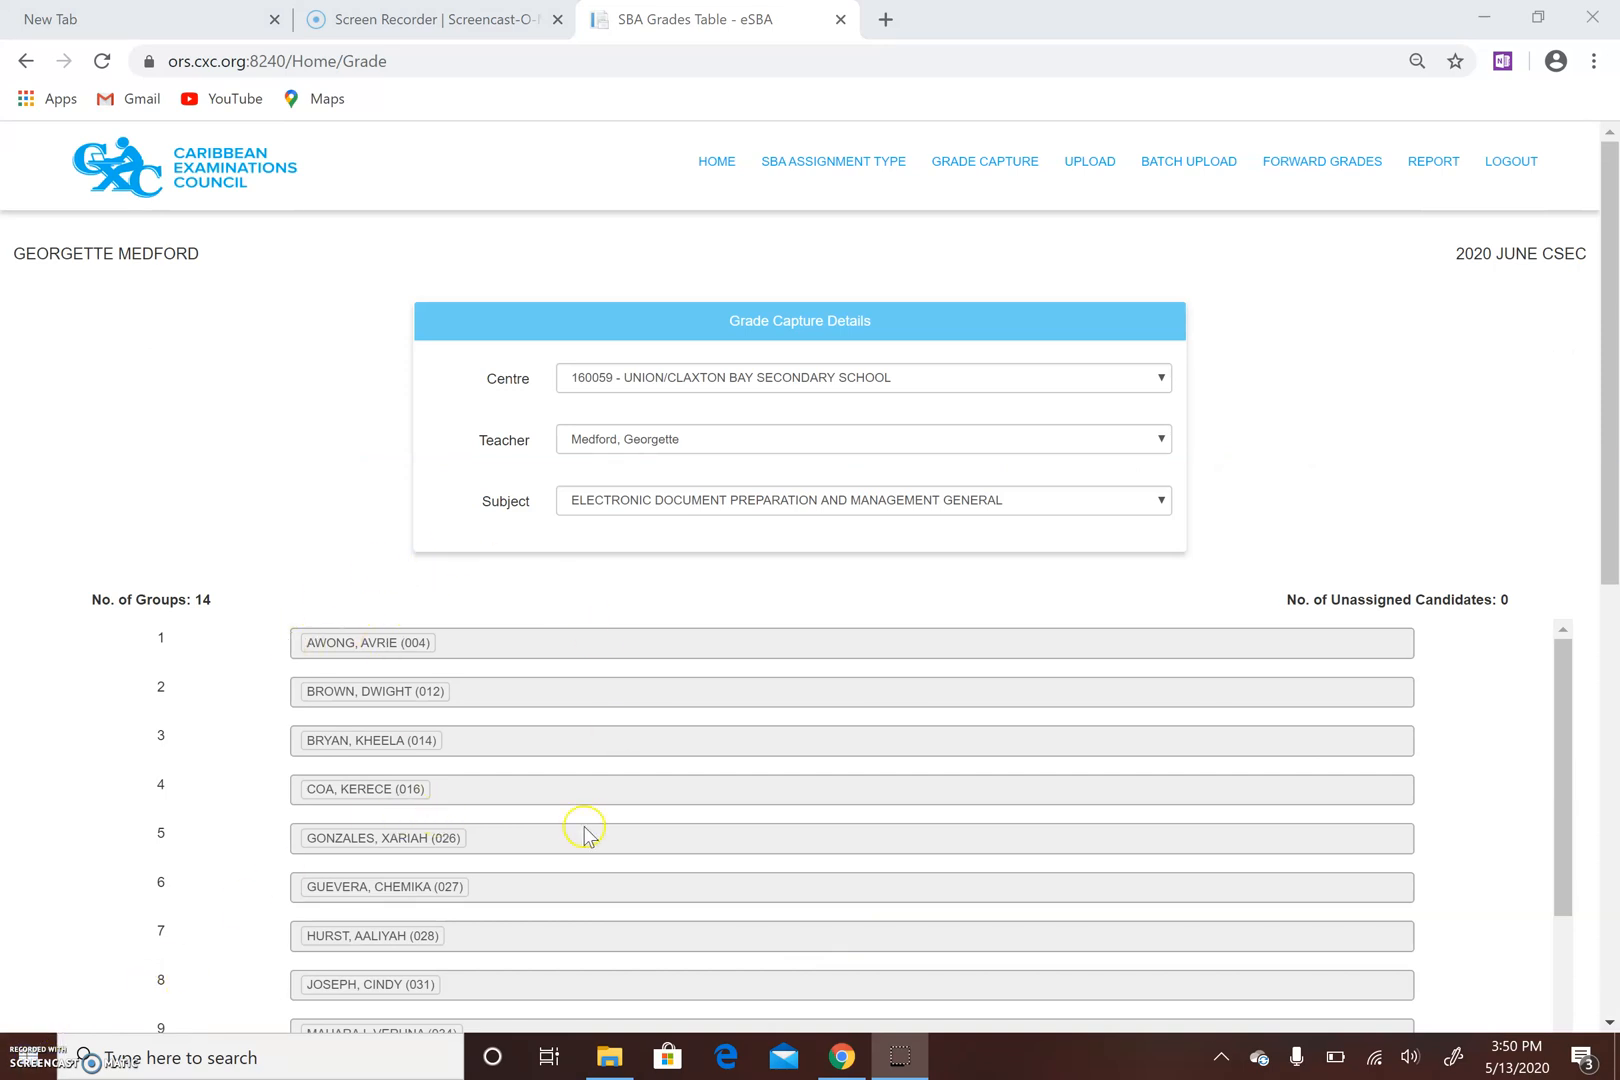
pyautogui.moveTo(716, 162)
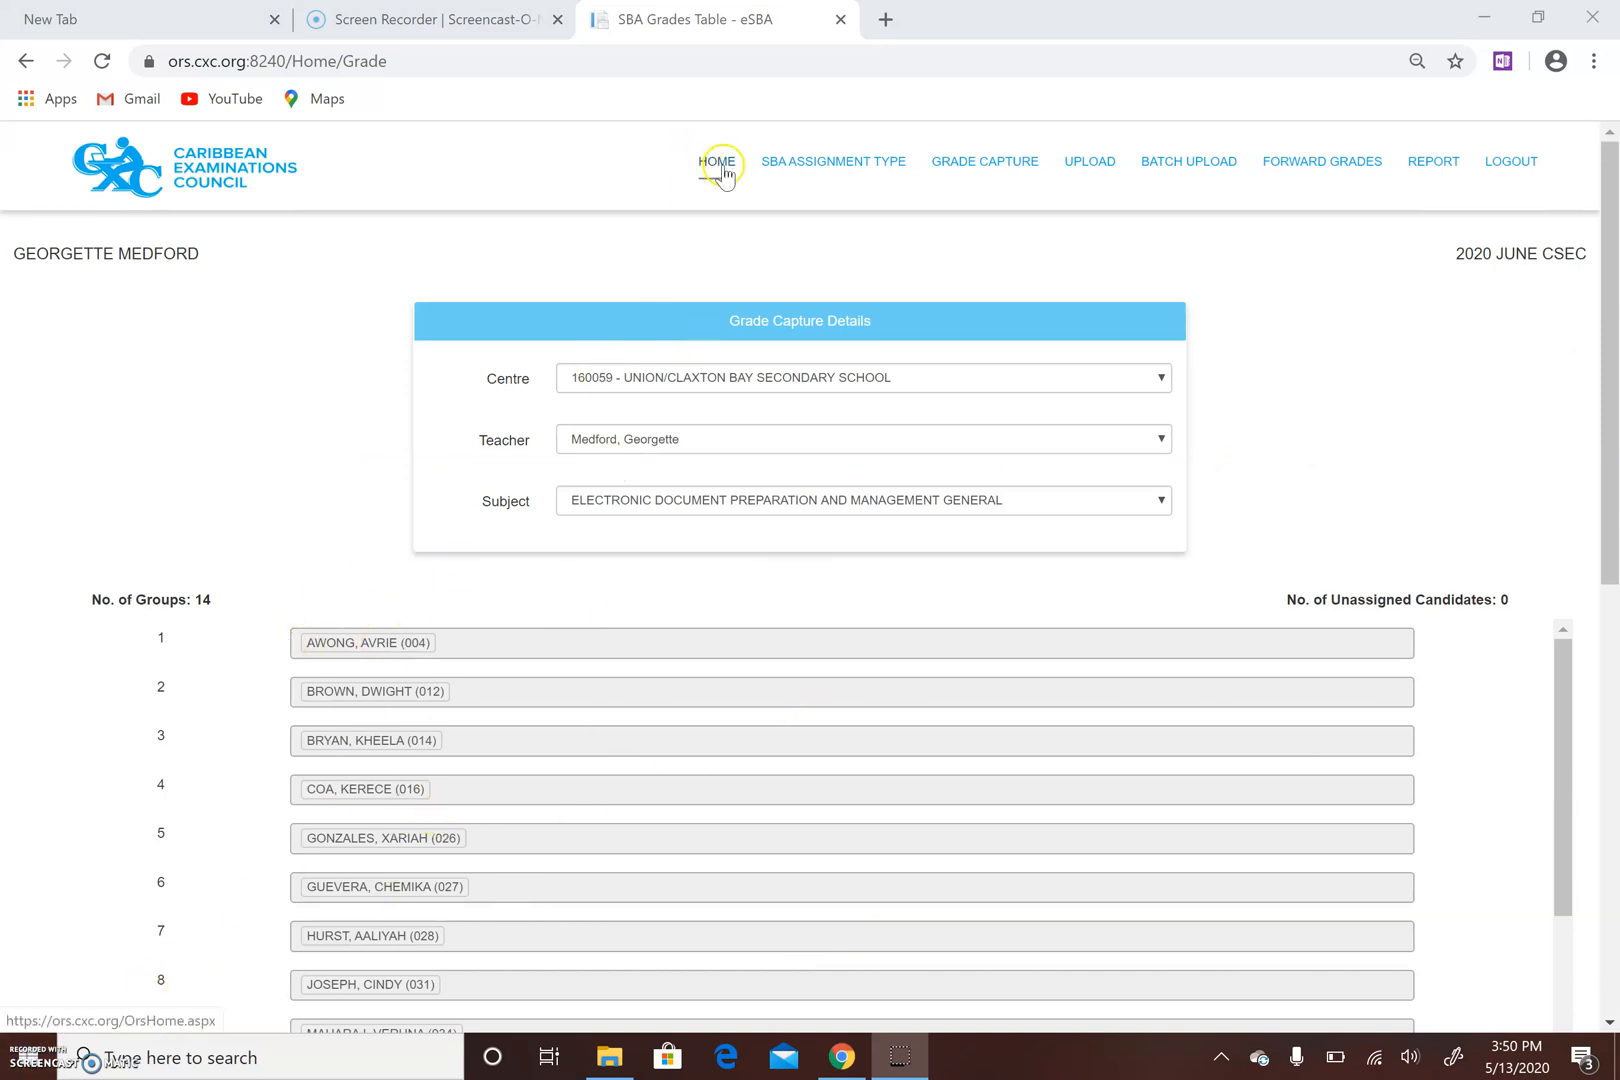
pyautogui.click(718, 162)
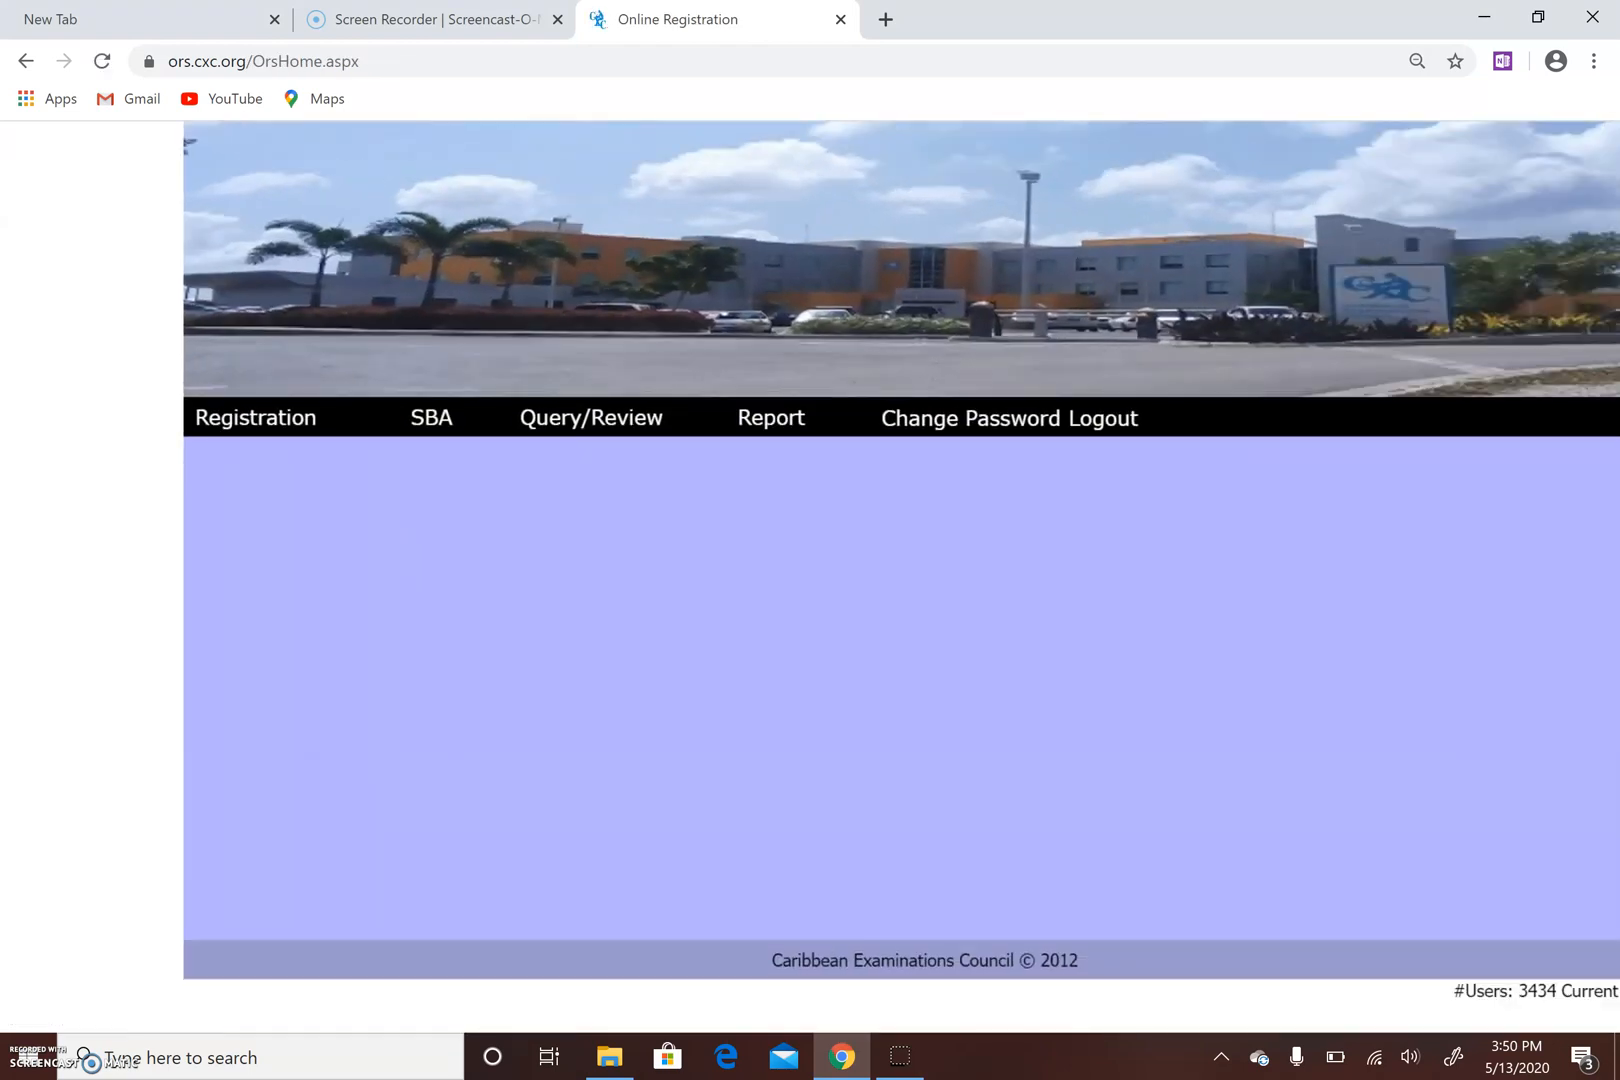
pyautogui.click(348, 408)
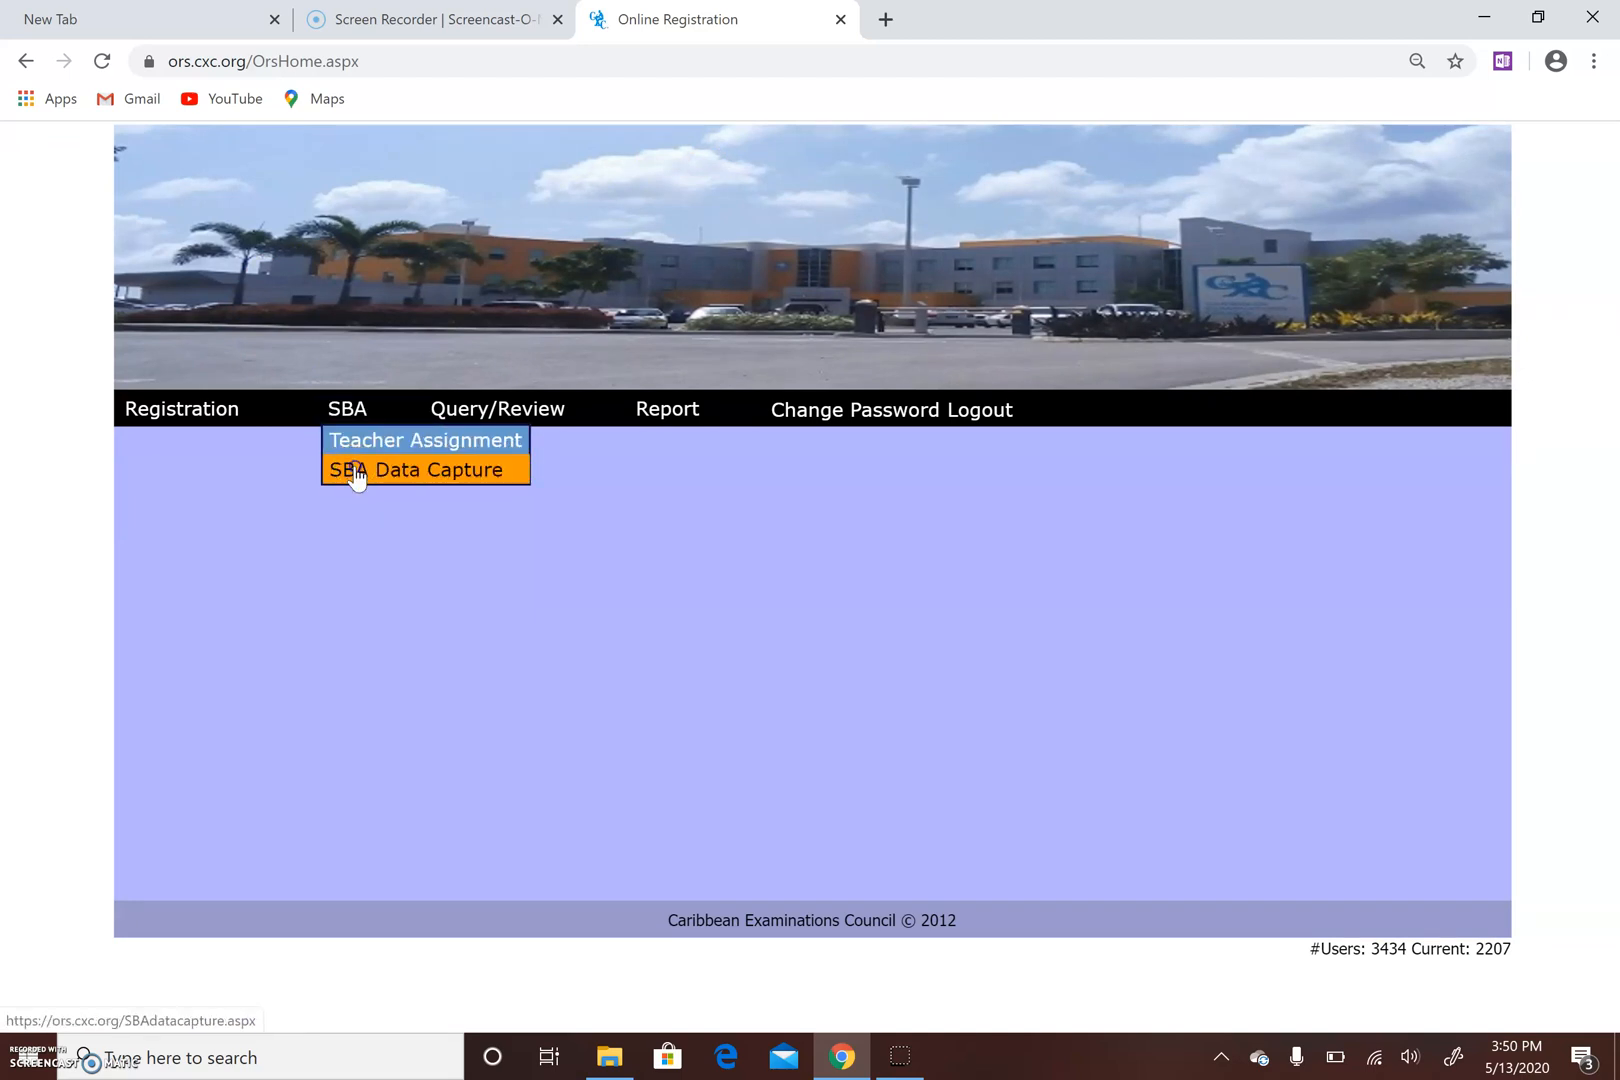
# Reopen SBA Data Capture for EDPM at Union/Claxton Bay as Group SBA, listing the 14 groups.
pyautogui.click(424, 470)
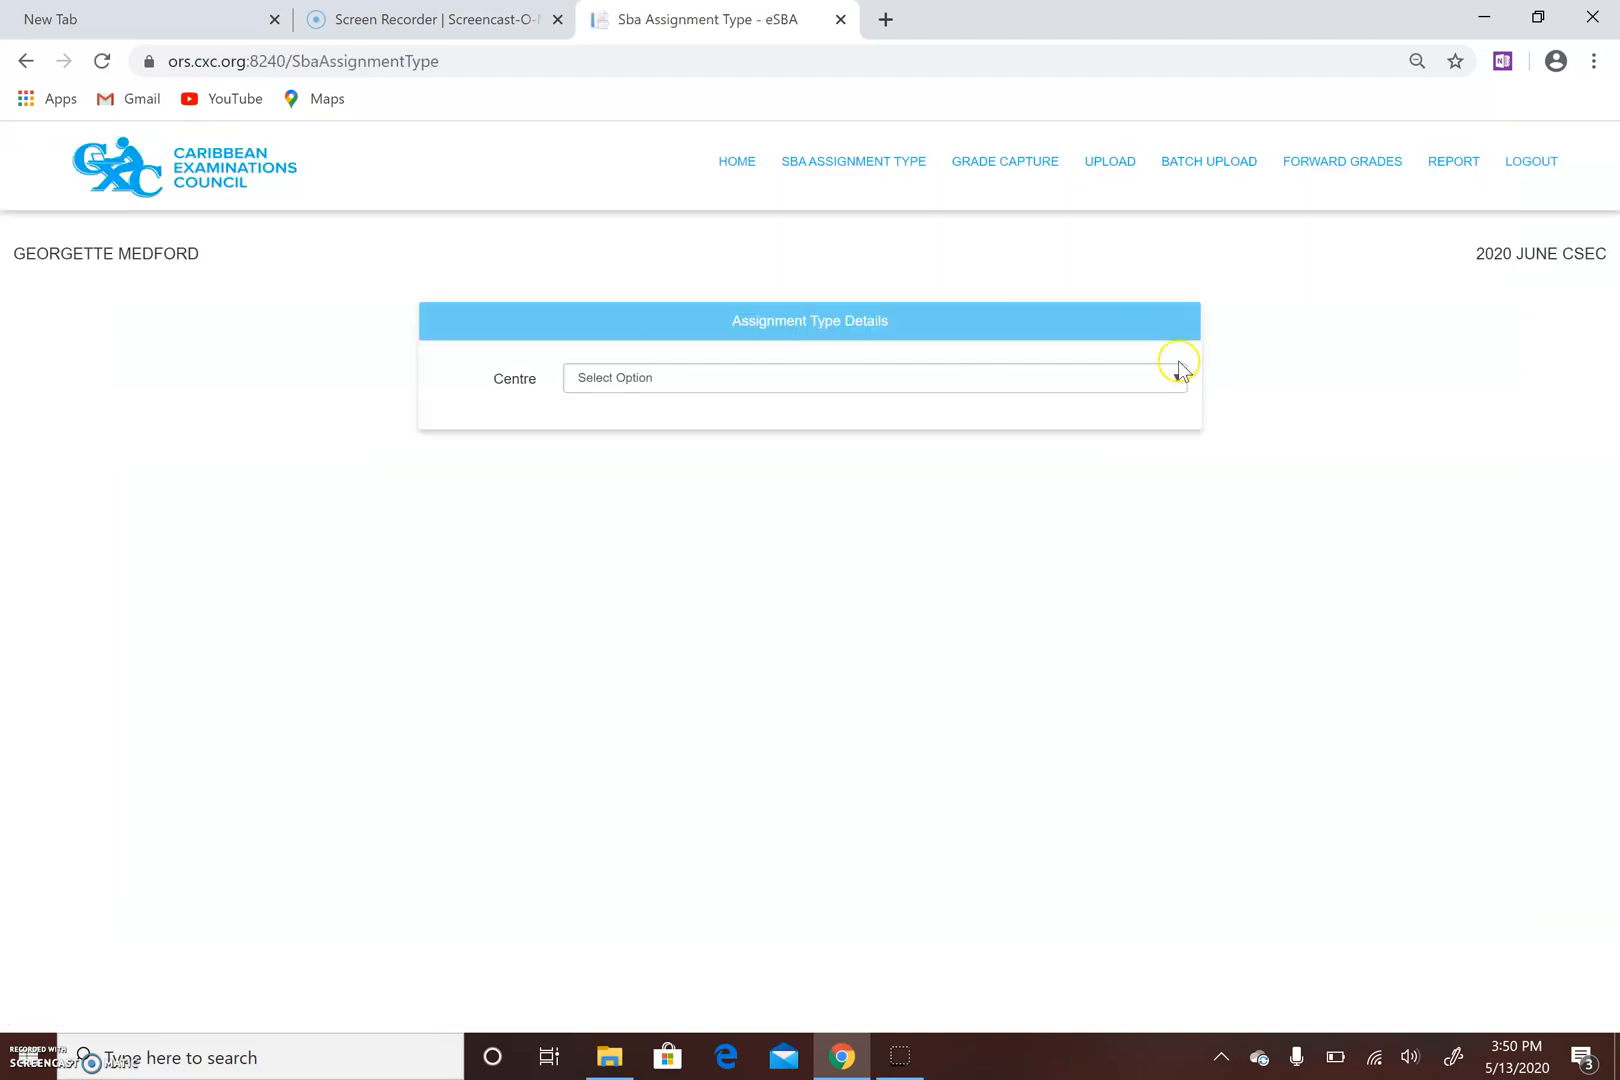
pyautogui.click(874, 378)
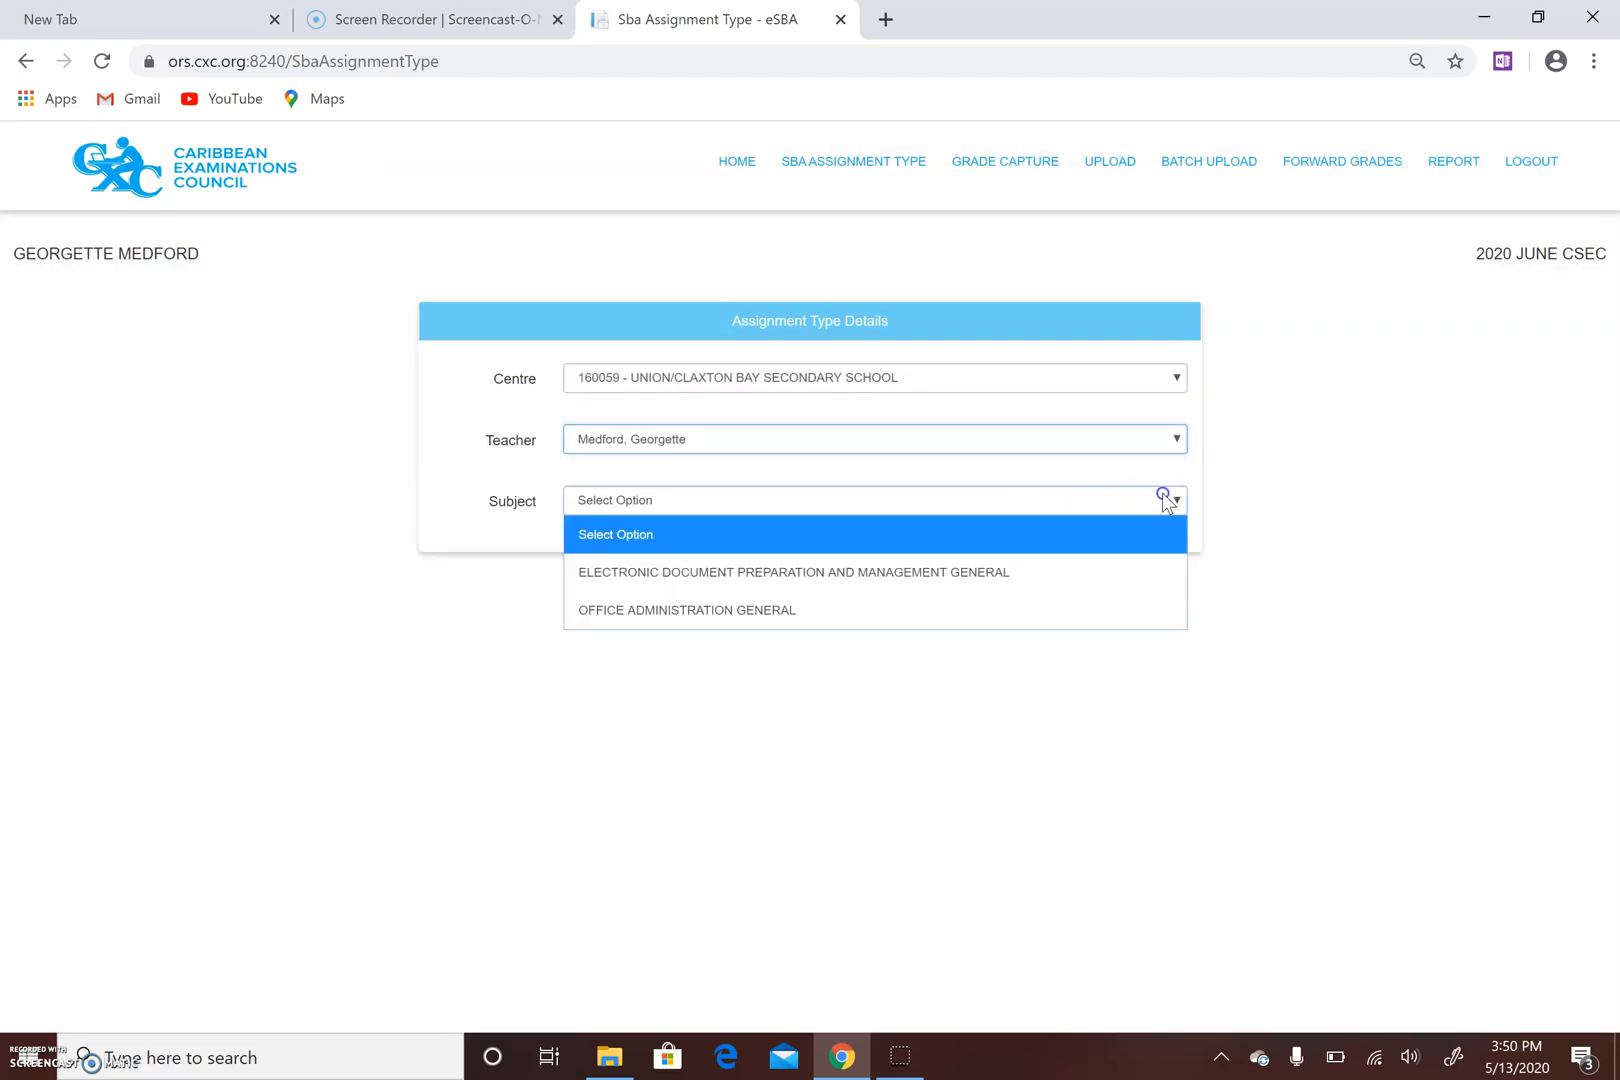
pyautogui.click(792, 572)
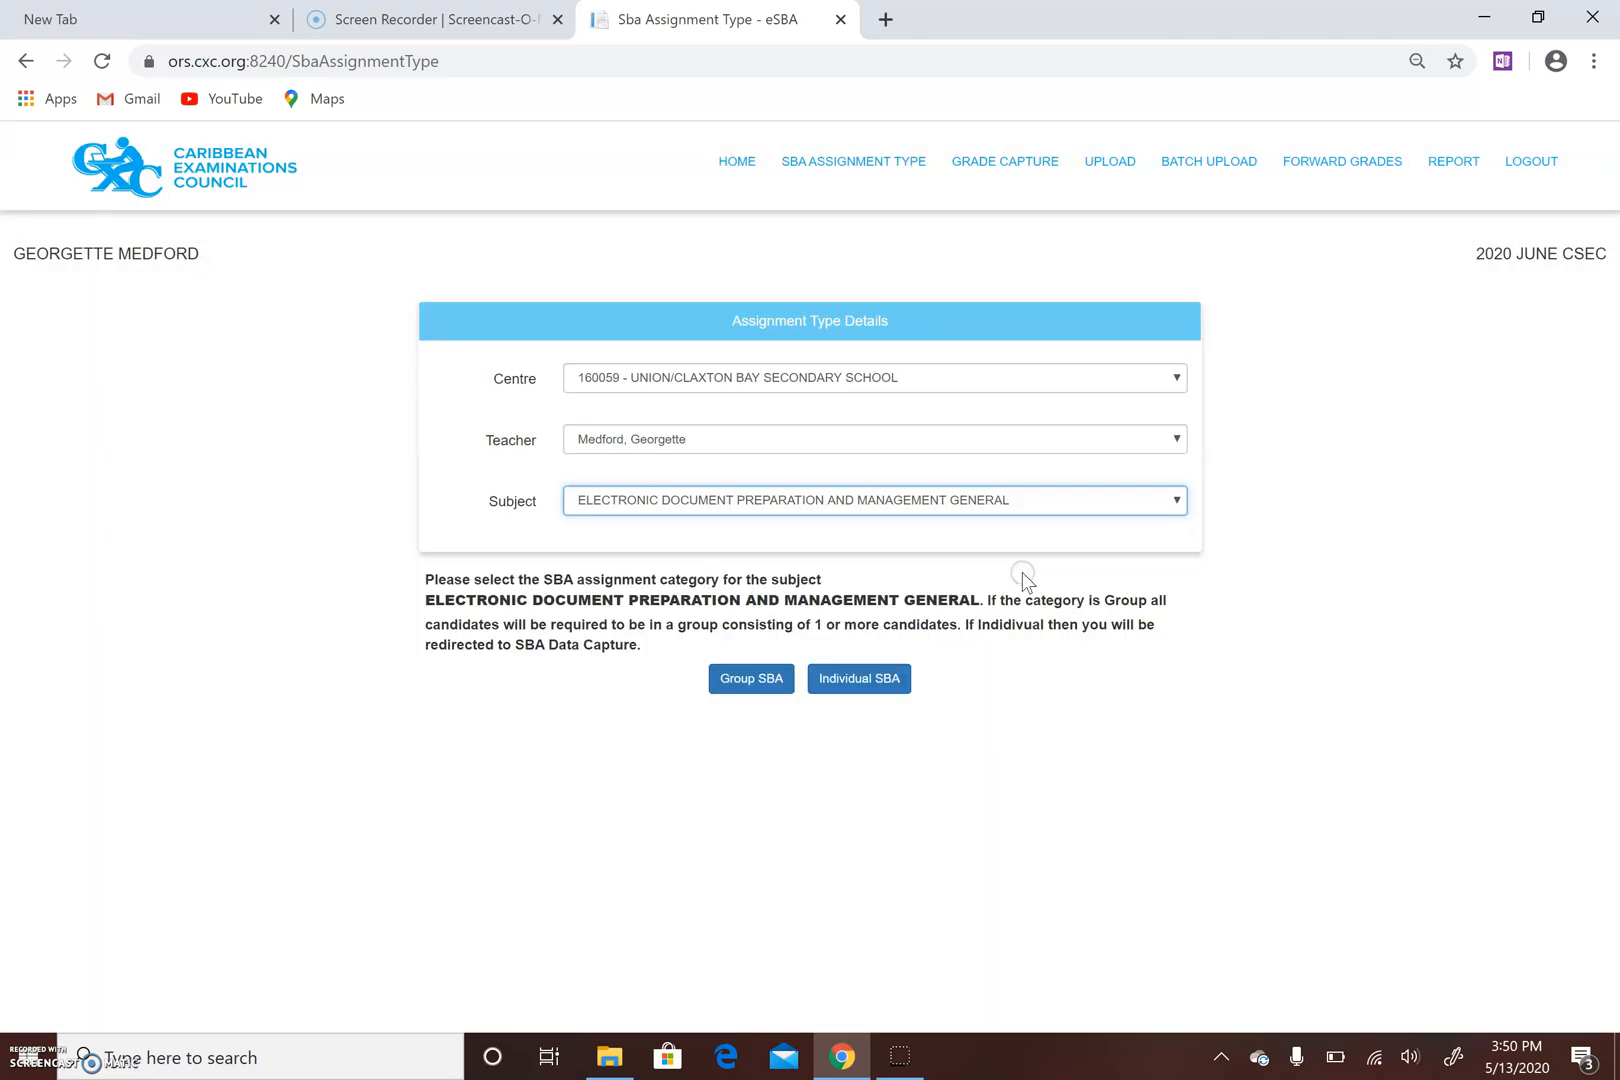
pyautogui.click(858, 680)
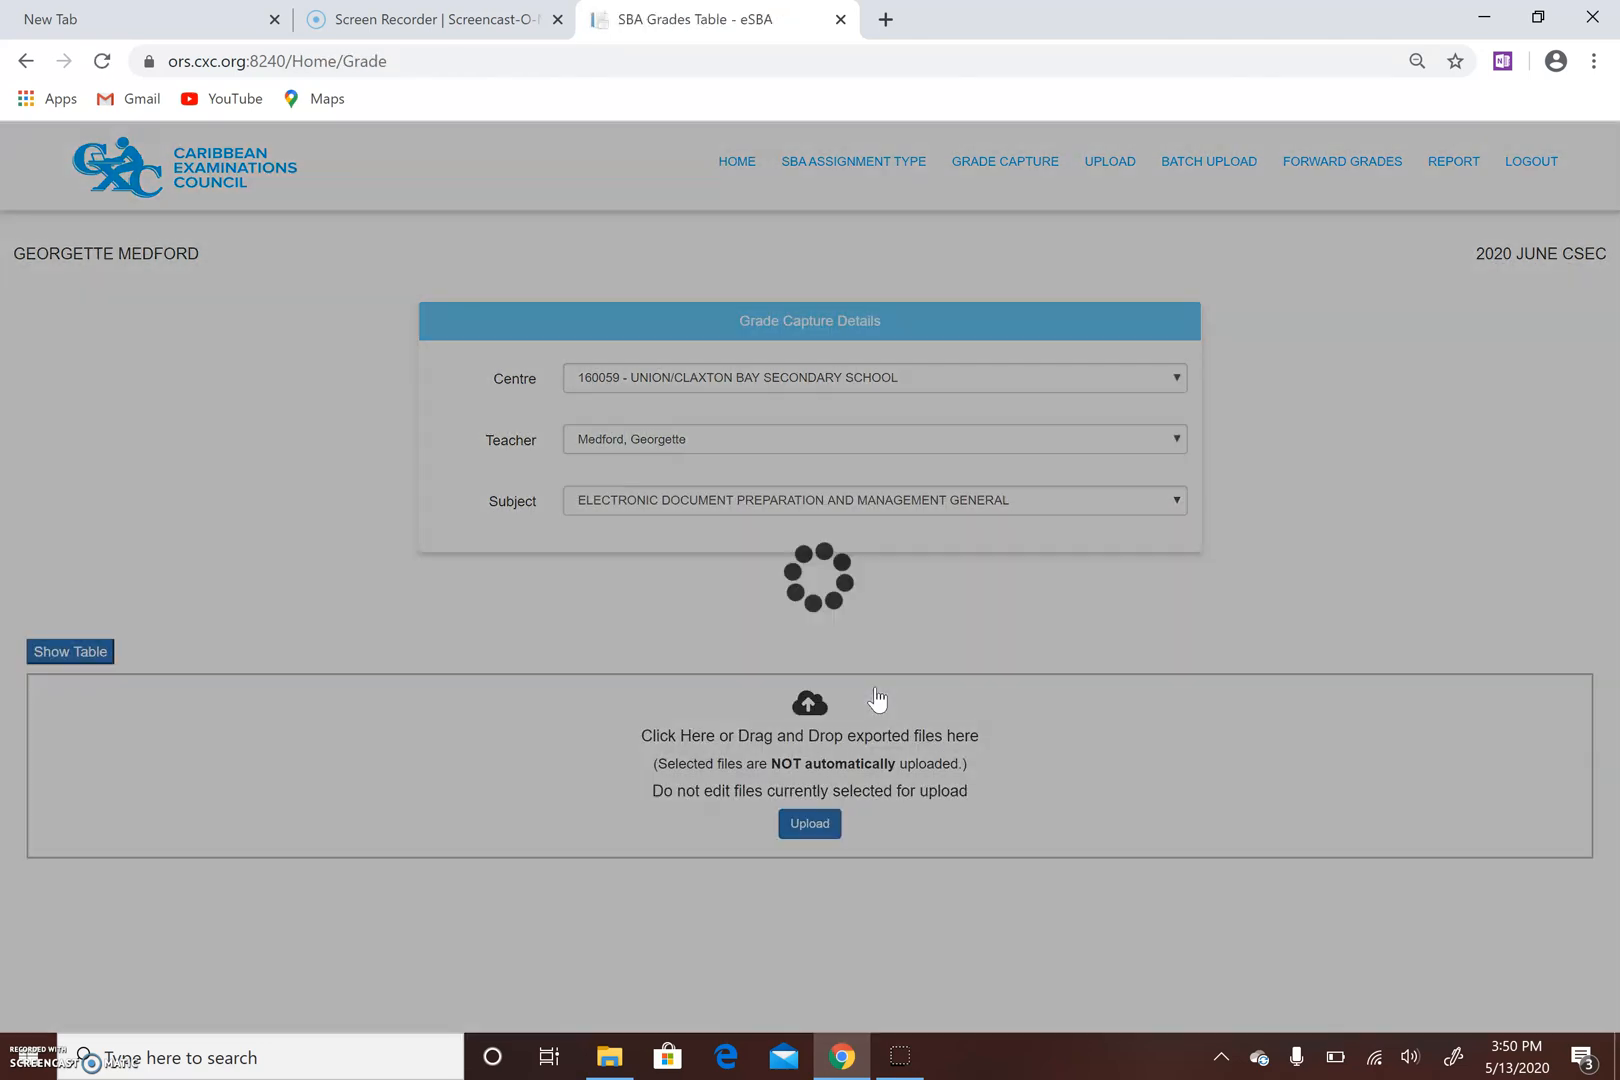
pyautogui.click(70, 652)
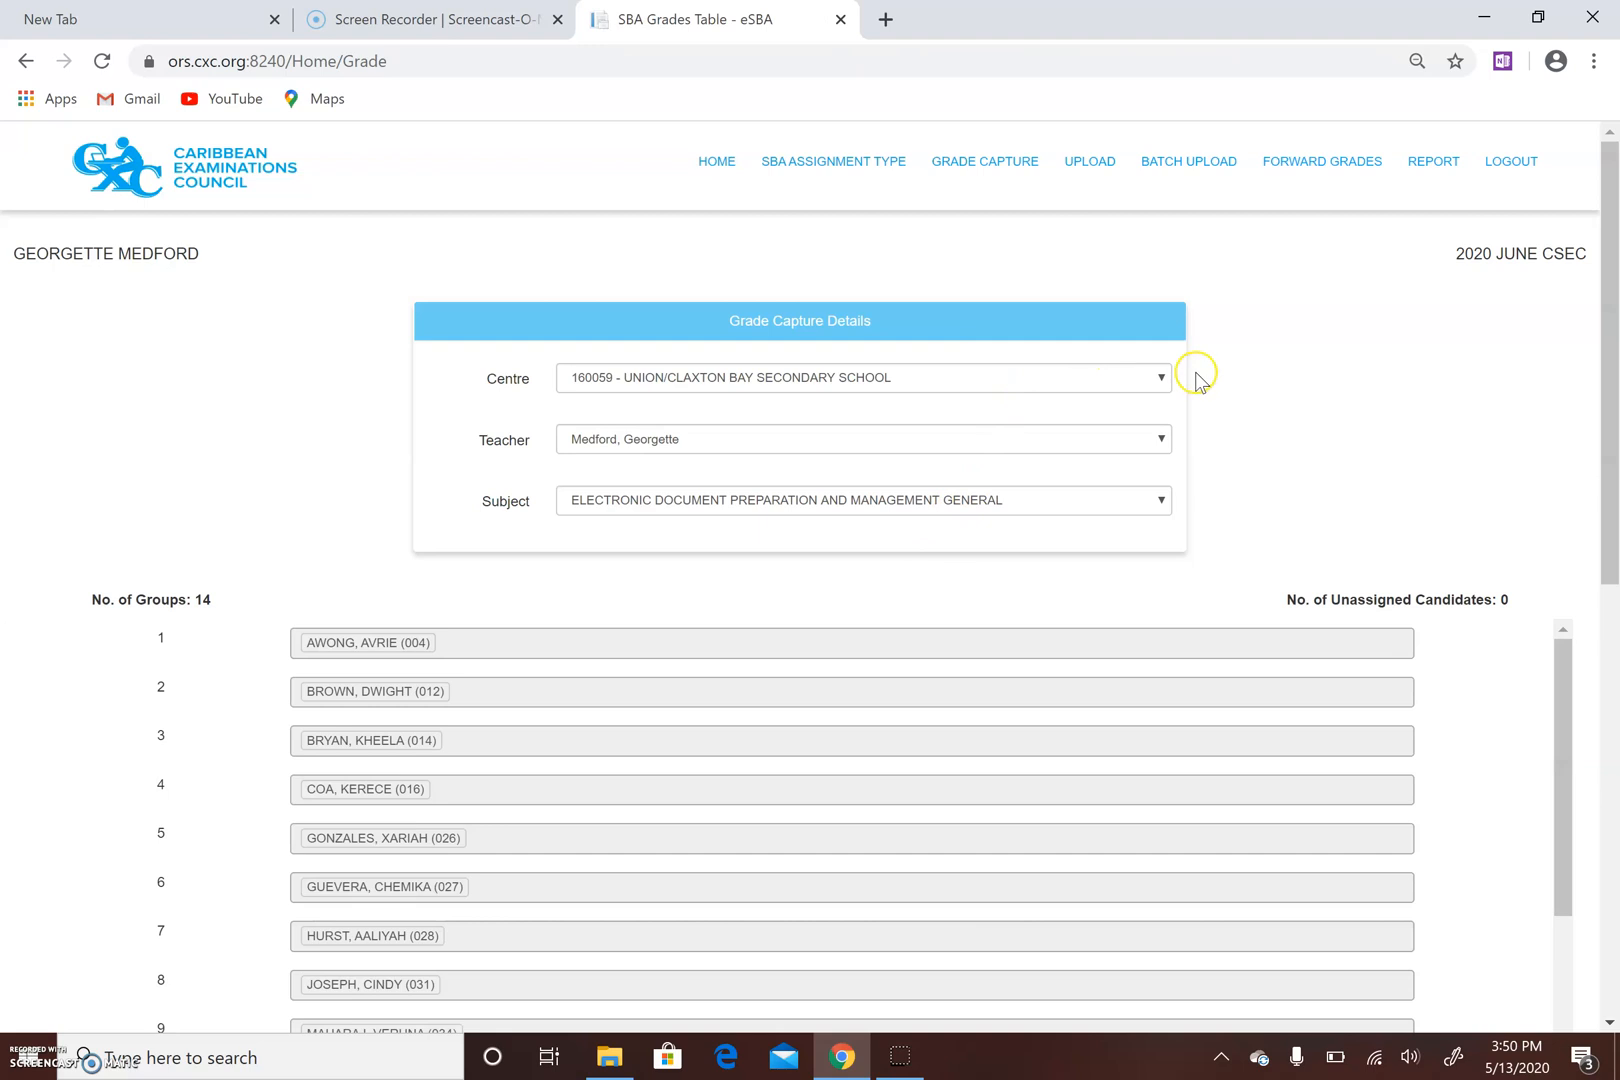
pyautogui.moveTo(1090, 162)
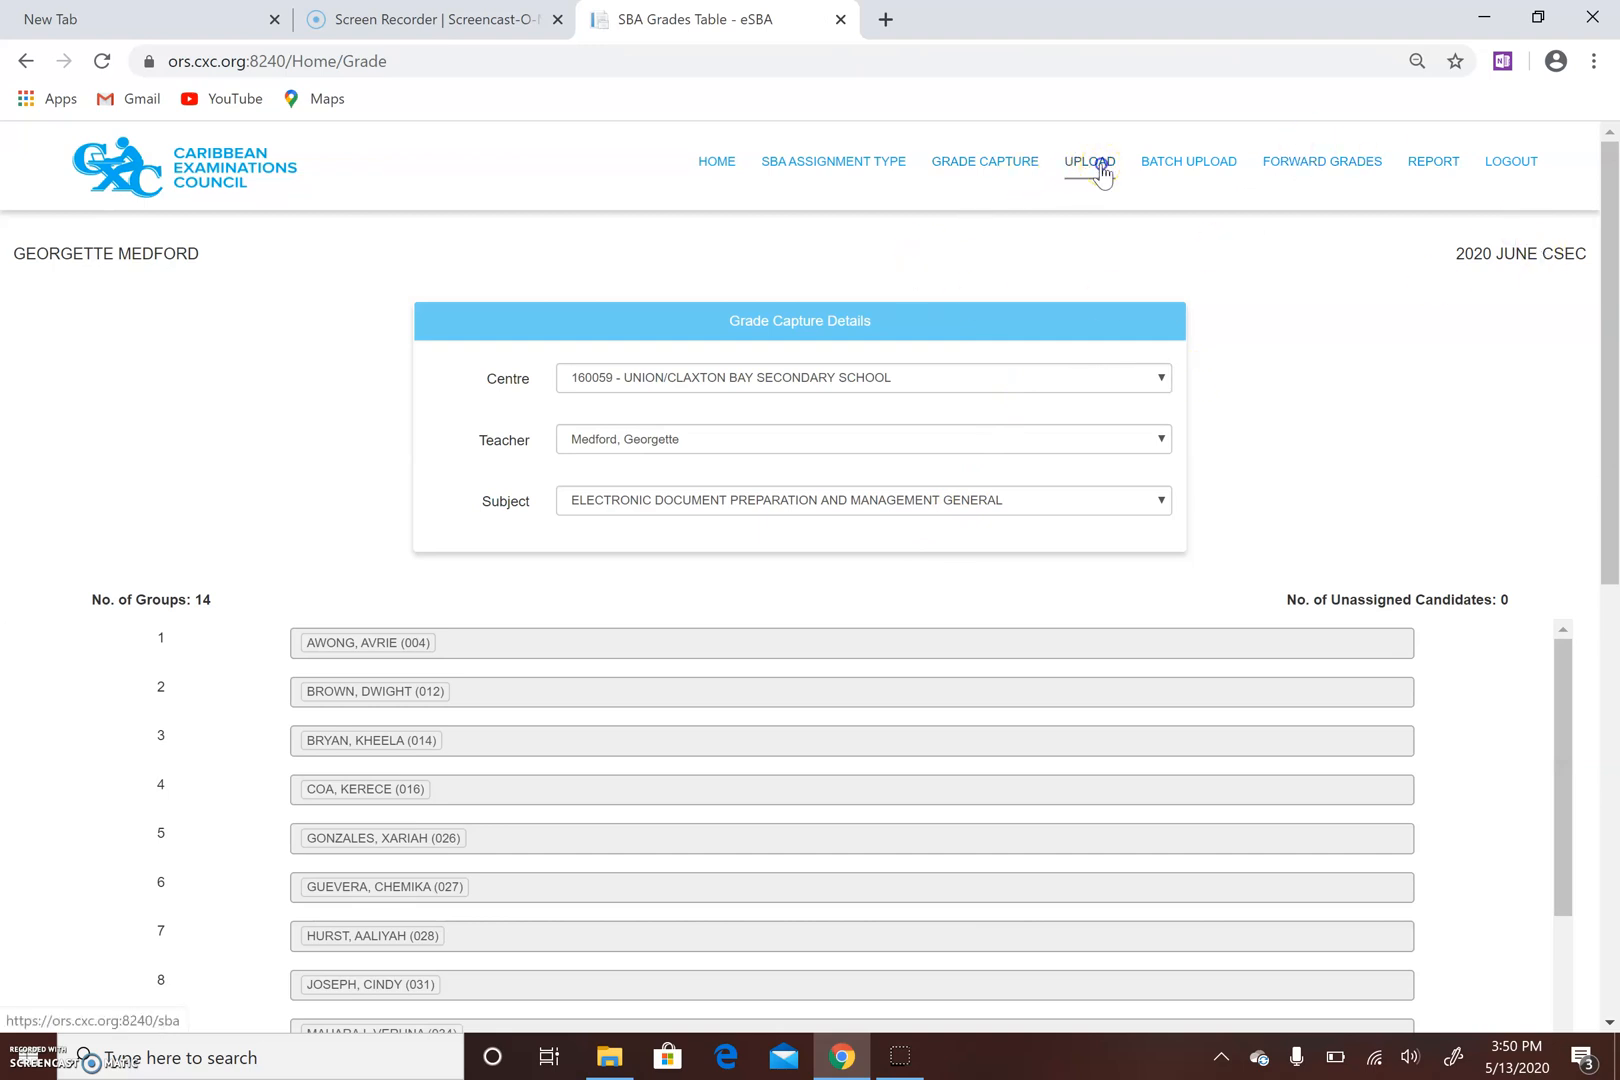
# Show the Upload page's EDPM sample cards for Union/Claxton Bay with each candidate's uploaded files.
pyautogui.click(1088, 162)
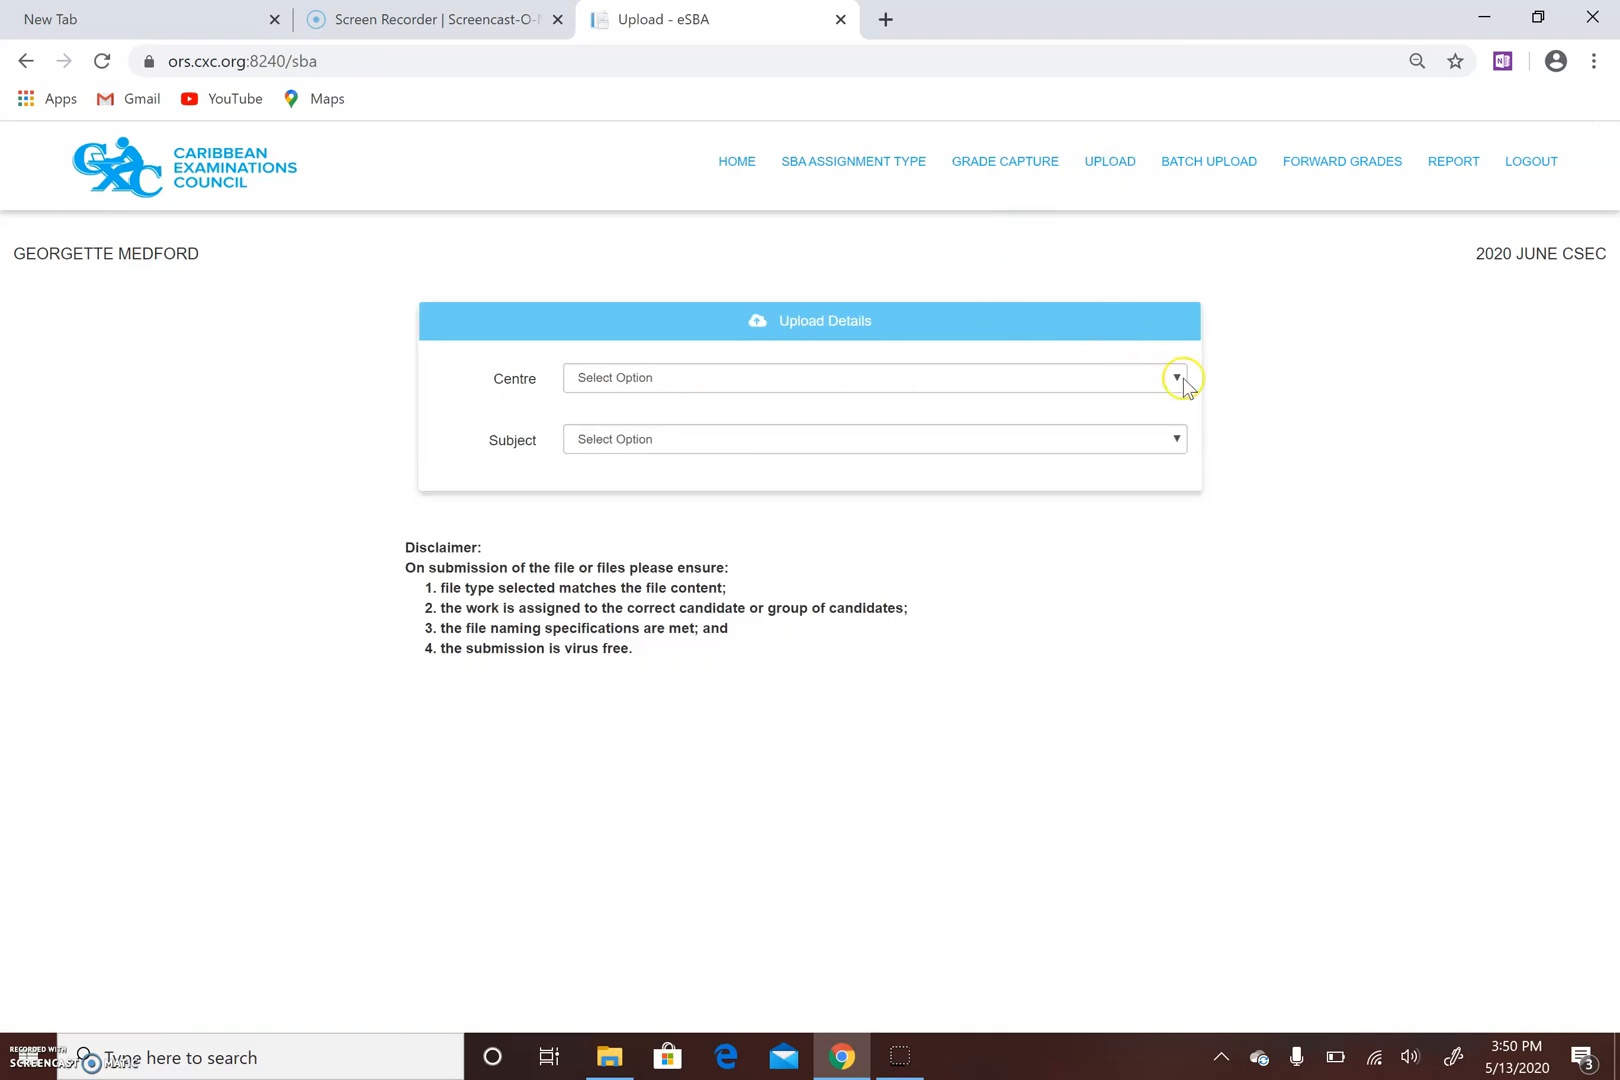
pyautogui.click(1176, 378)
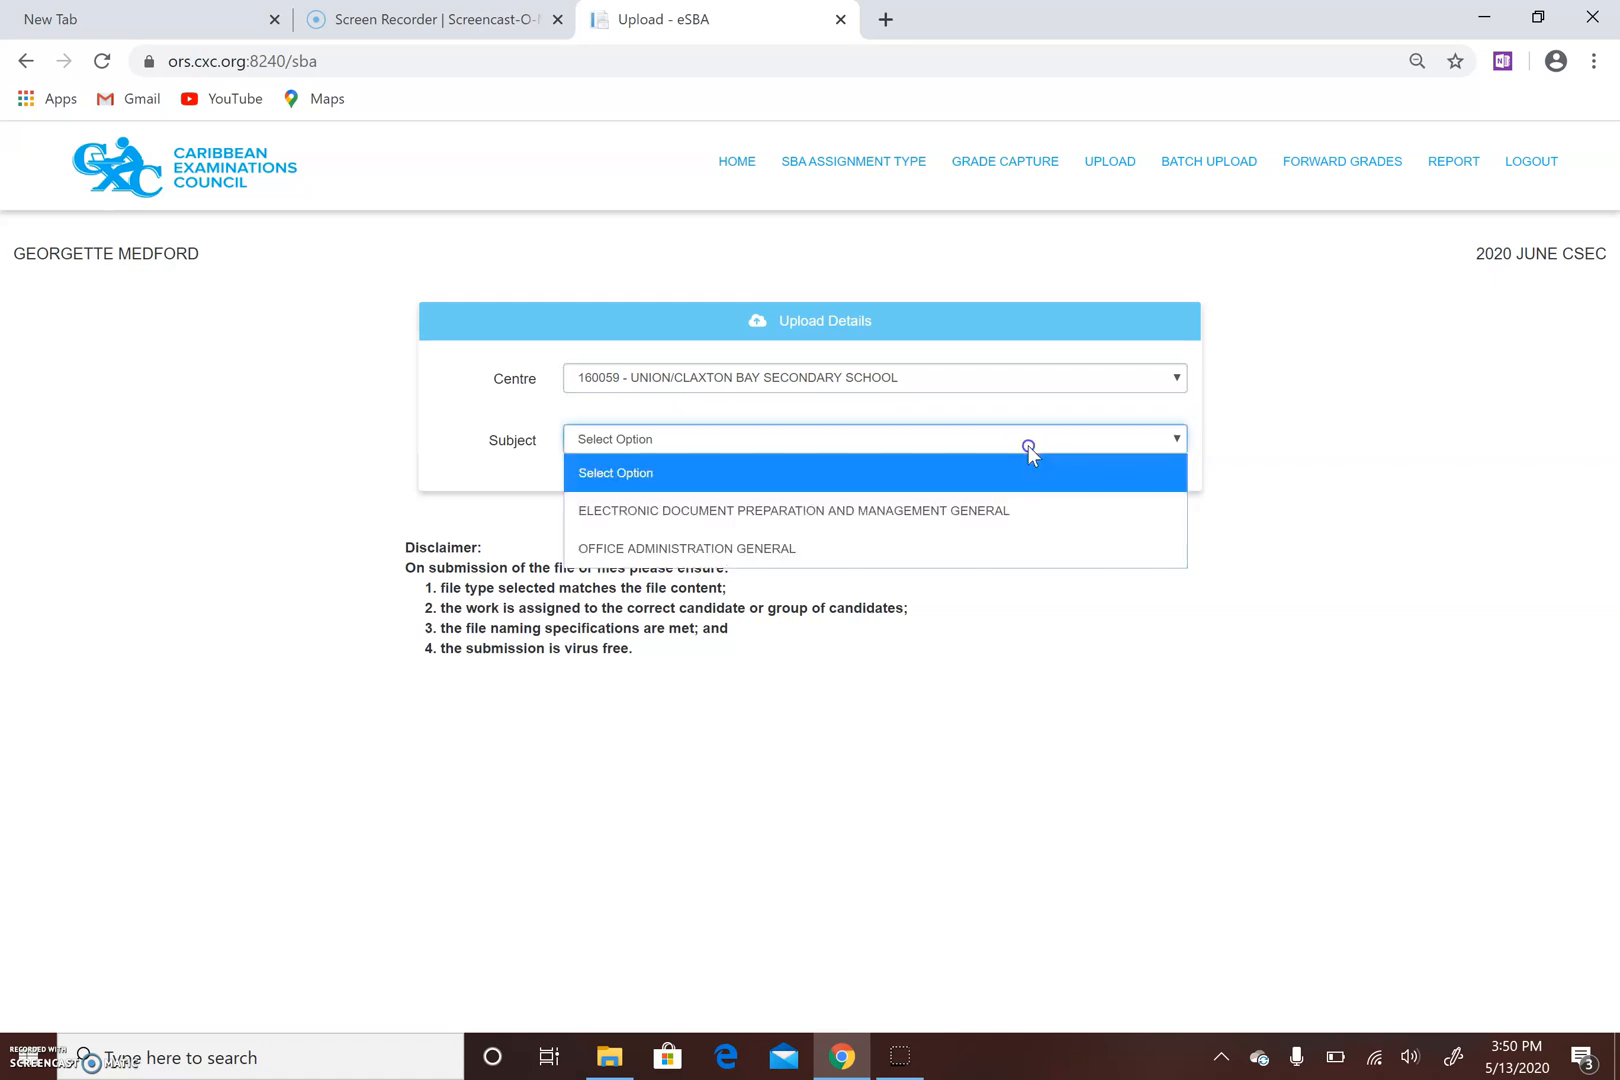
pyautogui.click(792, 510)
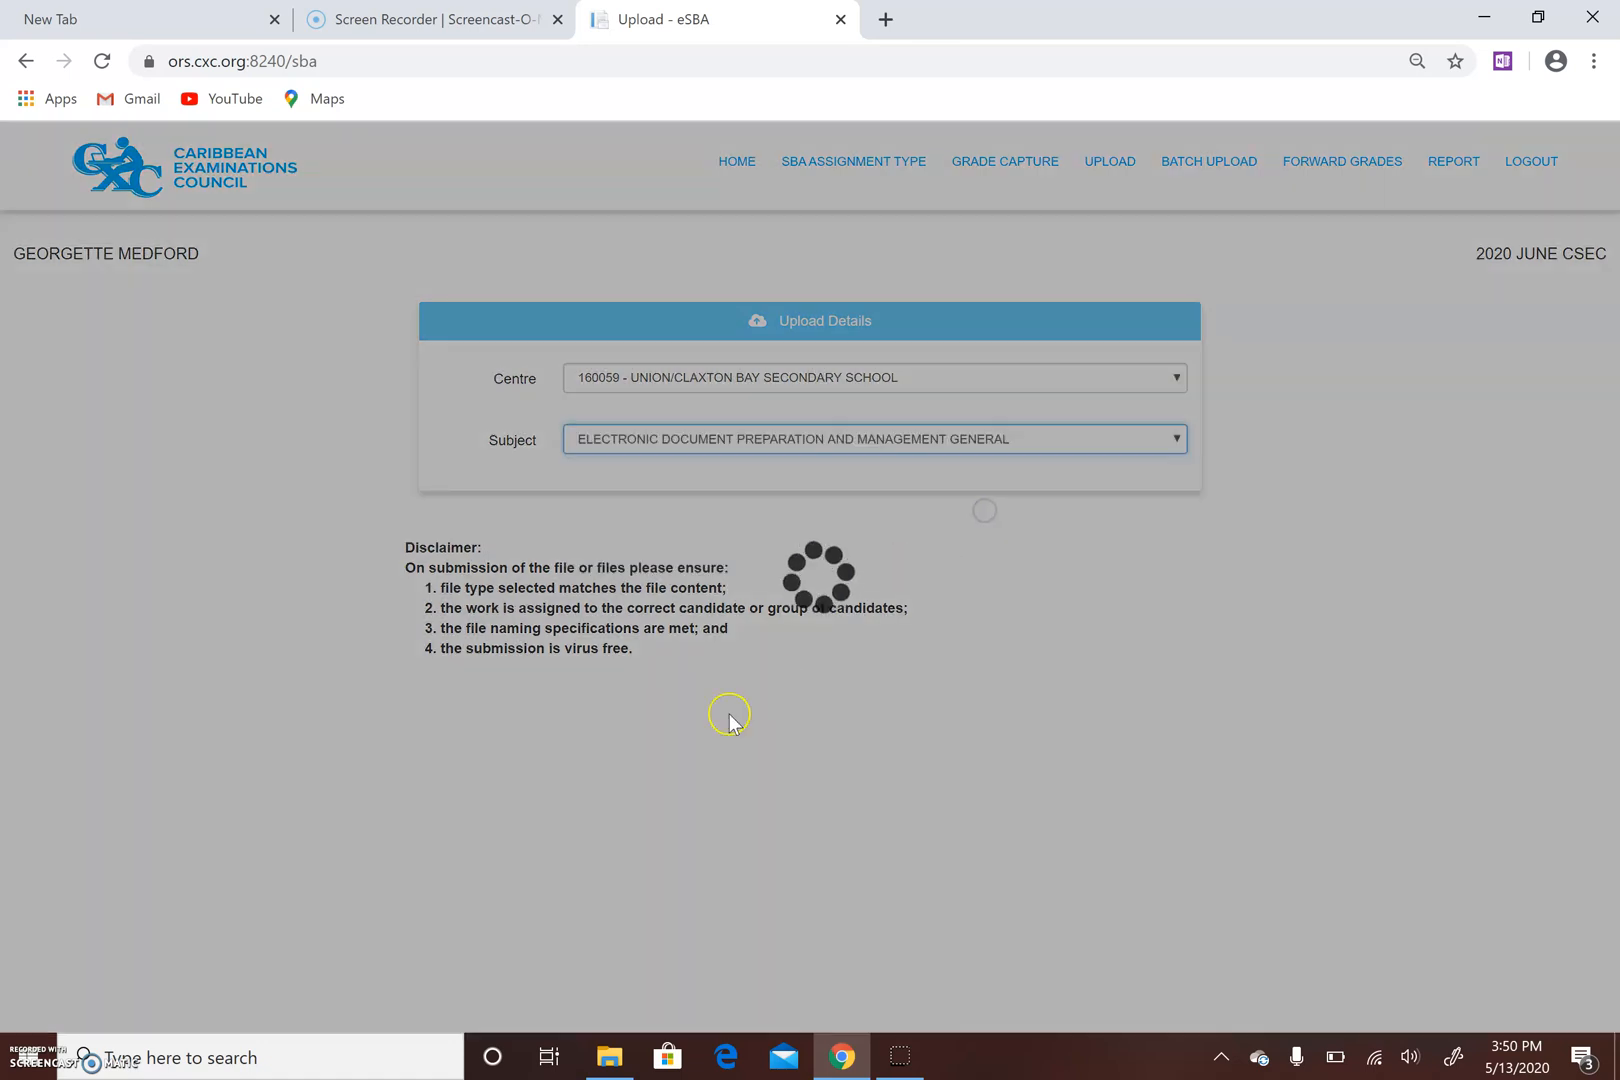
pyautogui.moveTo(592, 854)
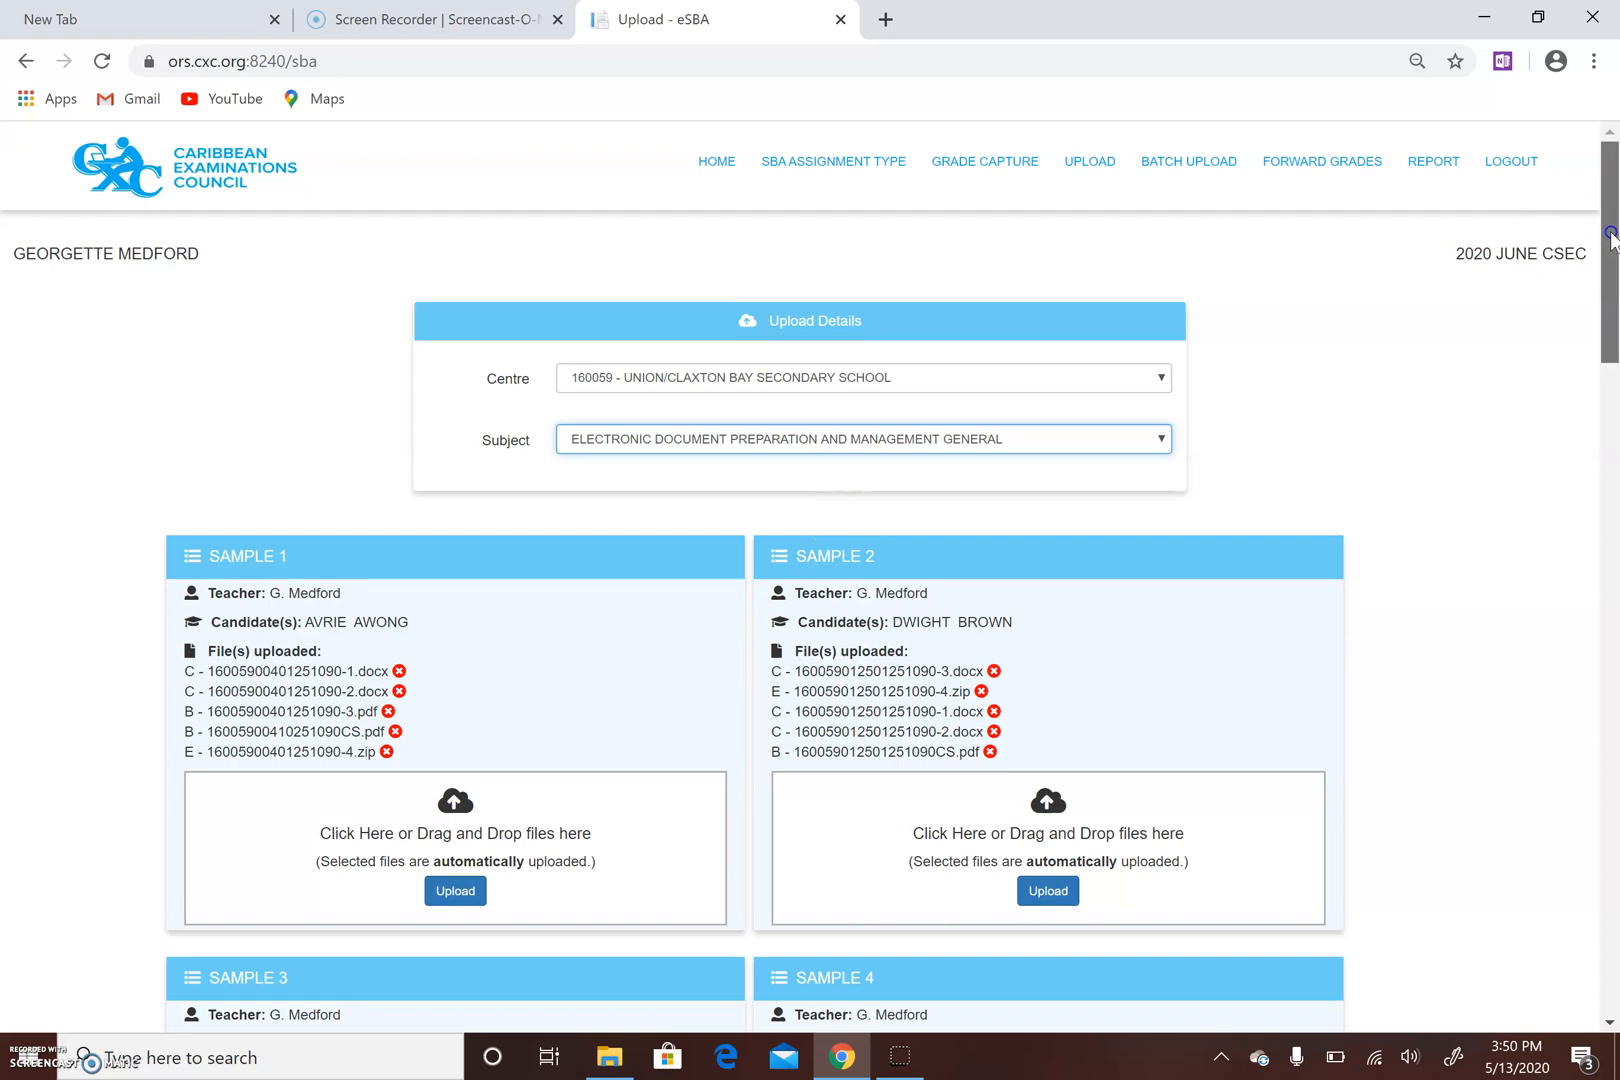
pyautogui.scroll(-3)
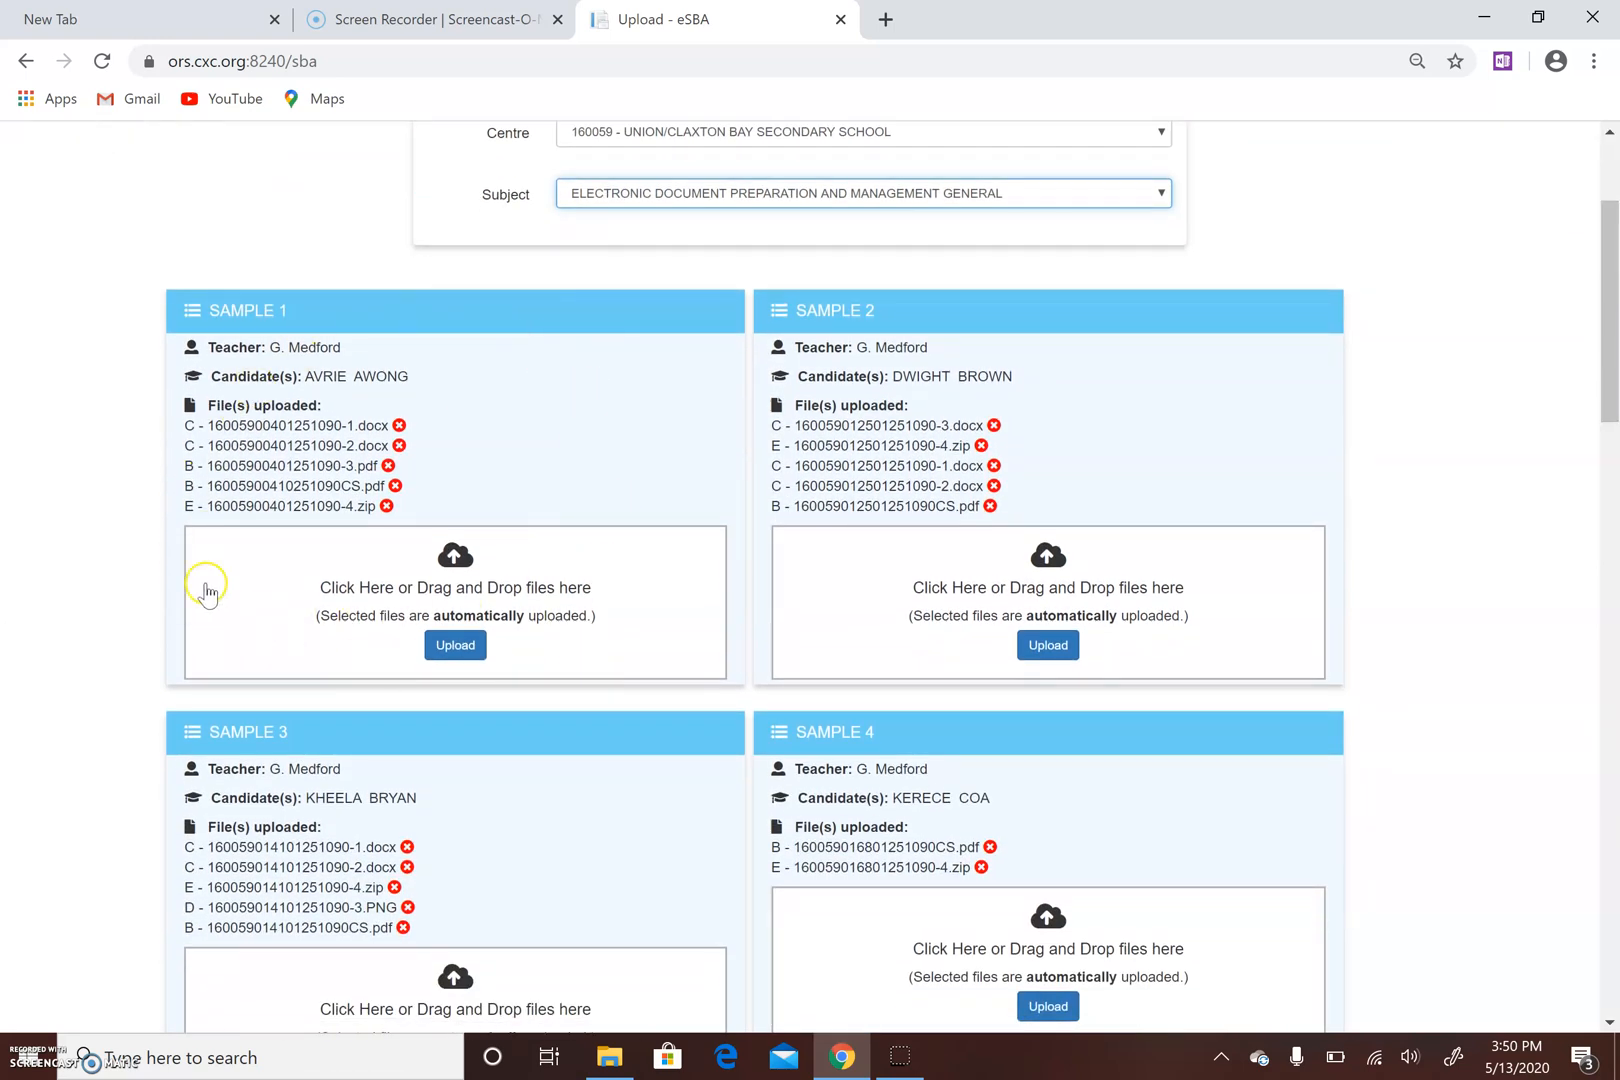
pyautogui.moveTo(858, 310)
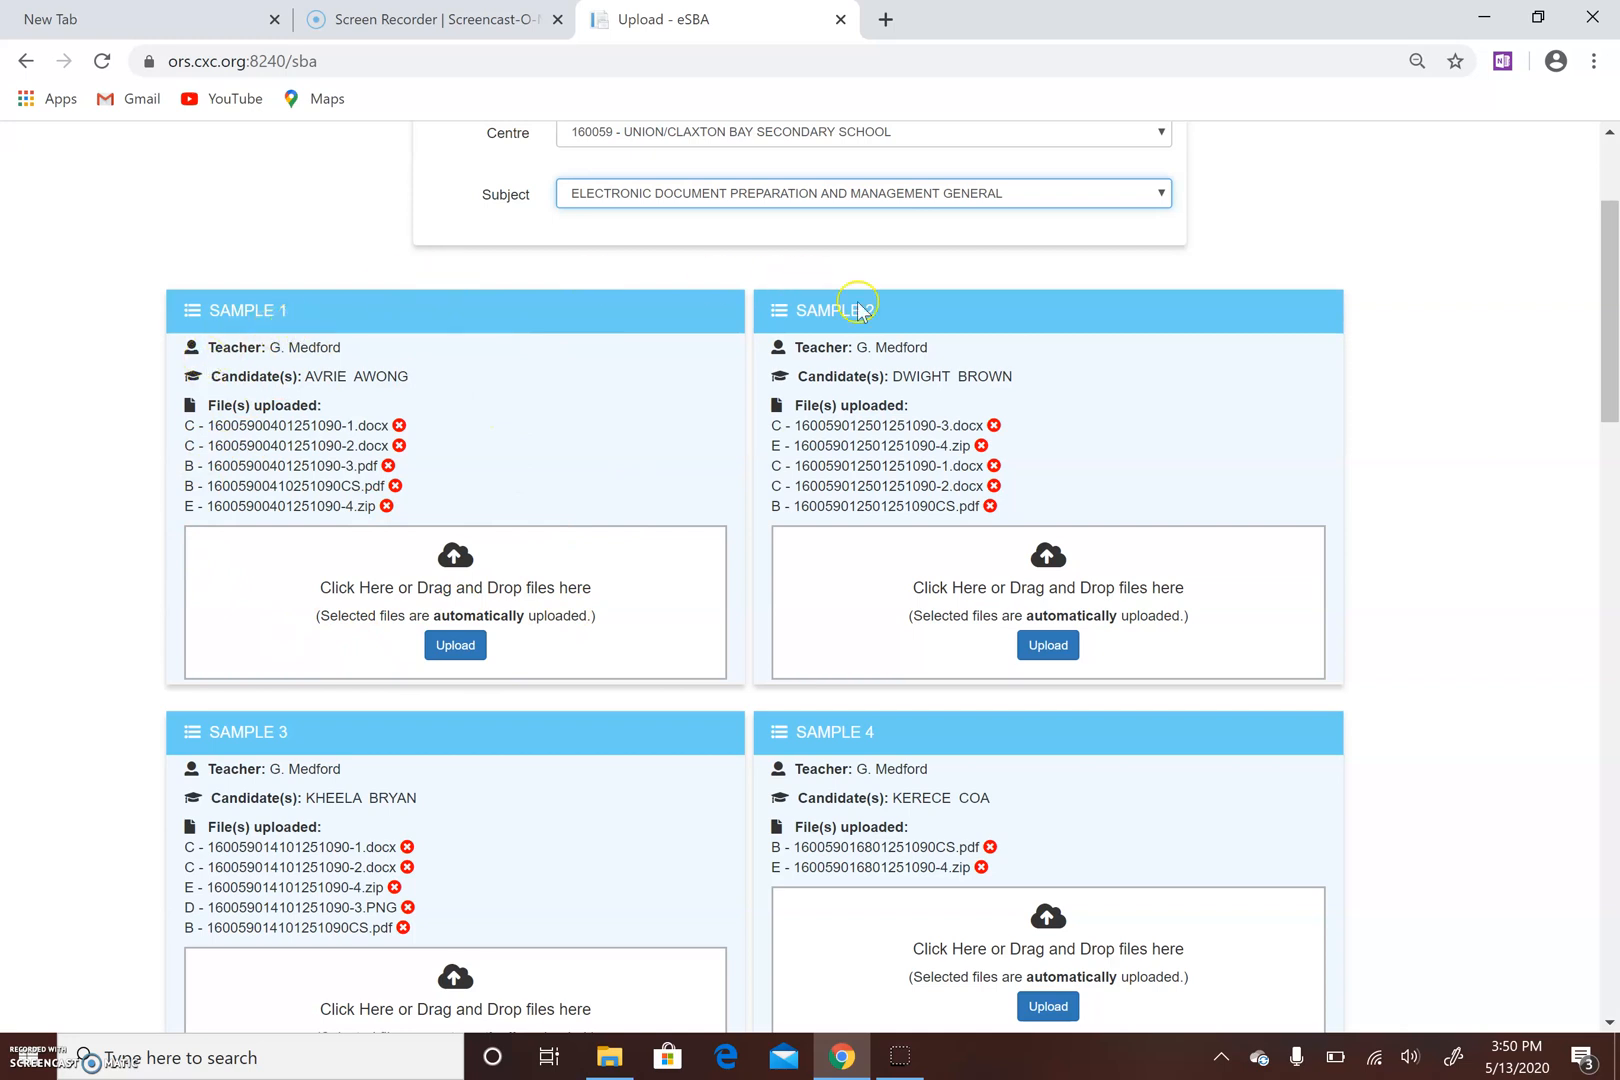
pyautogui.moveTo(832, 364)
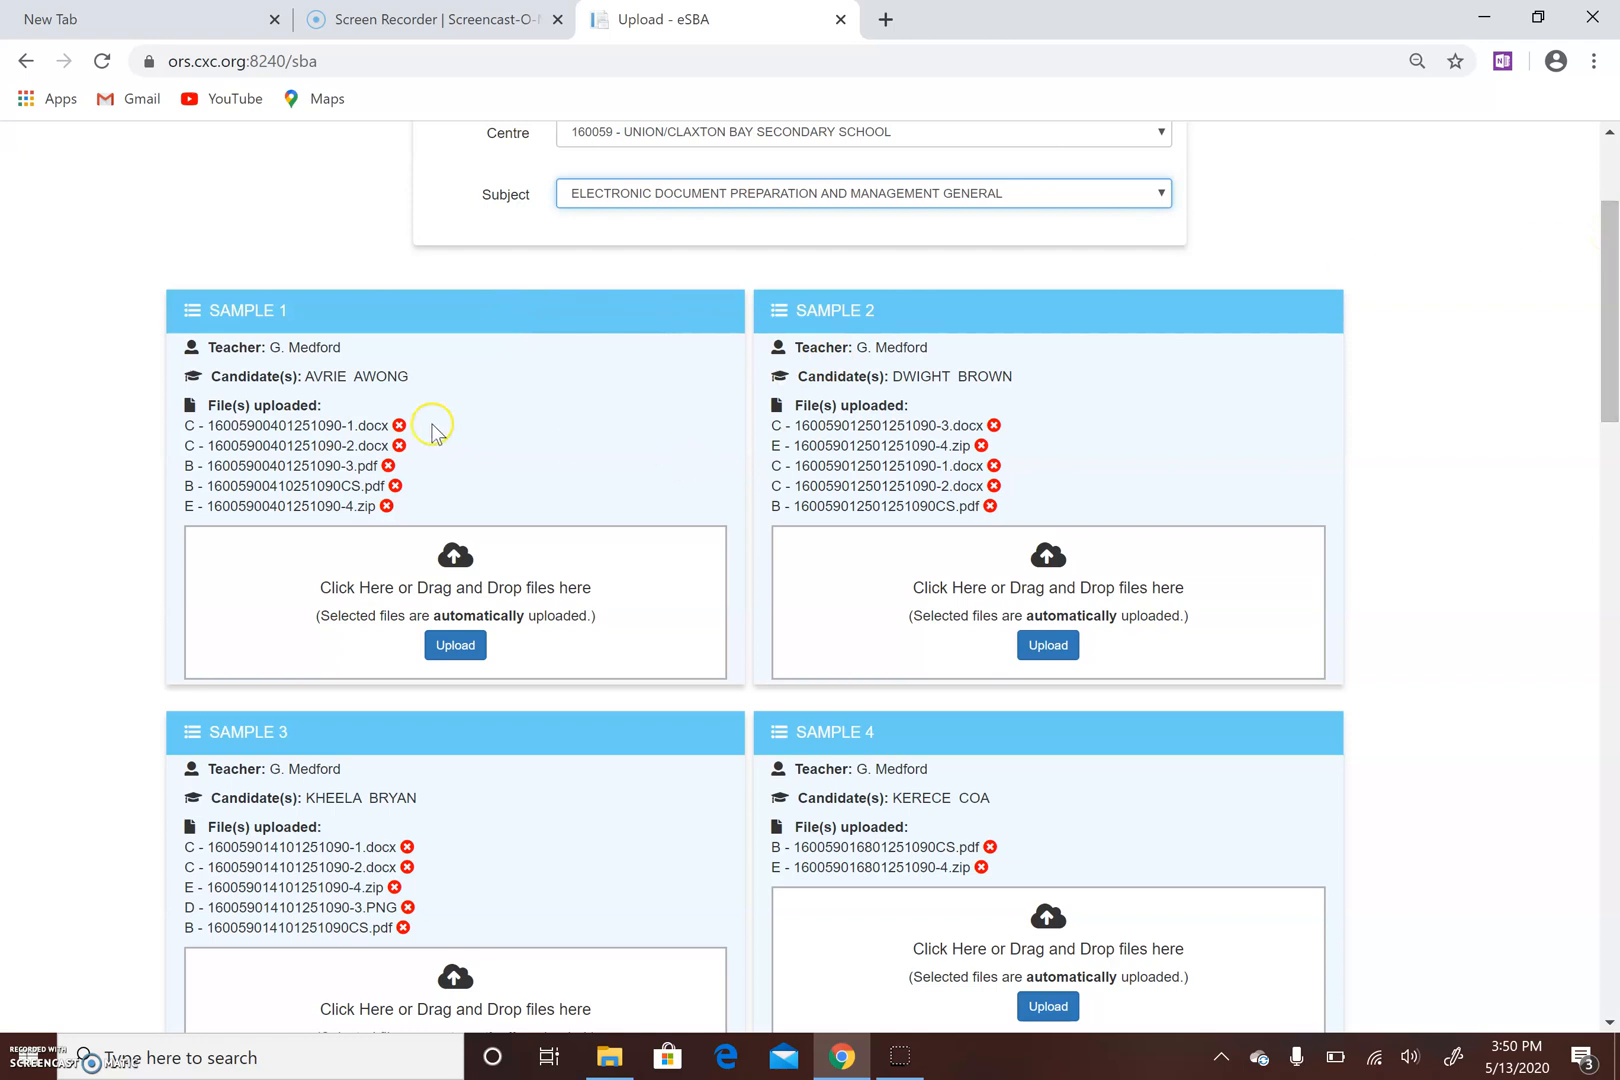
pyautogui.moveTo(258, 338)
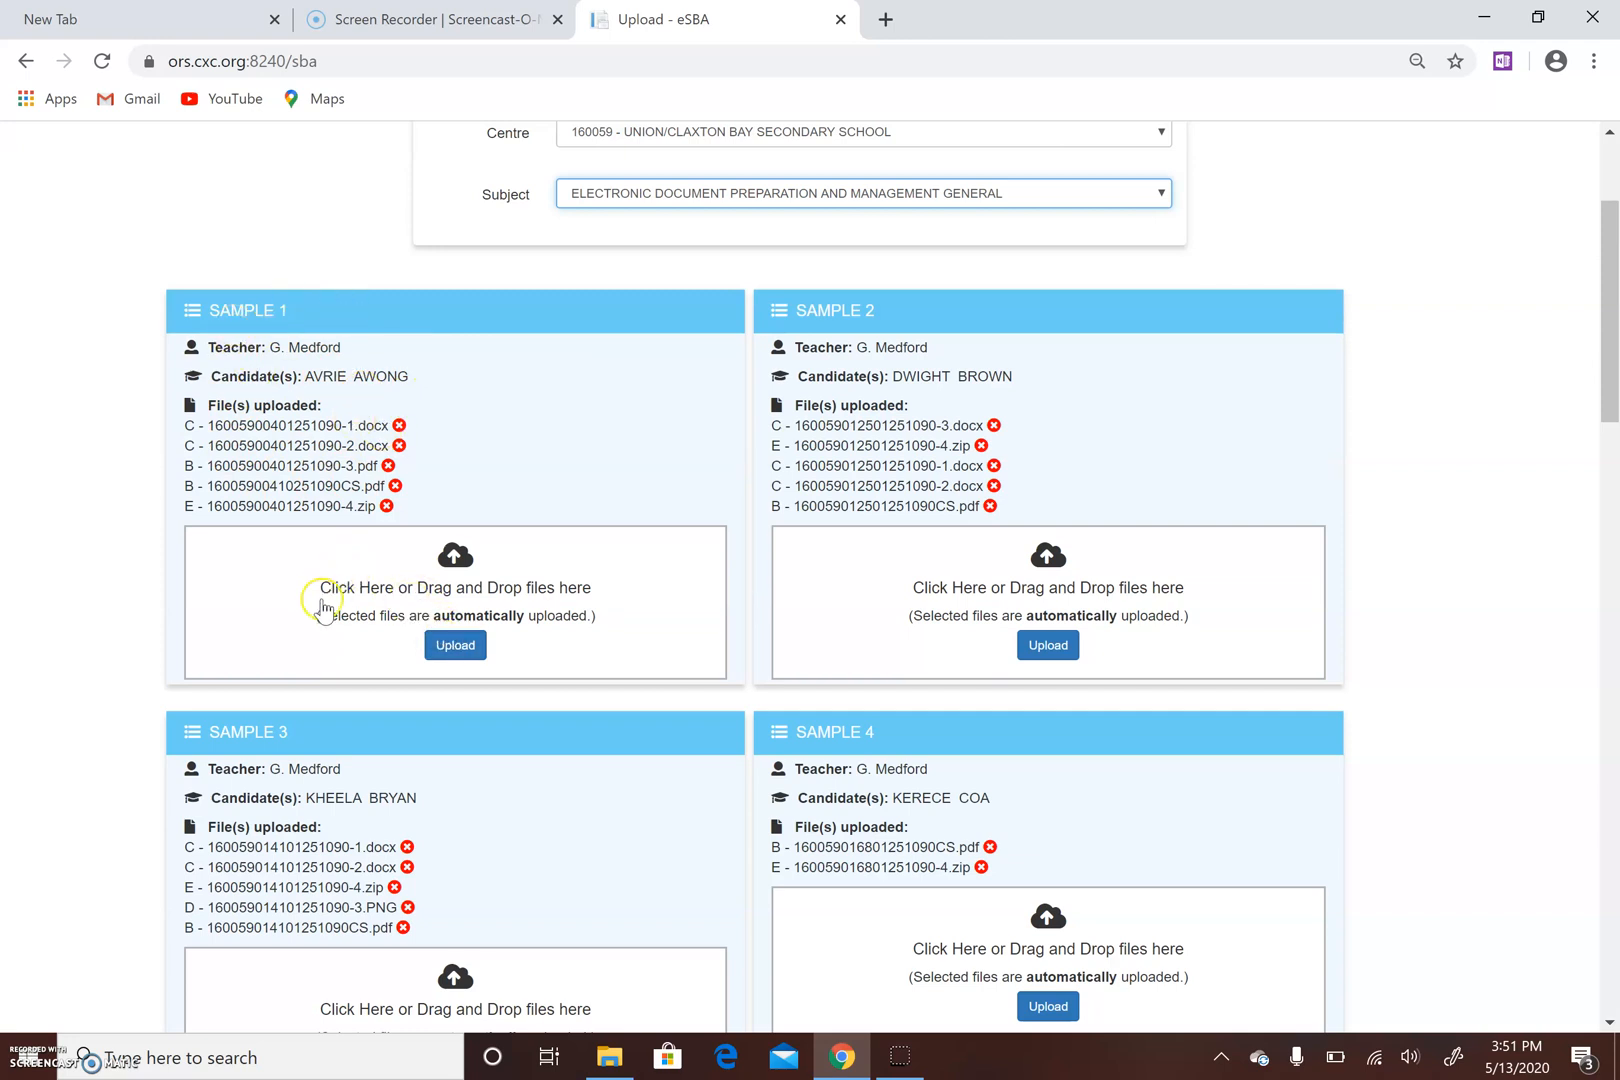
pyautogui.moveTo(458, 602)
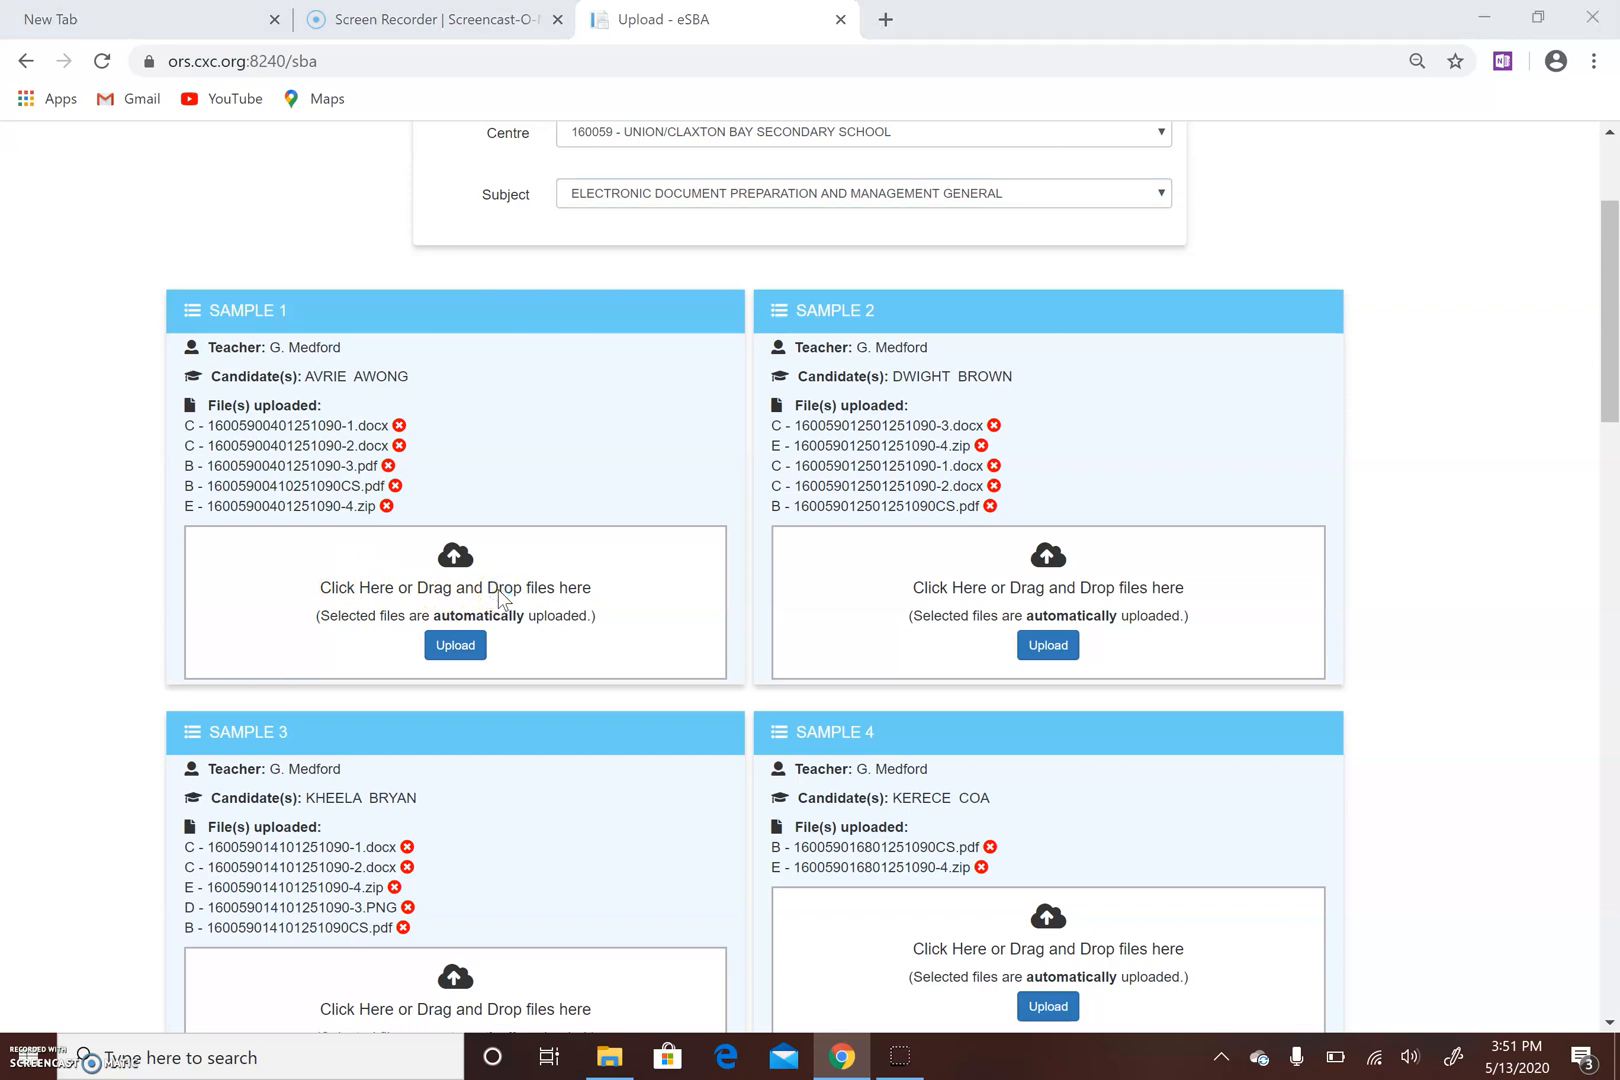
pyautogui.click(454, 588)
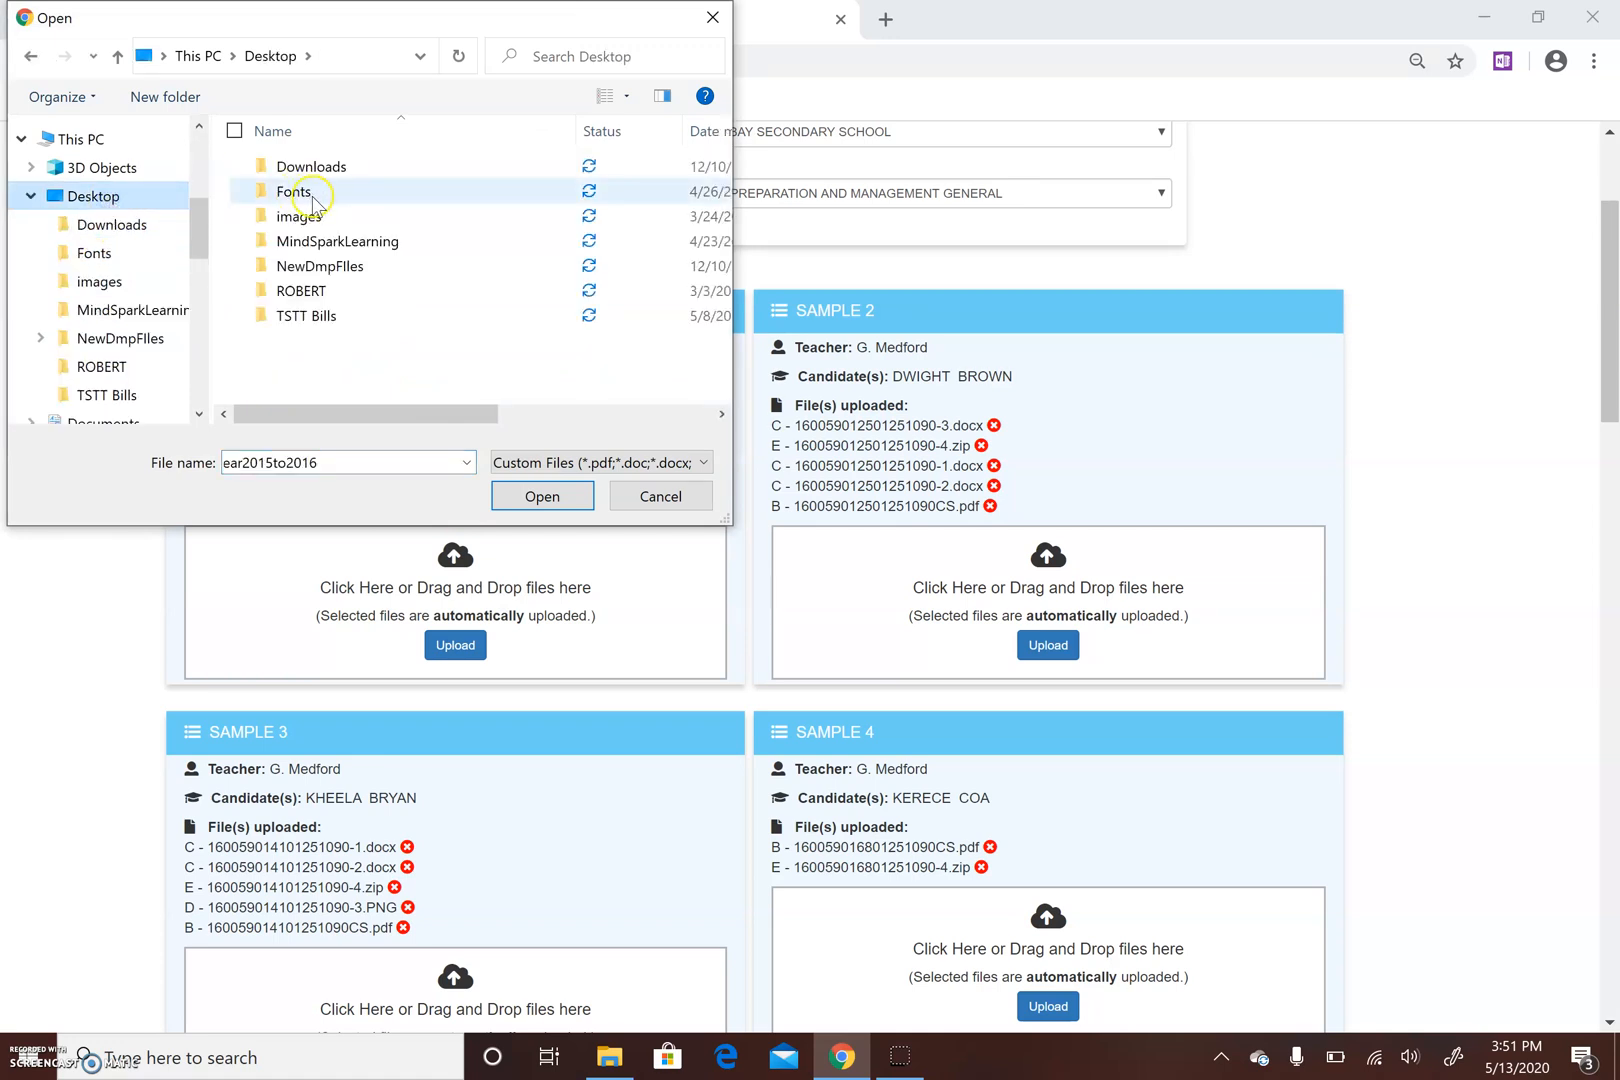
pyautogui.click(306, 316)
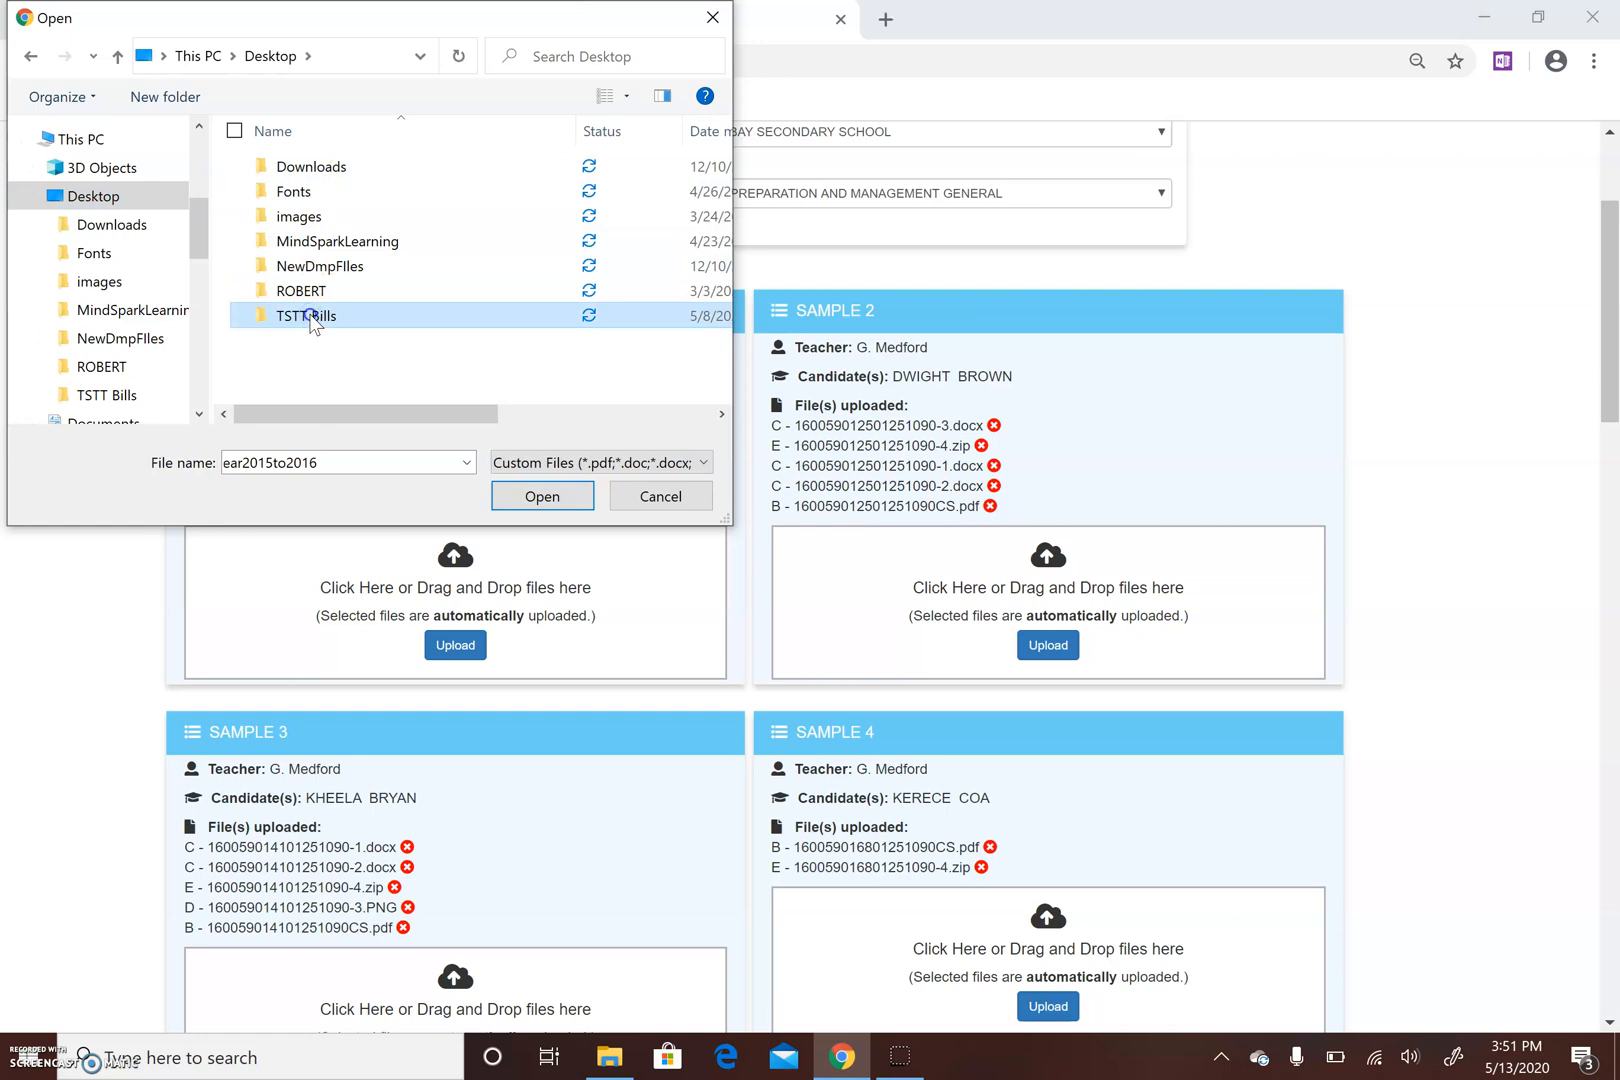
pyautogui.doubleClick(304, 316)
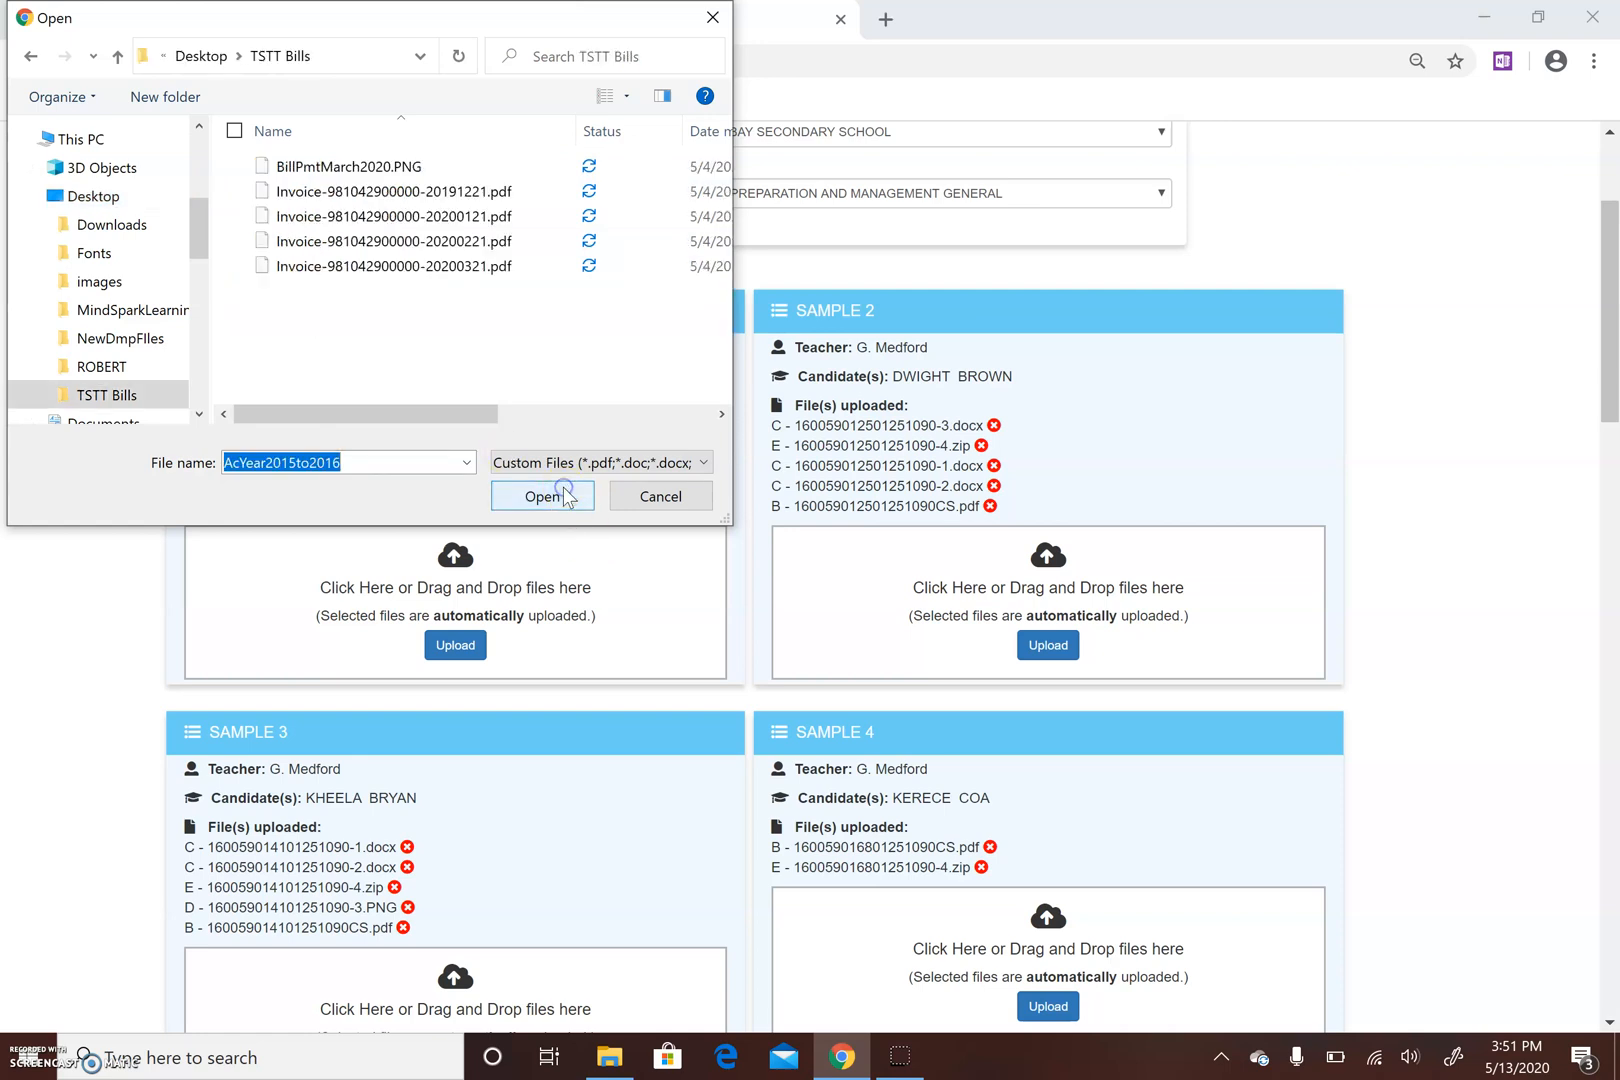
pyautogui.click(392, 192)
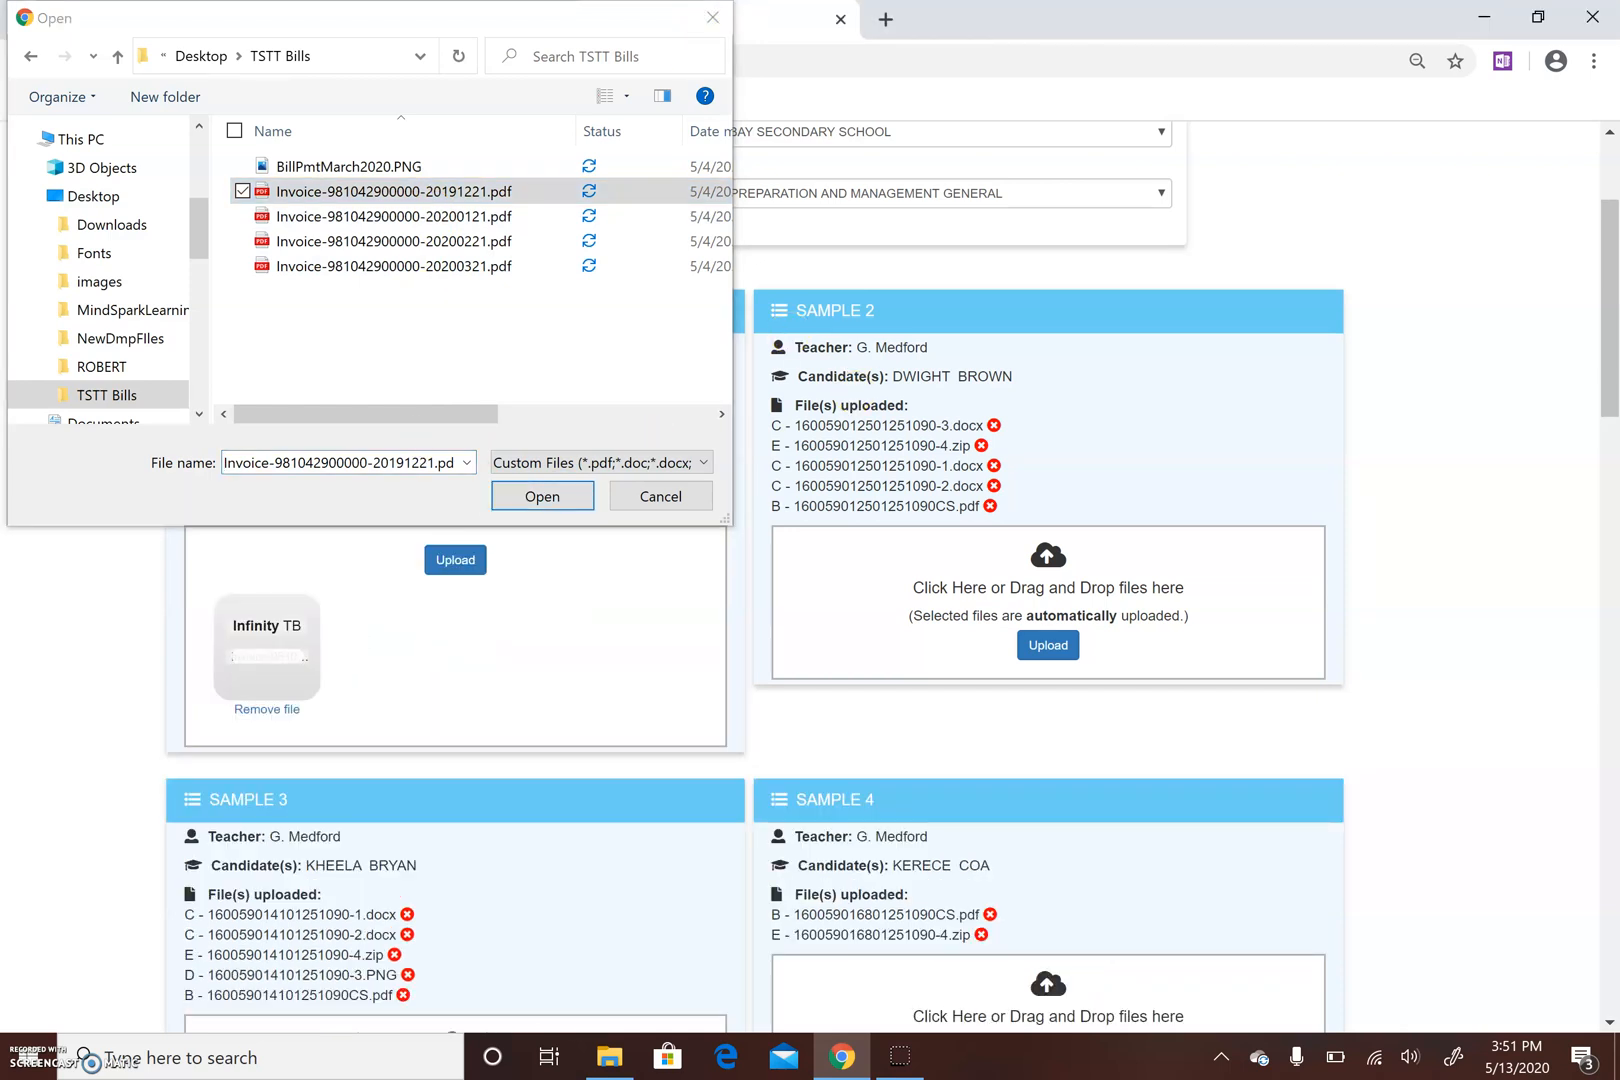
pyautogui.click(542, 496)
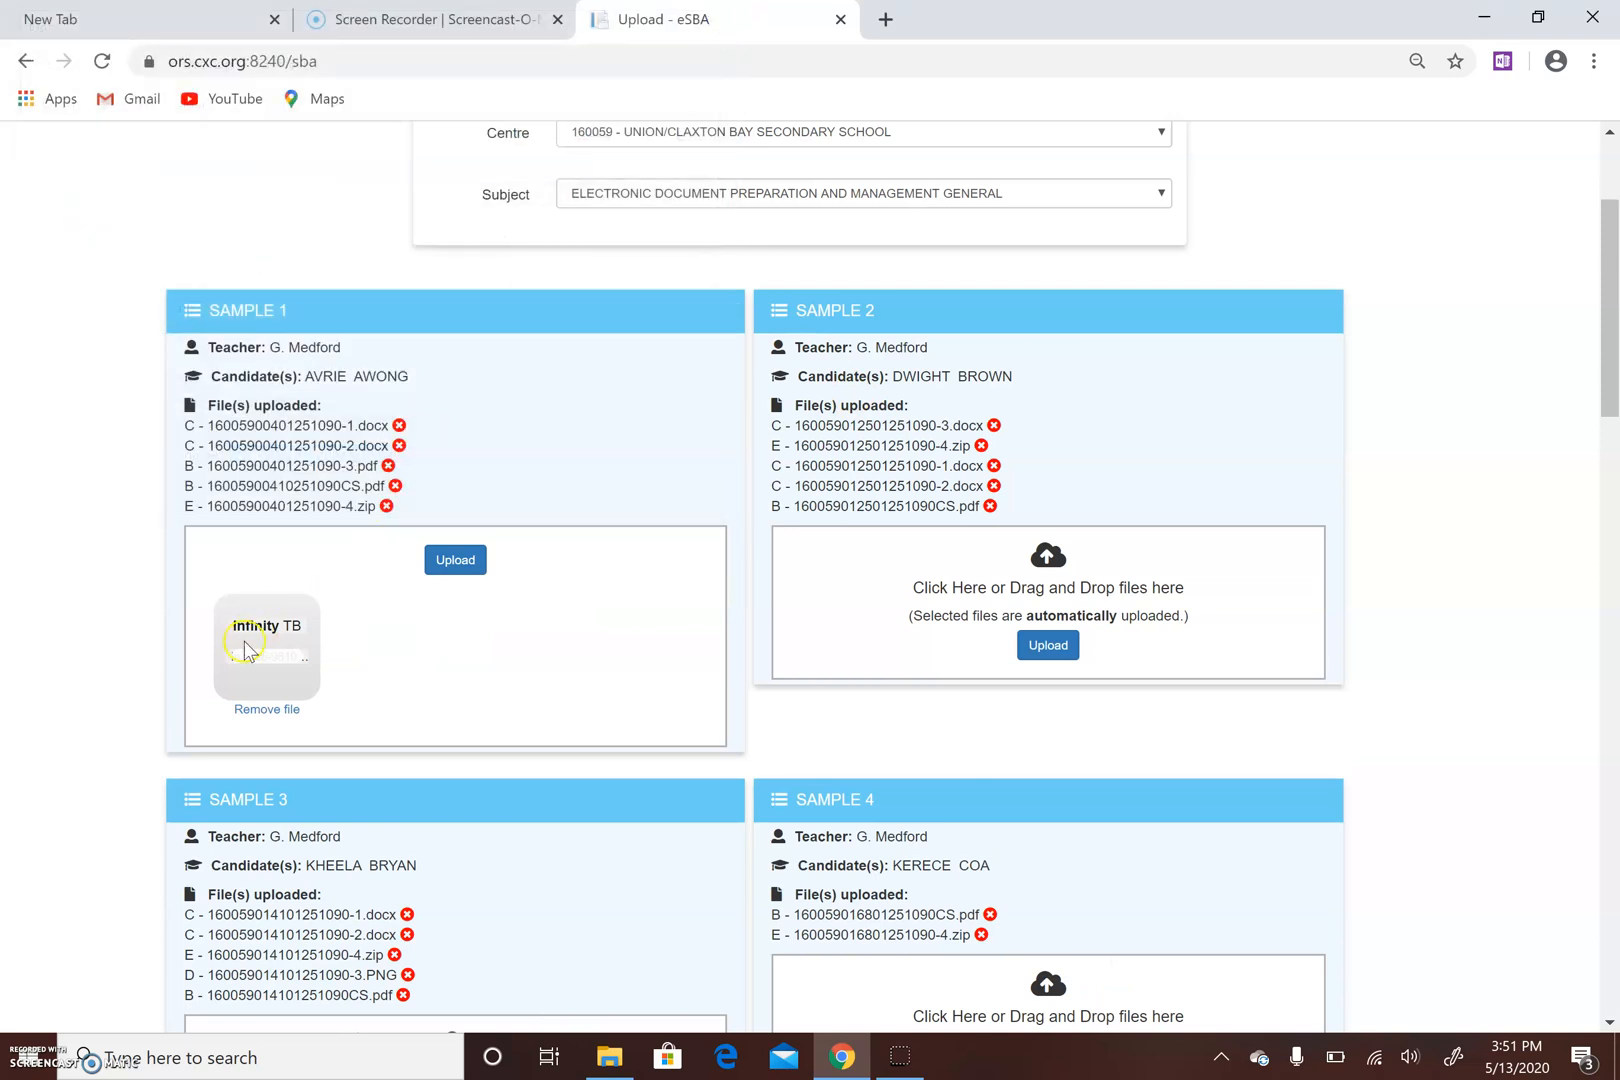
pyautogui.moveTo(298, 654)
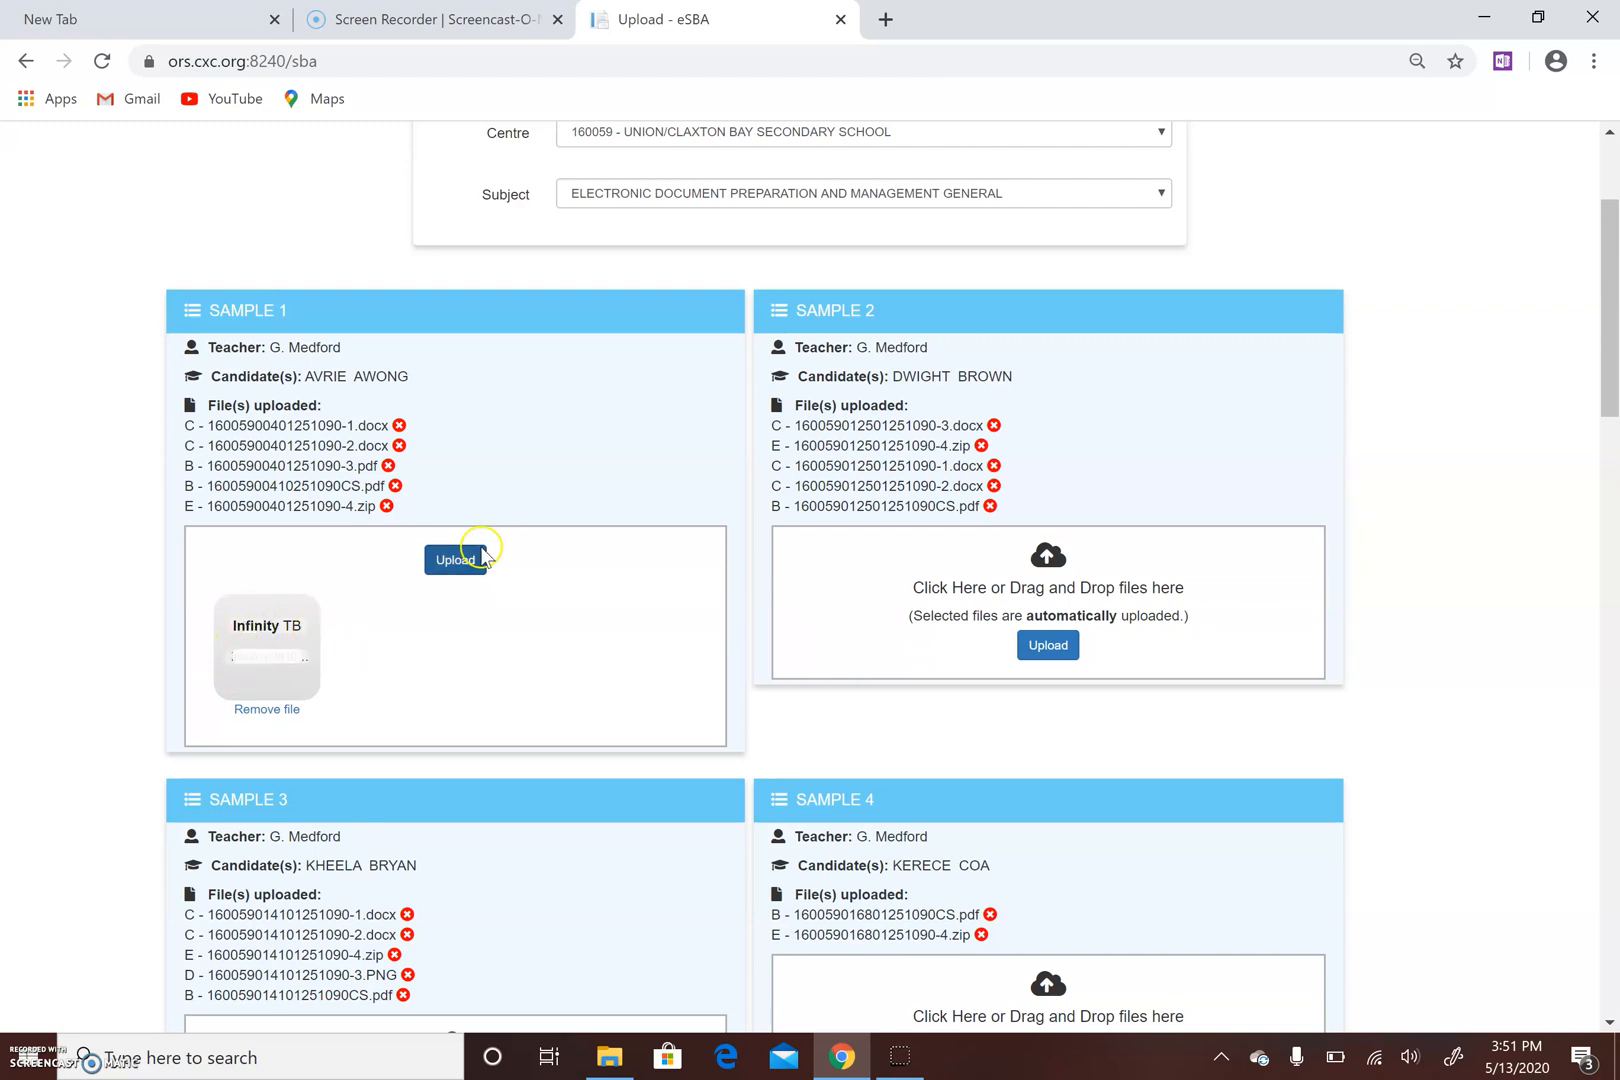
pyautogui.moveTo(466, 574)
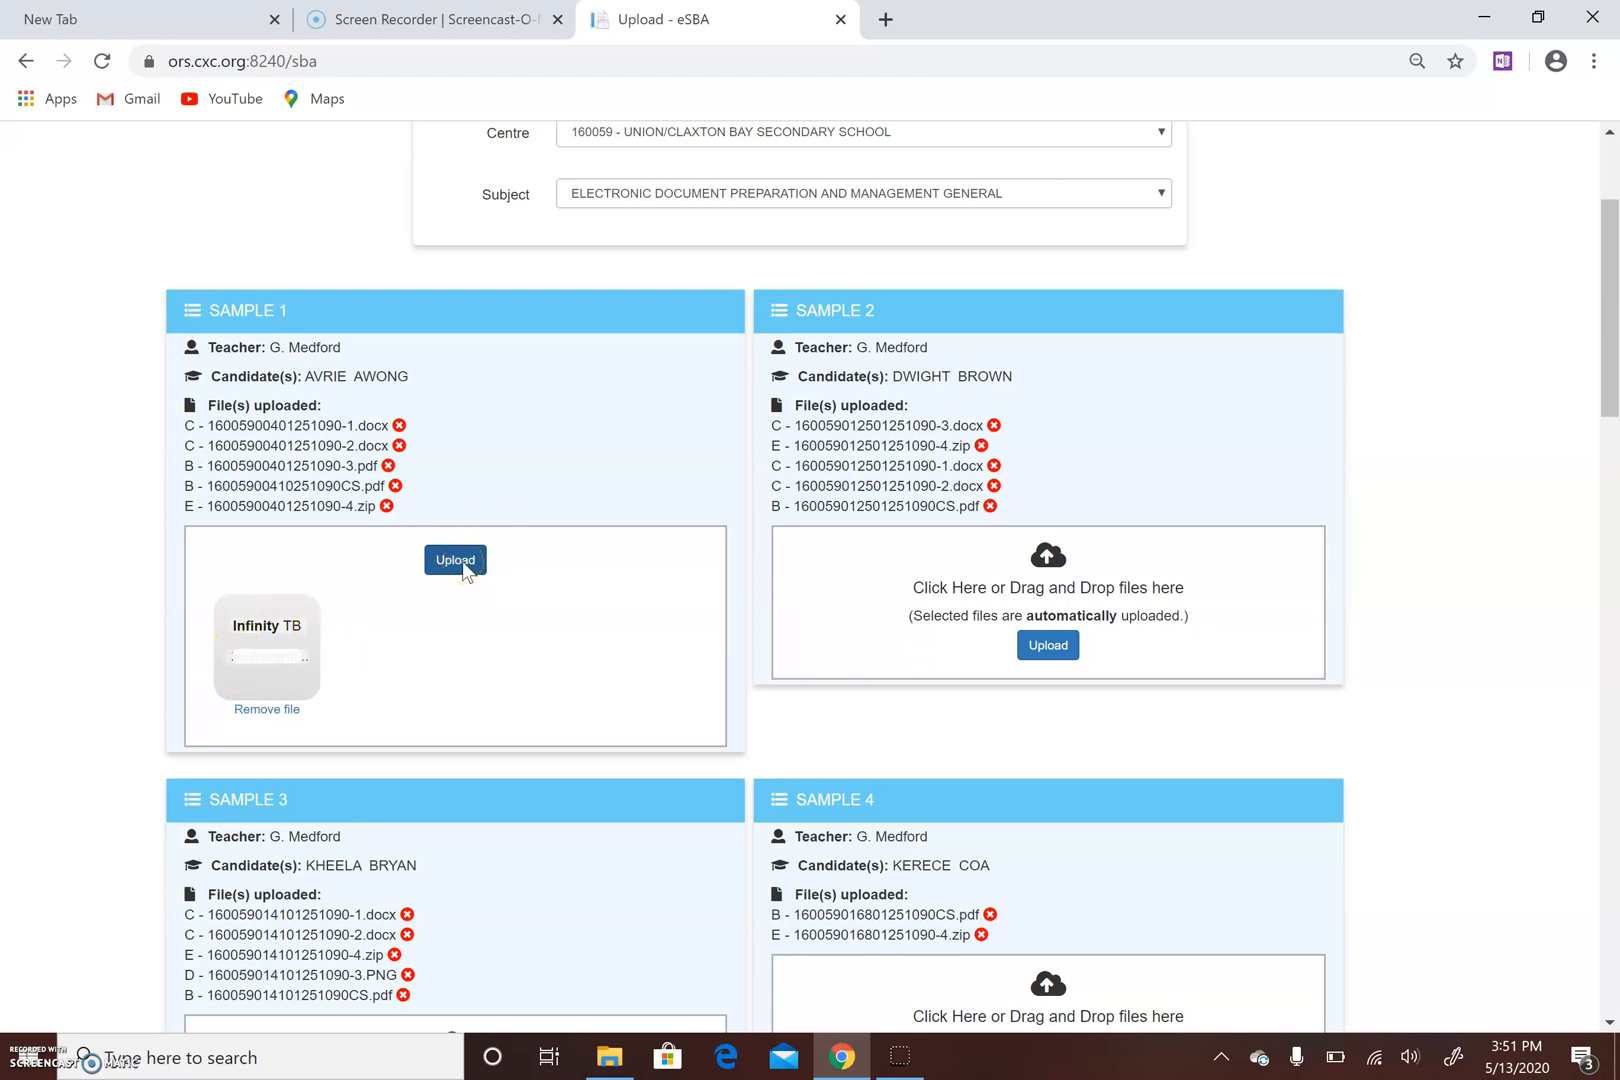
pyautogui.moveTo(266, 710)
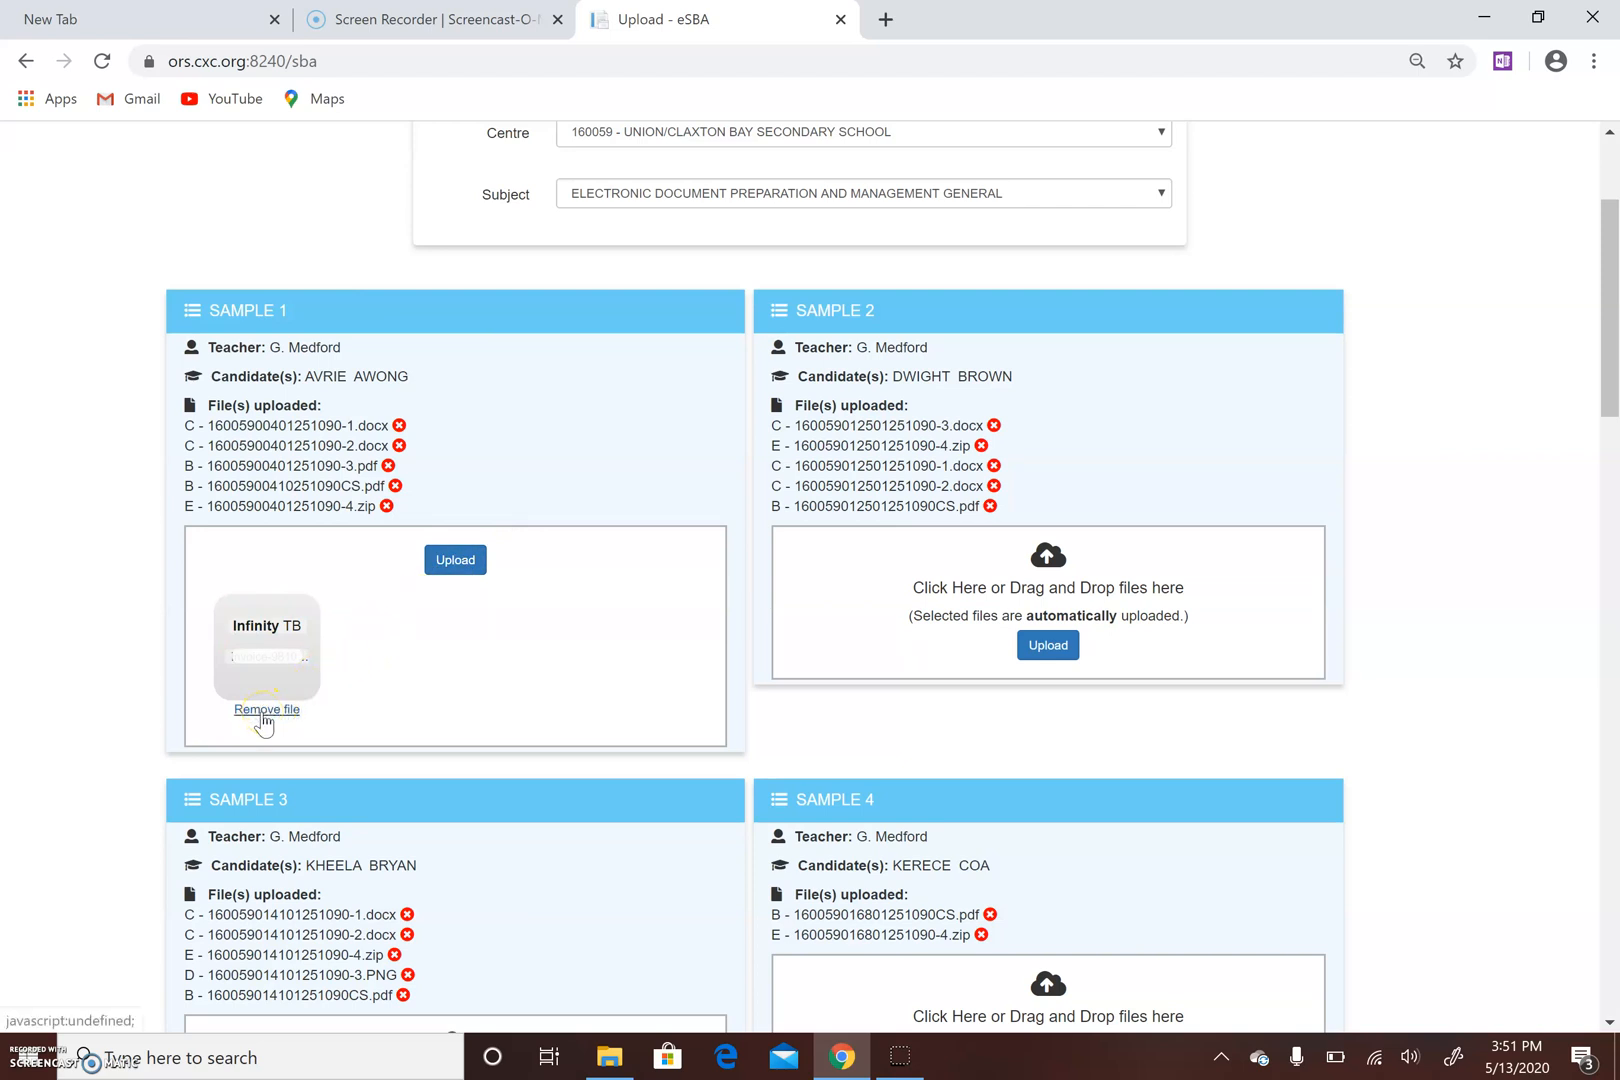
pyautogui.click(266, 710)
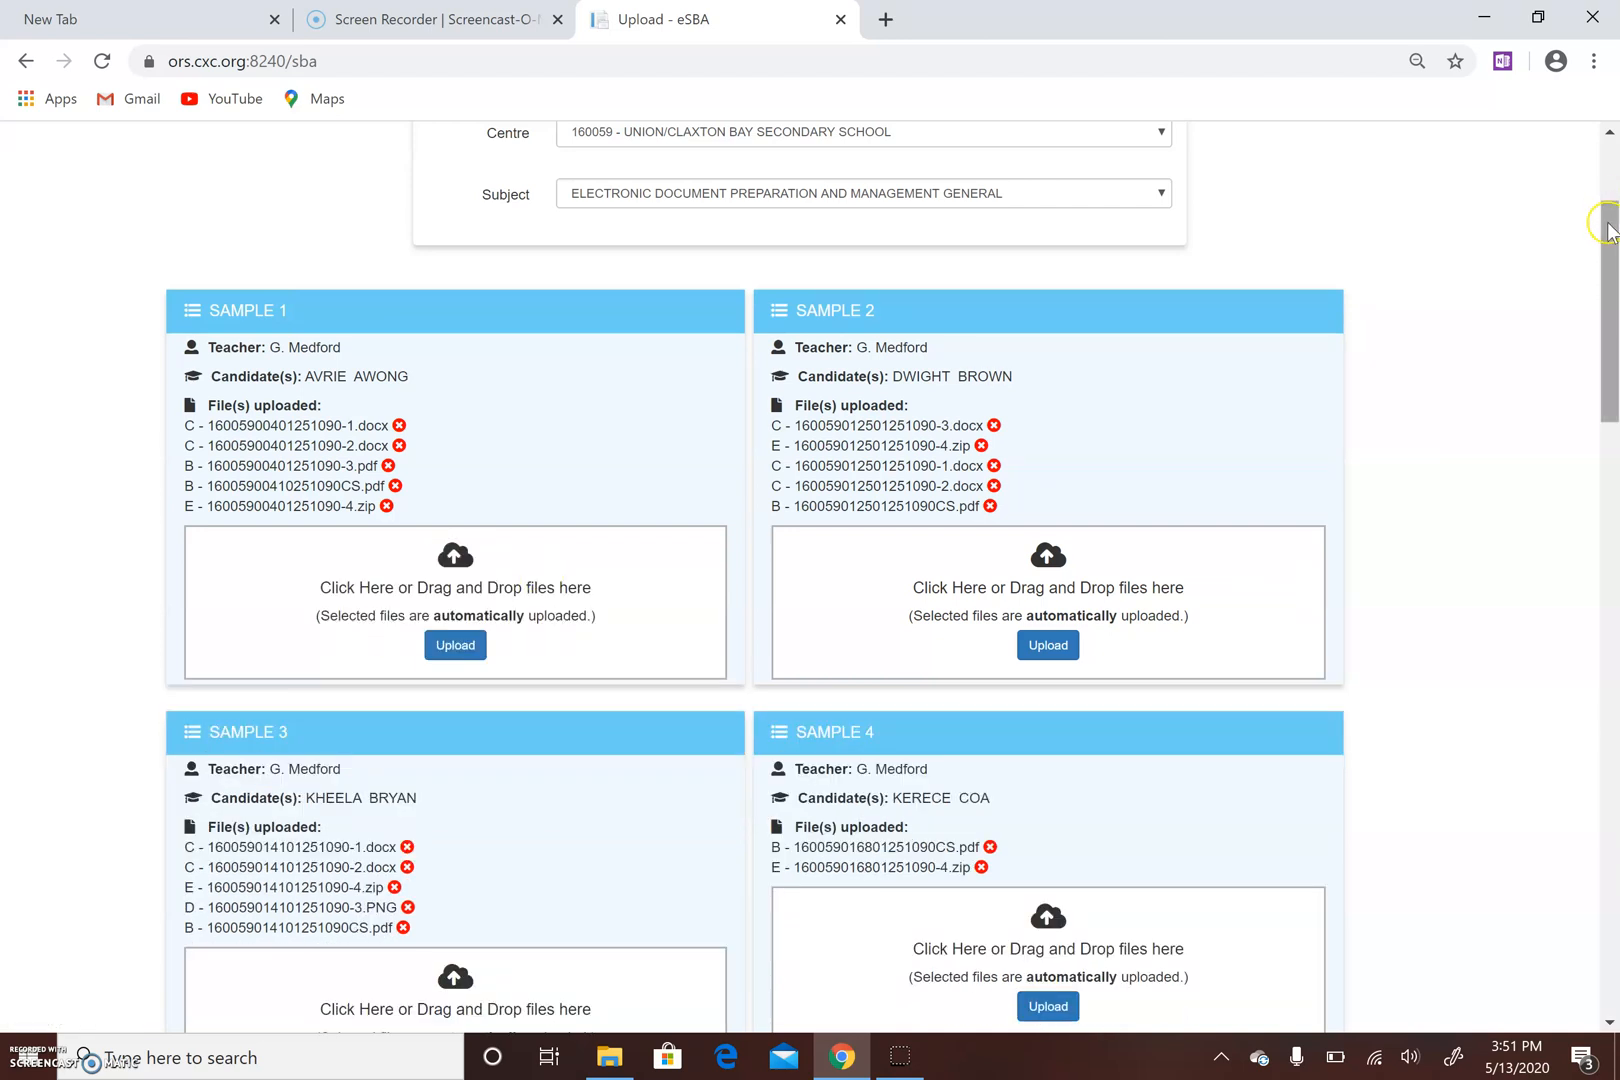
pyautogui.scroll(-3)
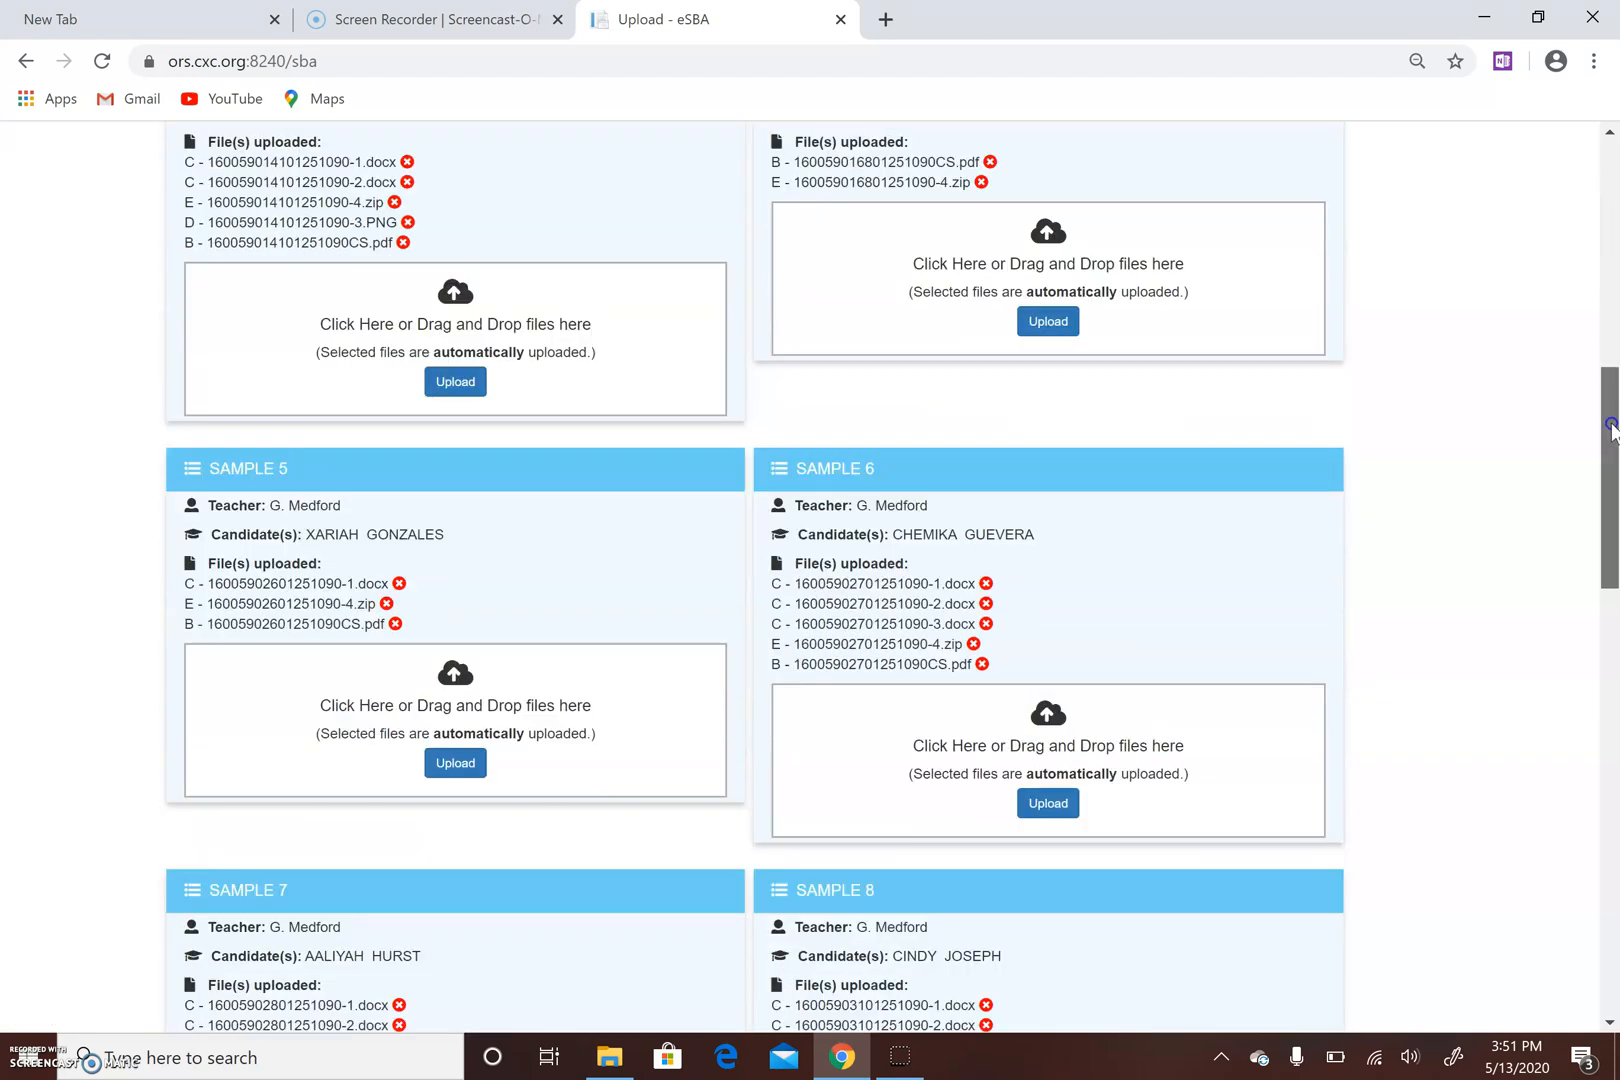
pyautogui.scroll(-3)
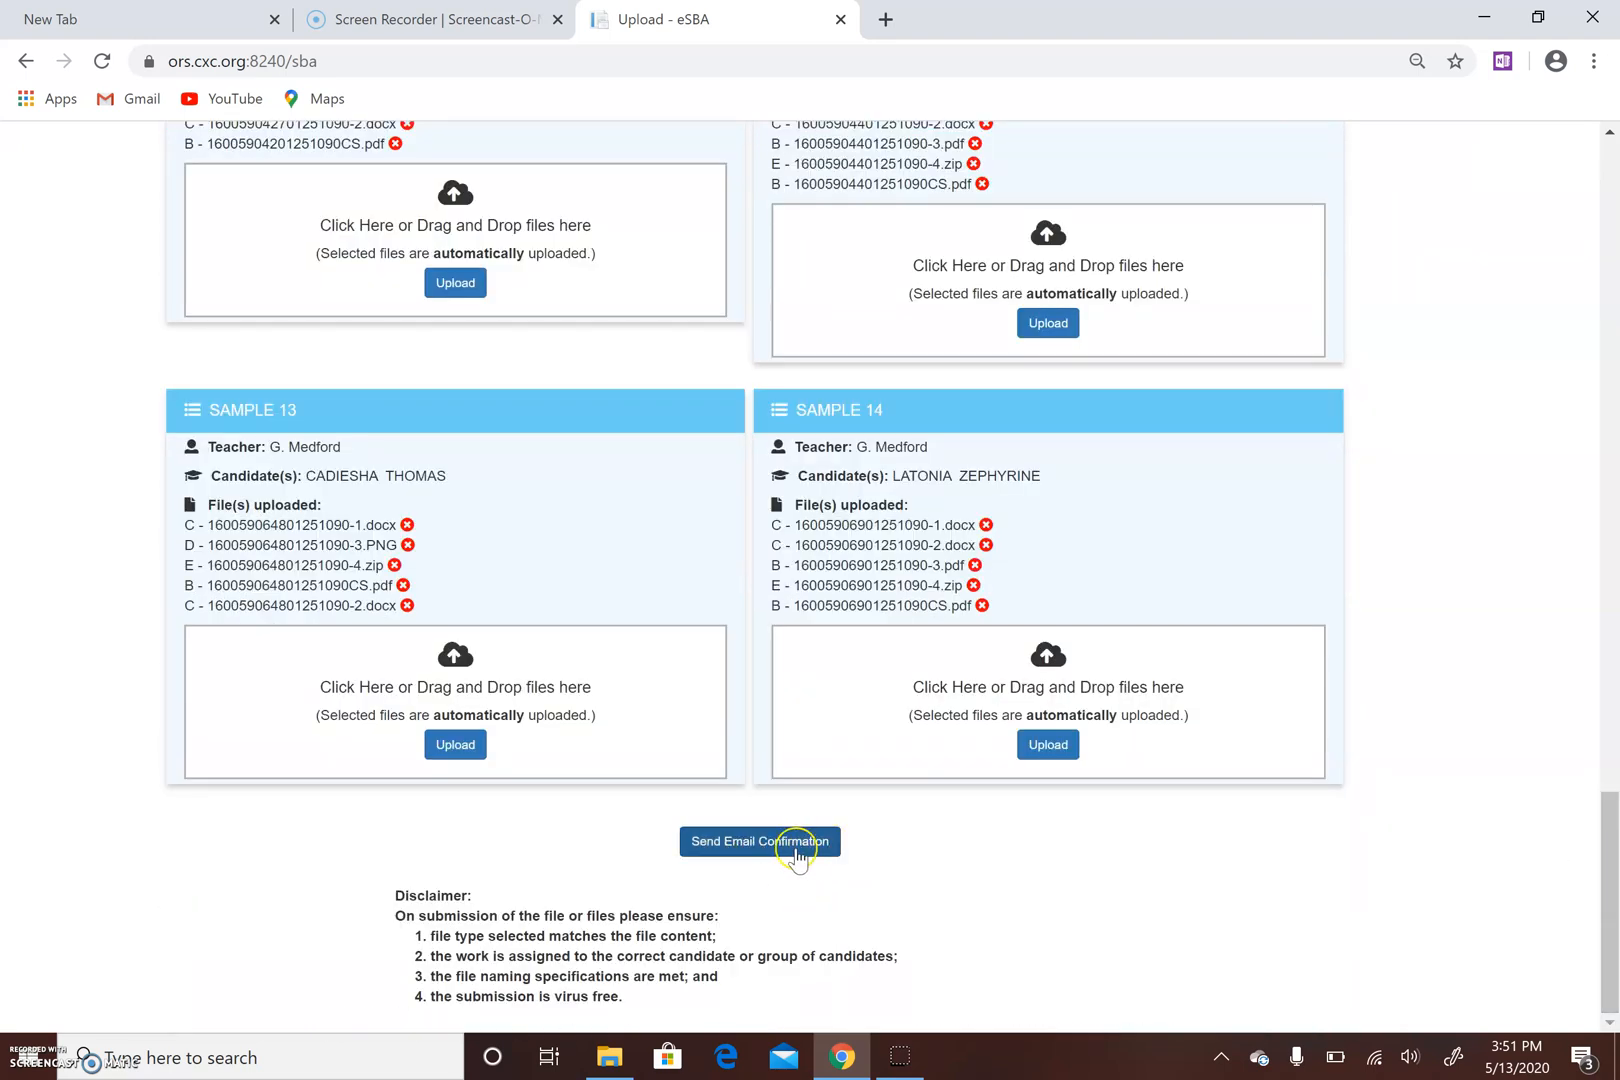
pyautogui.moveTo(1608, 848)
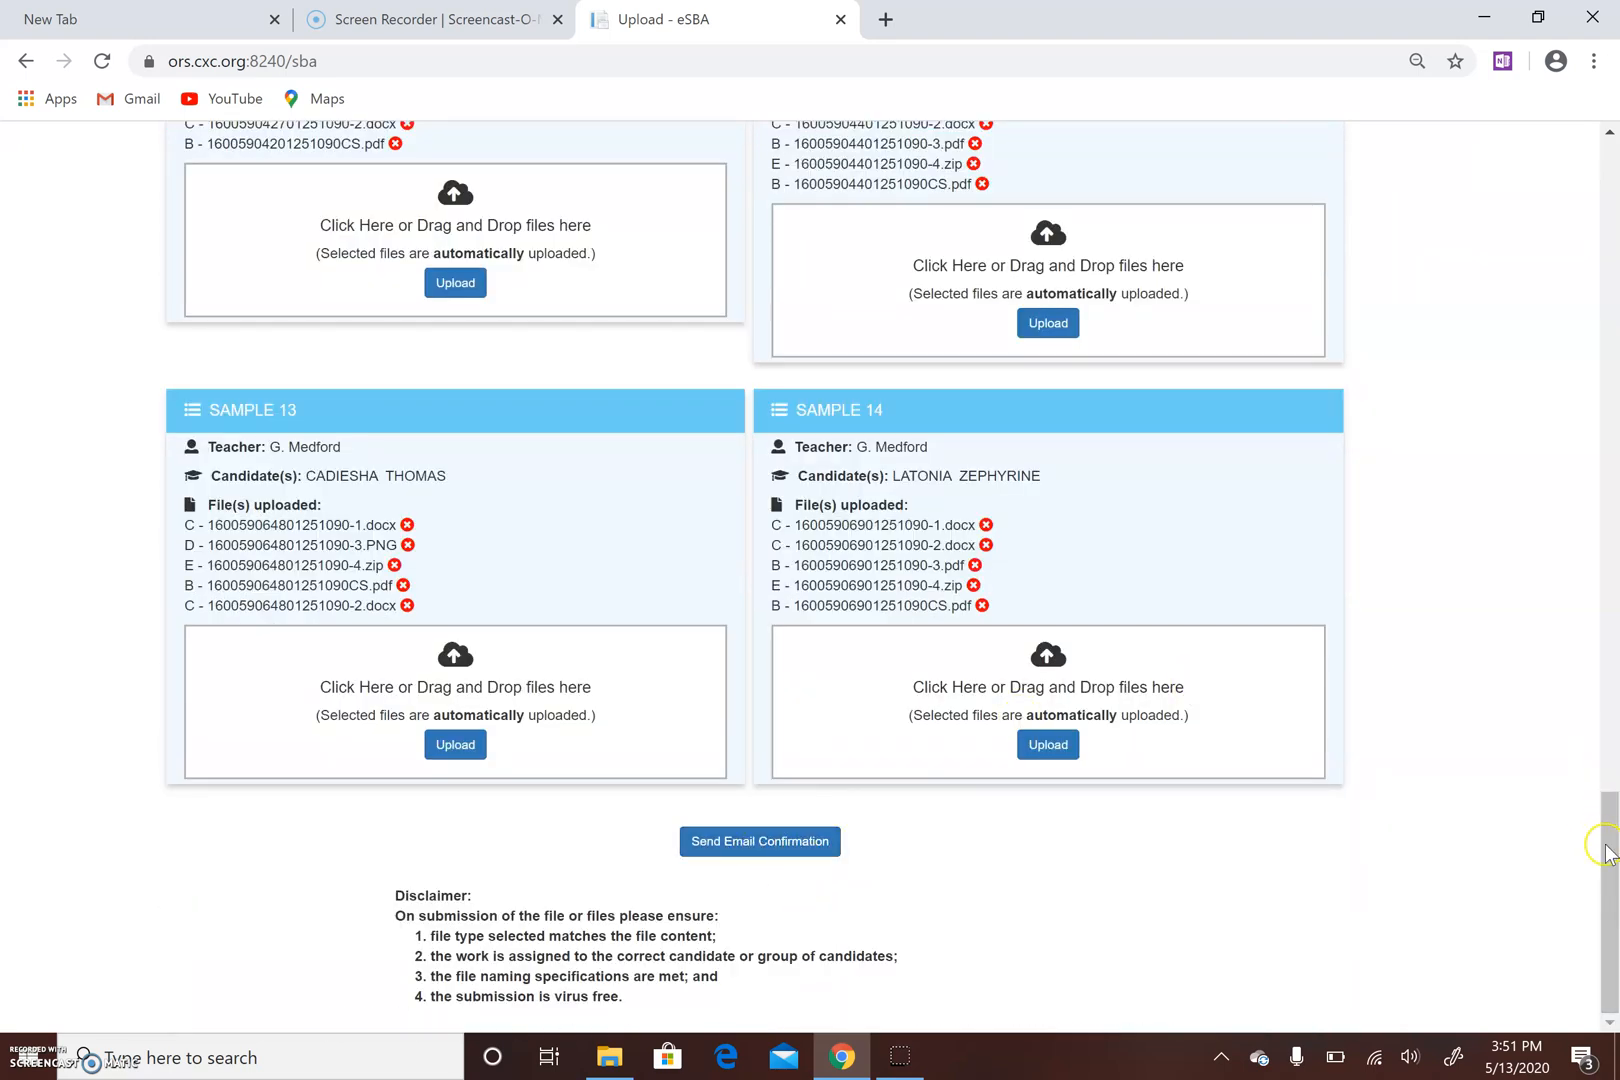
pyautogui.scroll(3)
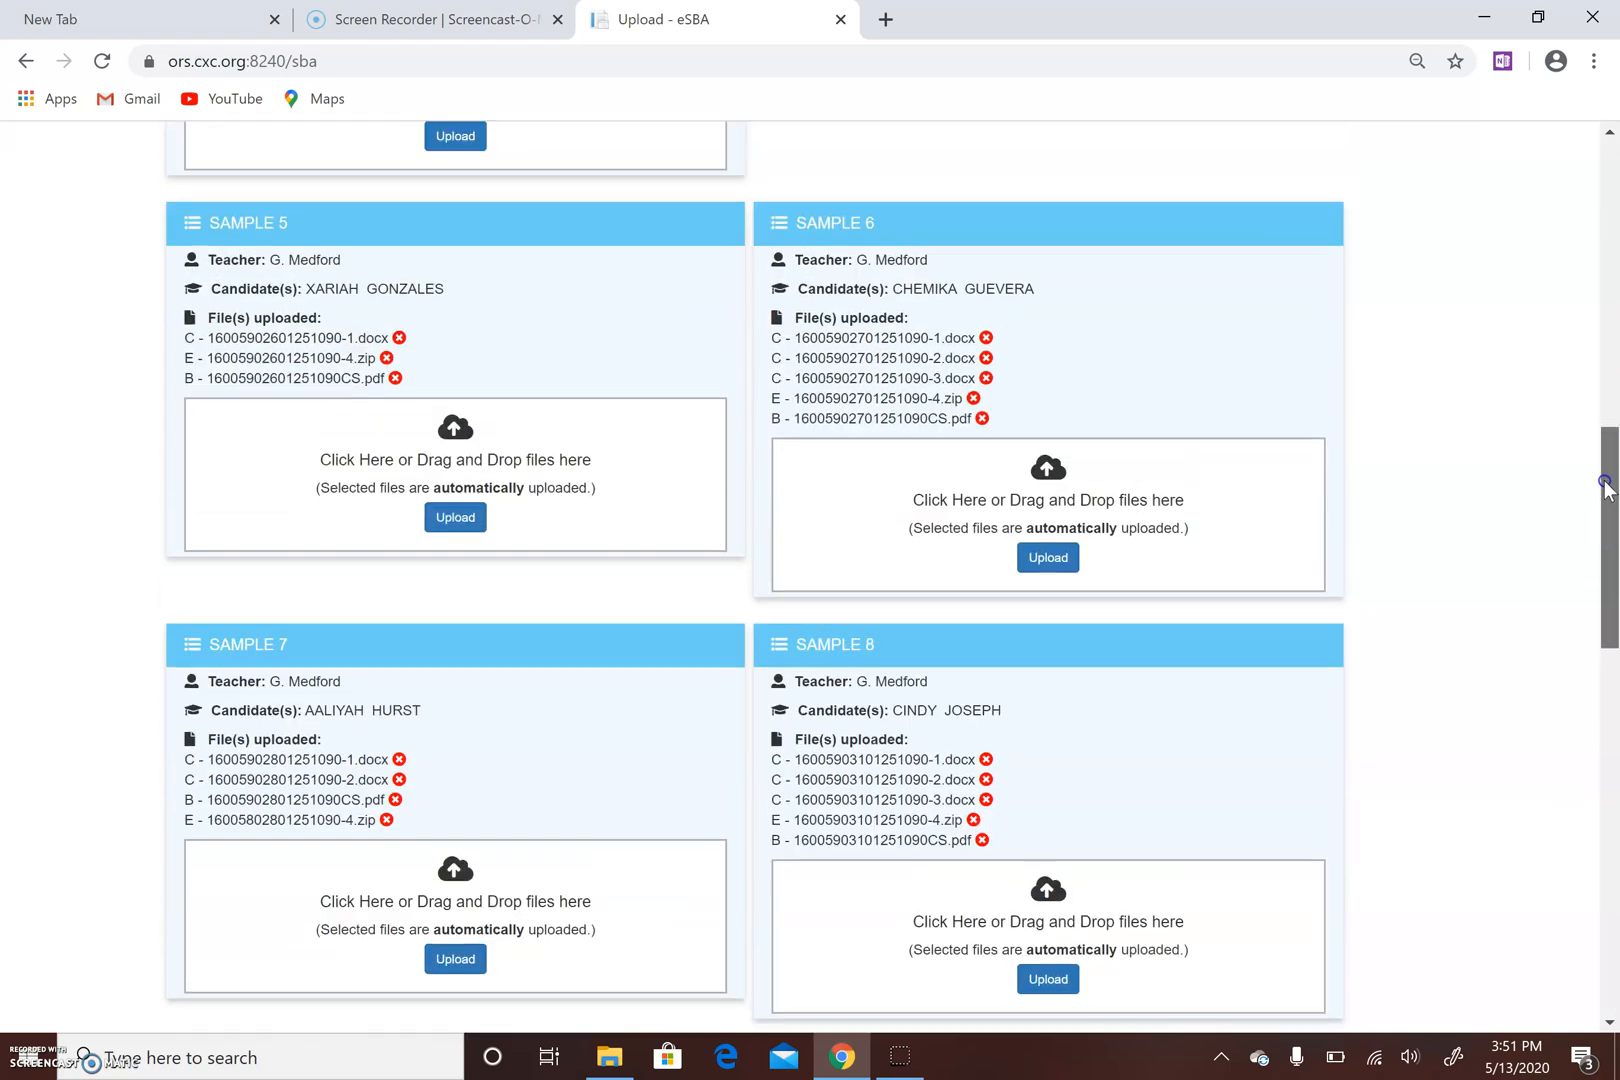
pyautogui.scroll(3)
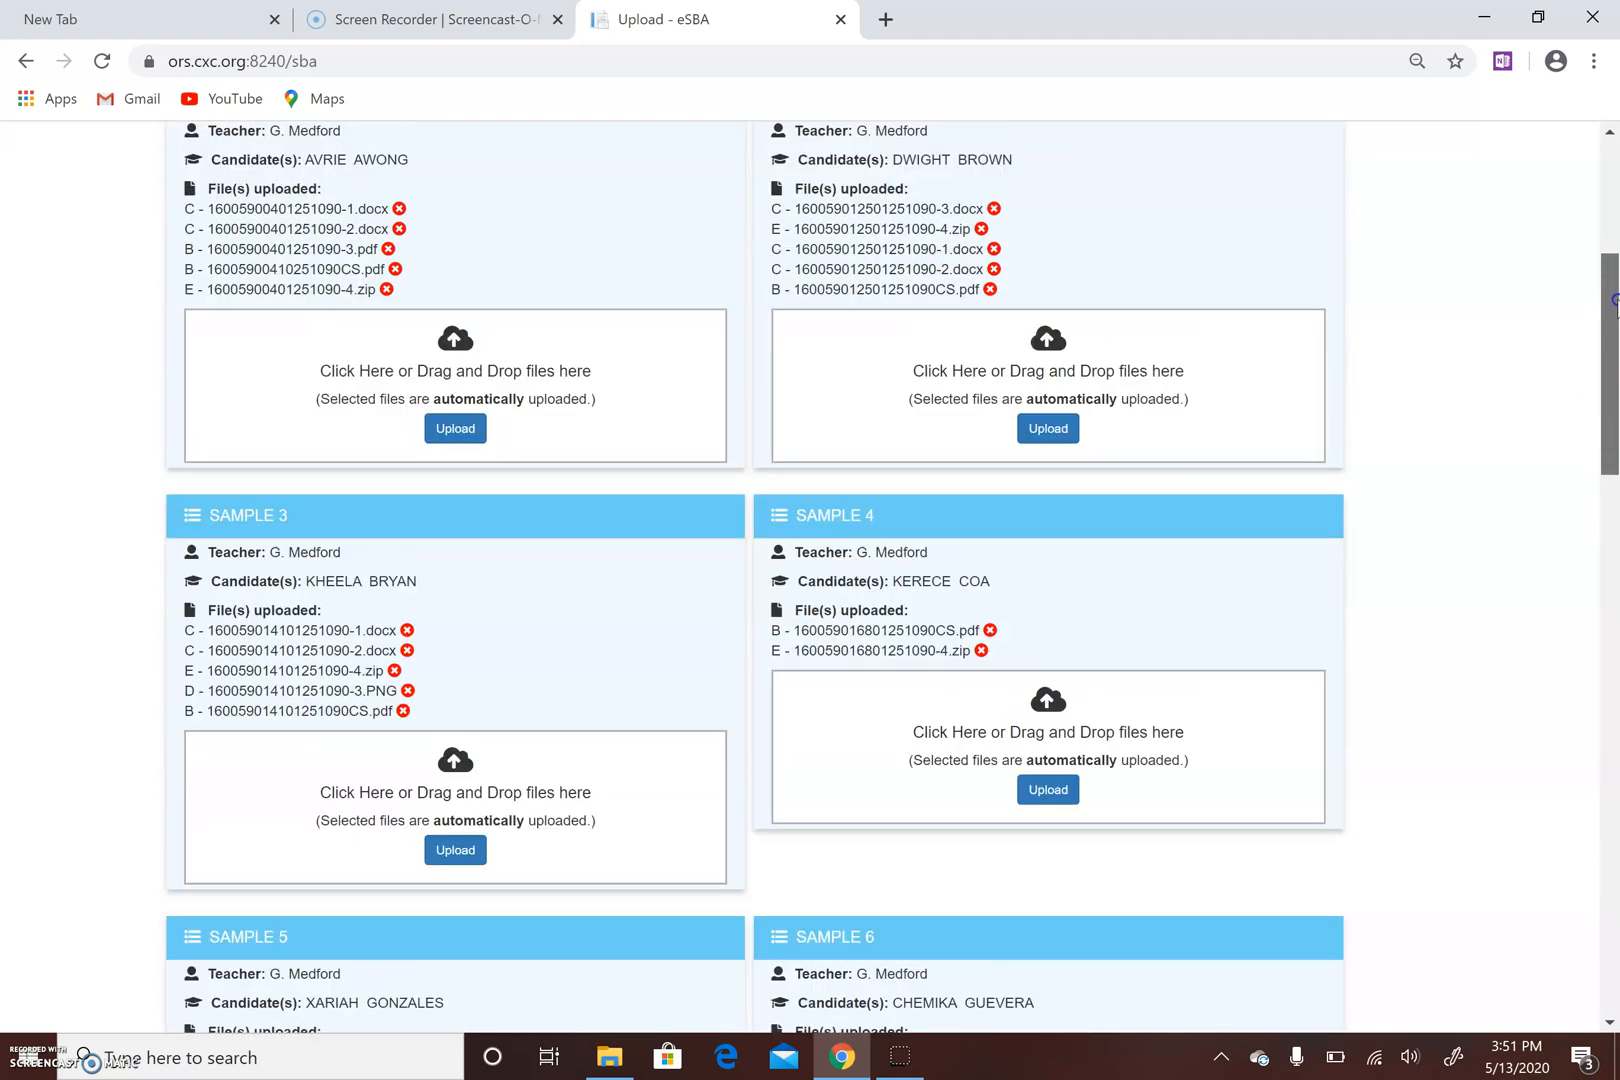
pyautogui.scroll(3)
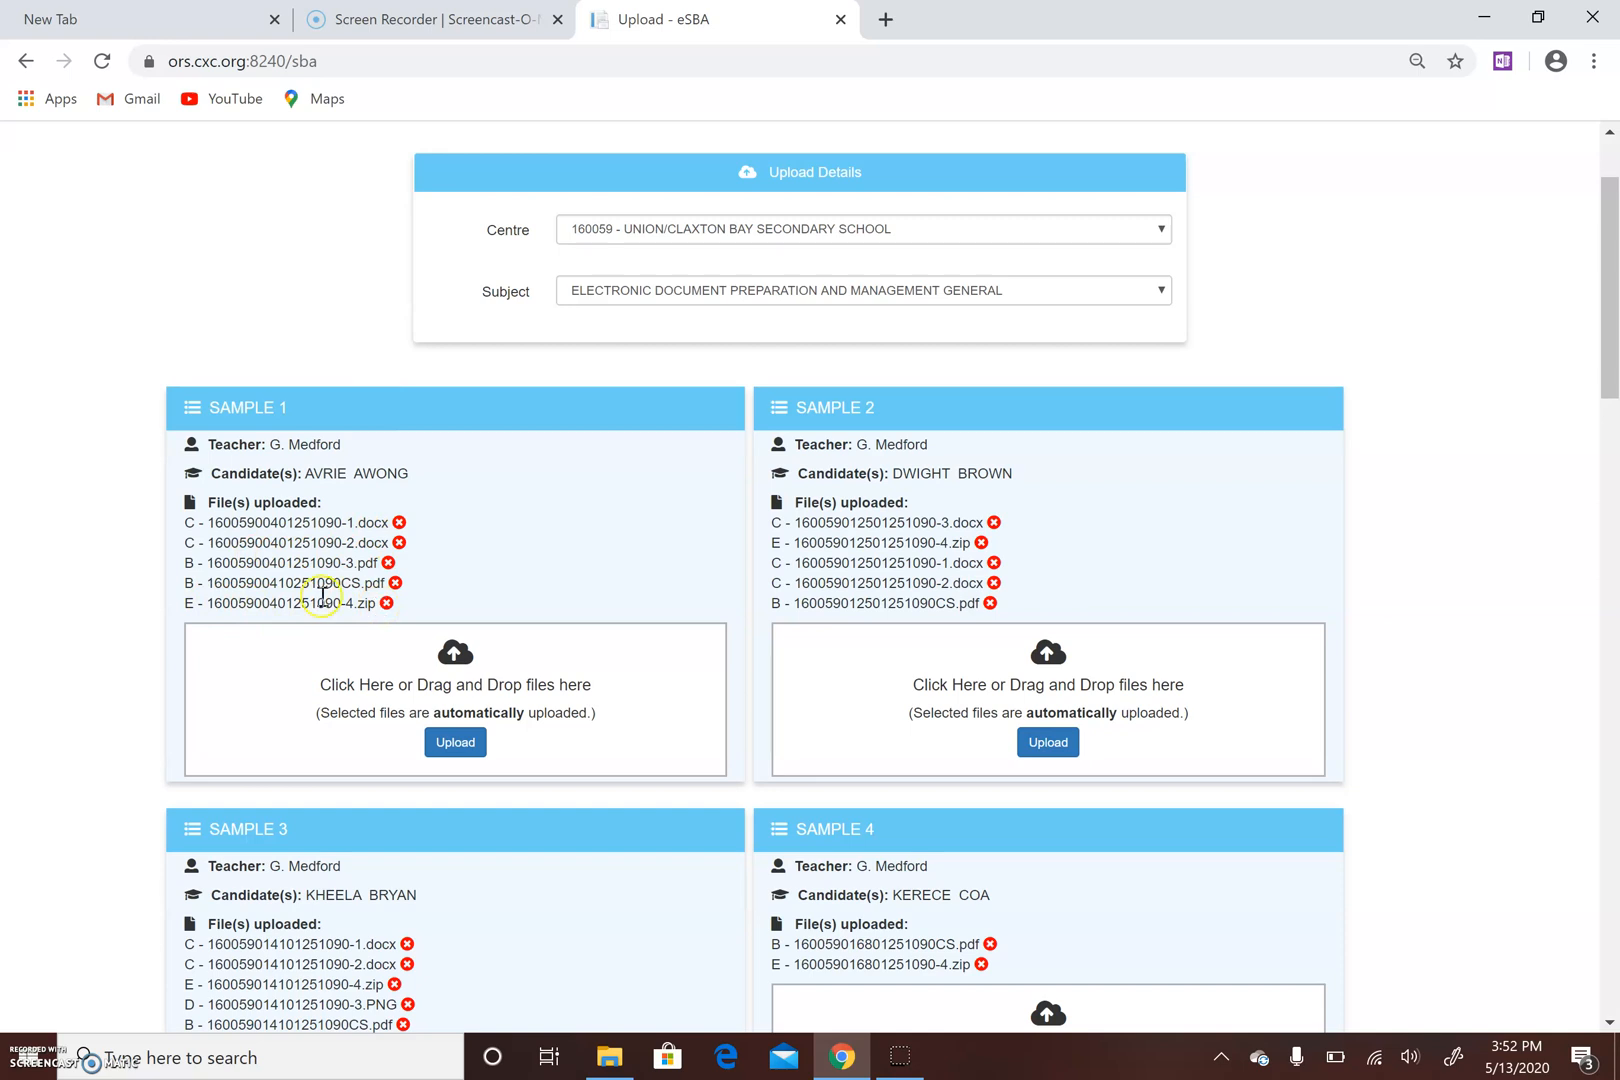
pyautogui.moveTo(336, 628)
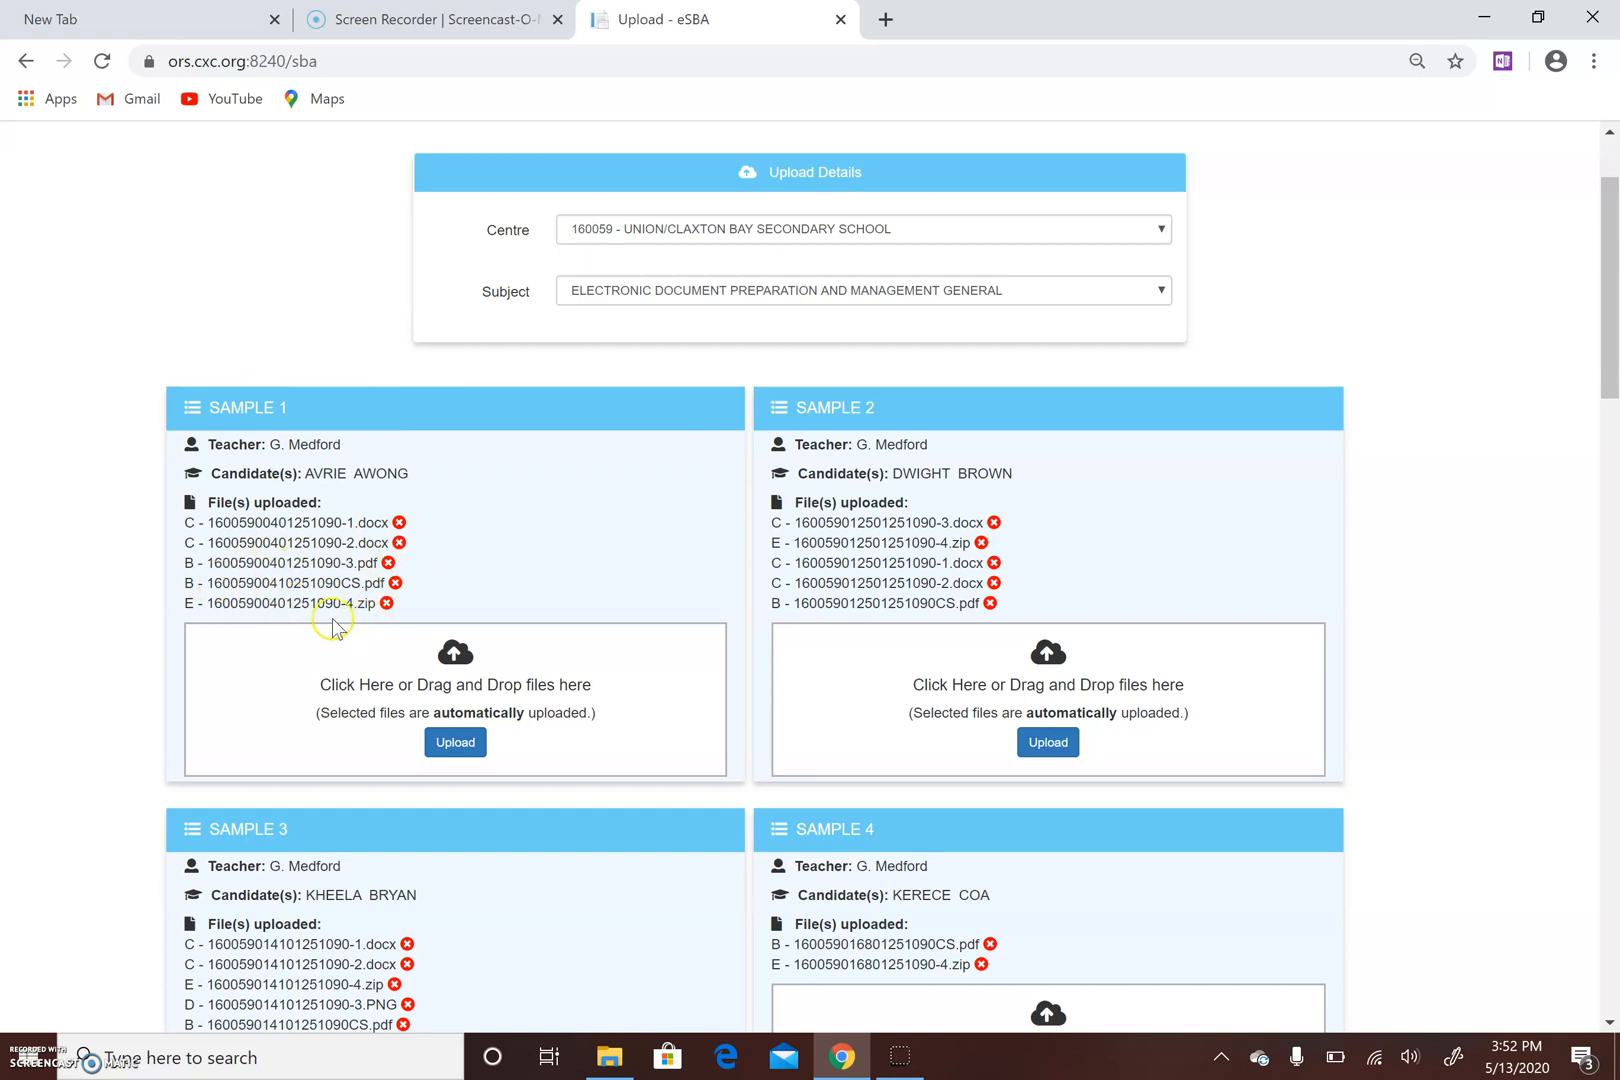
pyautogui.moveTo(362, 604)
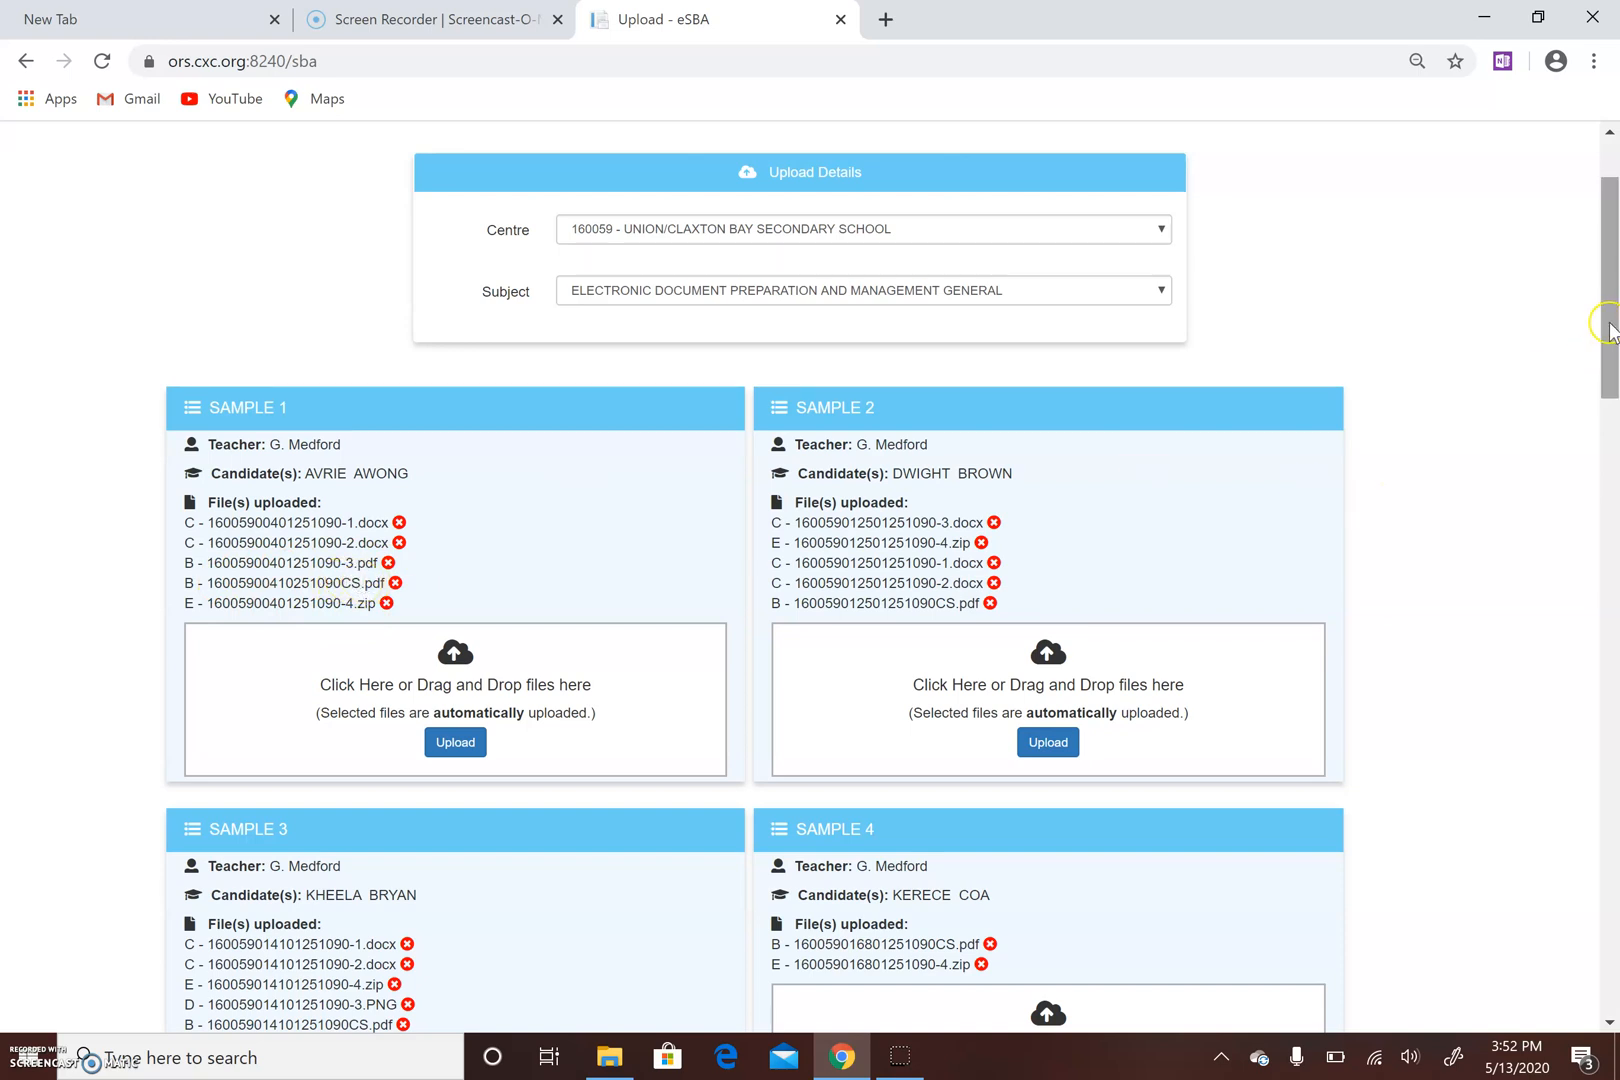
pyautogui.scroll(3)
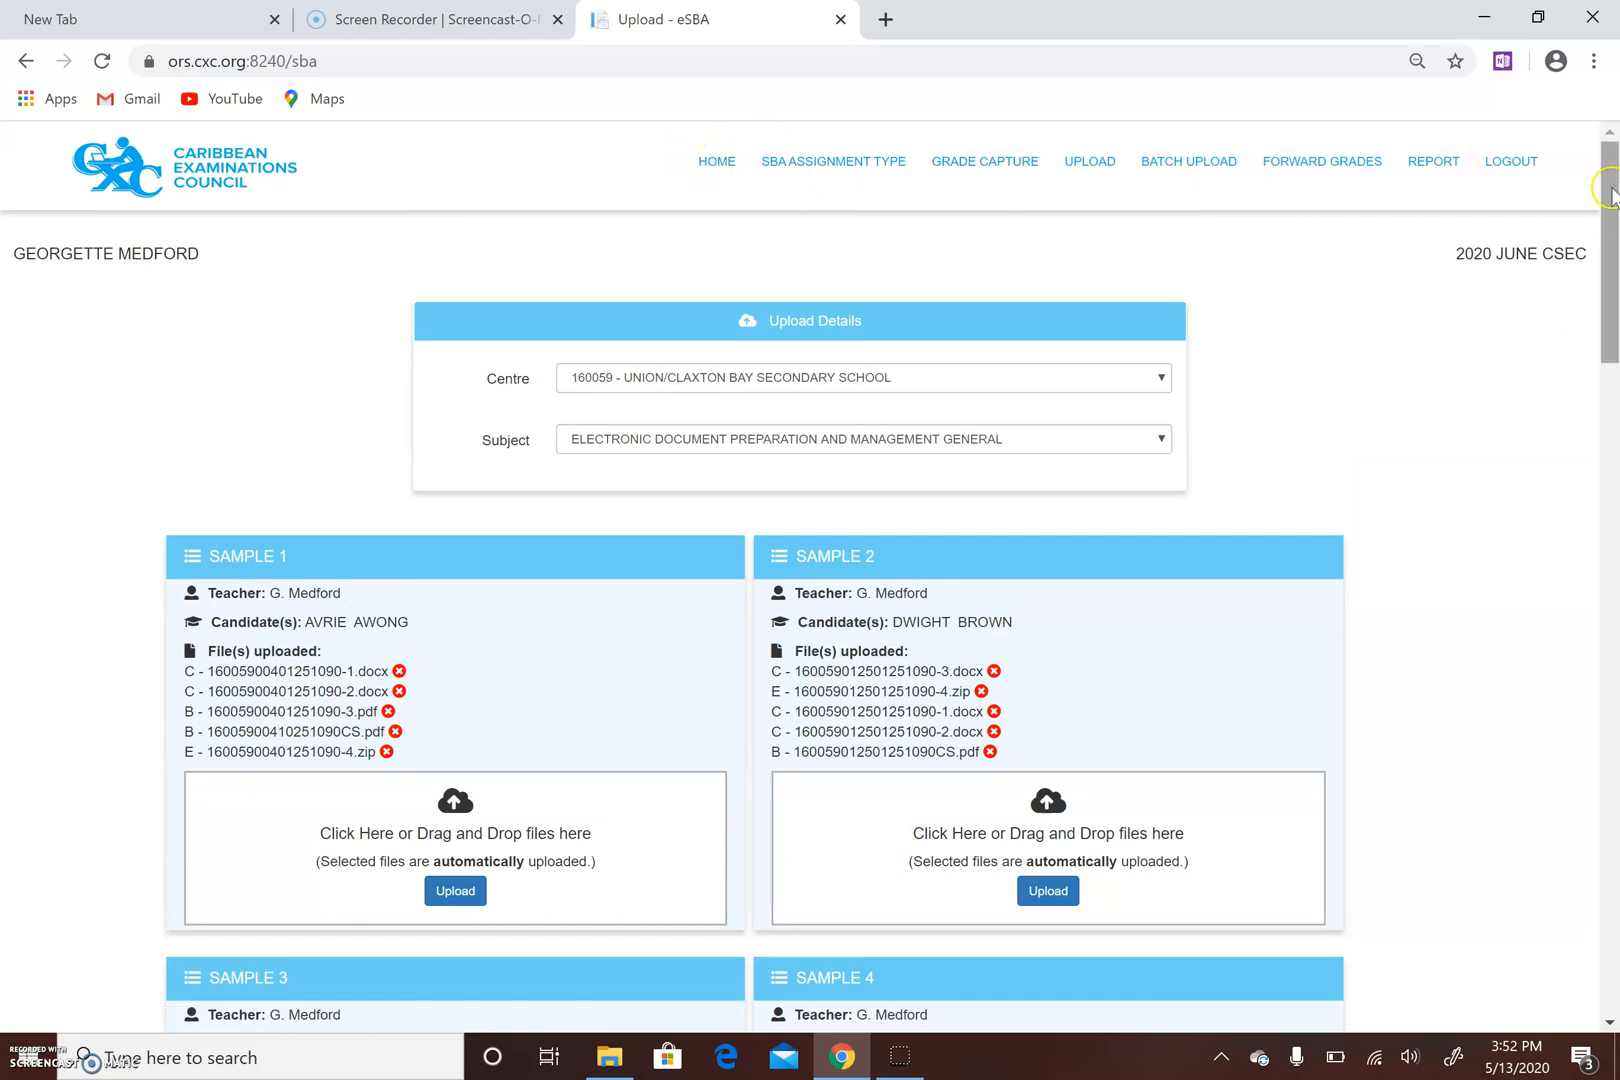
pyautogui.scroll(-3)
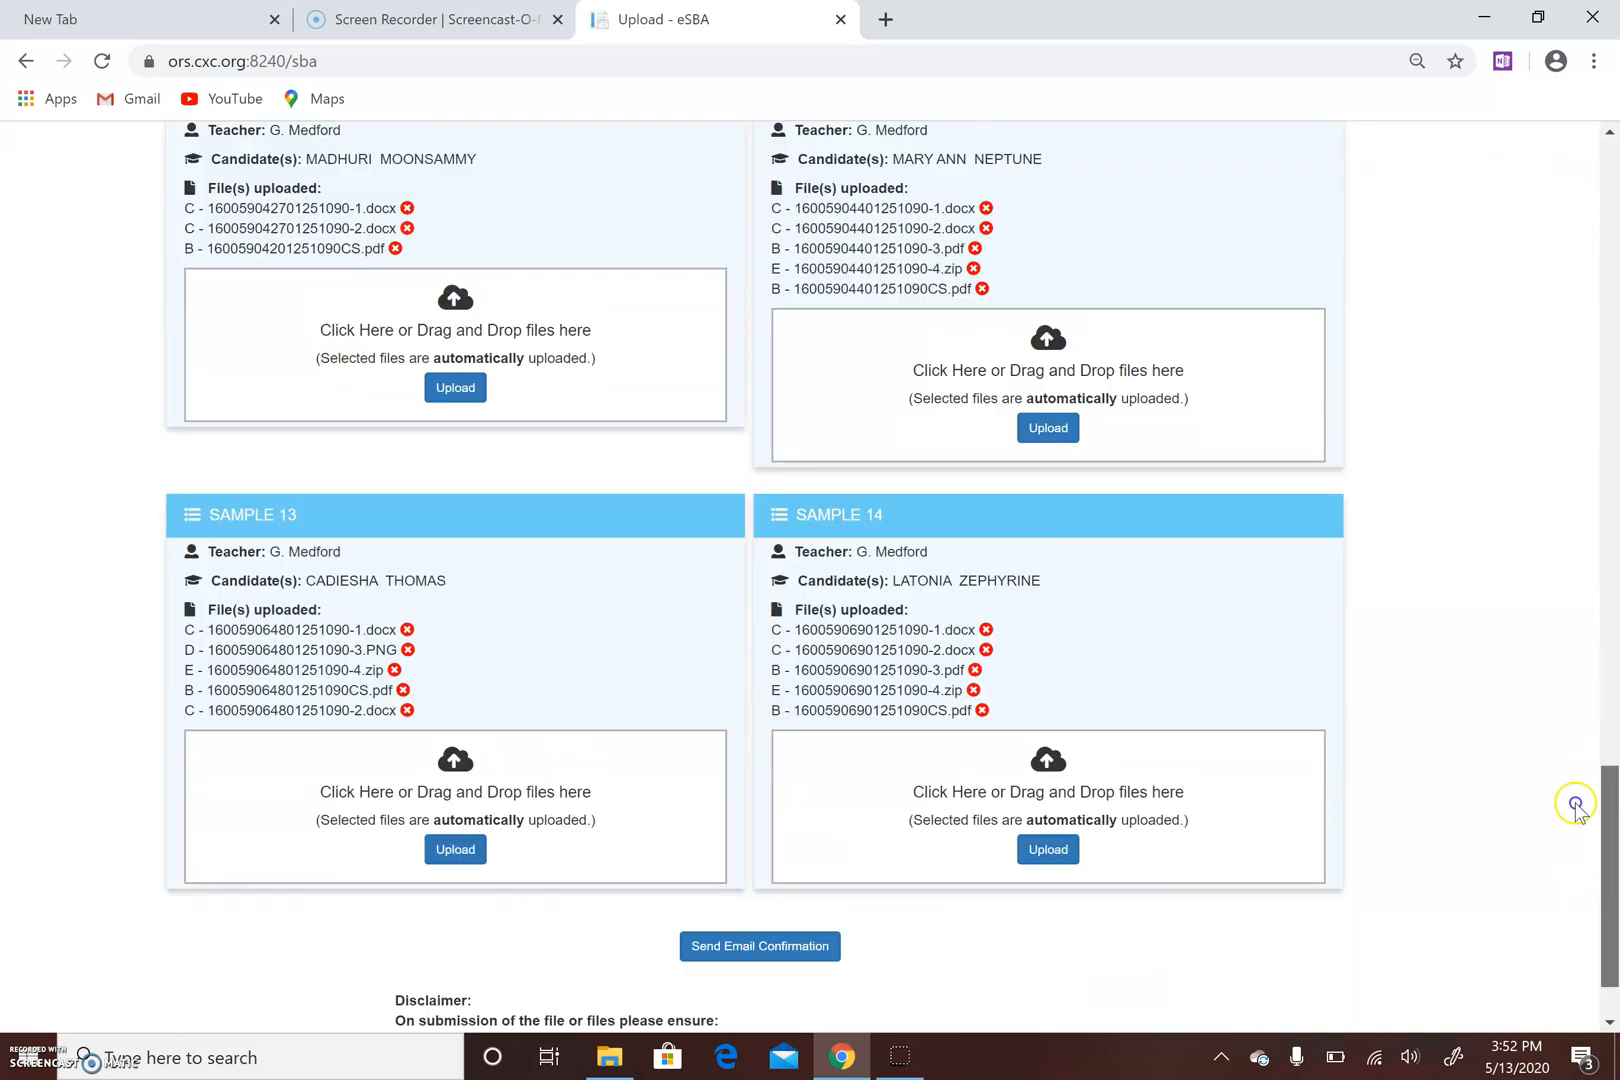
pyautogui.scroll(3)
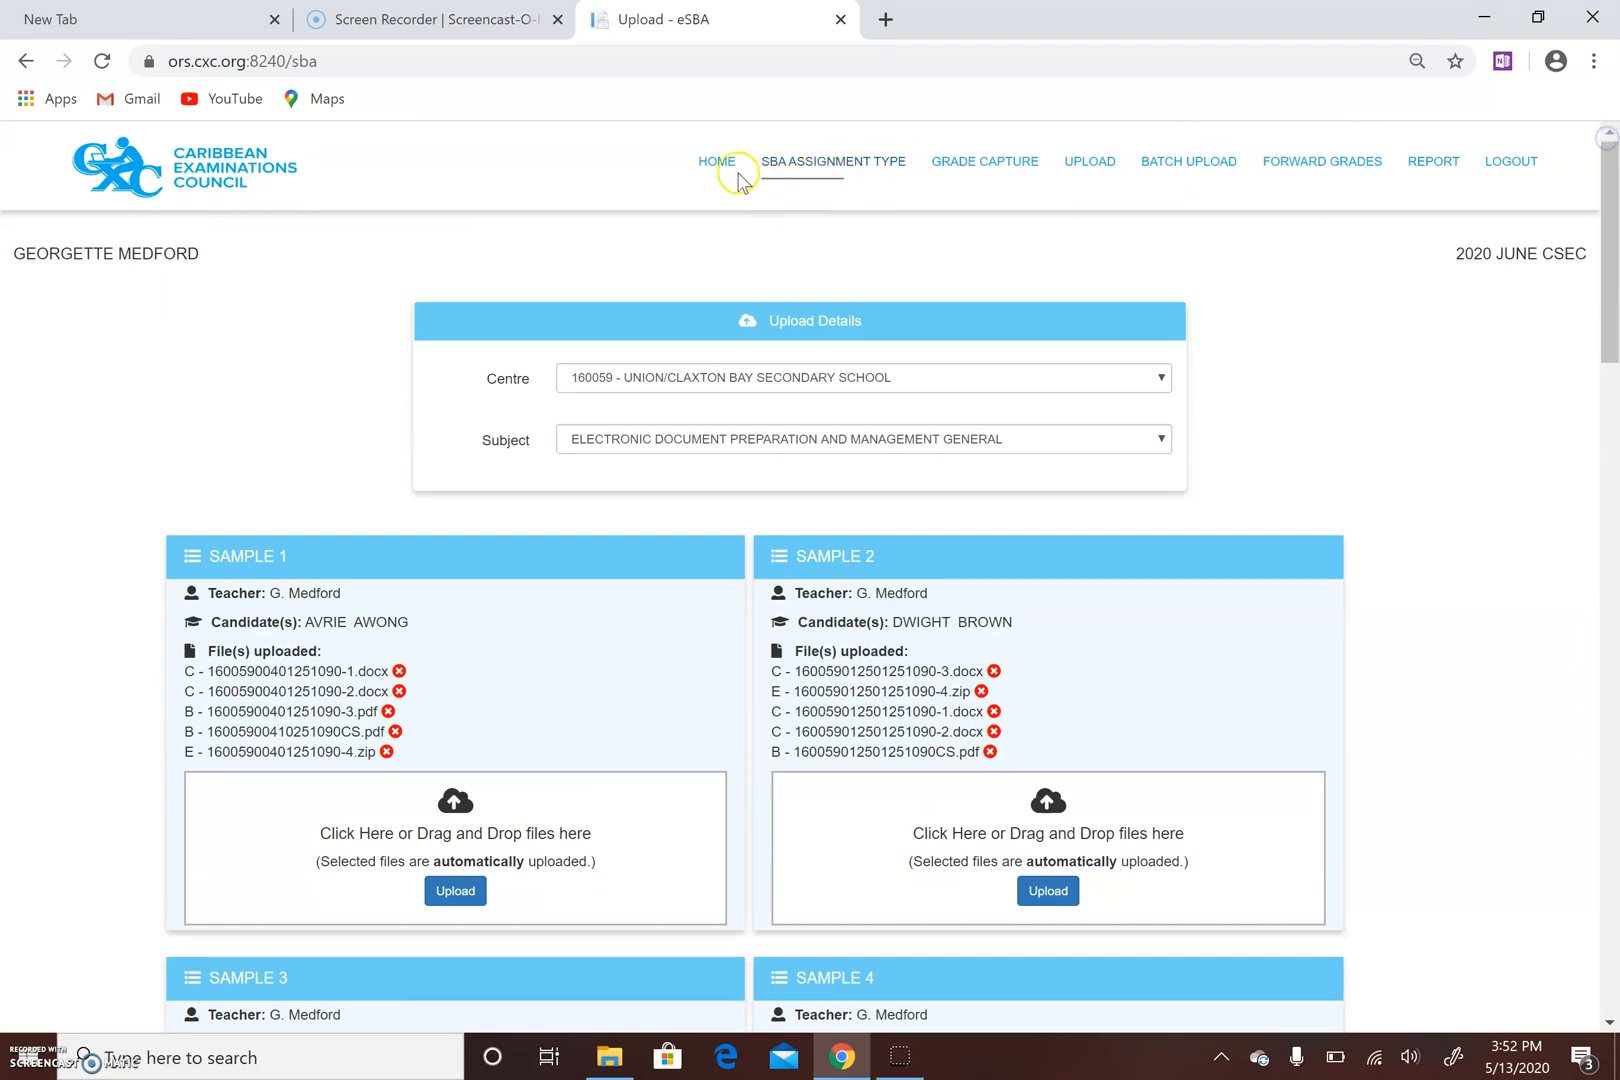
# From the home page, go to Report > Report Selection to reach the Choose Report screen.
pyautogui.click(716, 162)
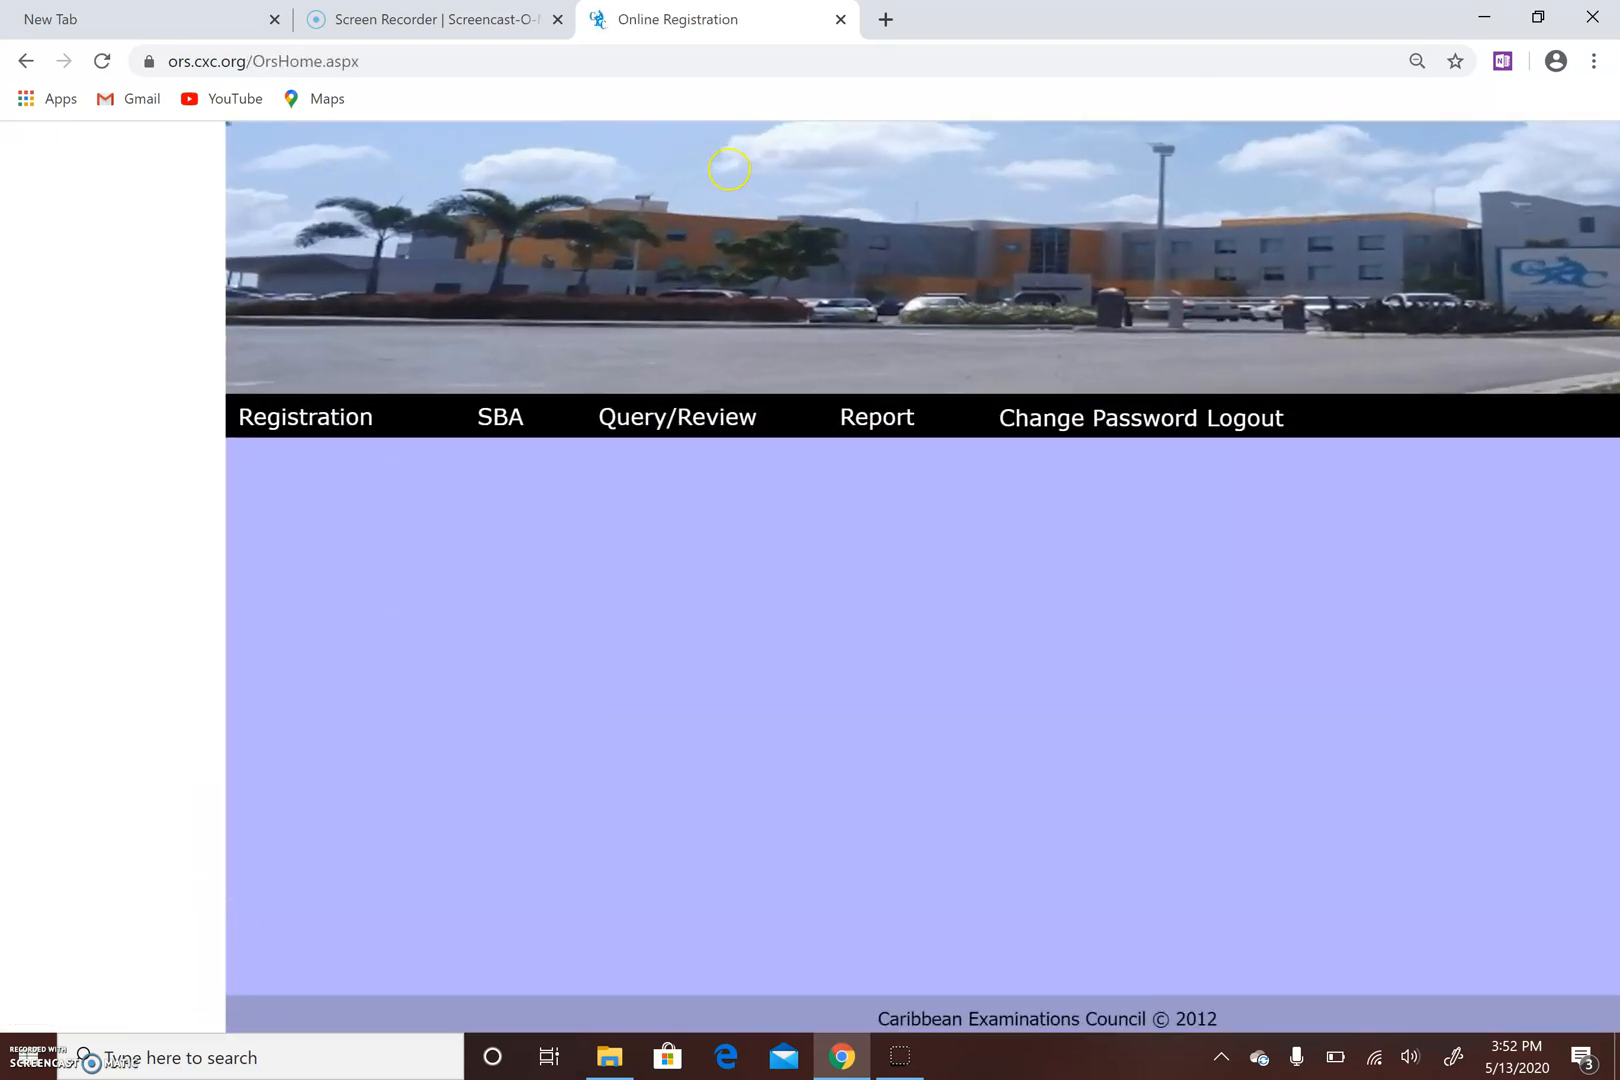
pyautogui.click(876, 416)
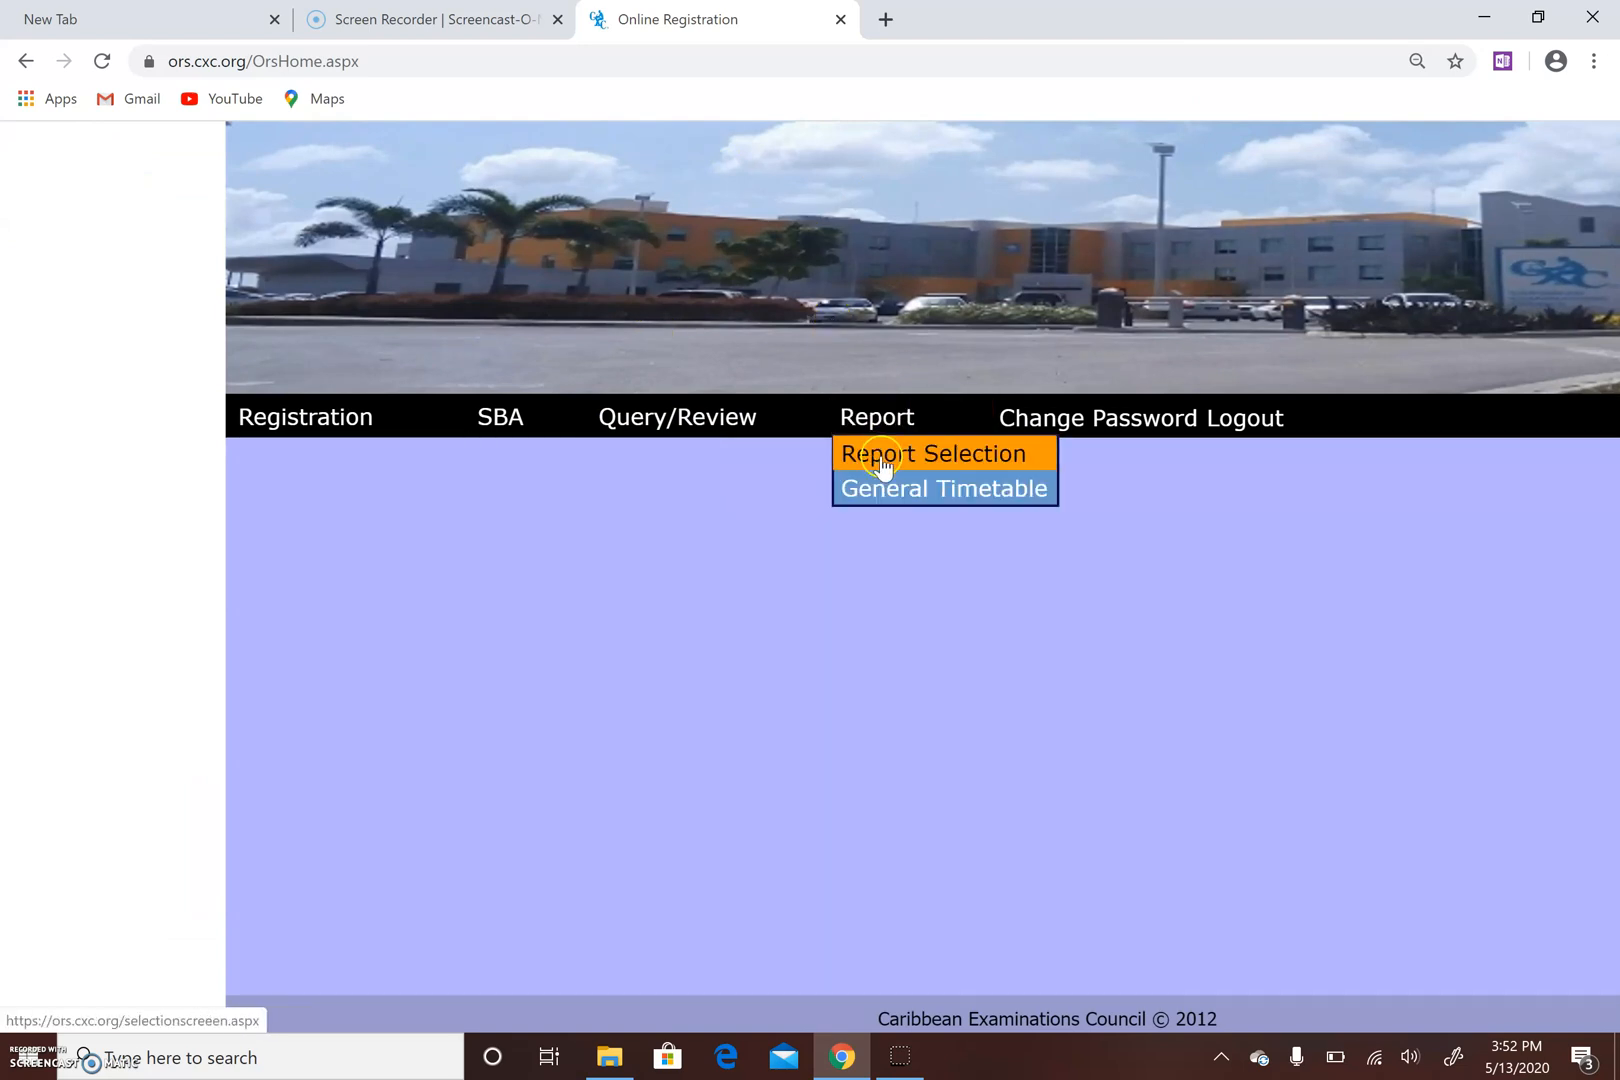
pyautogui.click(932, 454)
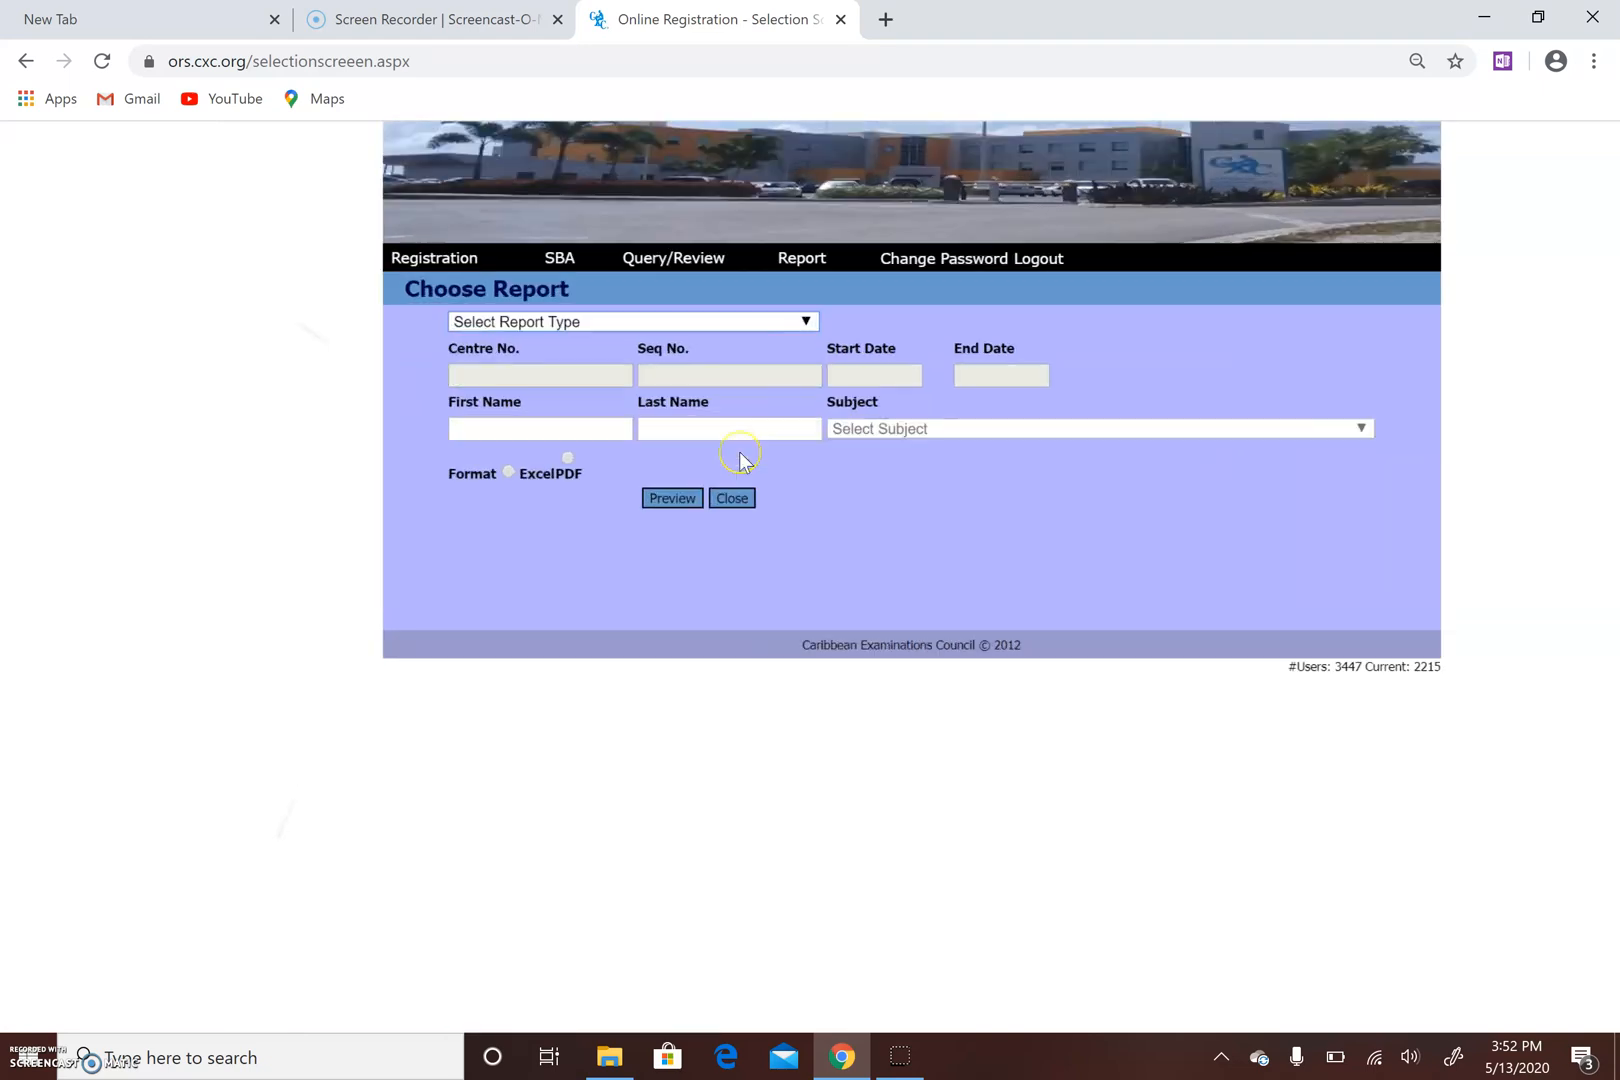
# Browse the Select Report Type list without choosing one, leaving the form blank.
pyautogui.press('ctrl+plus')
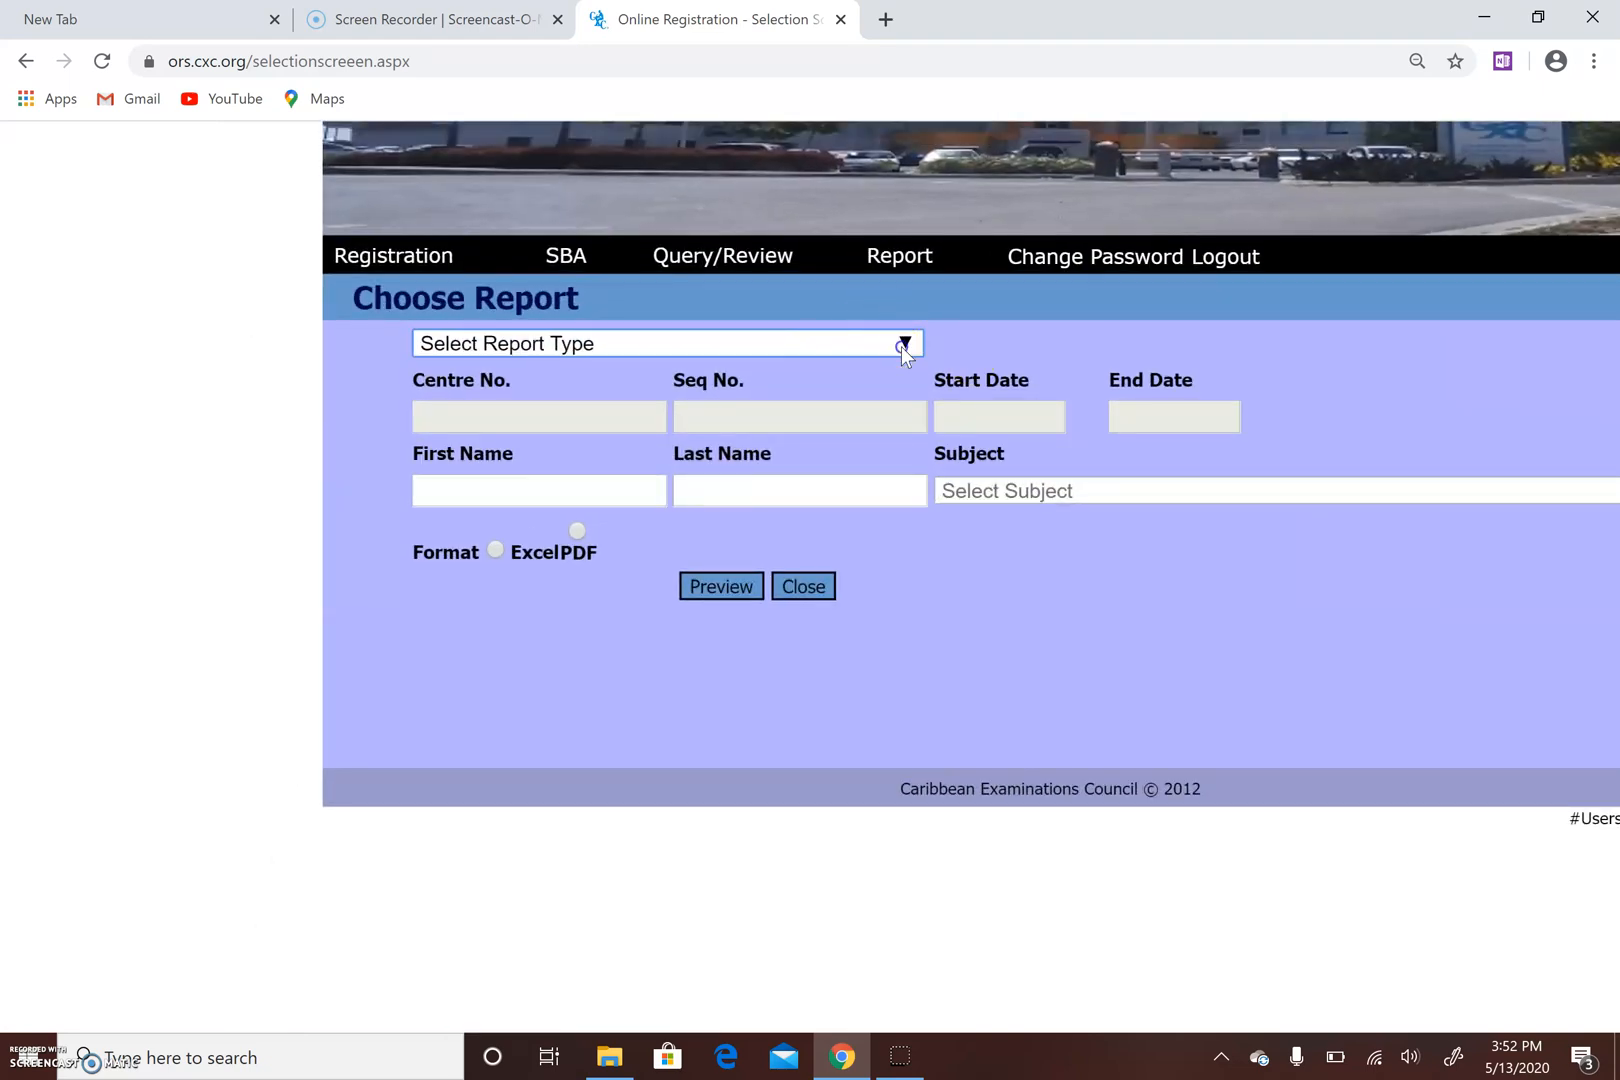
pyautogui.click(902, 344)
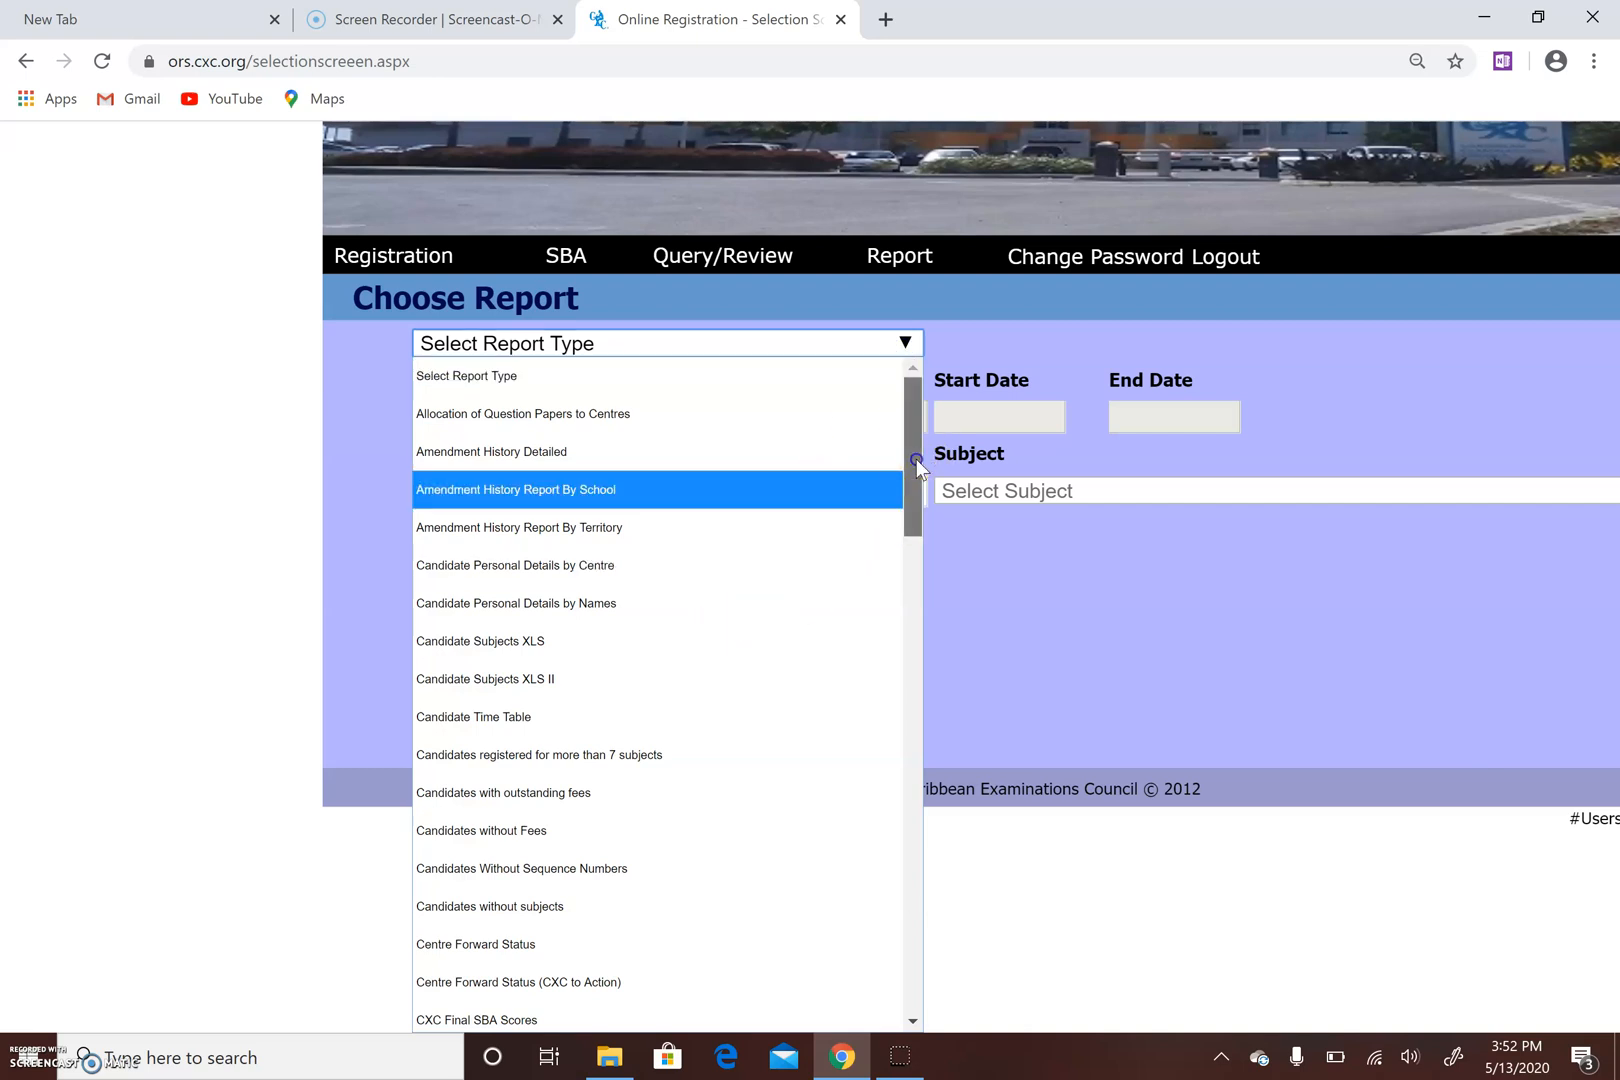
pyautogui.scroll(-3)
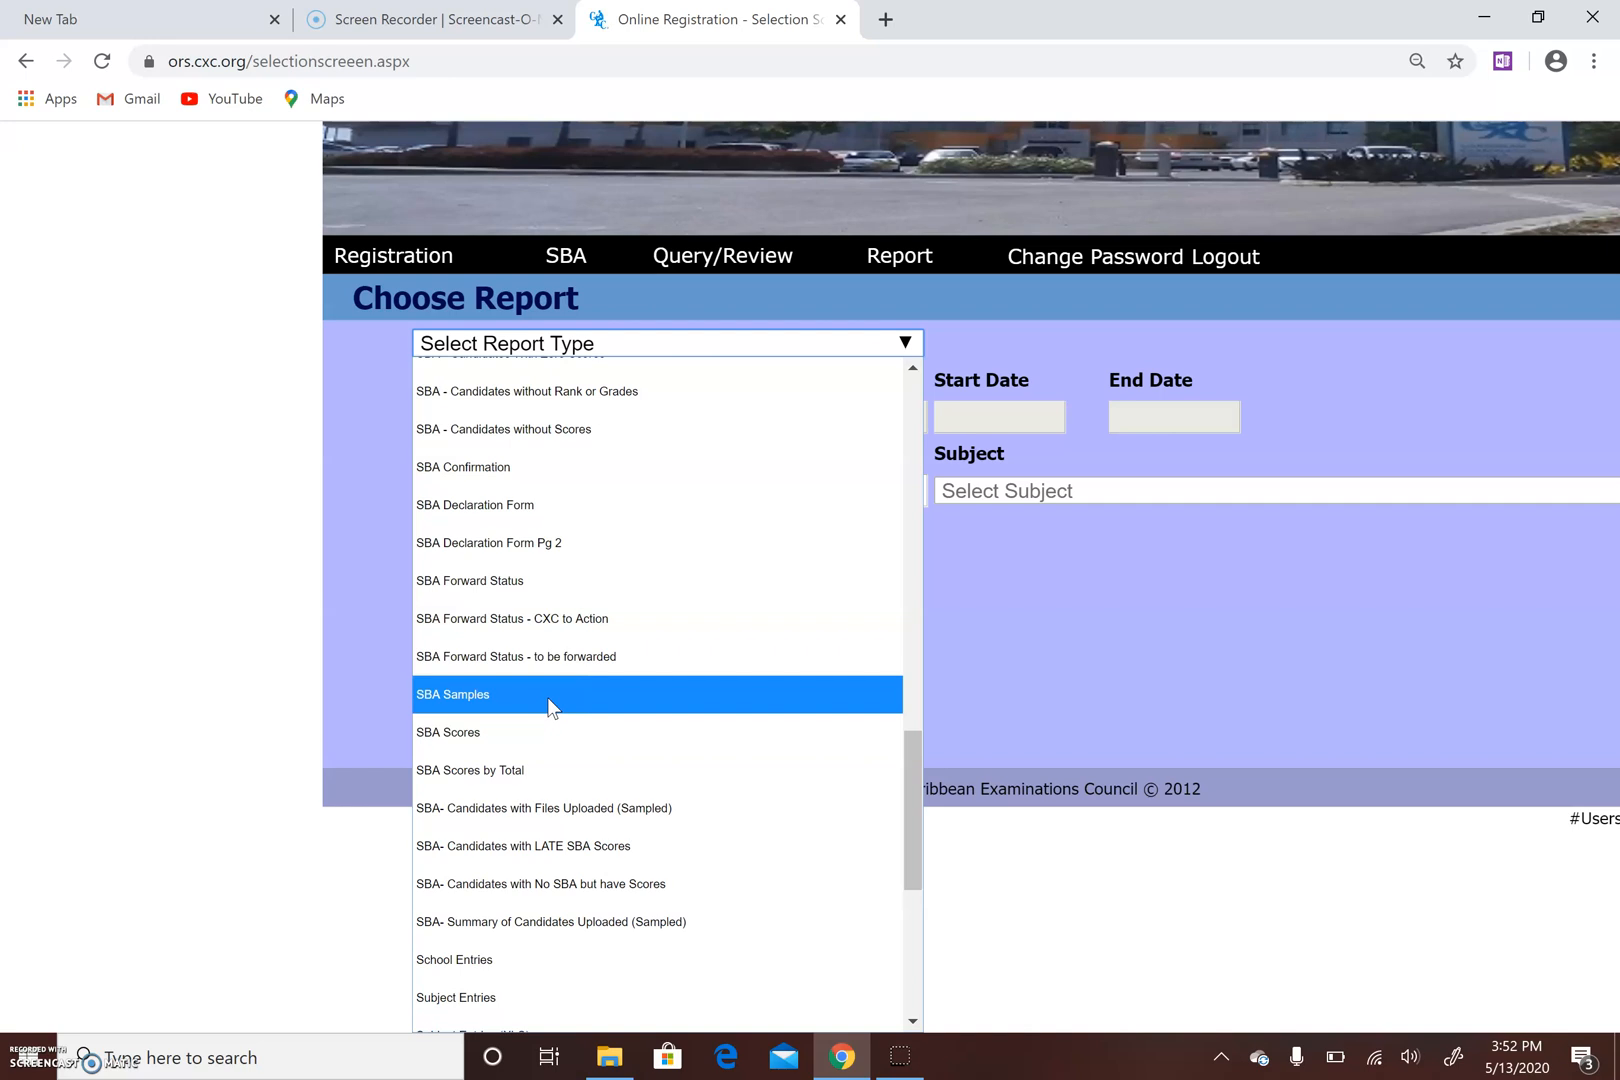
pyautogui.click(554, 694)
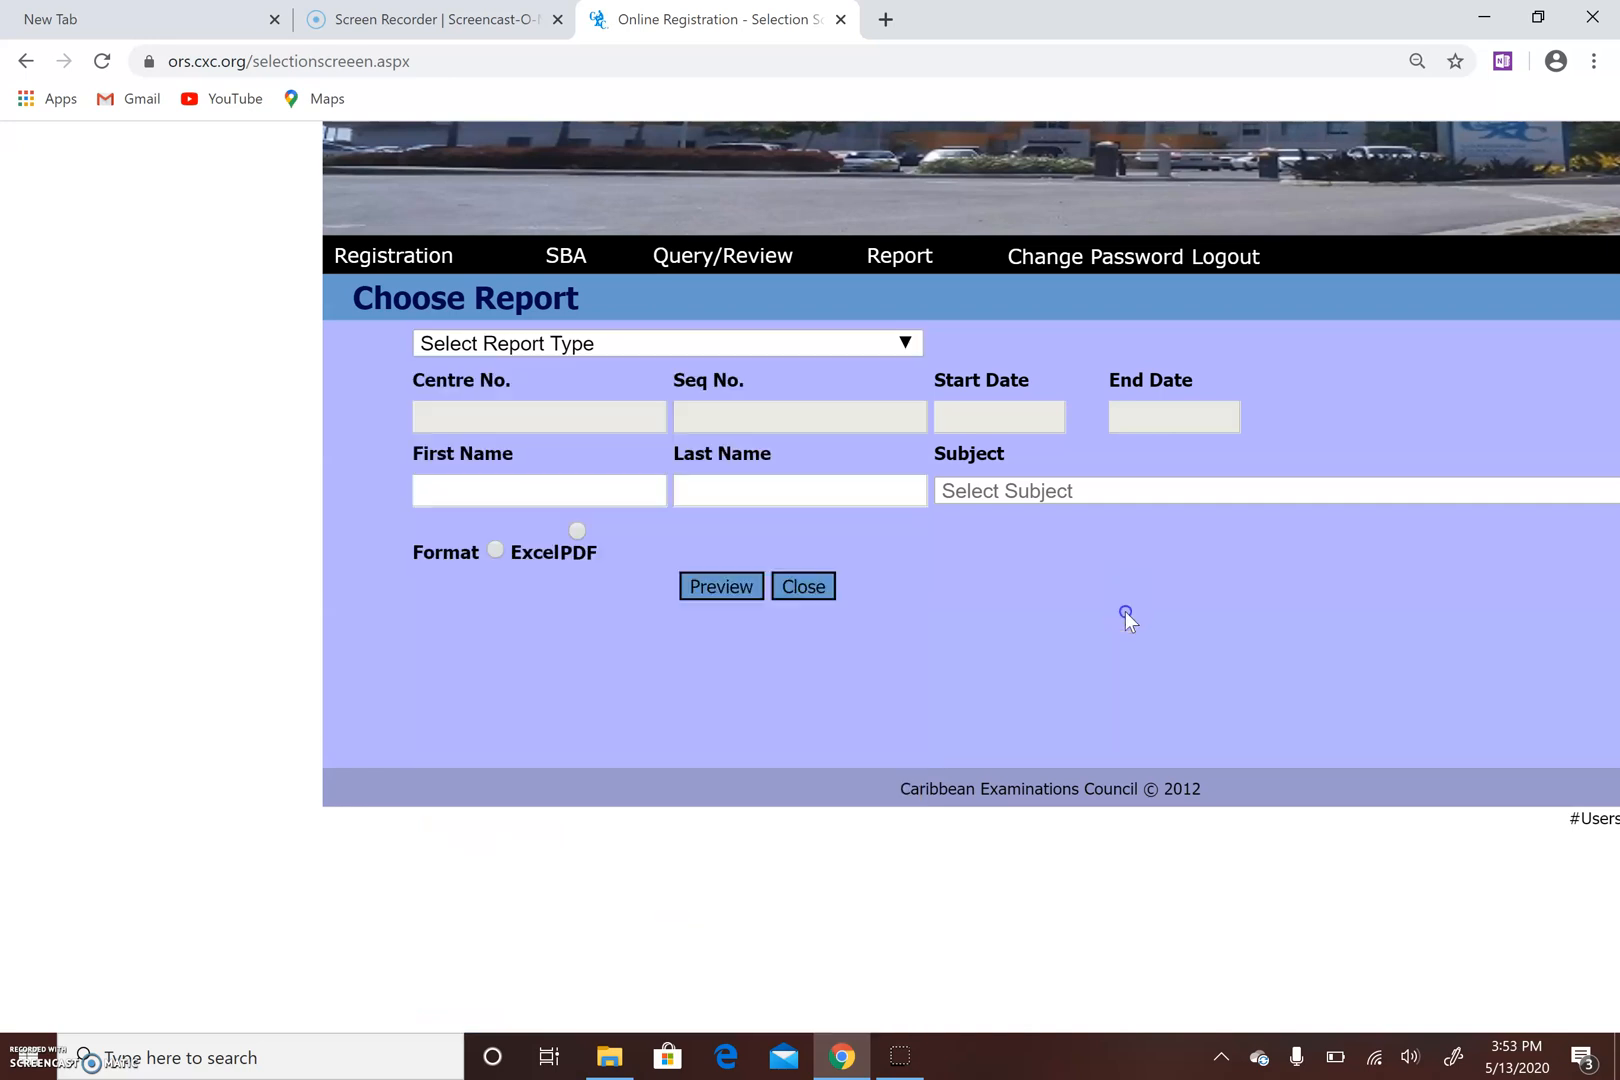
pyautogui.press('ctrl+minus')
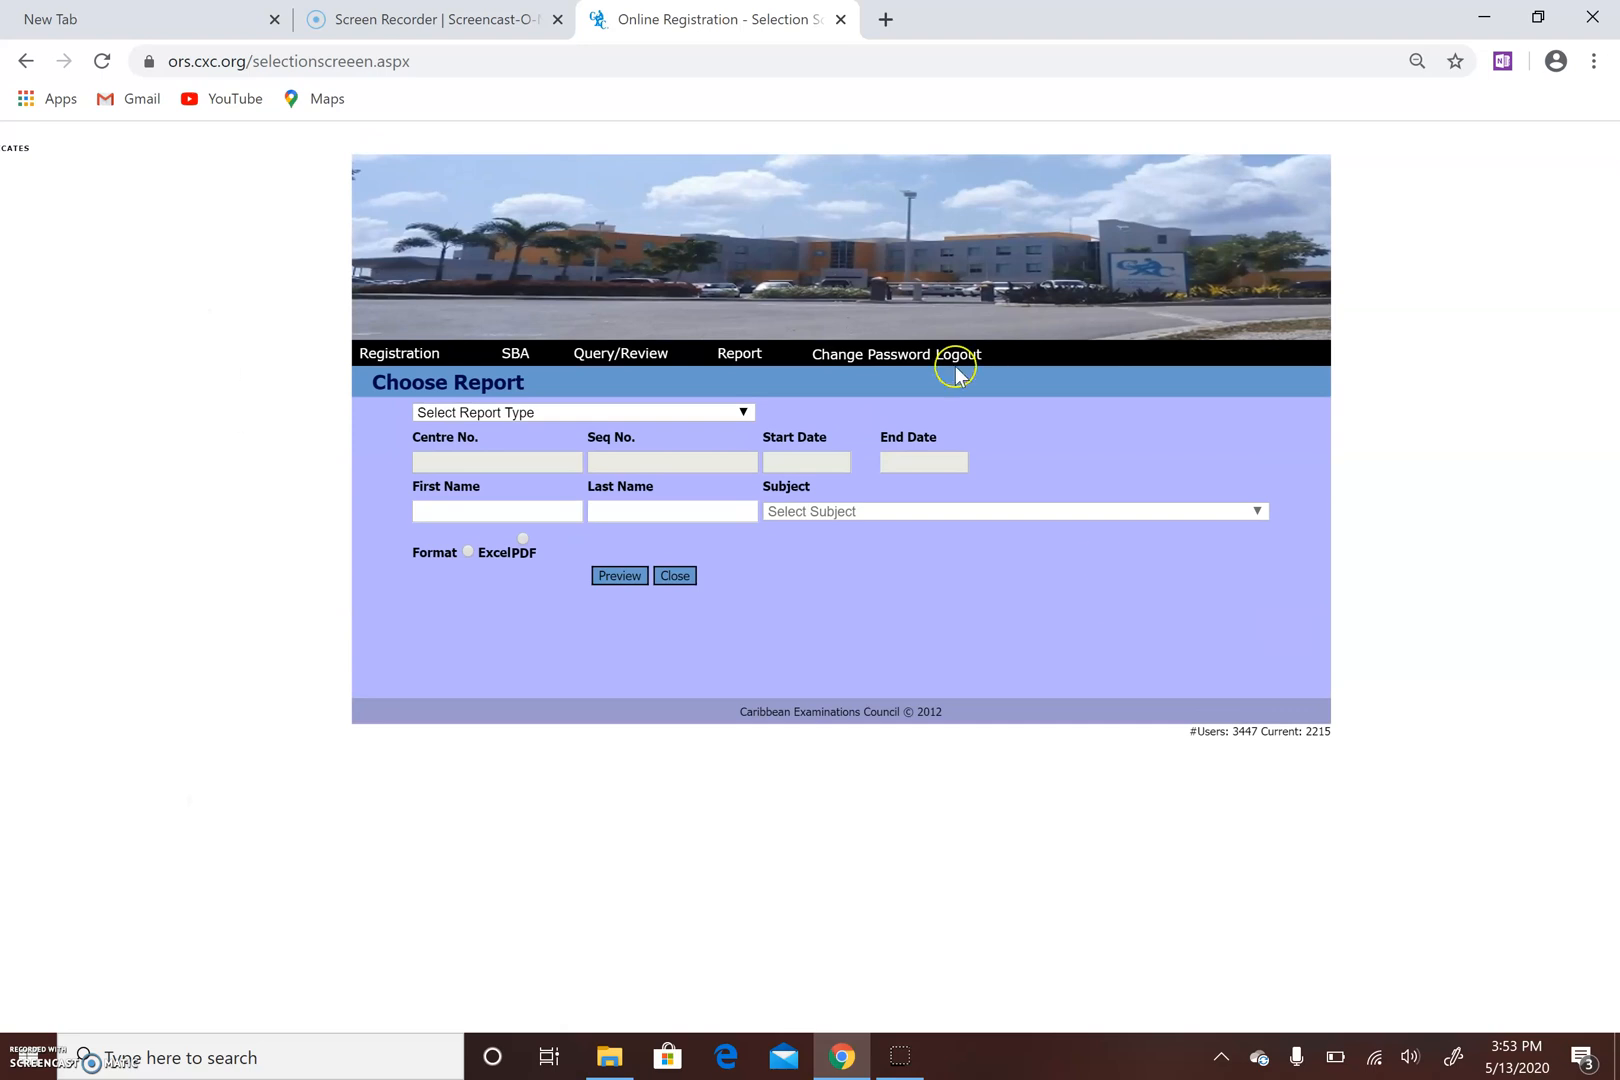
pyautogui.moveTo(46, 966)
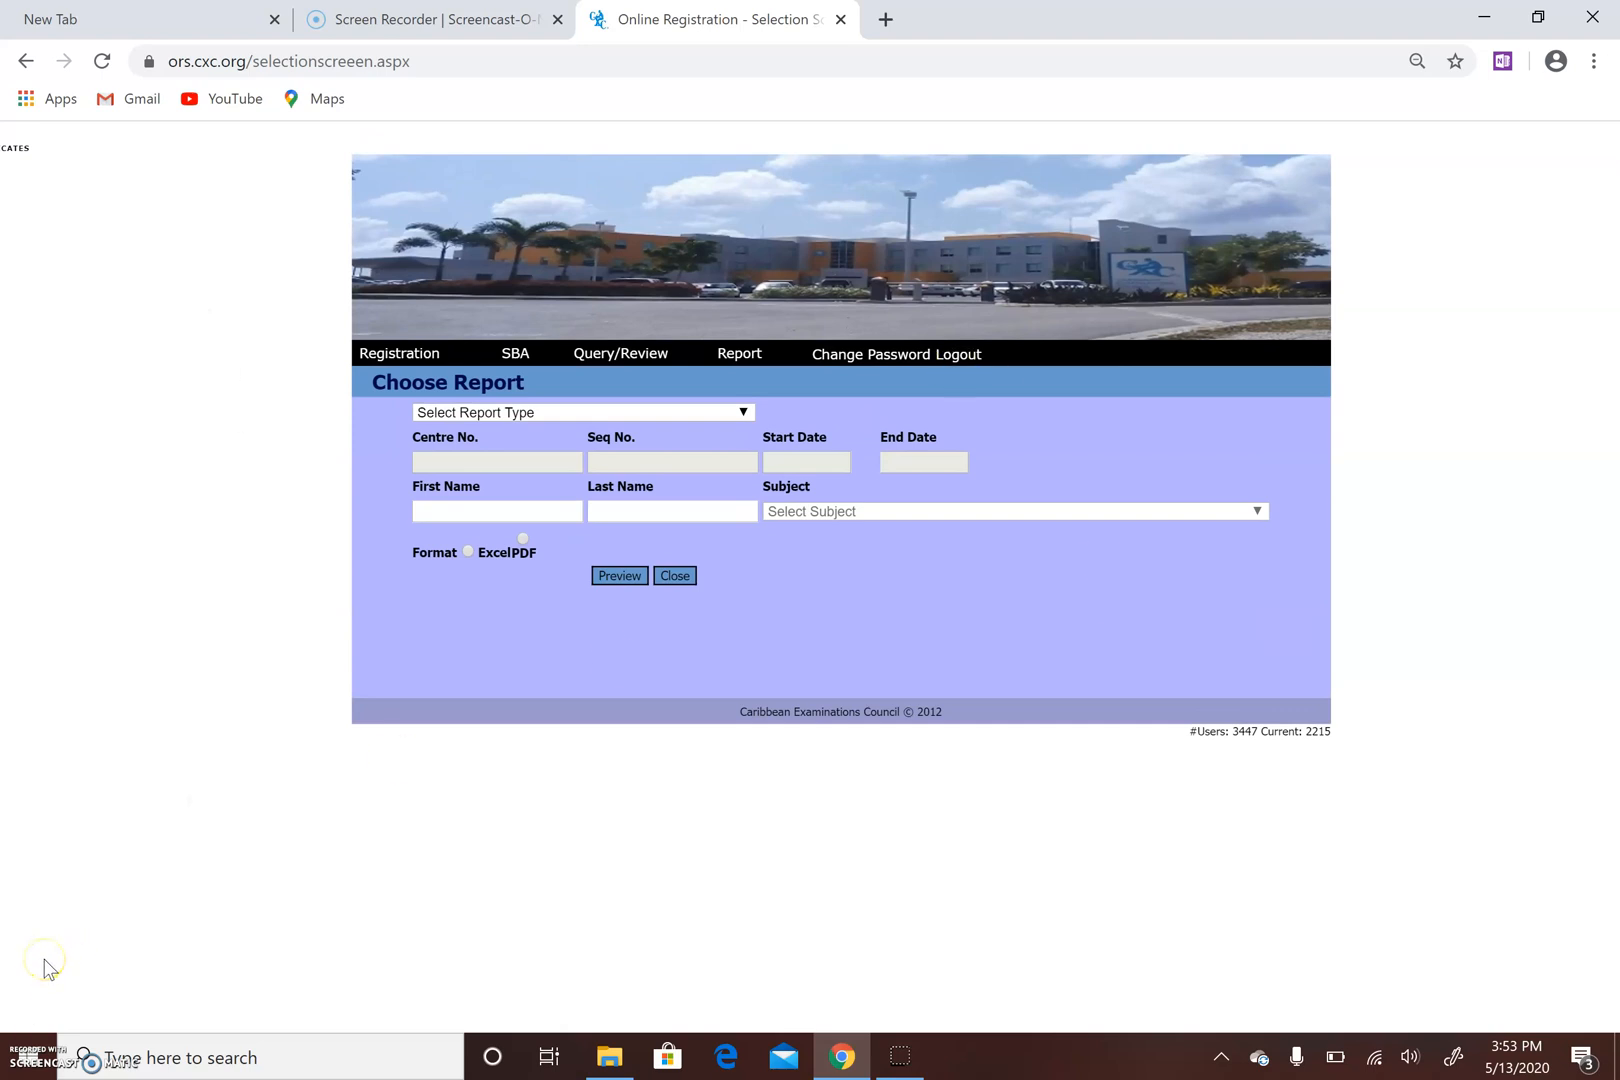